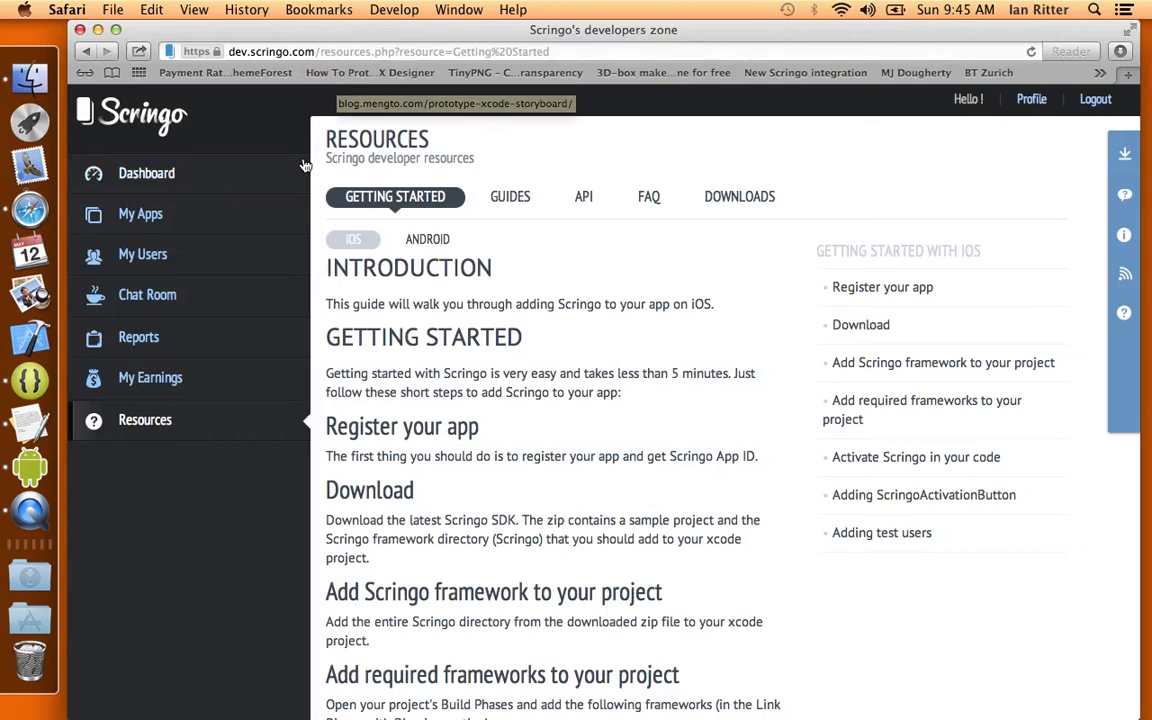
mouse_move(305, 165)
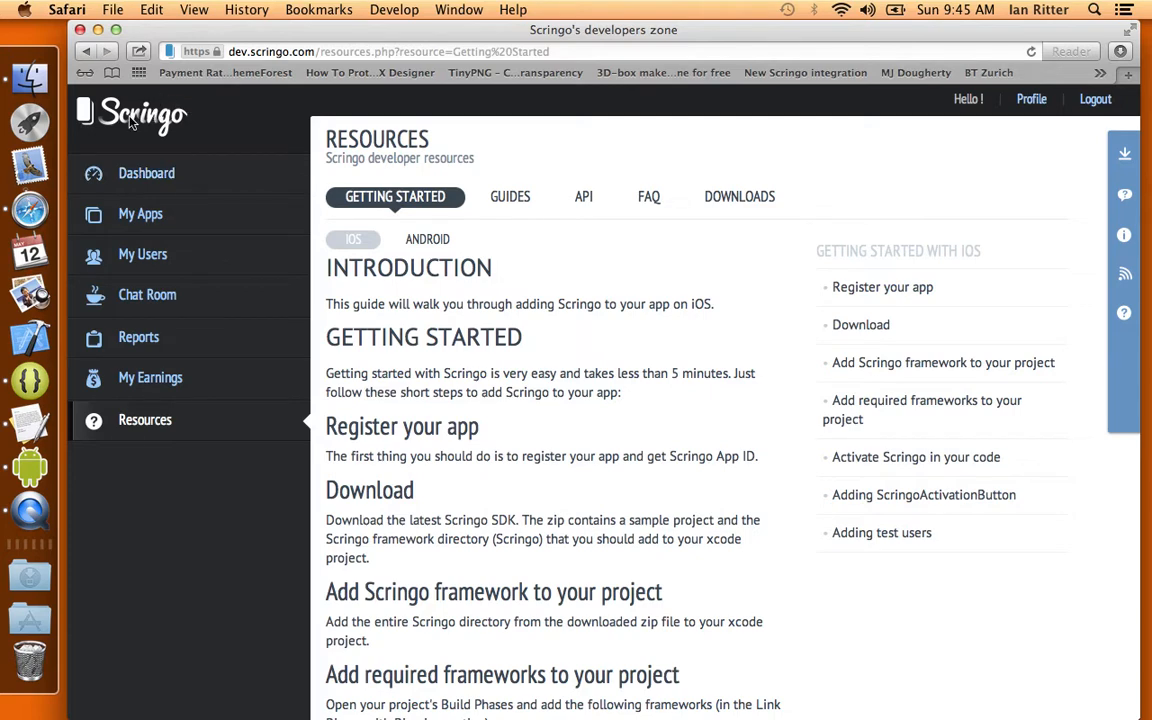
mouse_move(295, 352)
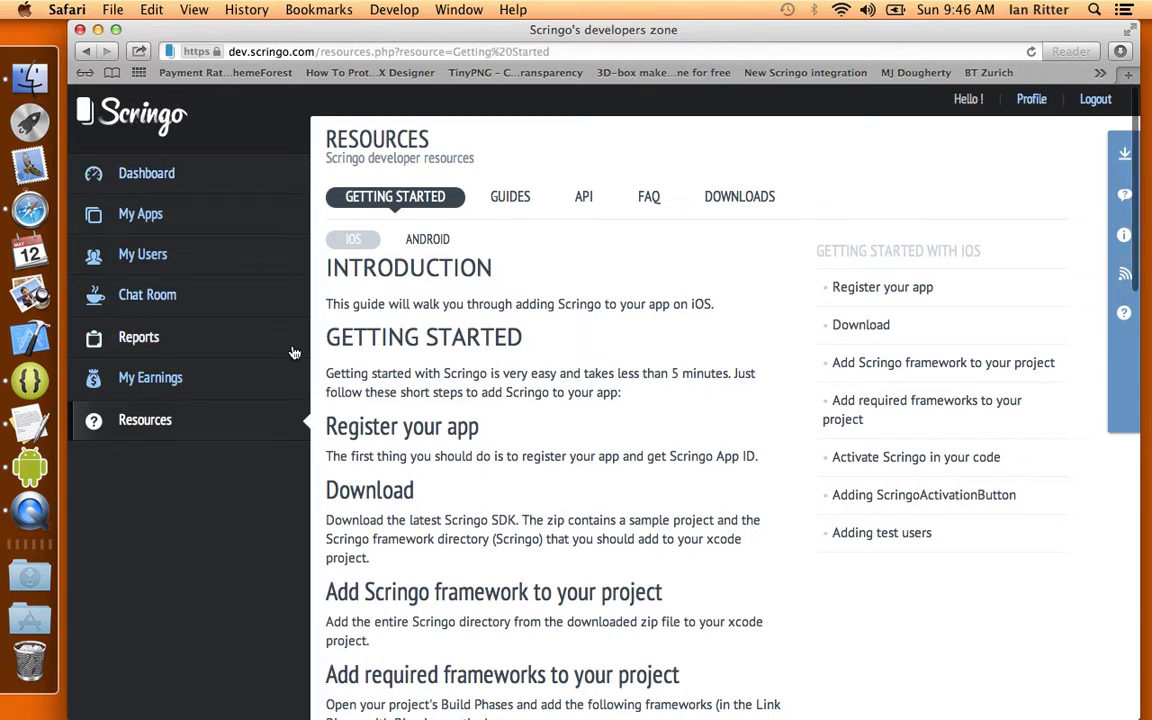
Show the Android Getting Started guide and scroll through its registration, SDK and setup steps
left_click(427, 238)
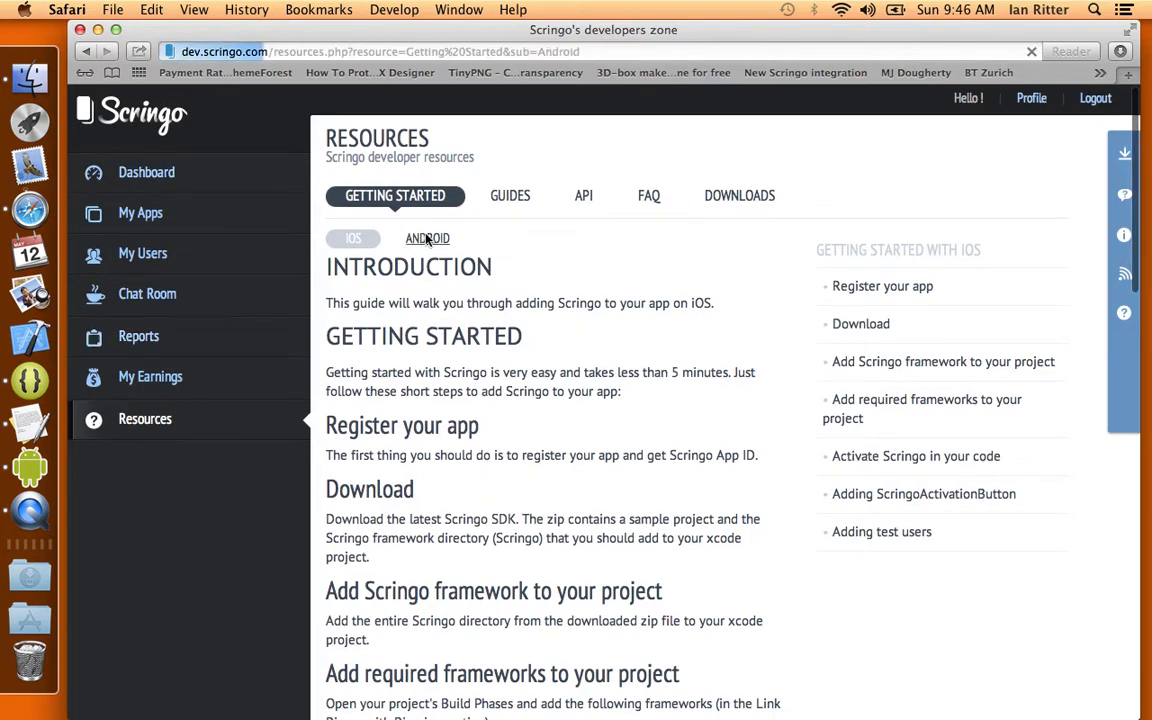
left_click(427, 239)
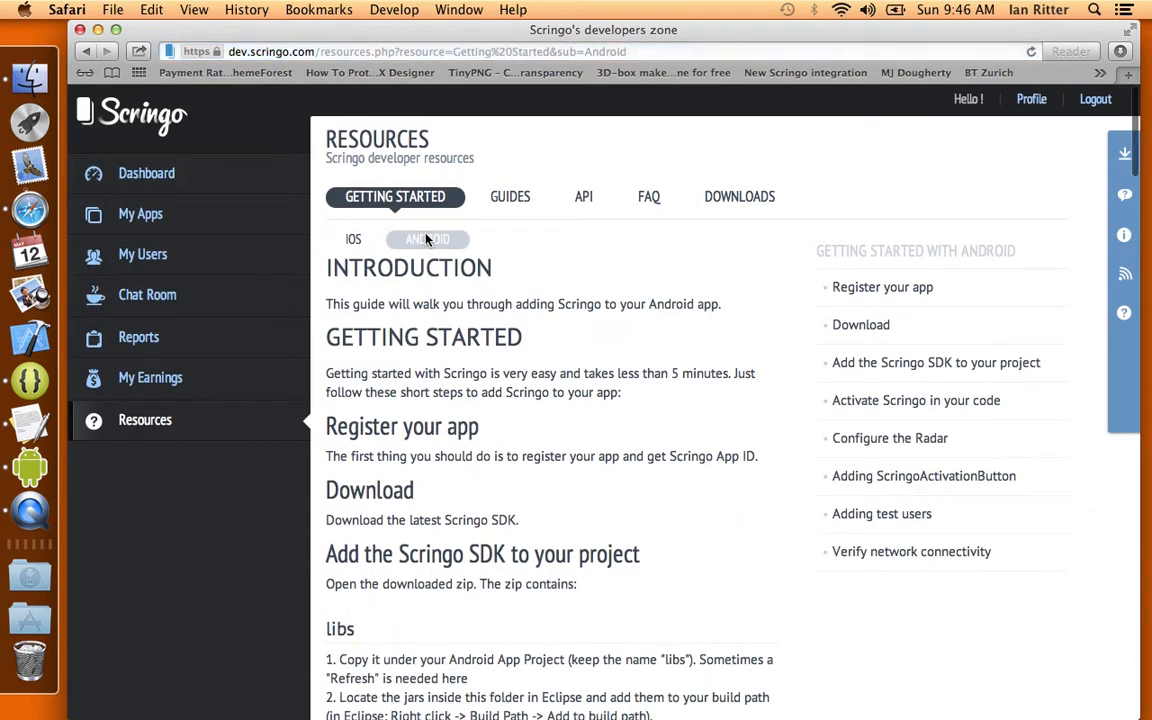
scroll("down", 3)
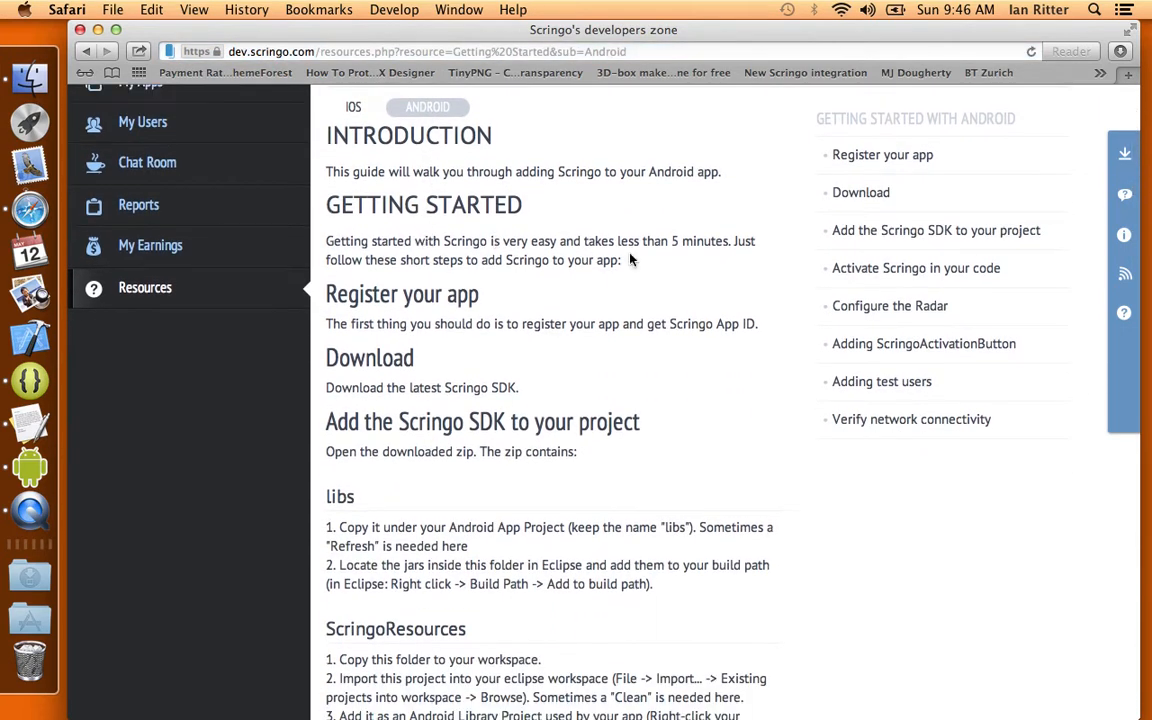
mouse_move(665, 280)
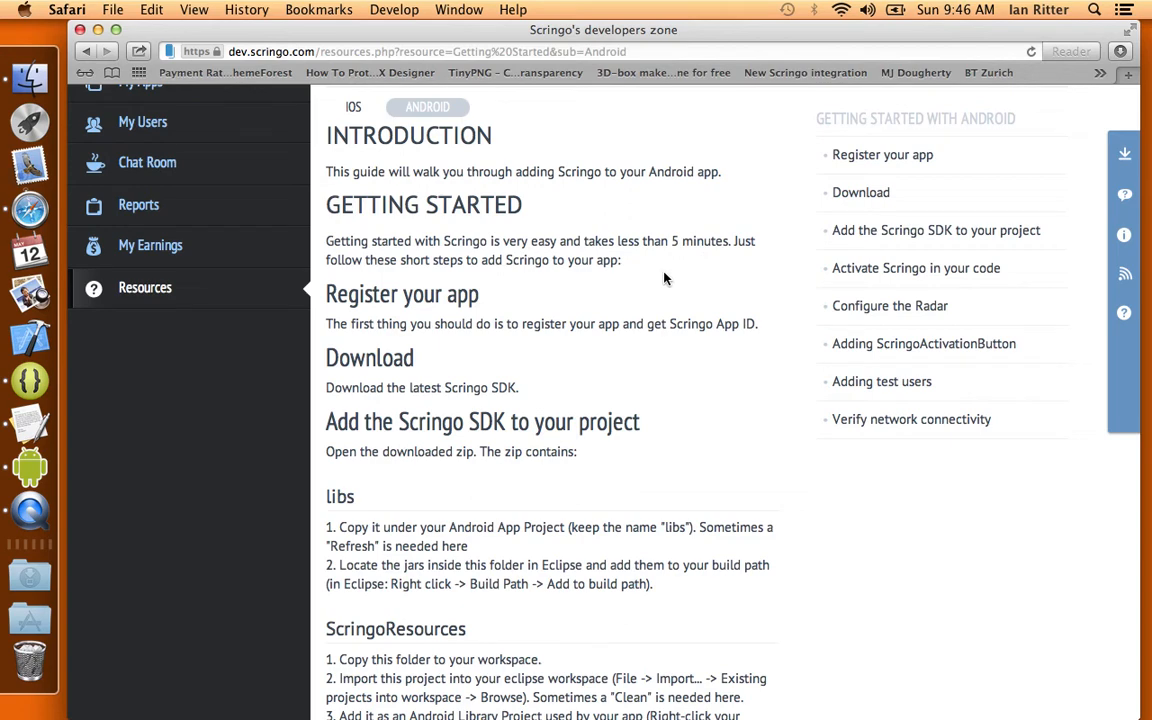
scroll("down", 3)
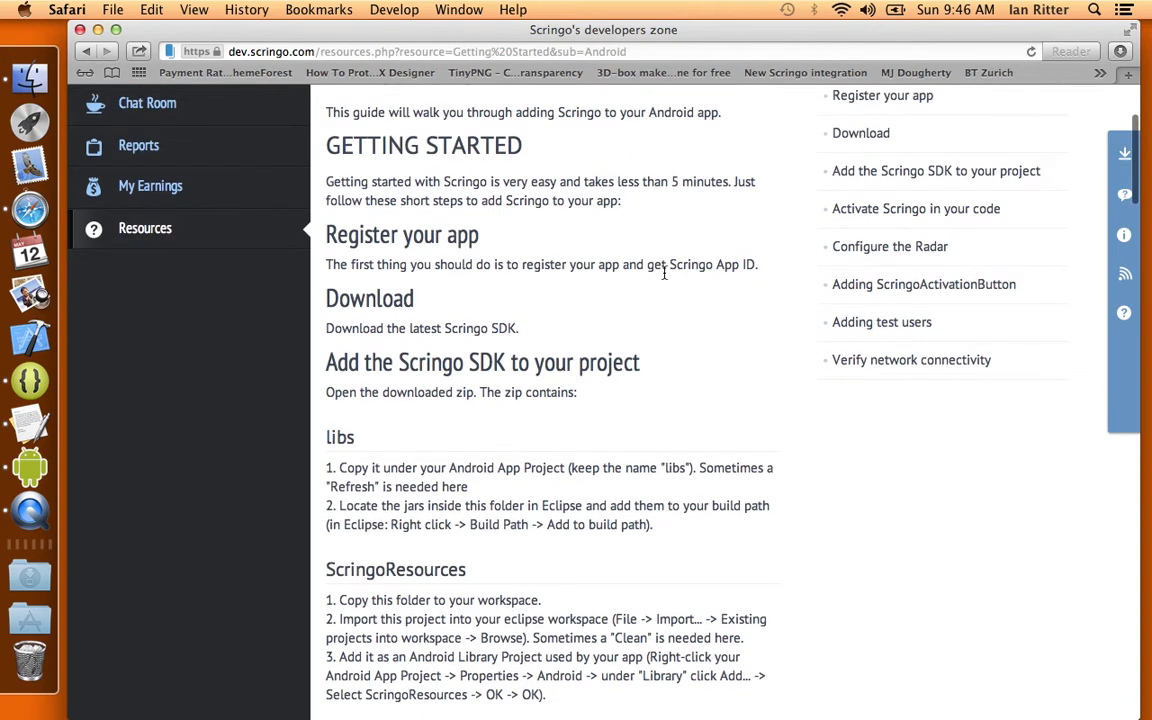
mouse_move(485, 240)
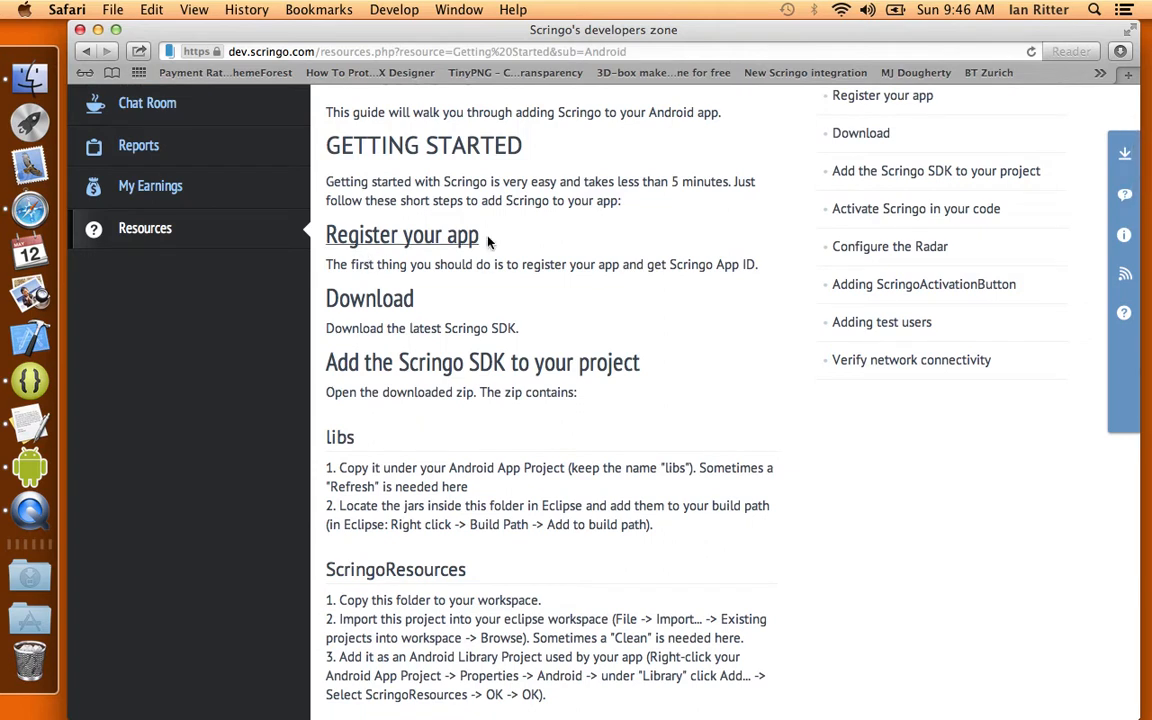
mouse_move(665, 260)
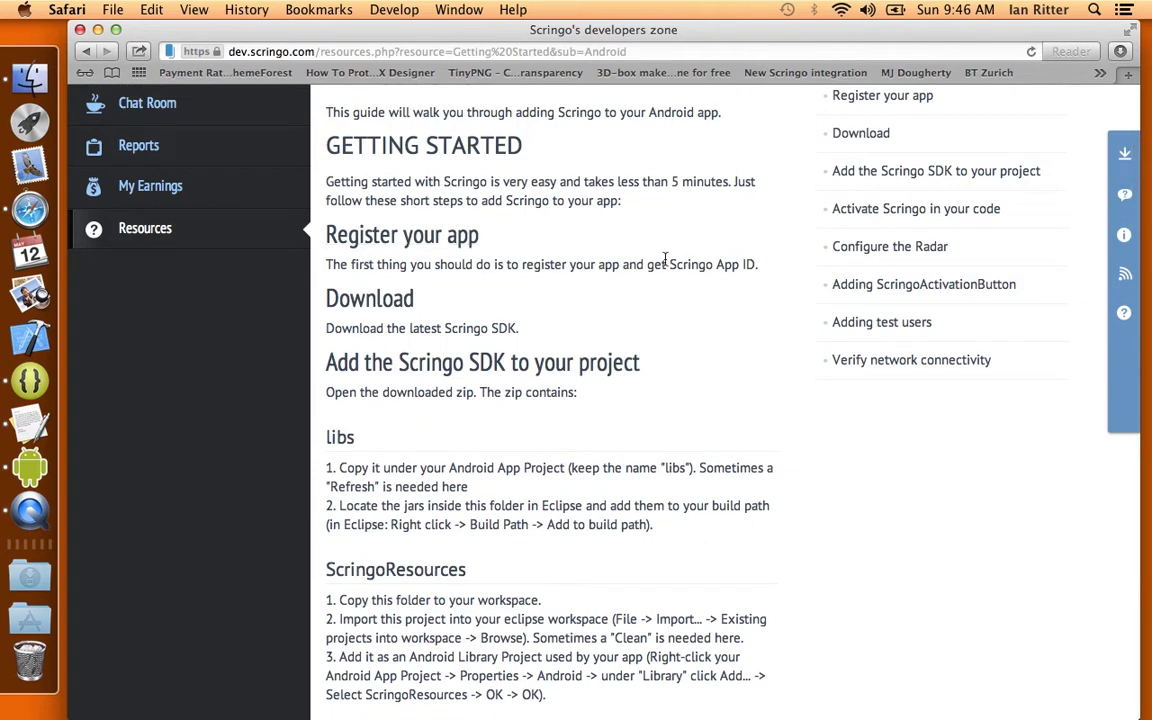
mouse_move(793, 270)
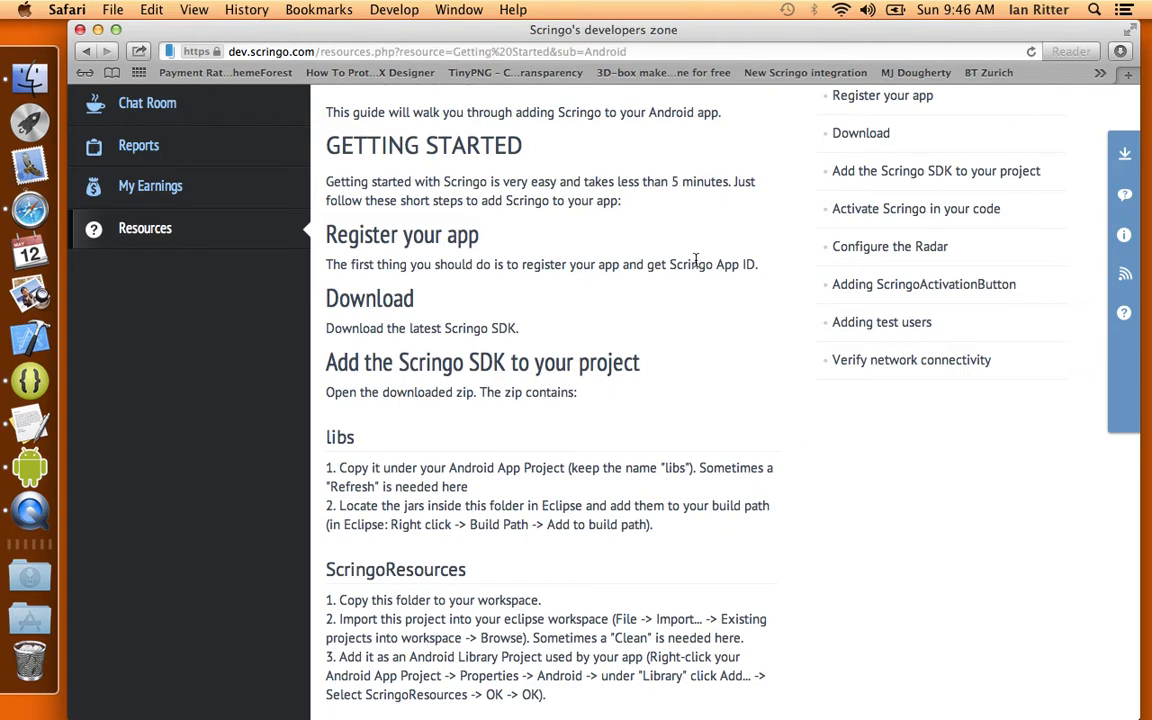
scroll("down", 3)
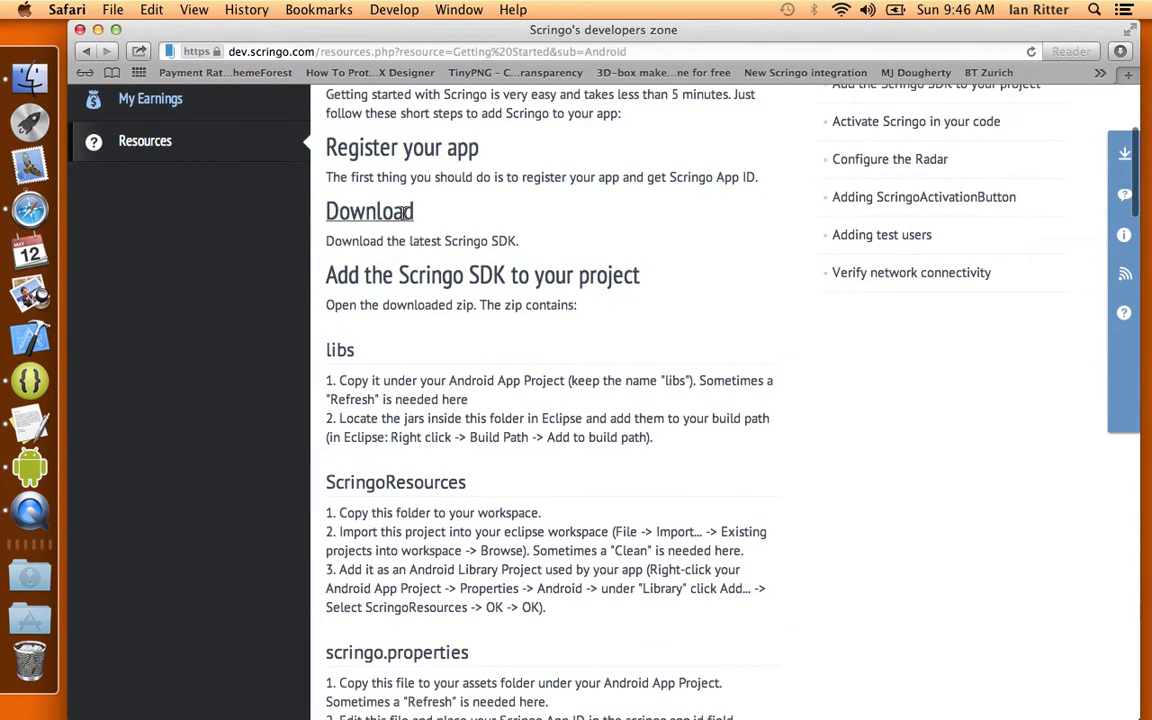
mouse_move(421, 247)
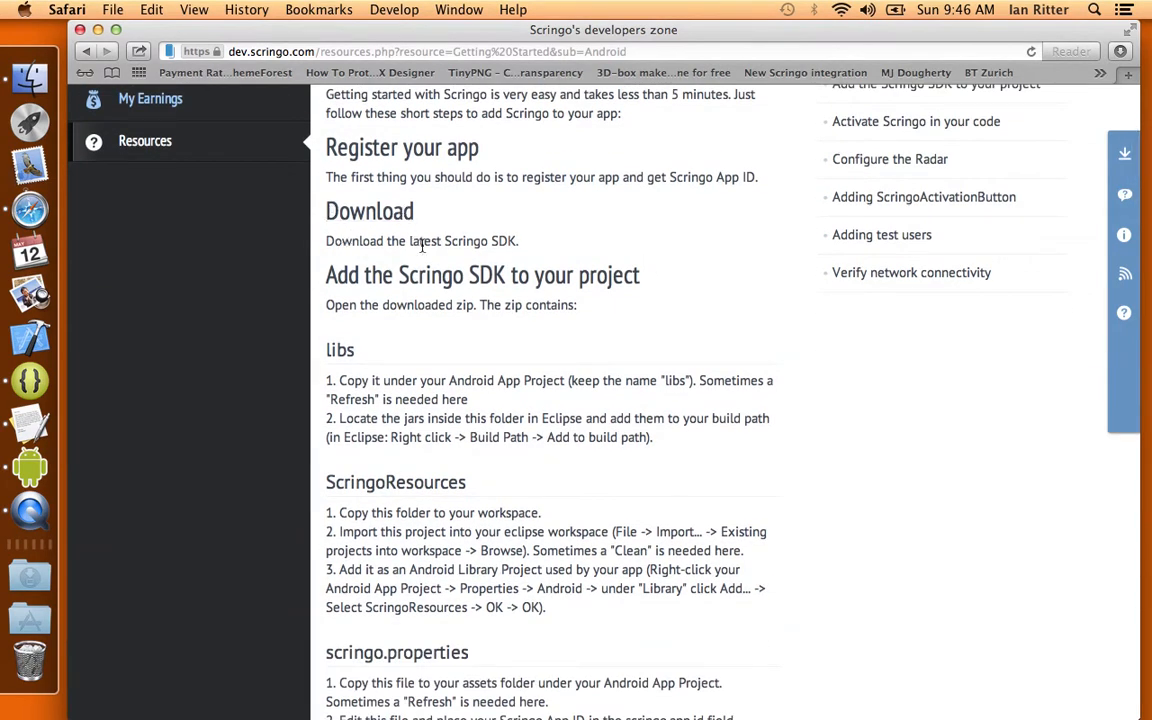
scroll("up", 3)
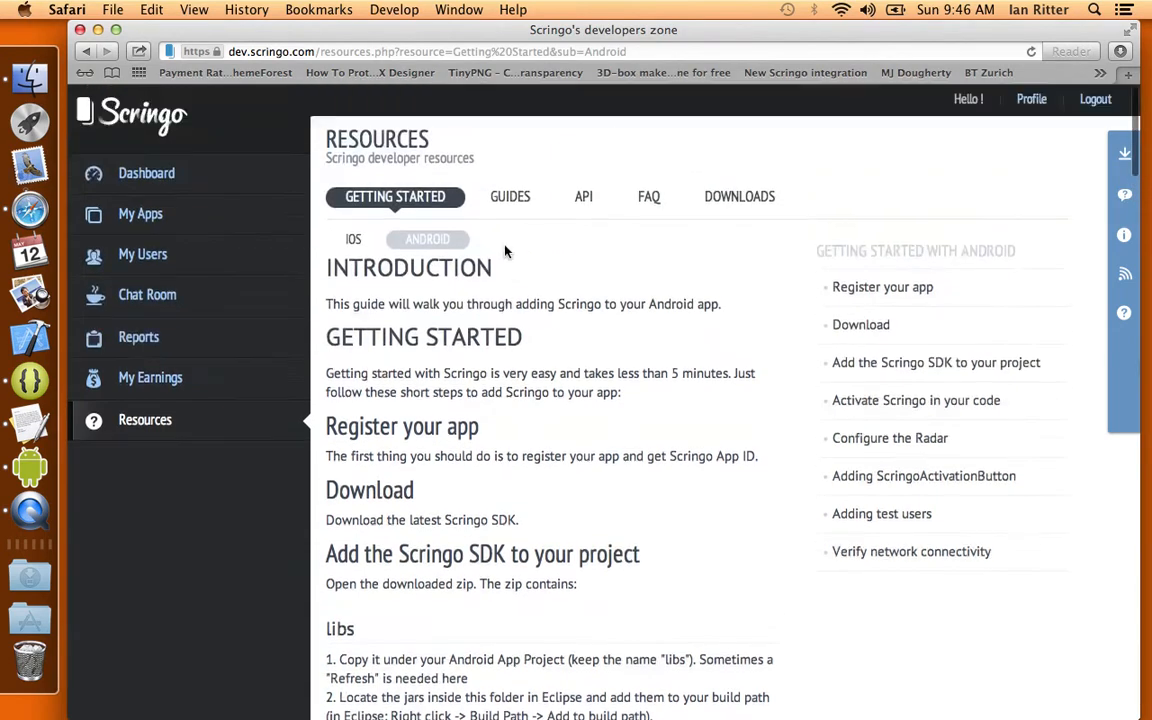
Open the Downloads page and show the Android Scringo SDK download
left_click(739, 196)
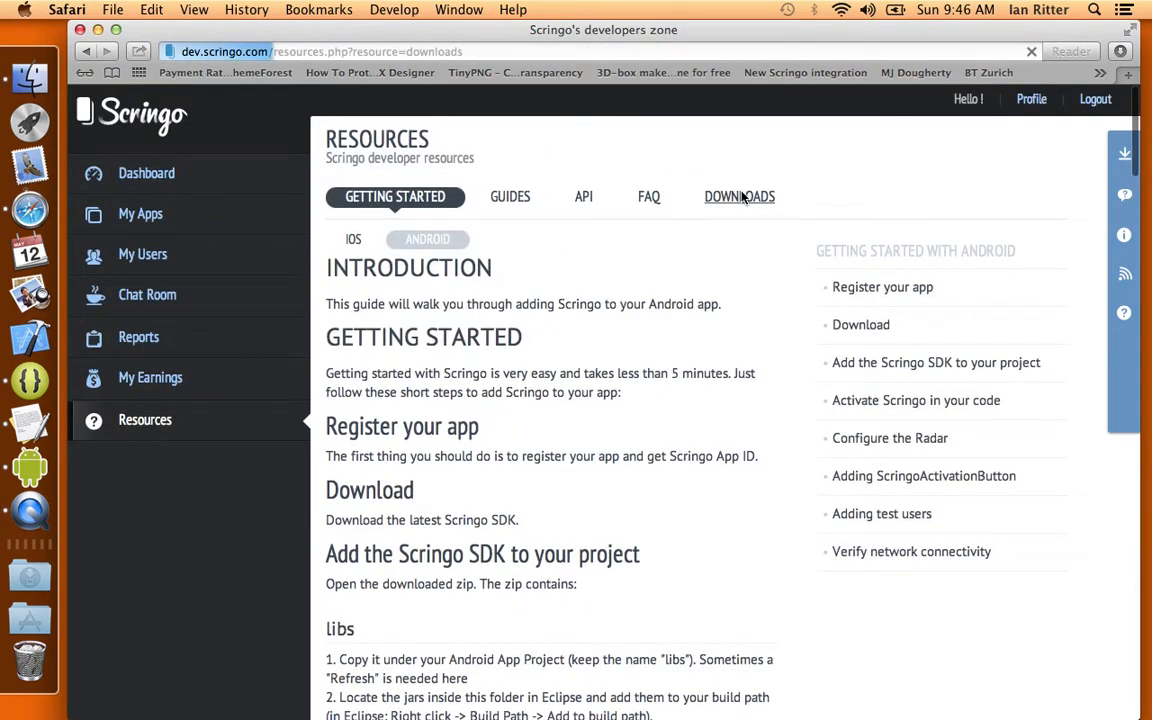
left_click(739, 196)
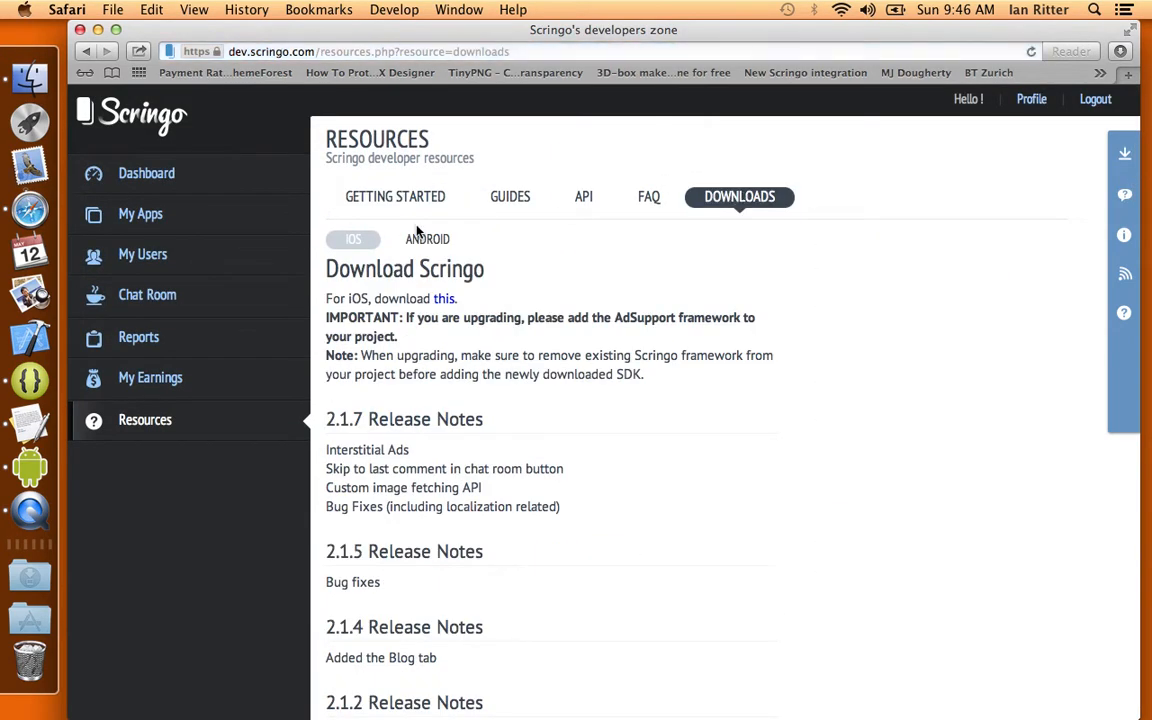
left_click(427, 239)
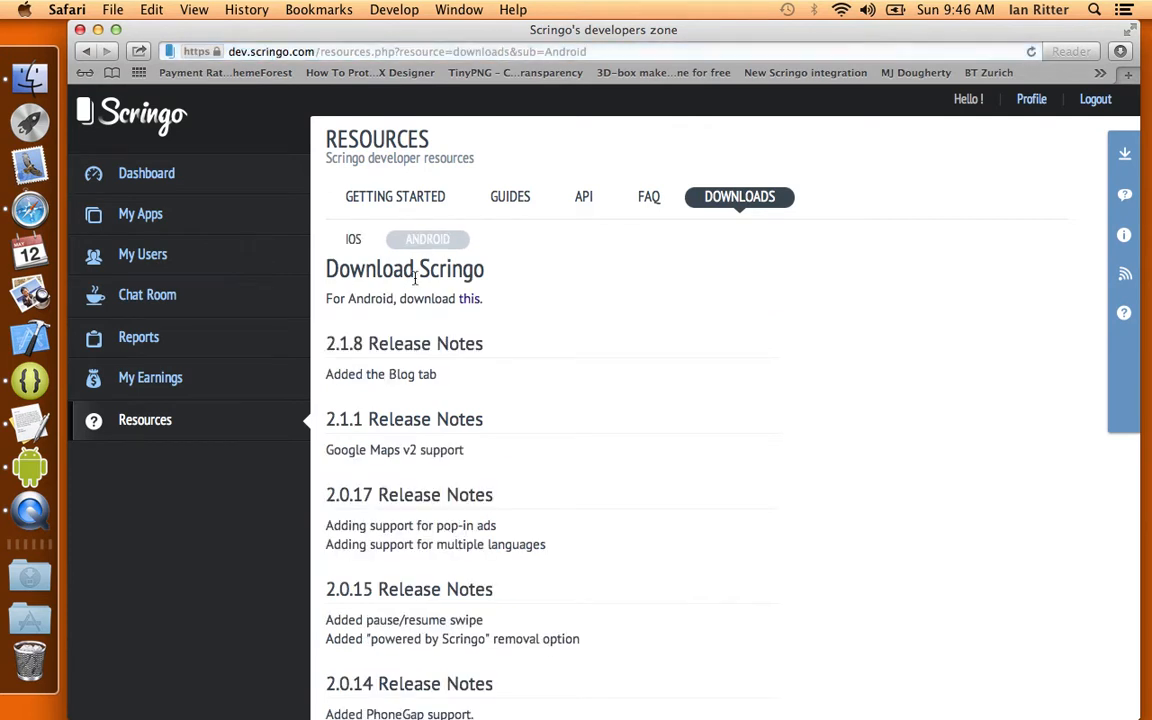
mouse_move(470, 299)
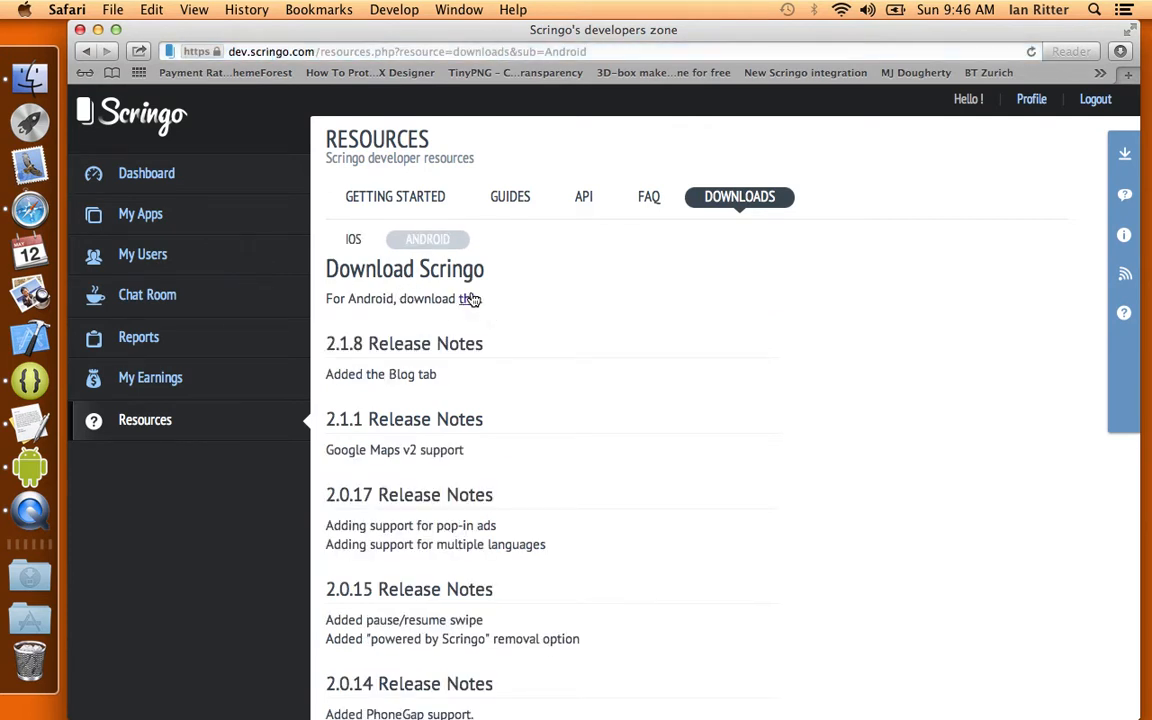
mouse_move(470, 305)
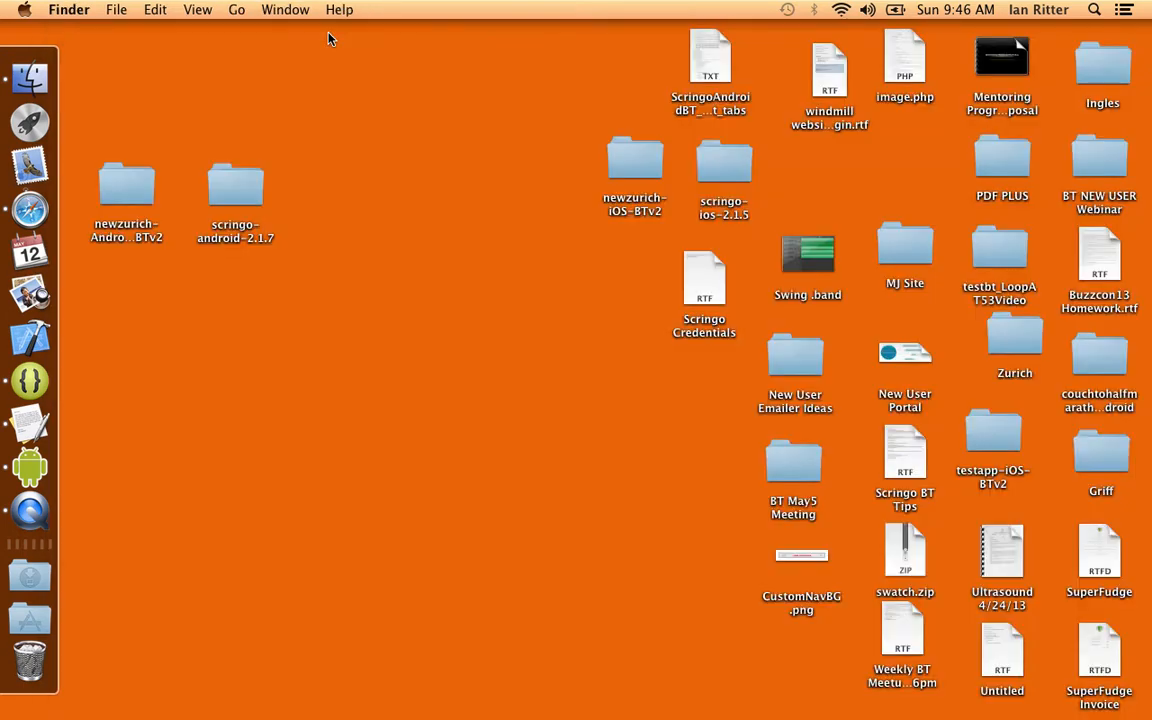
mouse_move(331, 219)
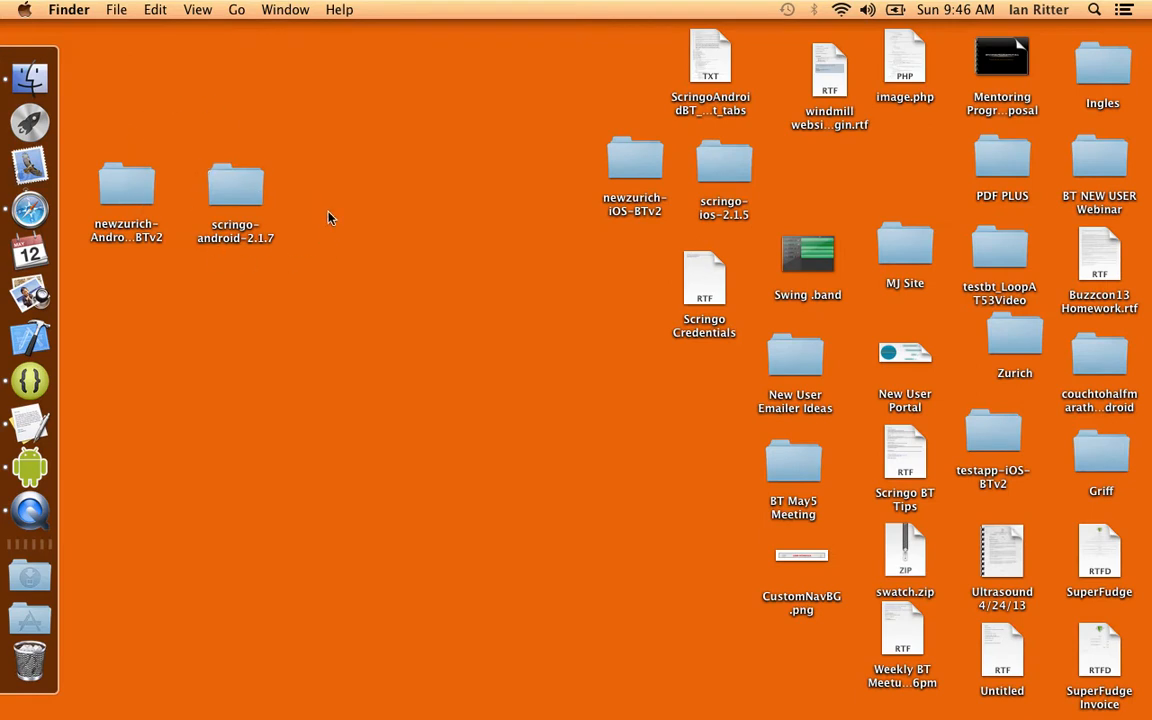
mouse_move(250, 181)
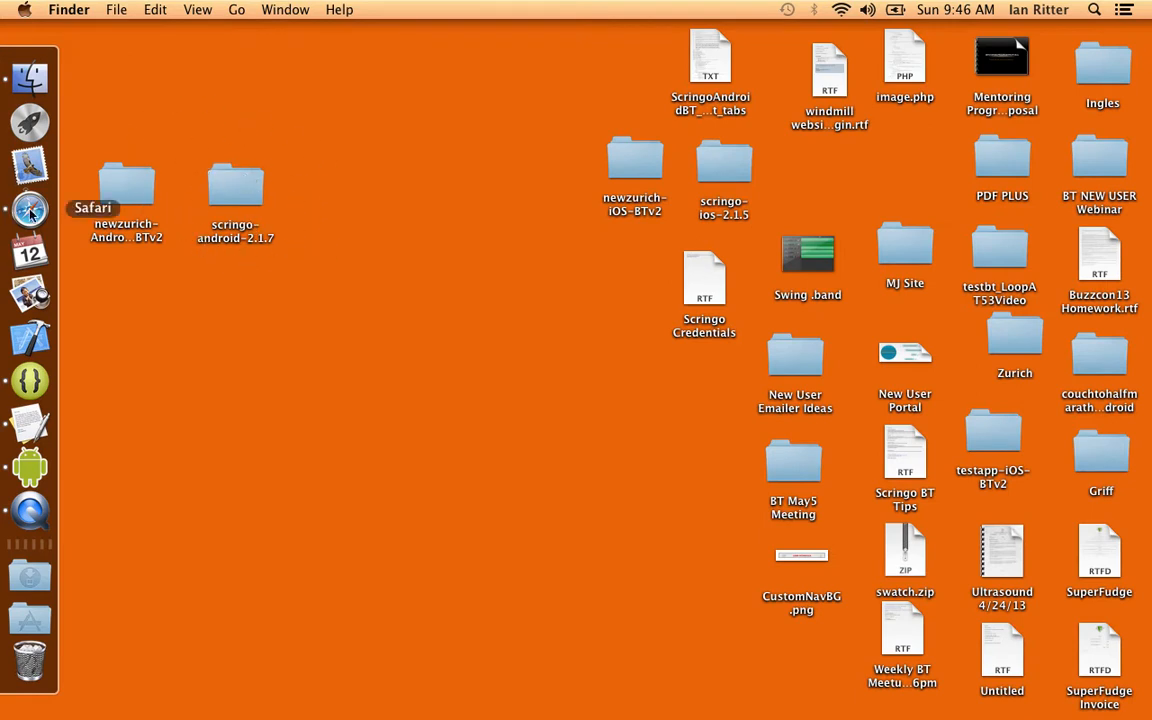
Reopen the Android Getting Started guide in Safari and review the SDK contents section
left_click(29, 207)
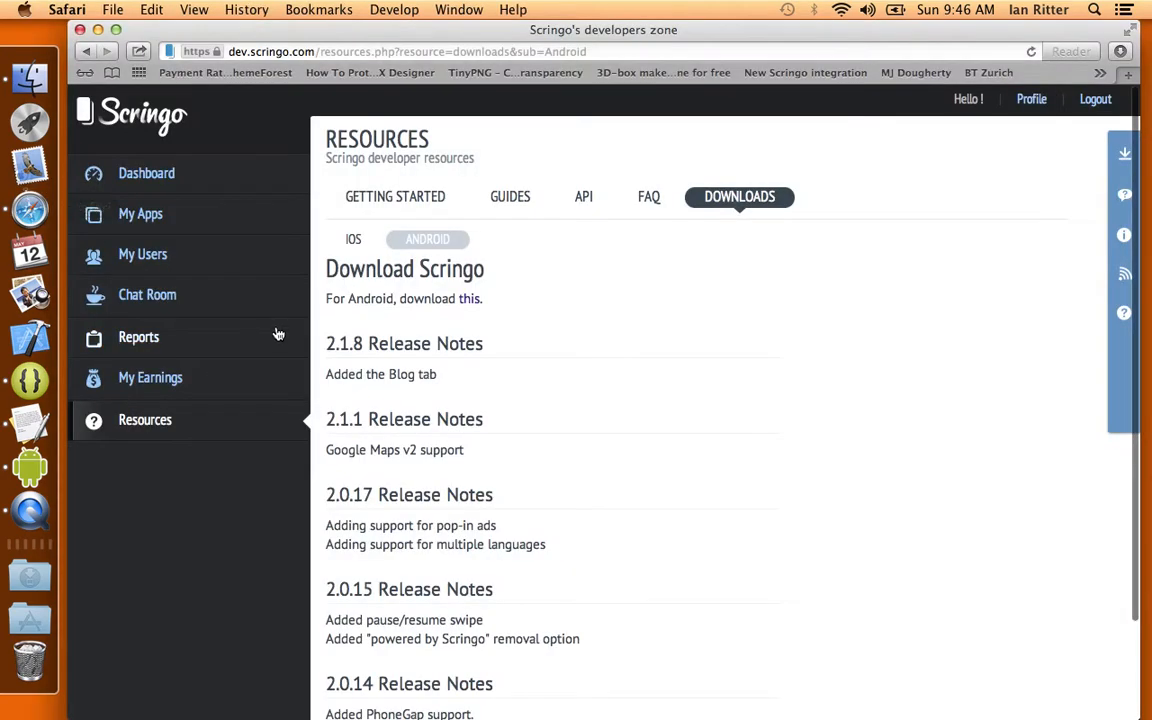
left_click(395, 196)
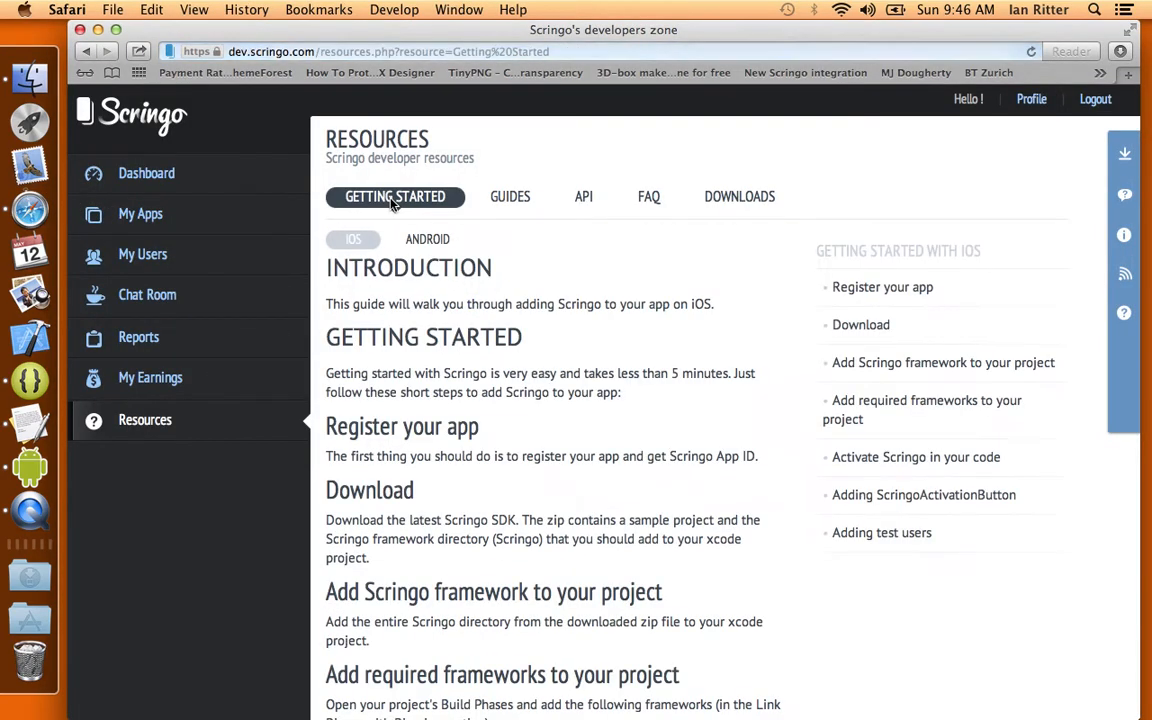
left_click(427, 239)
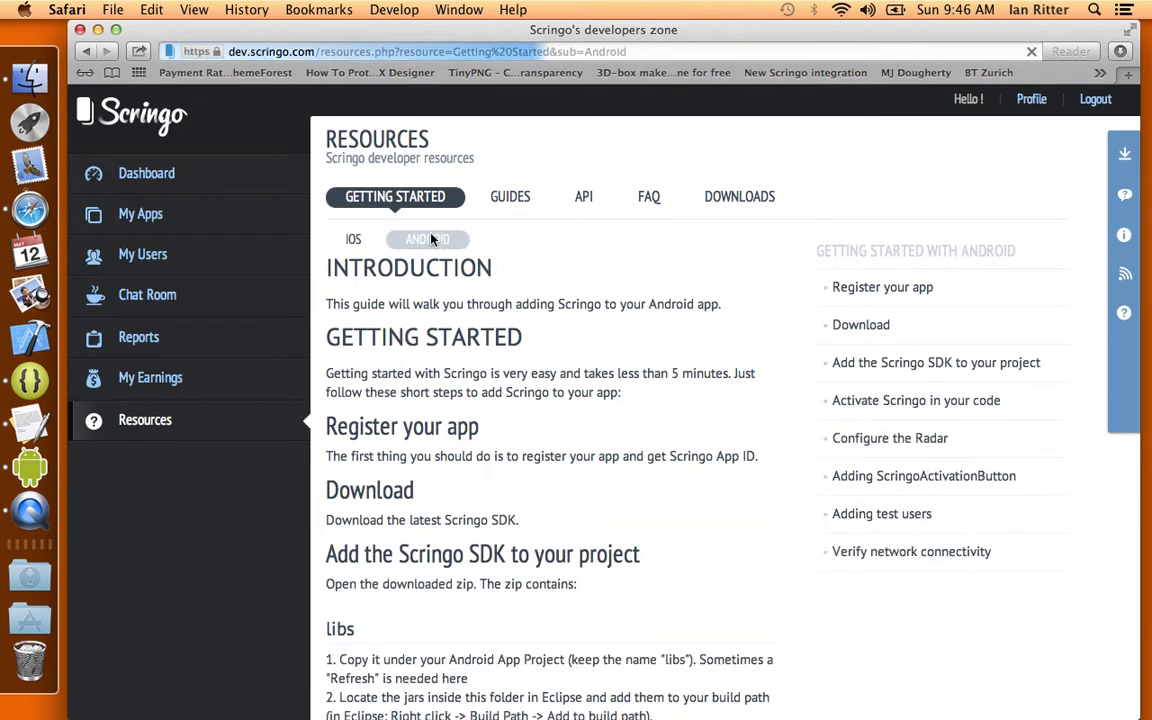
scroll("down", 3)
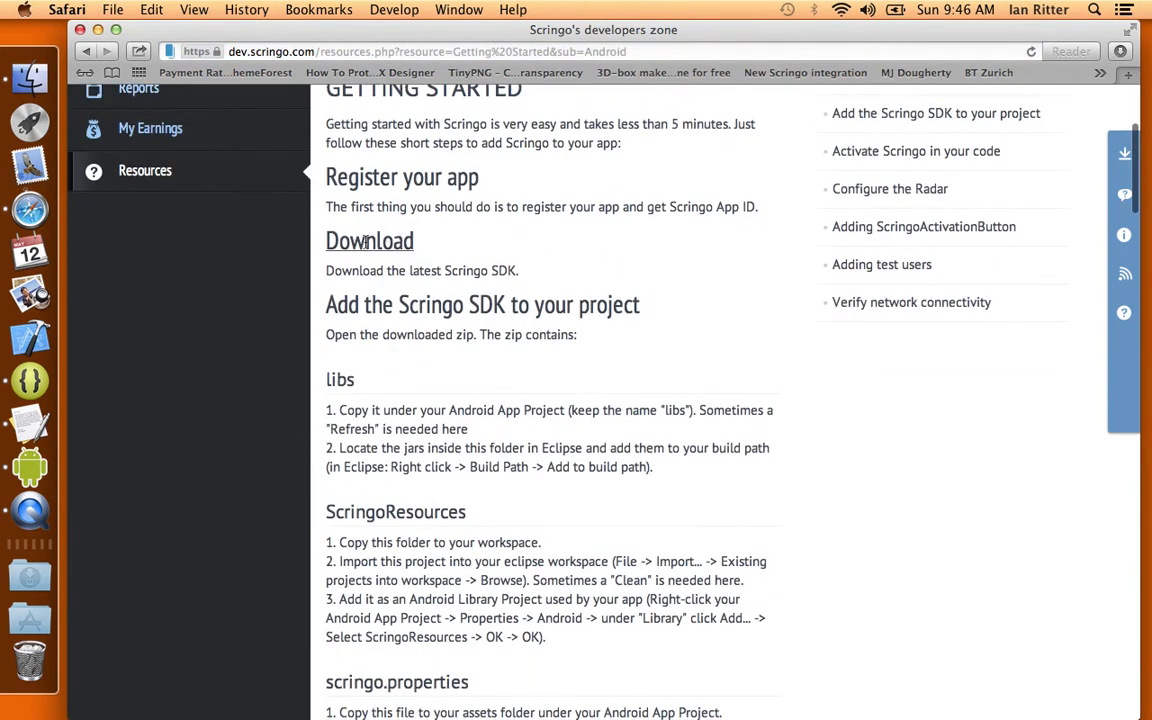
scroll("down", 3)
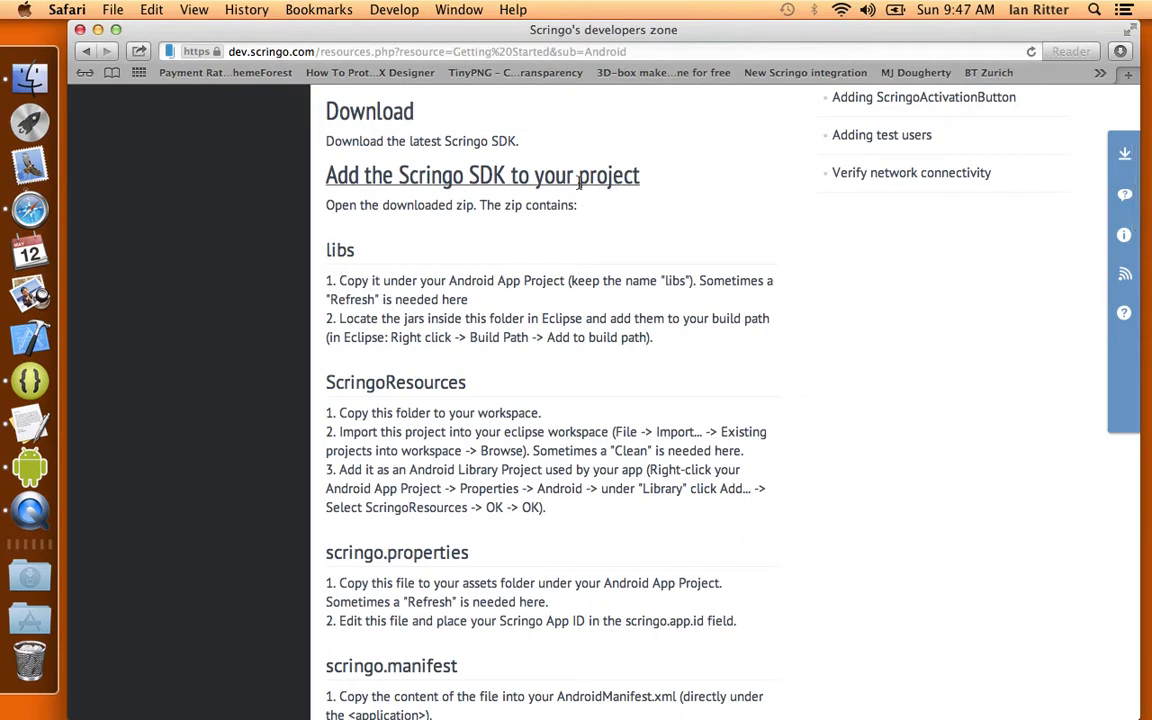
scroll("down", 3)
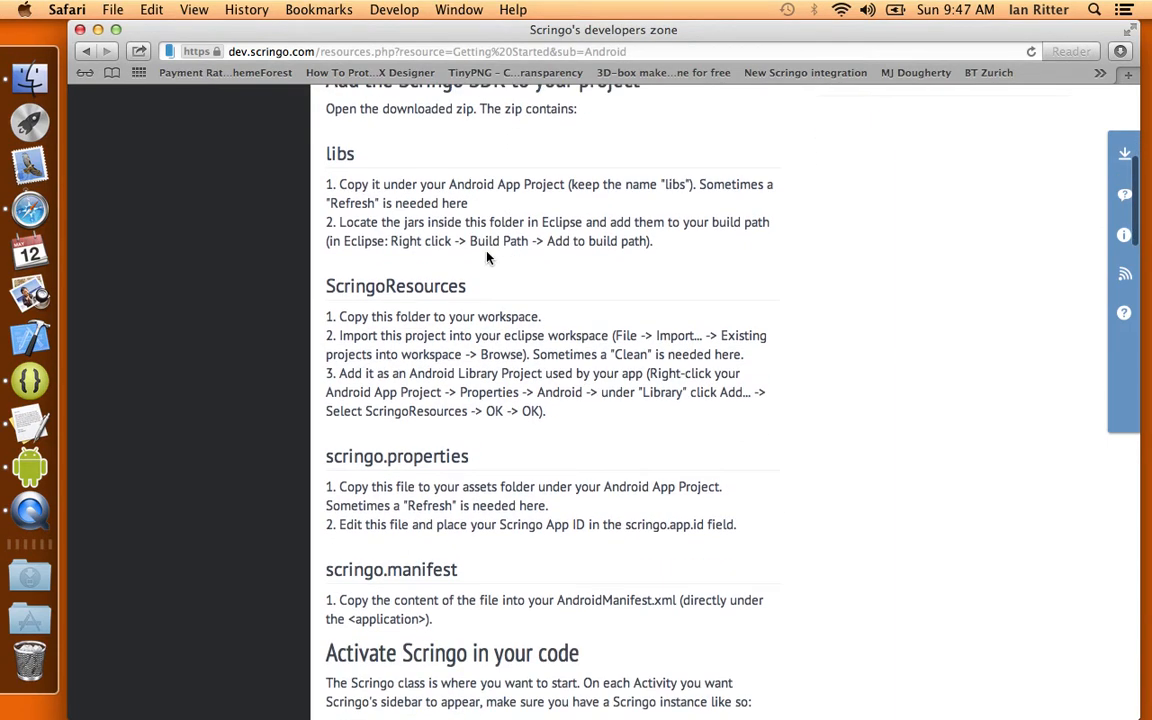
scroll("up", 3)
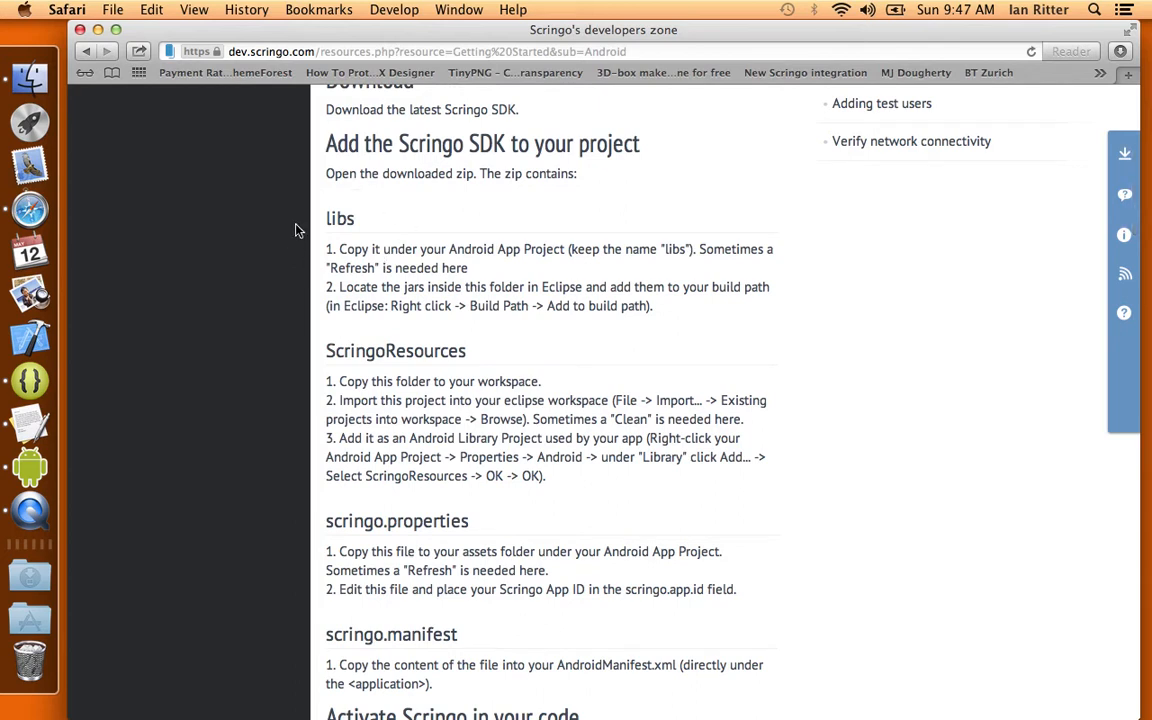
mouse_move(397, 301)
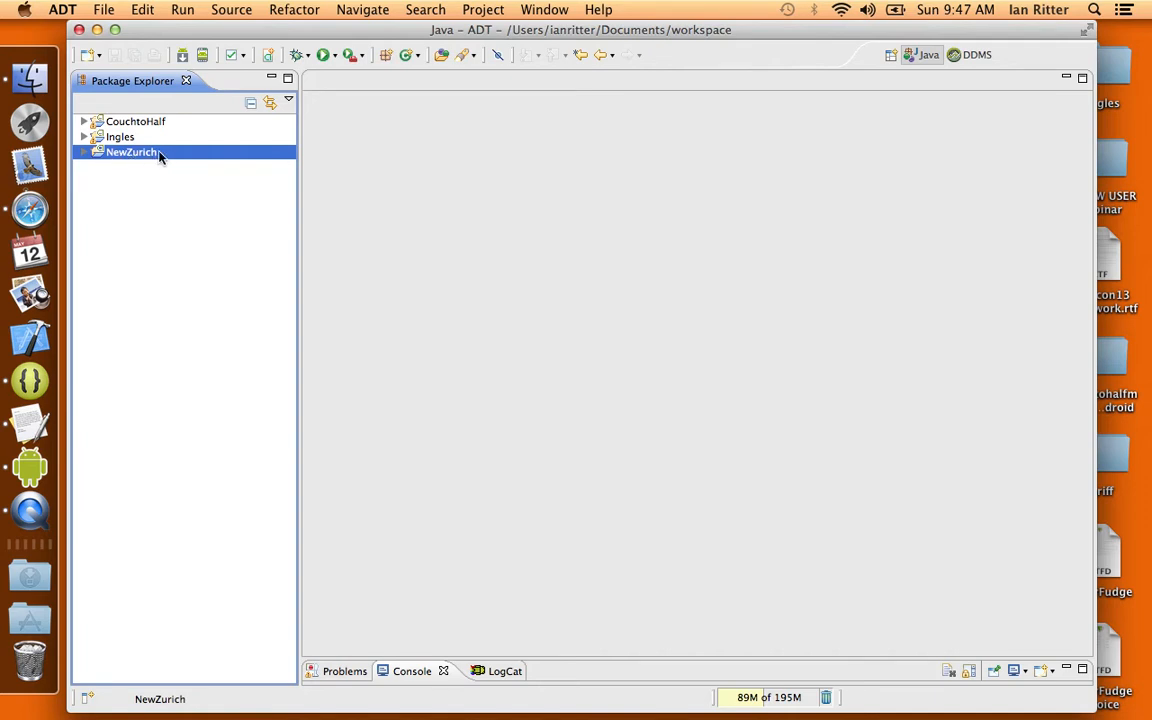
Open scringo-android-2.1.7/libs in Finder and drag its four jars onto NewZurich's libs folder
left_click(84, 152)
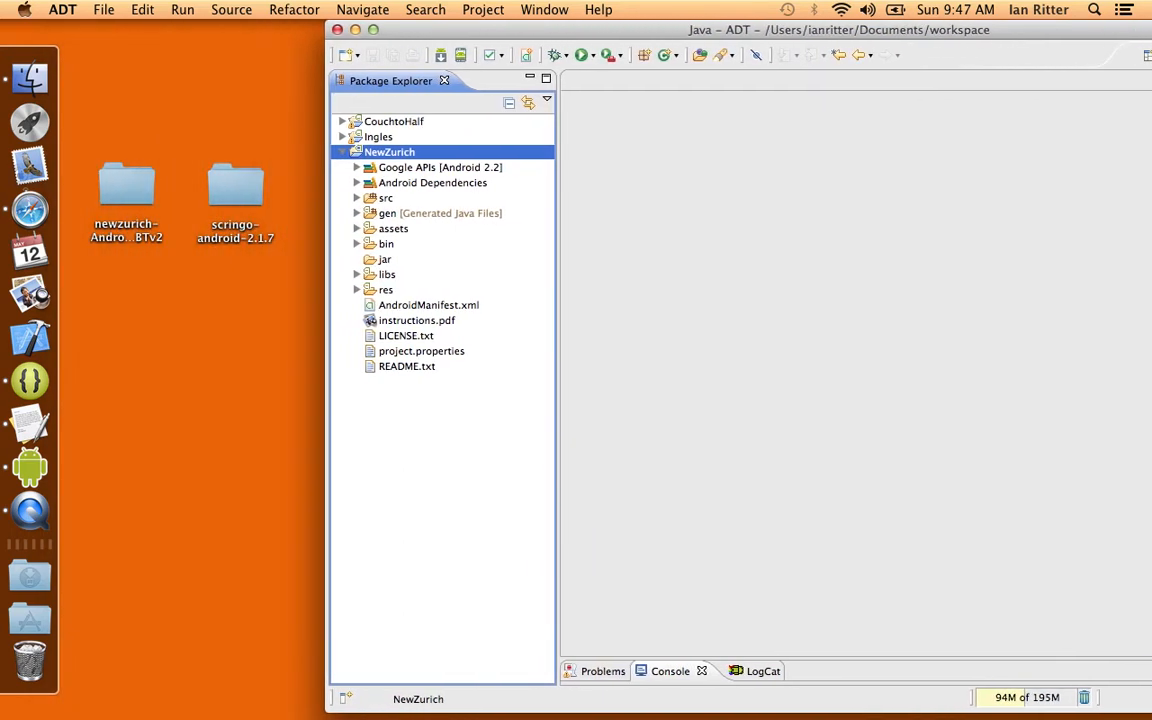
left_click(235, 185)
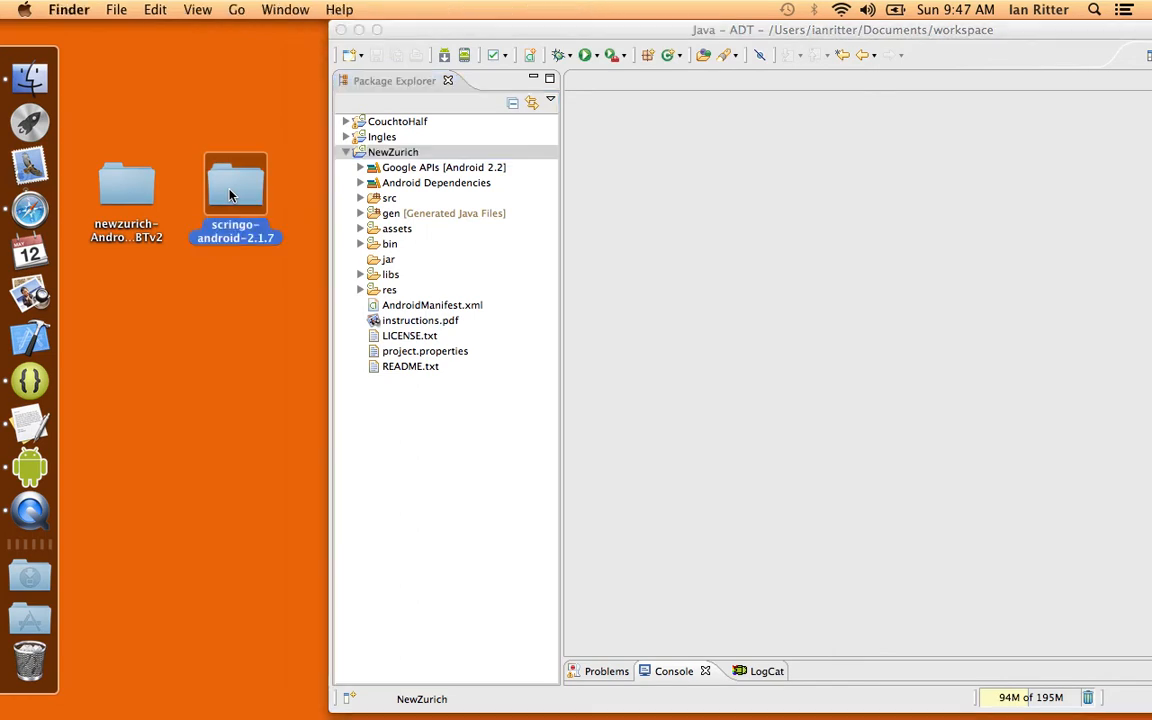
double_click(235, 190)
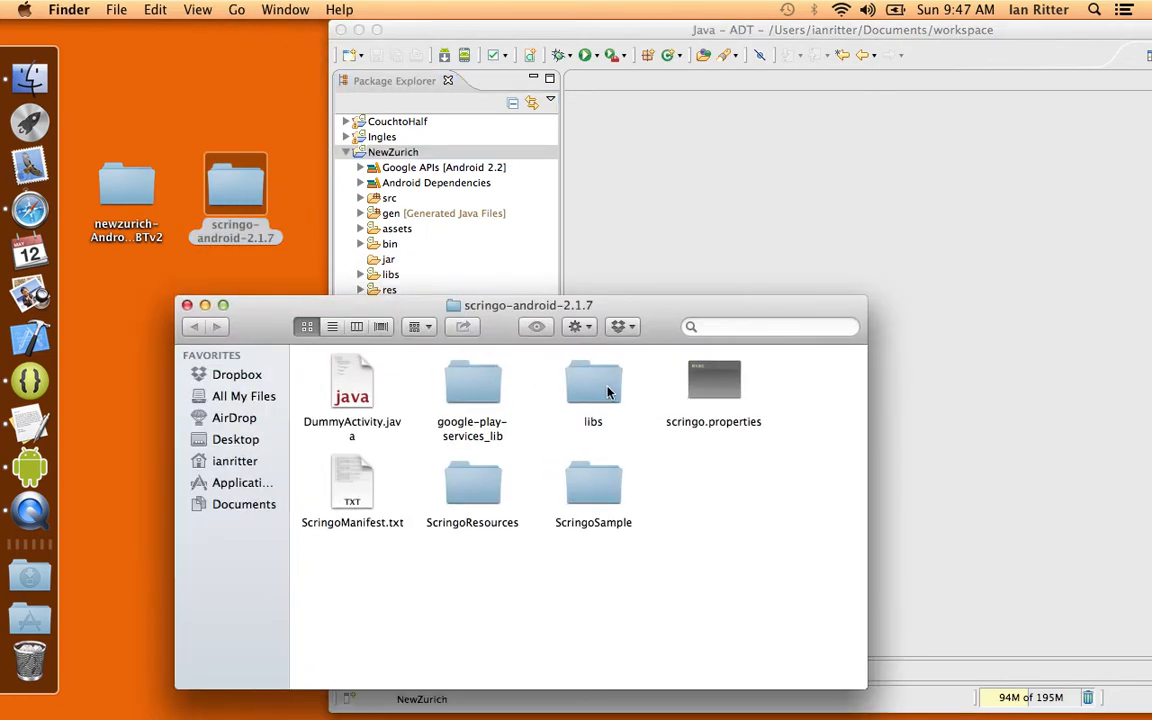
left_click(593, 383)
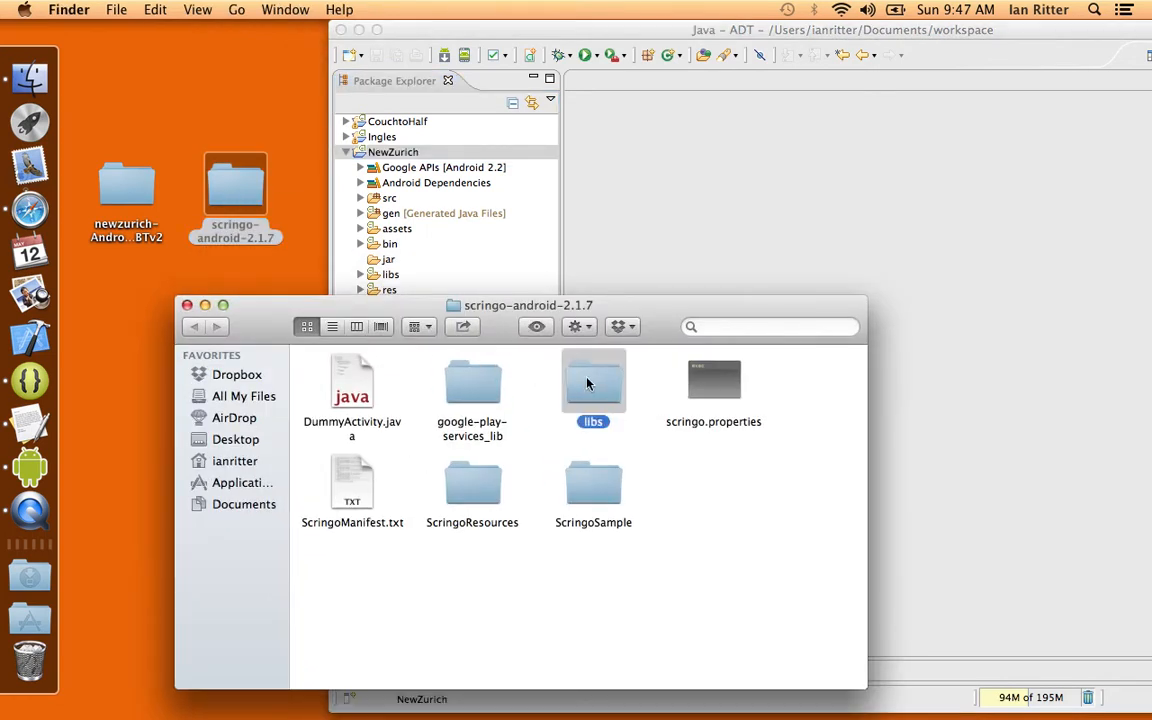
double_click(593, 385)
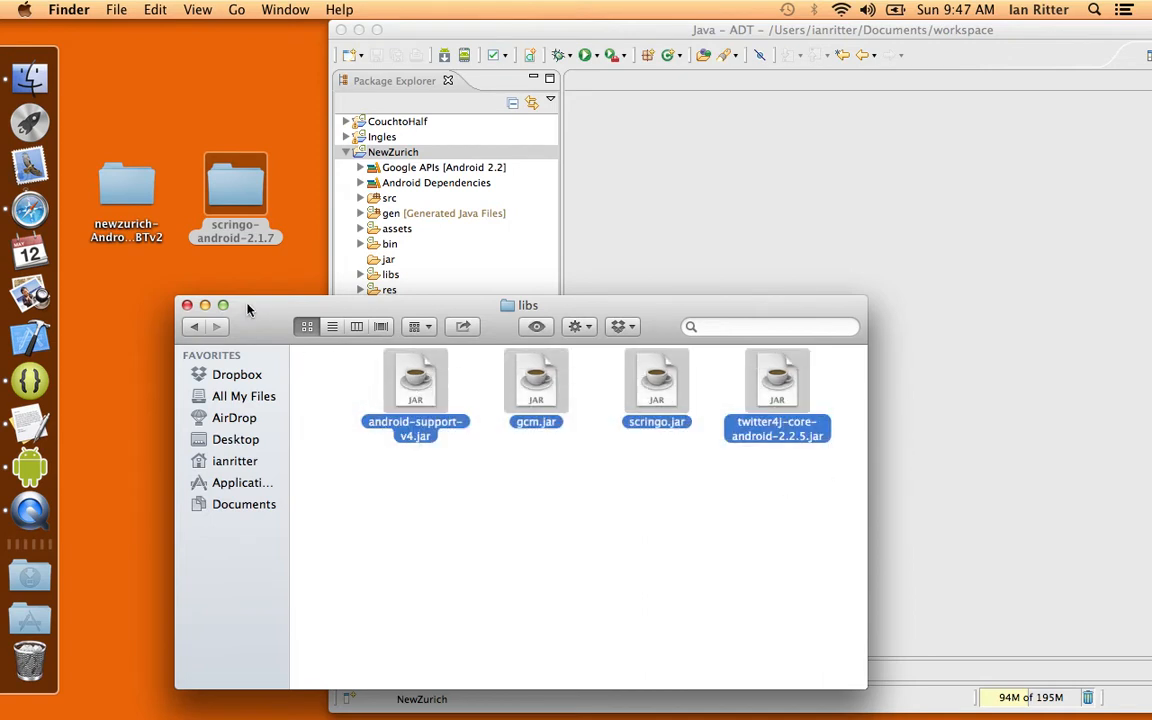
left_click_drag(528, 305, 531, 378)
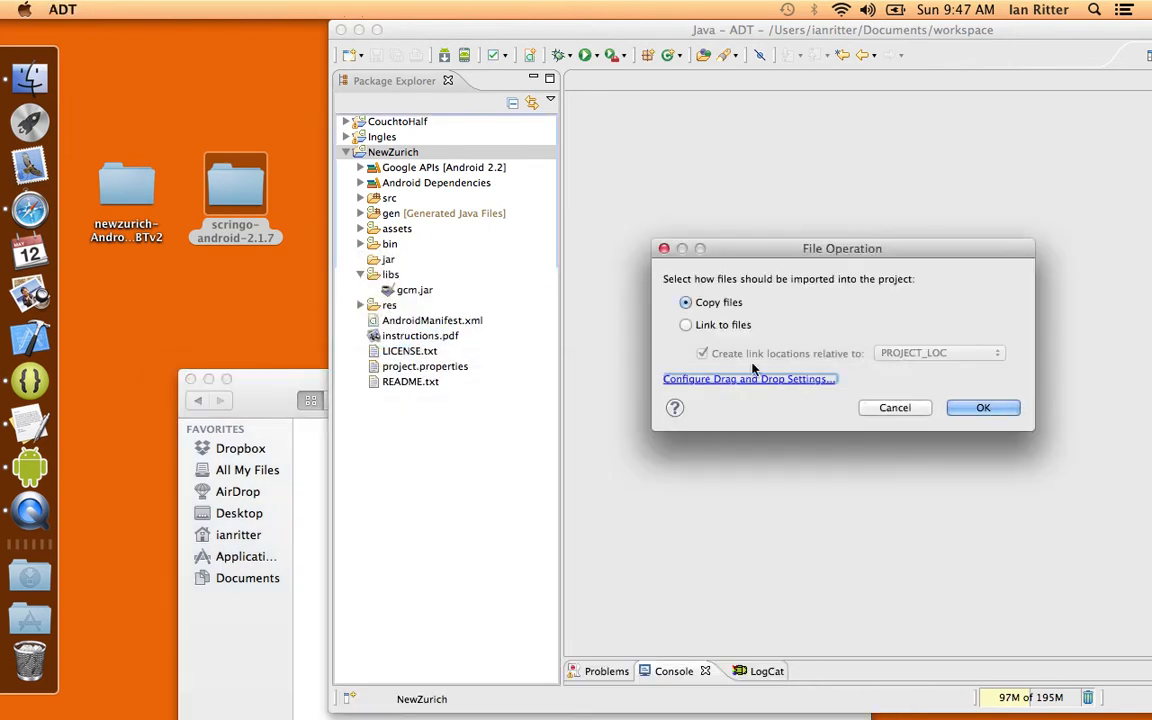
Copy the jars into libs, overwrite all existing copies, and select twitter4j-core-android-2.2.5.jar
left_click(983, 407)
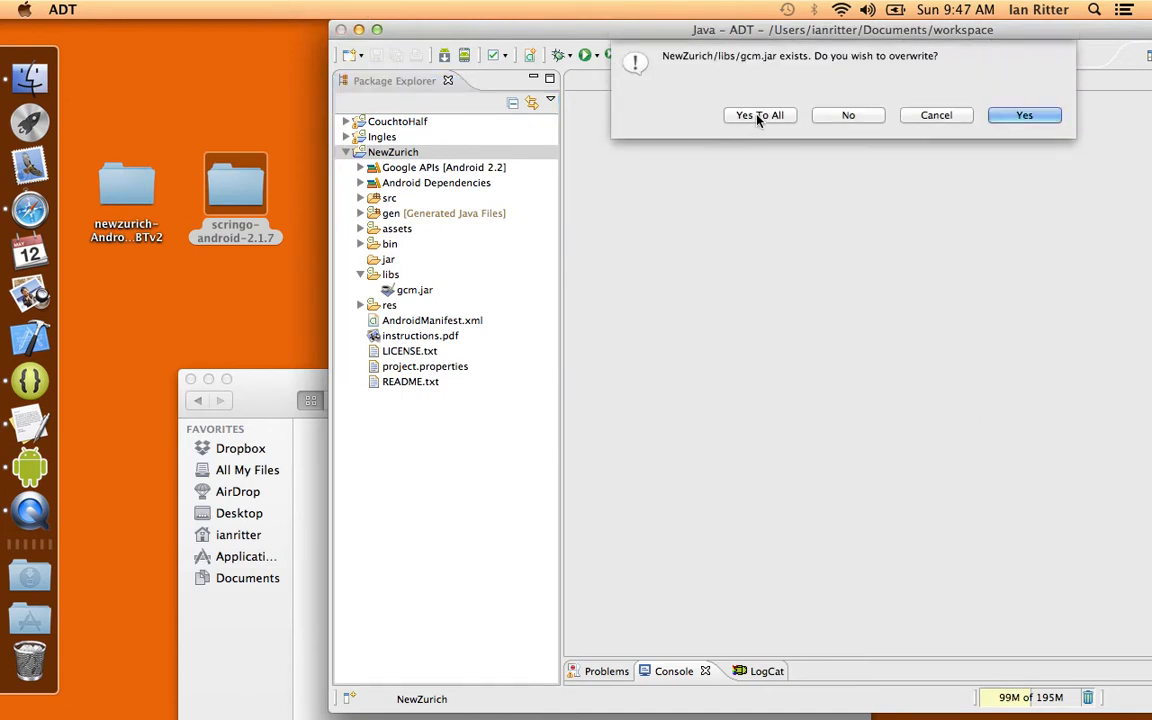
mouse_move(756, 115)
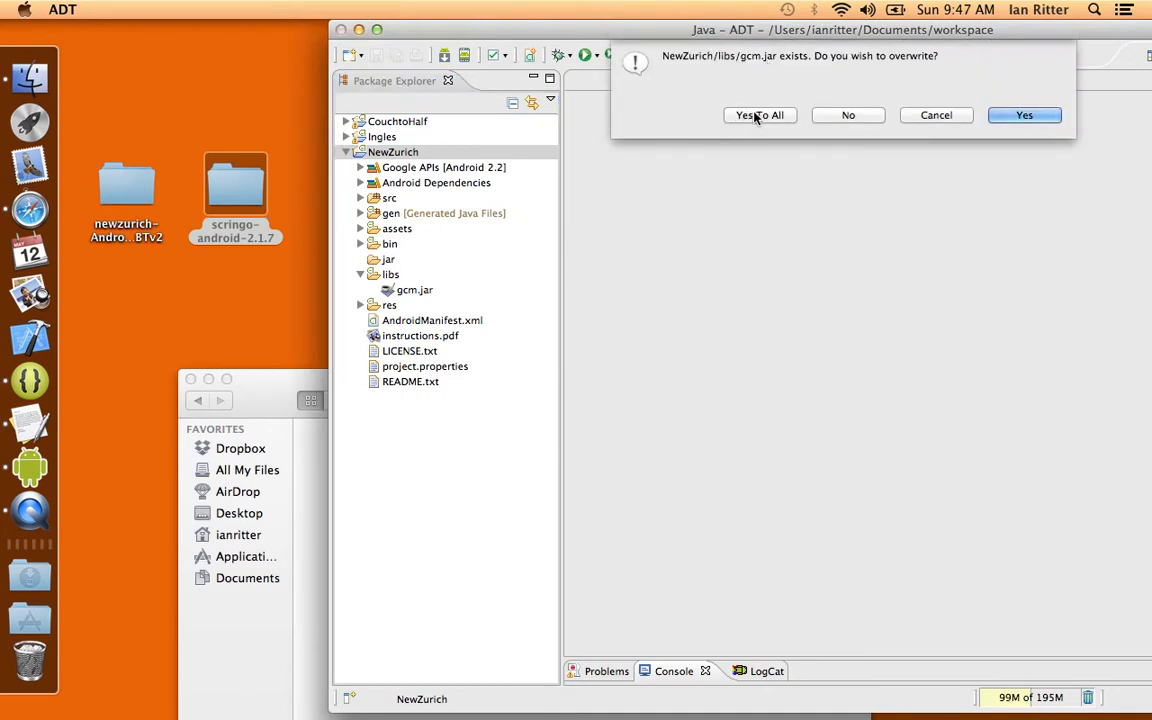
mouse_move(760, 115)
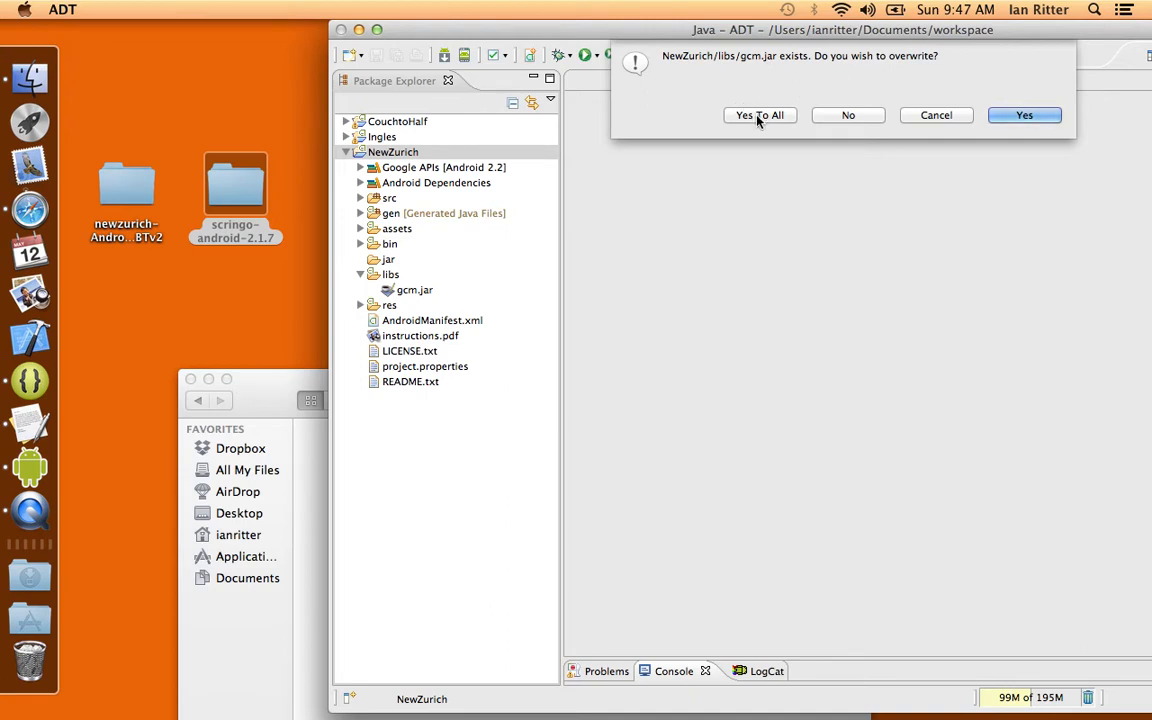
left_click(759, 114)
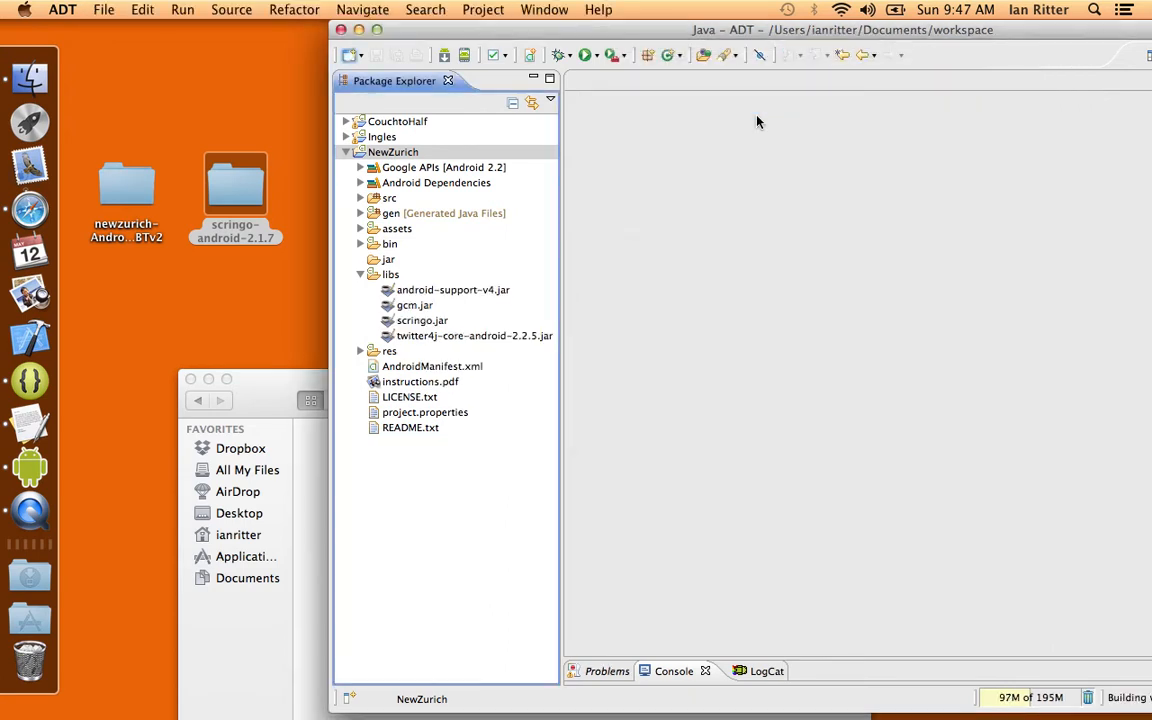
mouse_move(425, 340)
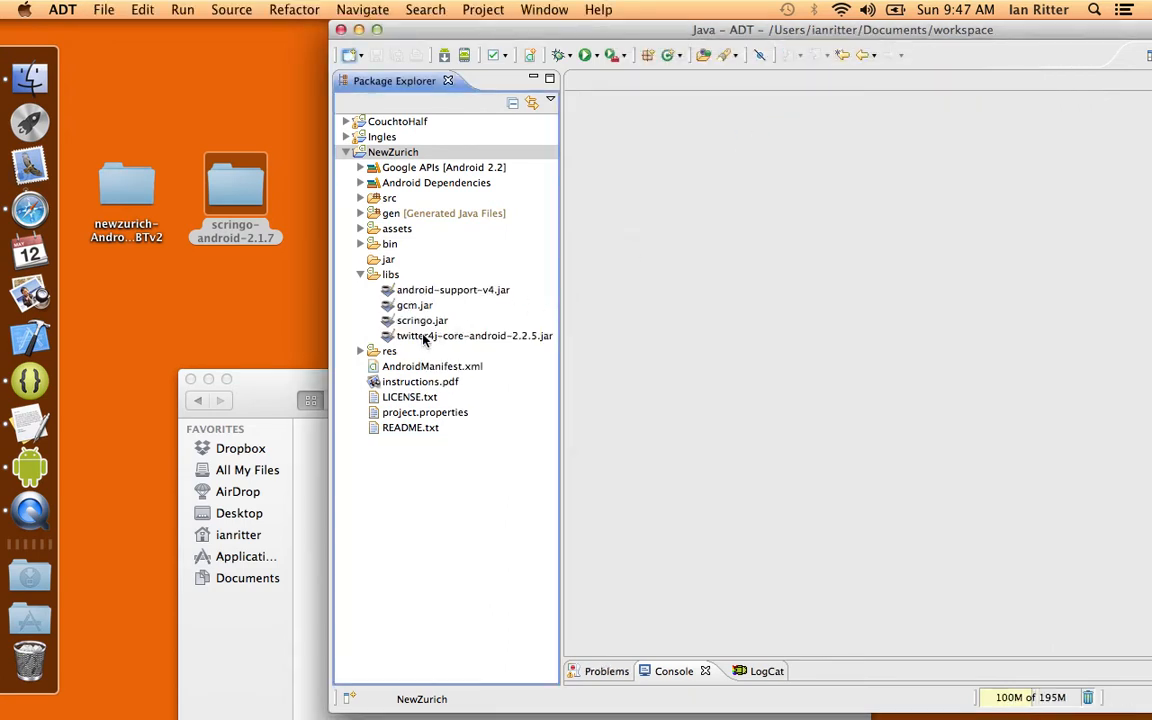
left_click(474, 335)
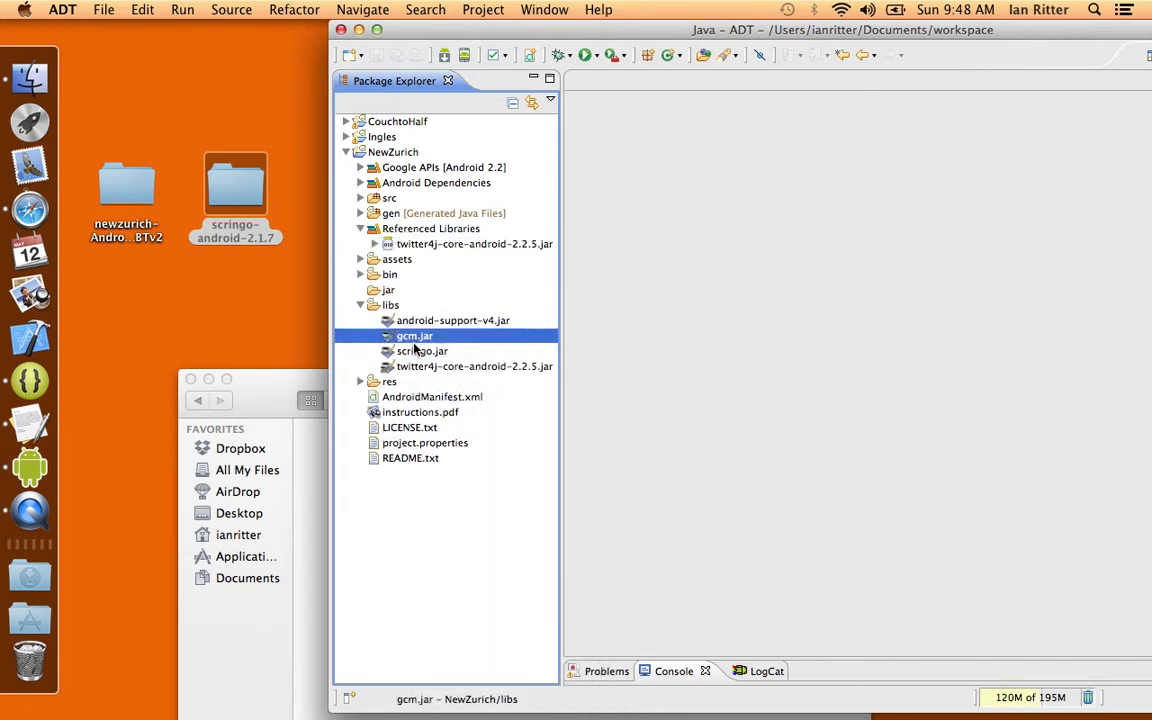
Add scringo.jar, gcm.jar and android-support-v4.jar to the build path, then collapse libs and Referenced Libraries
right_click(423, 351)
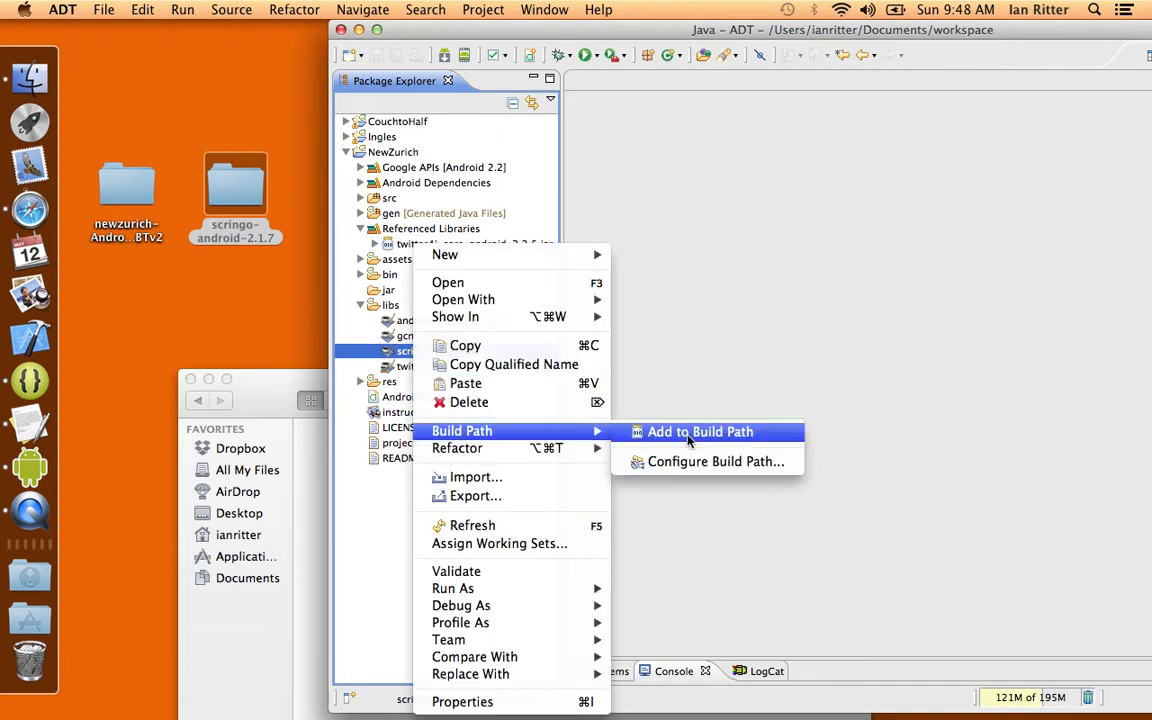
left_click(700, 431)
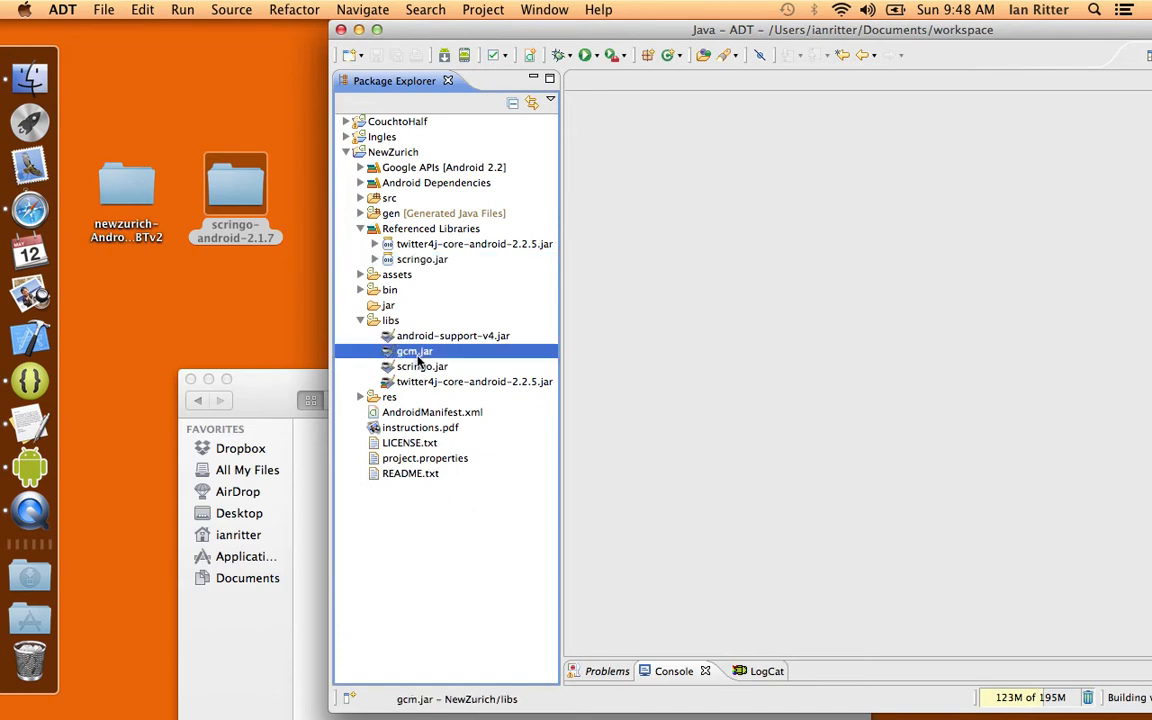
right_click(415, 351)
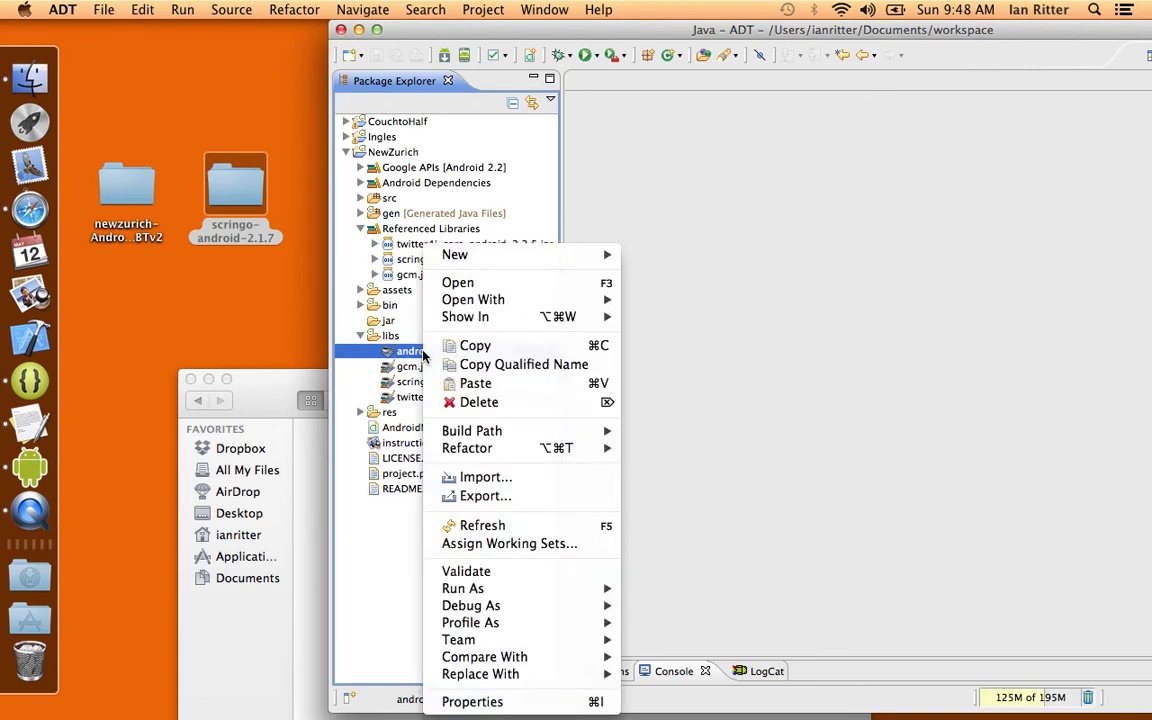
mouse_move(471, 430)
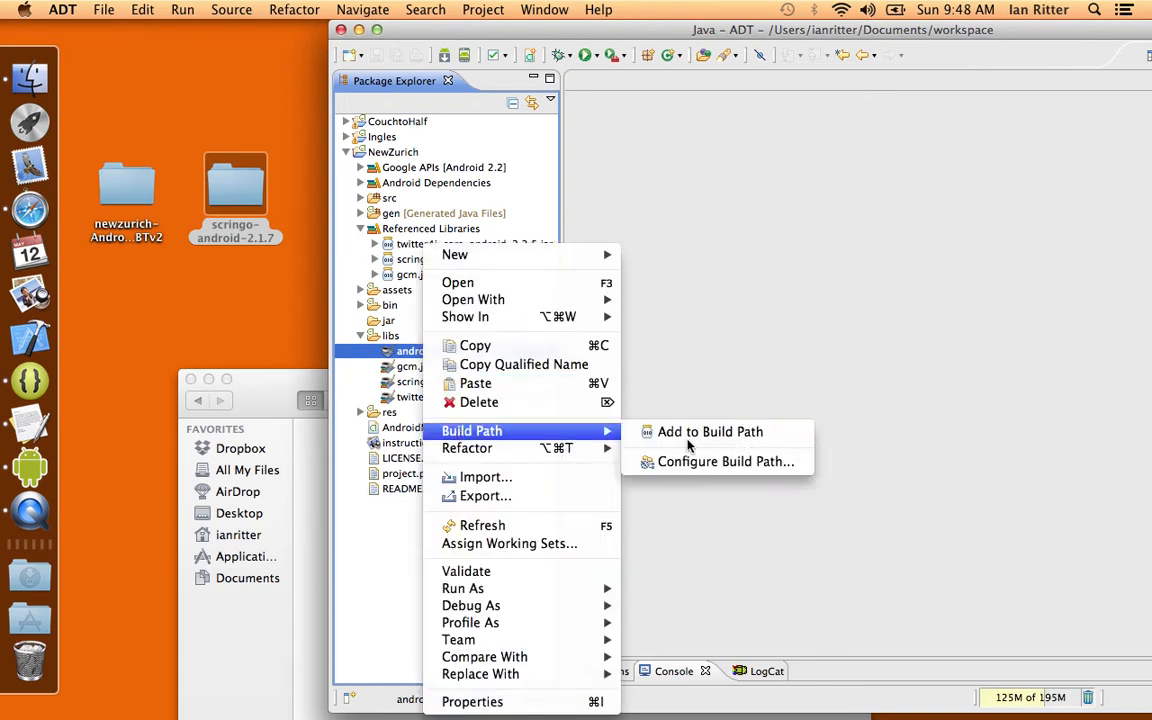
left_click(710, 431)
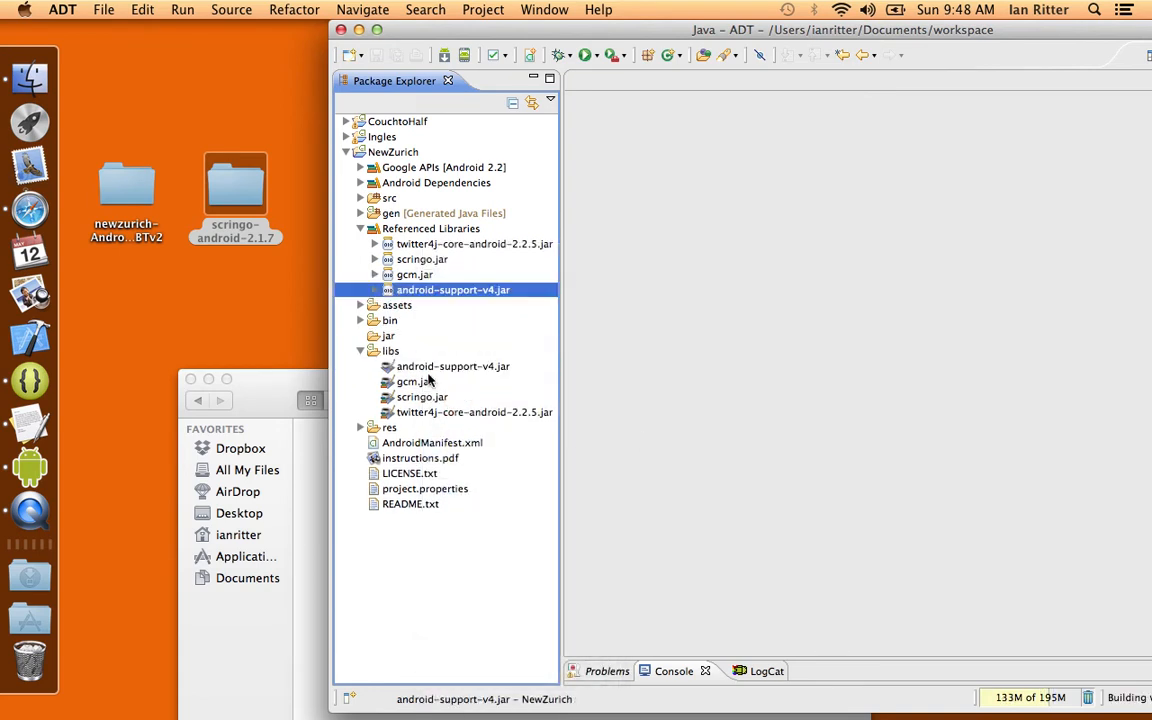
left_click(361, 350)
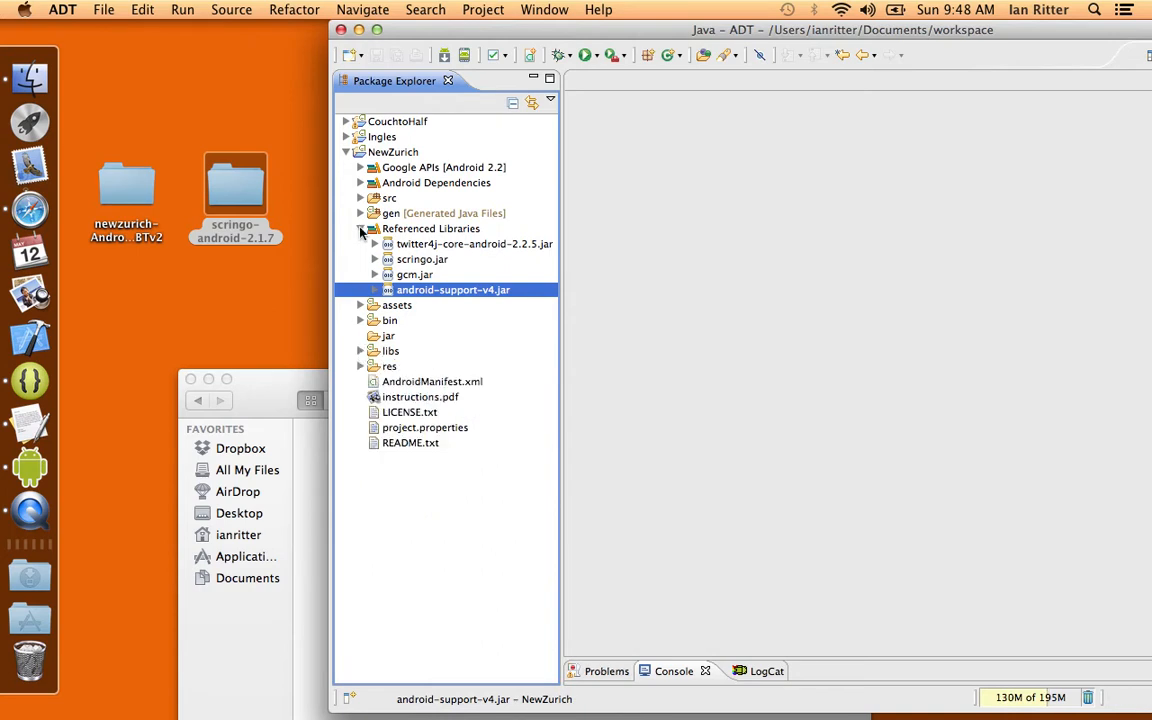
left_click(361, 228)
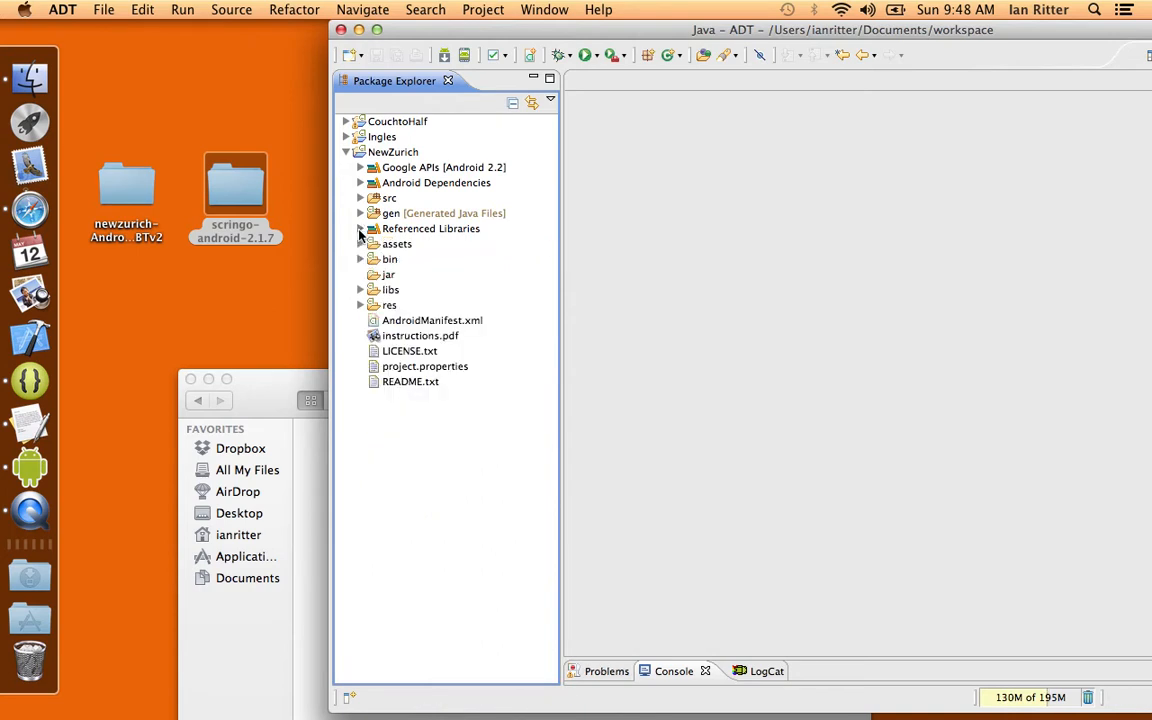
Scroll Safari's Scringo guide to the ScringoResources import instructions, then return to Eclipse
left_click(29, 208)
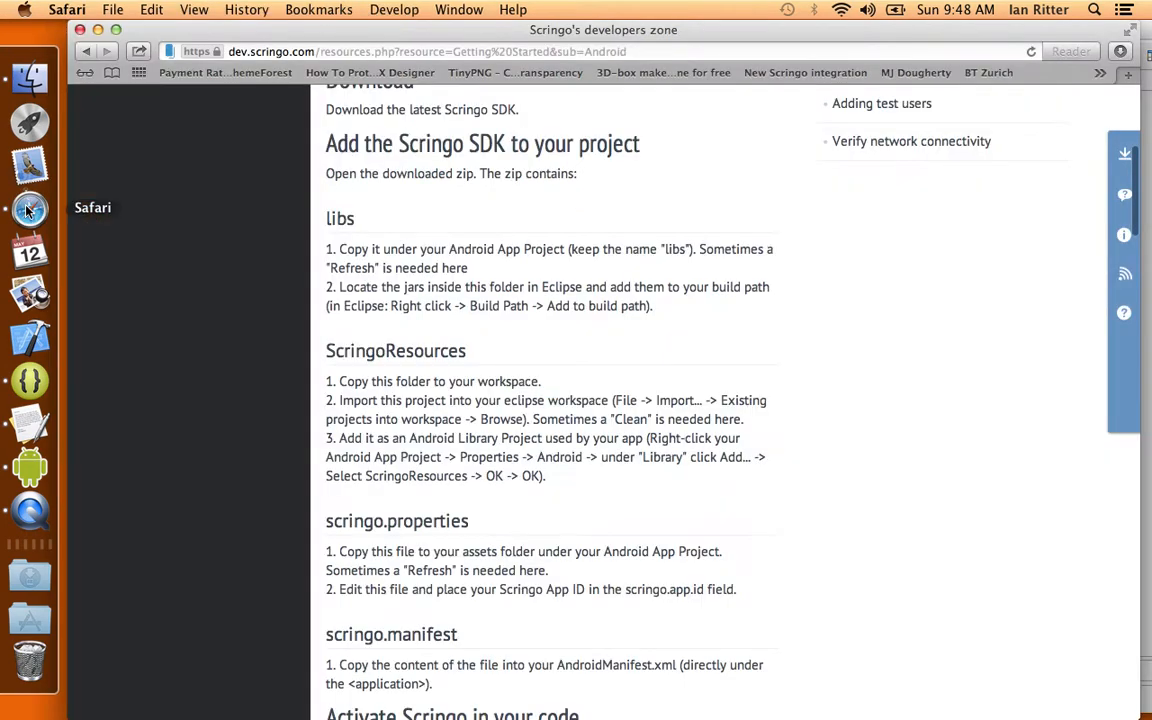
scroll("down", 3)
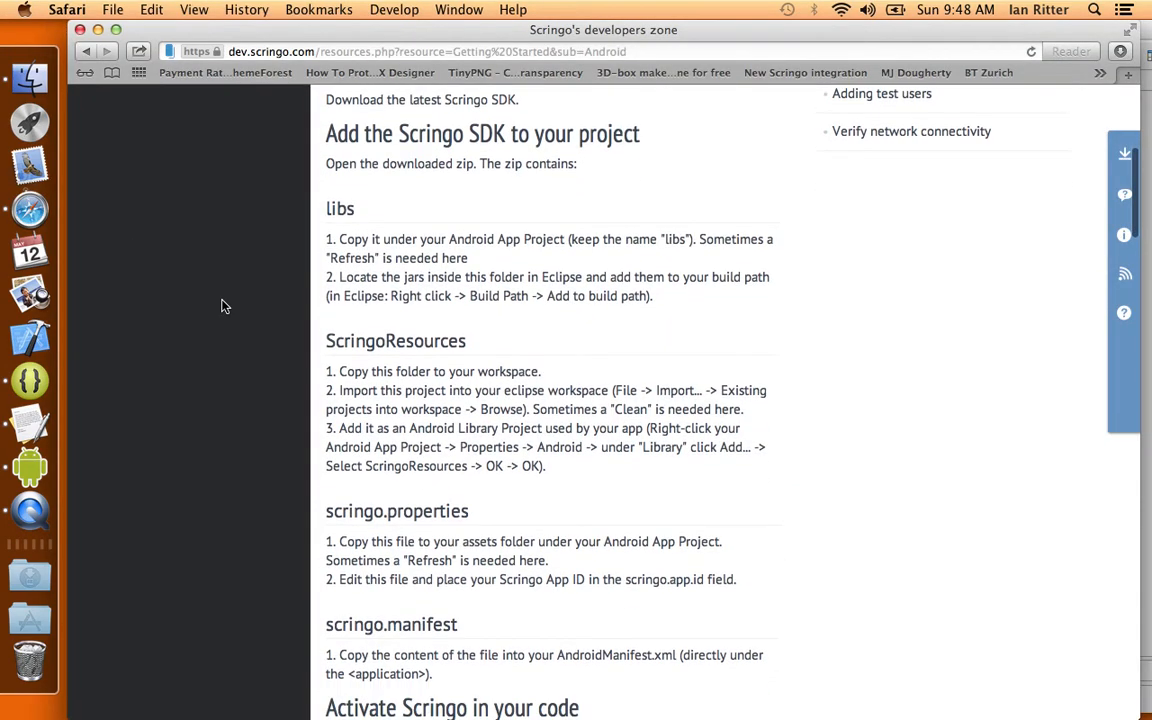
scroll("down", 3)
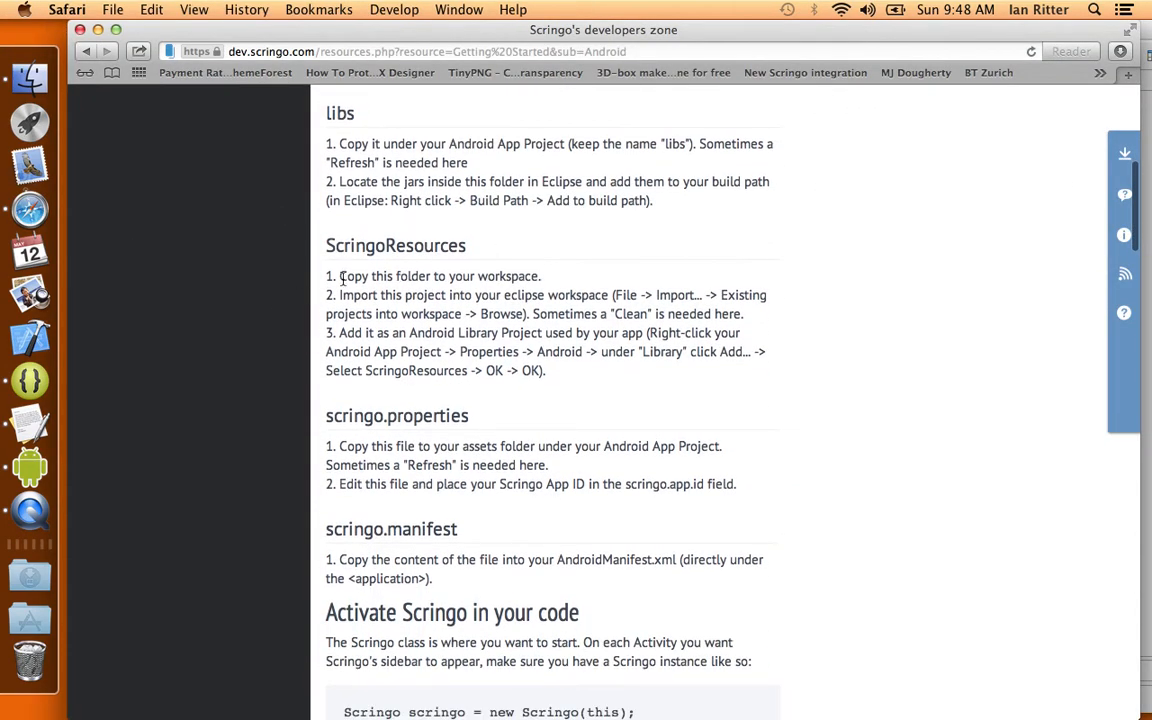
mouse_move(303, 304)
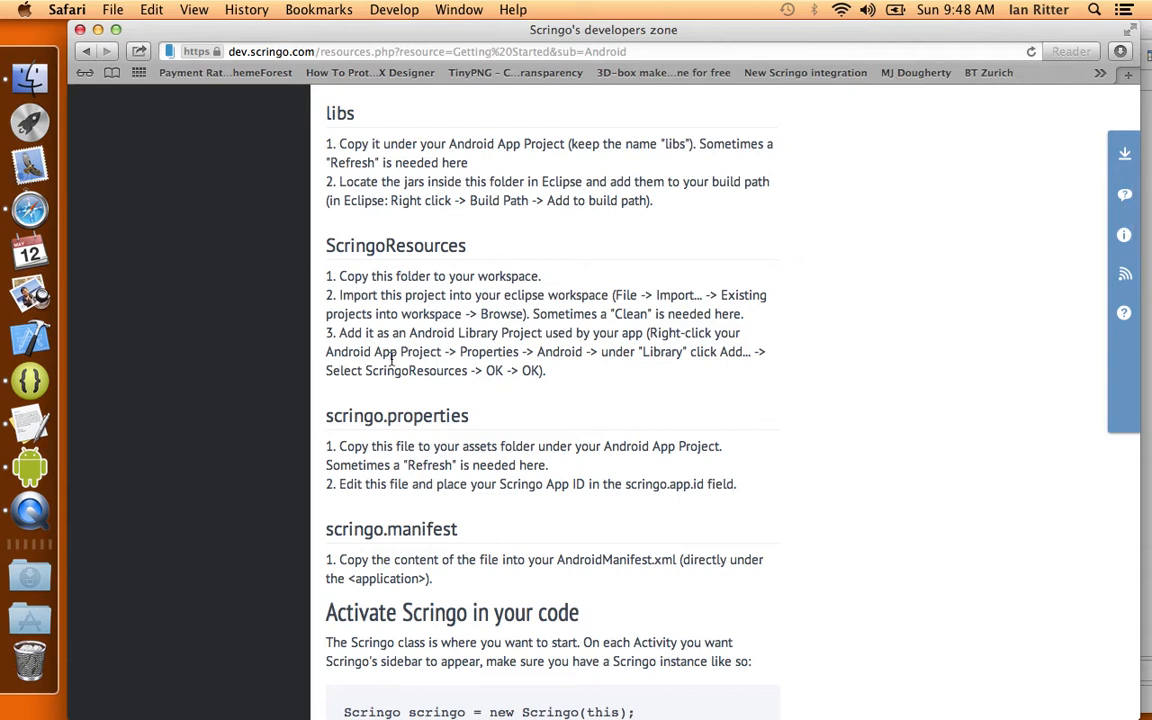
left_click(30, 380)
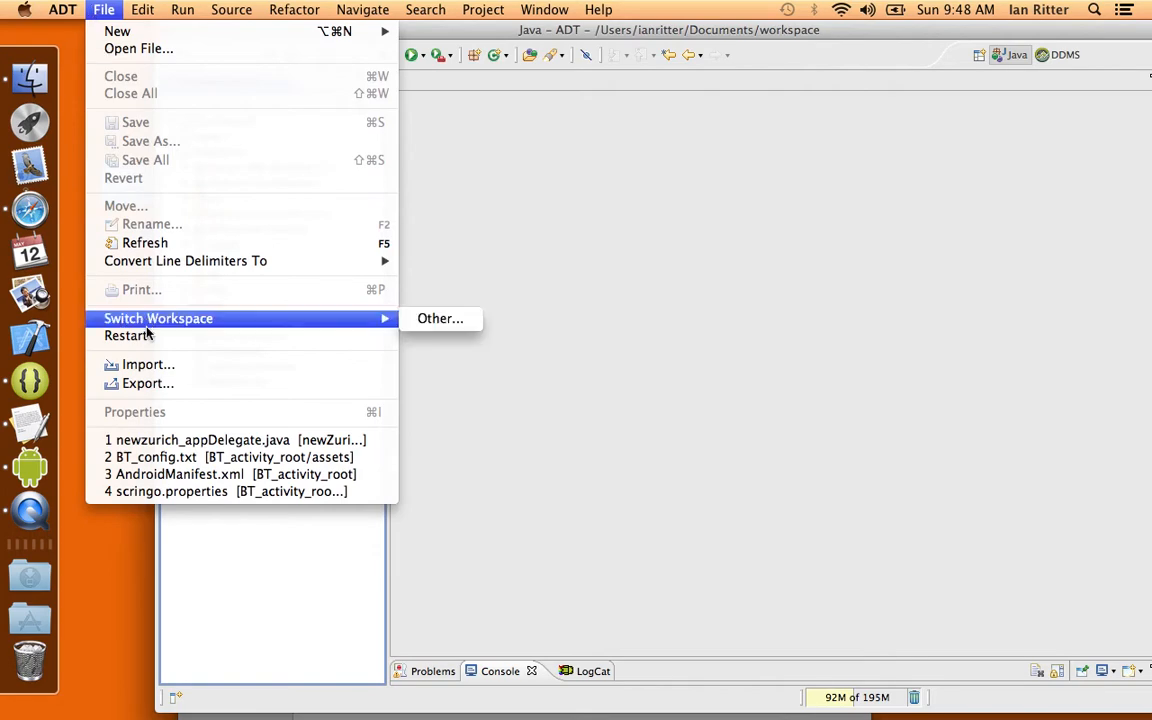
Start the Import wizard with General > Existing Projects into Workspace and advance to Import Projects
left_click(148, 364)
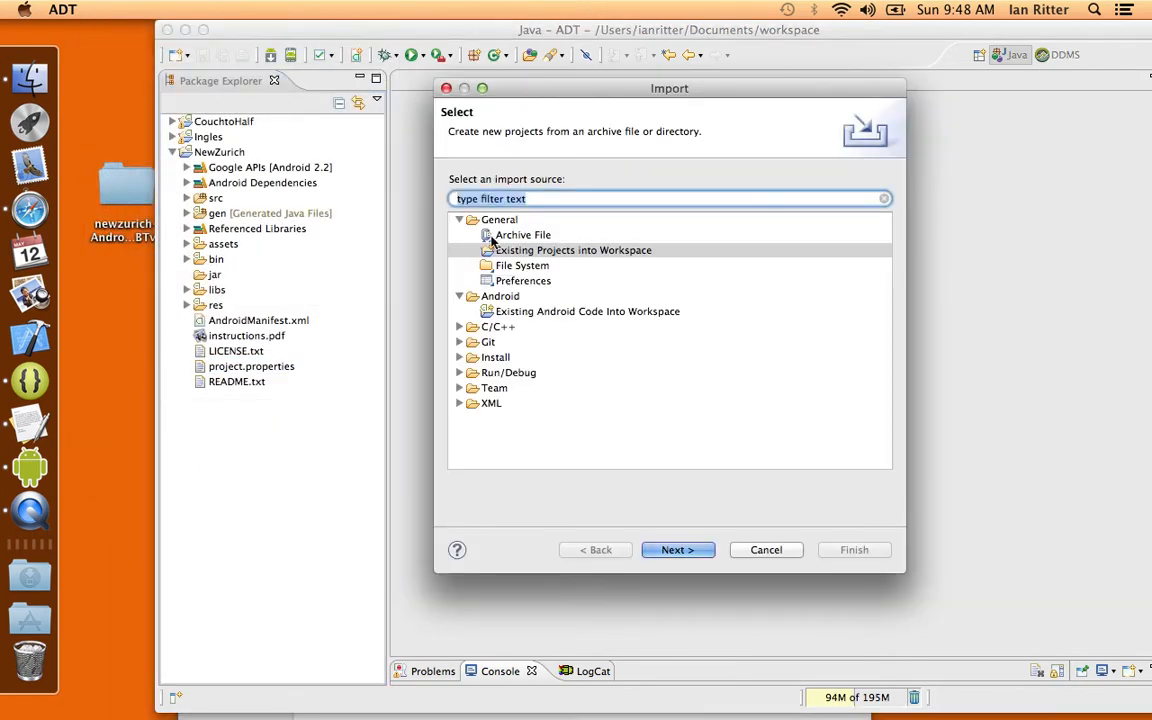
left_click(573, 250)
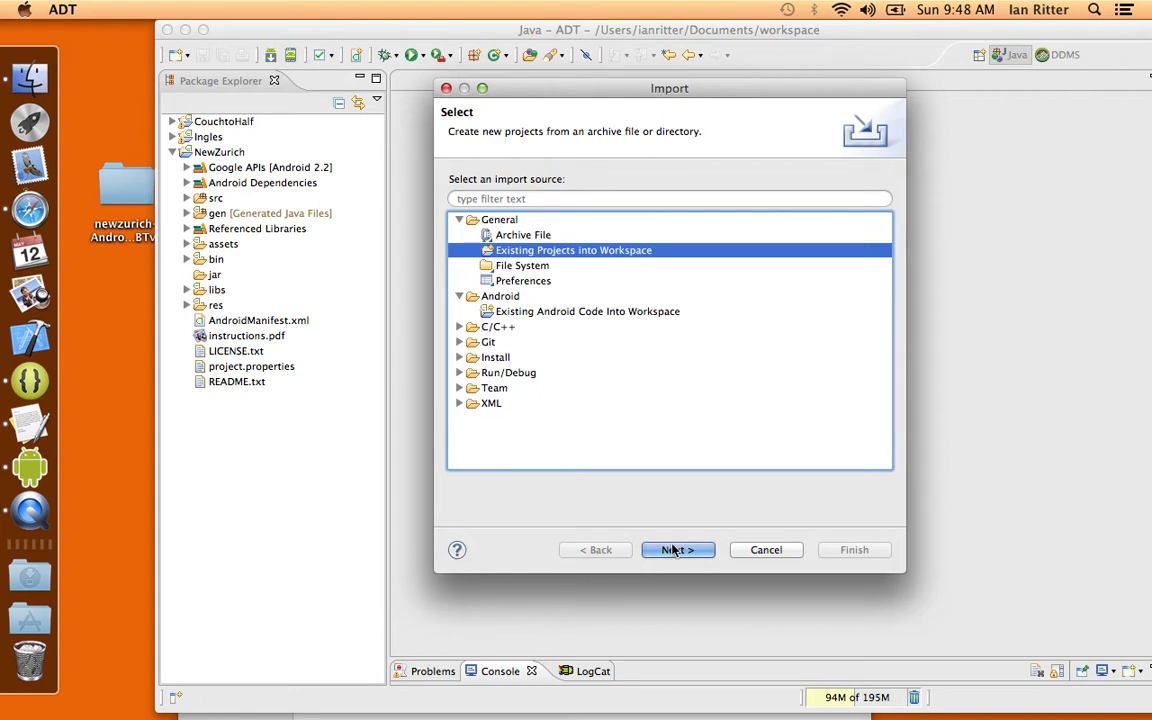
left_click(678, 549)
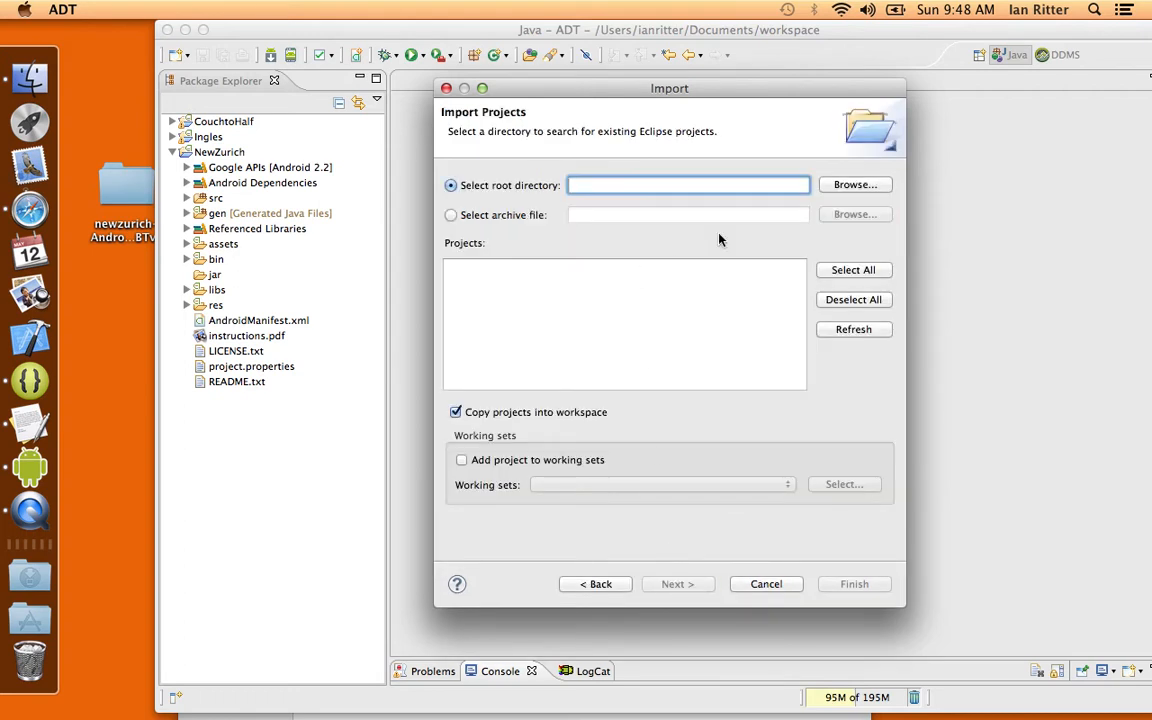
Set scringo-android-2.1.7/ScringoResources as the import root and finish, copying it into the workspace
left_click(854, 184)
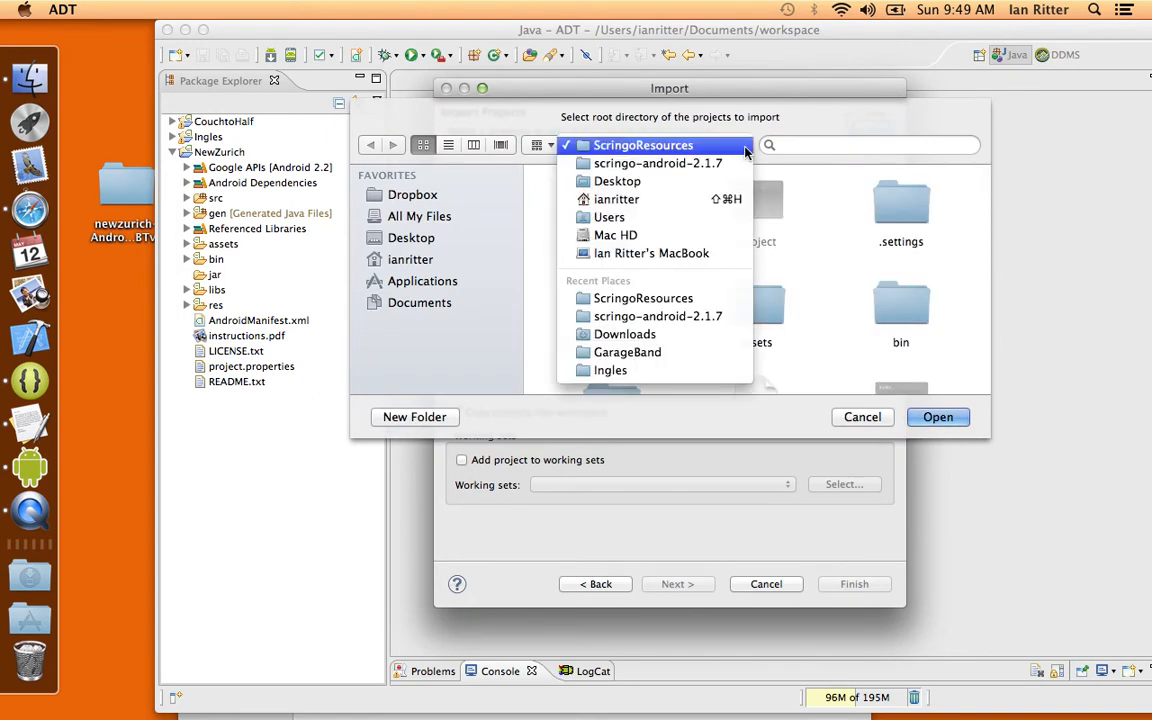
left_click(617, 181)
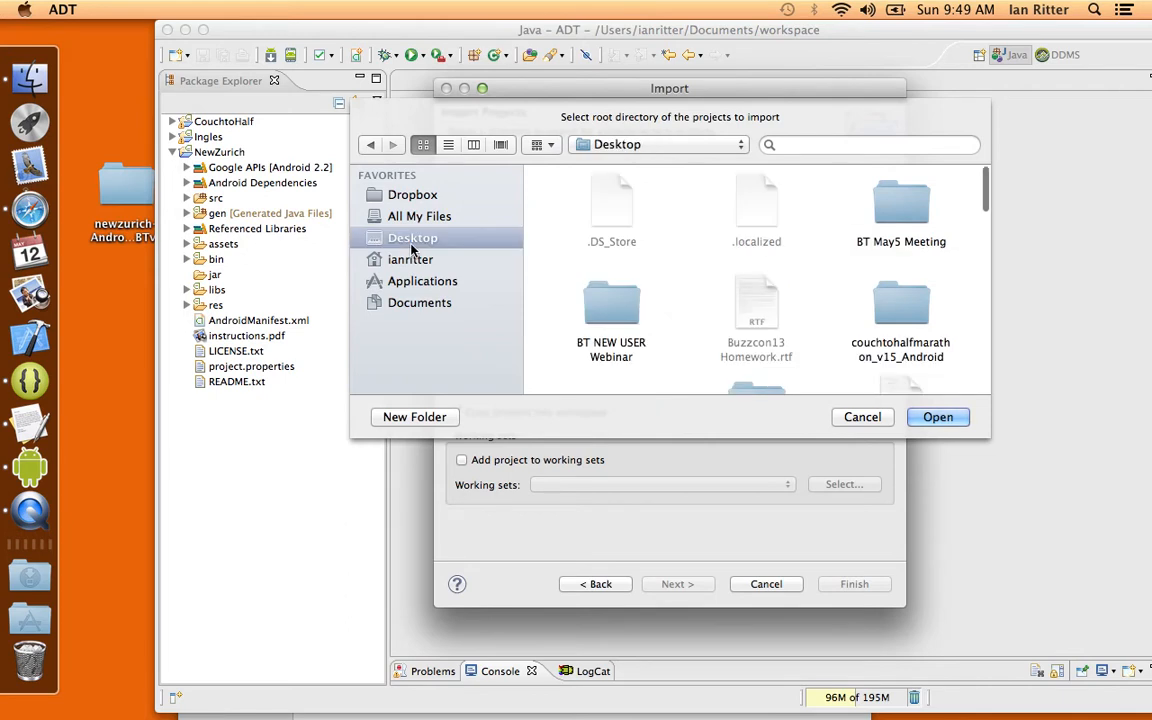
scroll("down", 3)
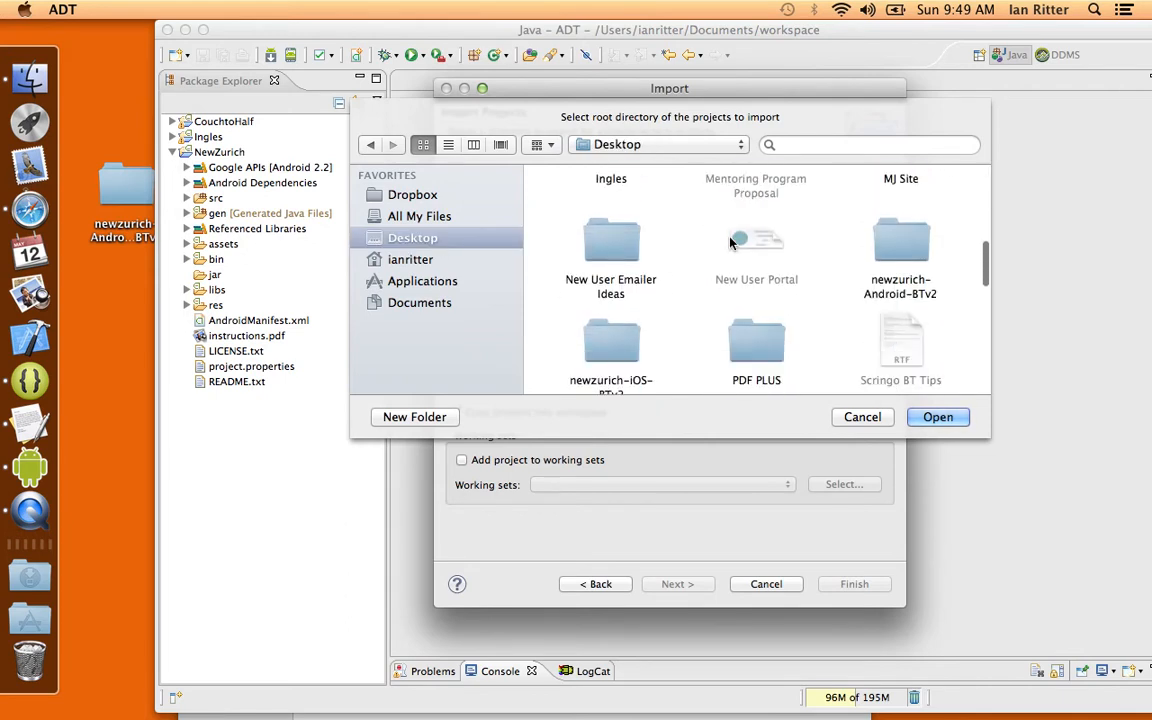
scroll("down", 3)
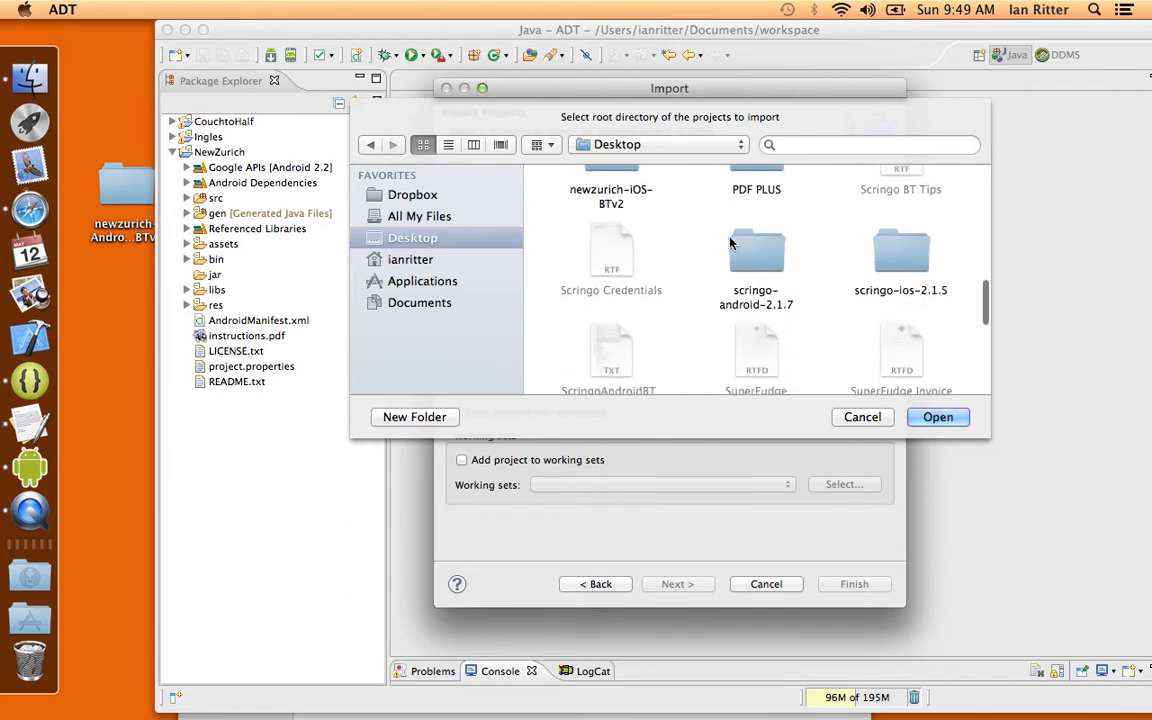
double_click(756, 250)
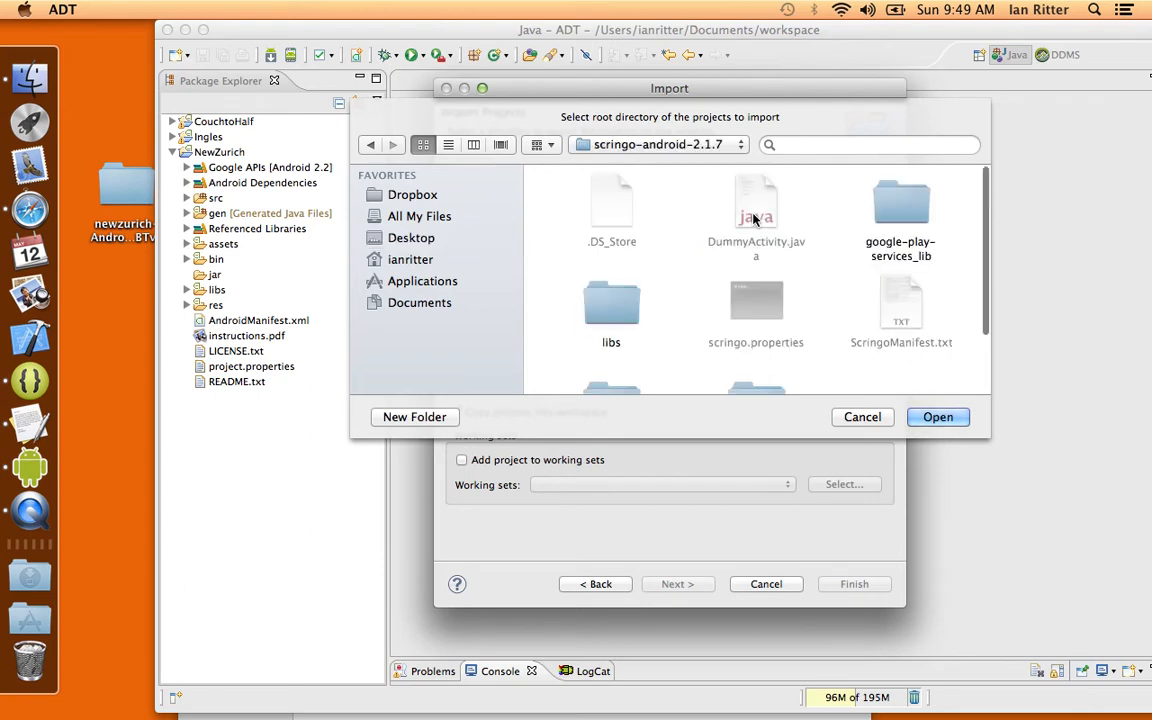
scroll("down", 3)
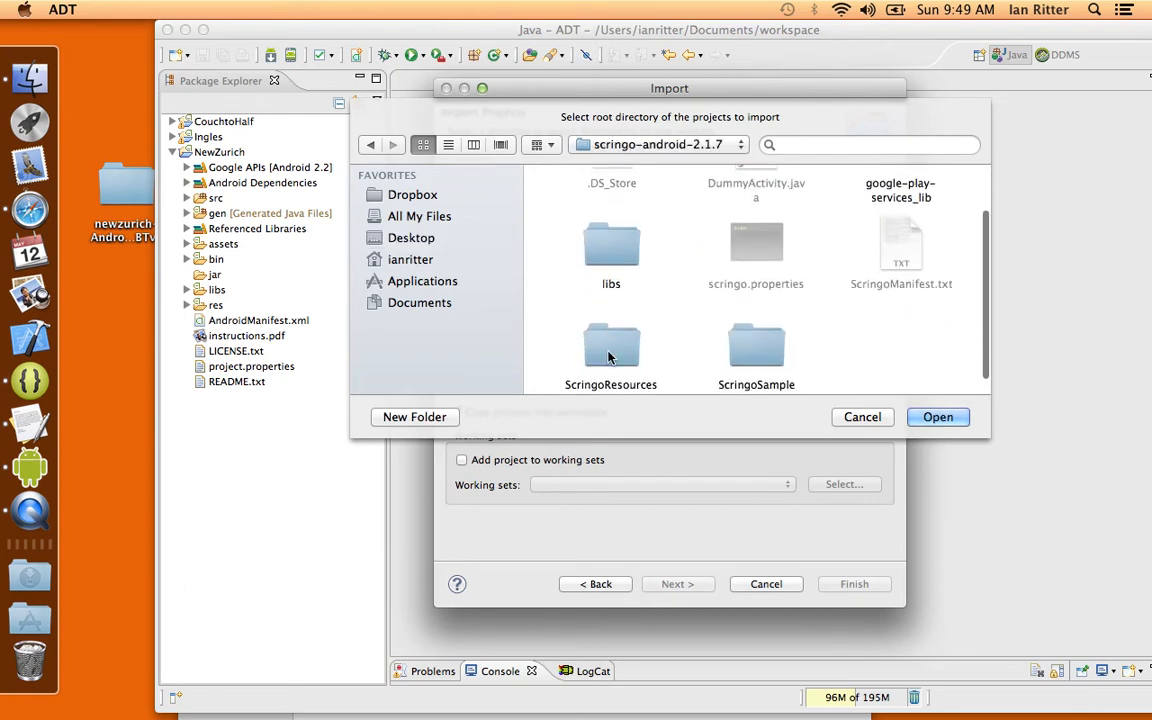
left_click(611, 345)
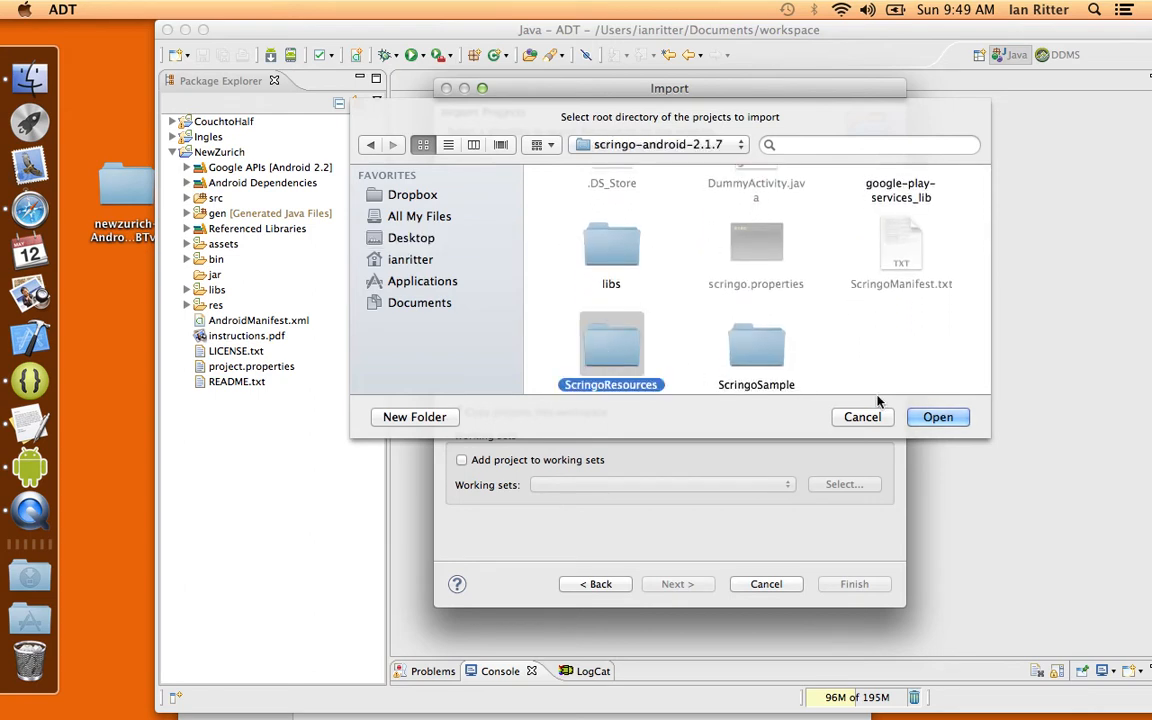
left_click(937, 417)
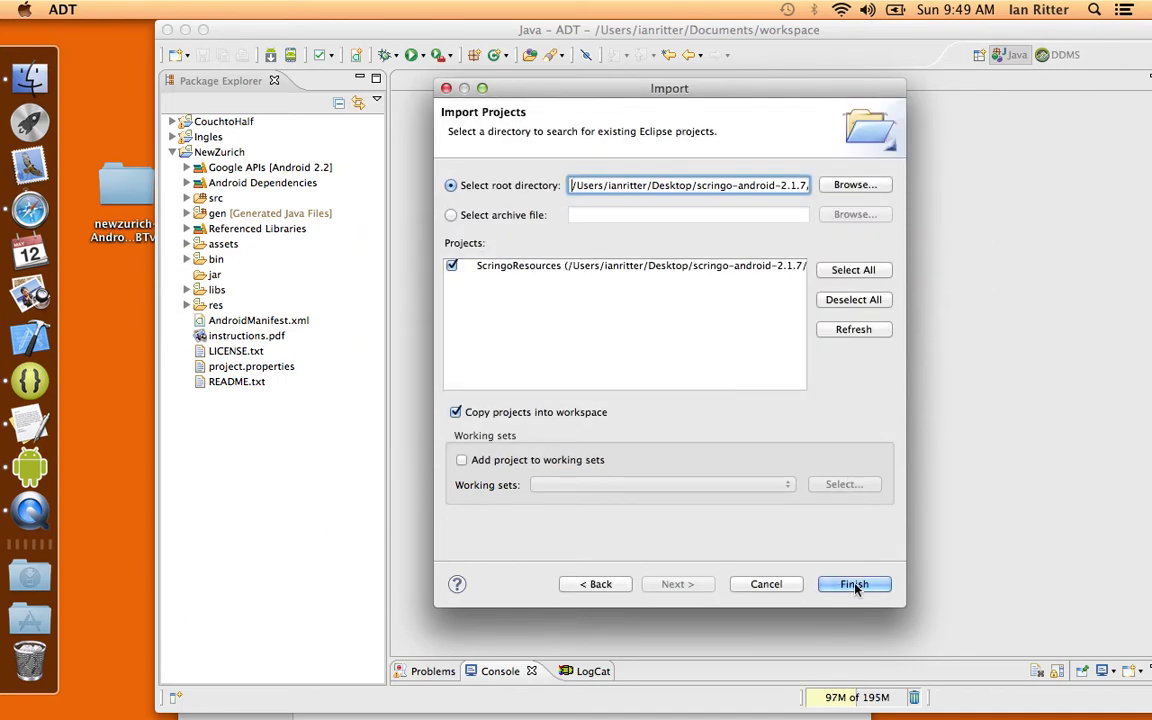
left_click(854, 584)
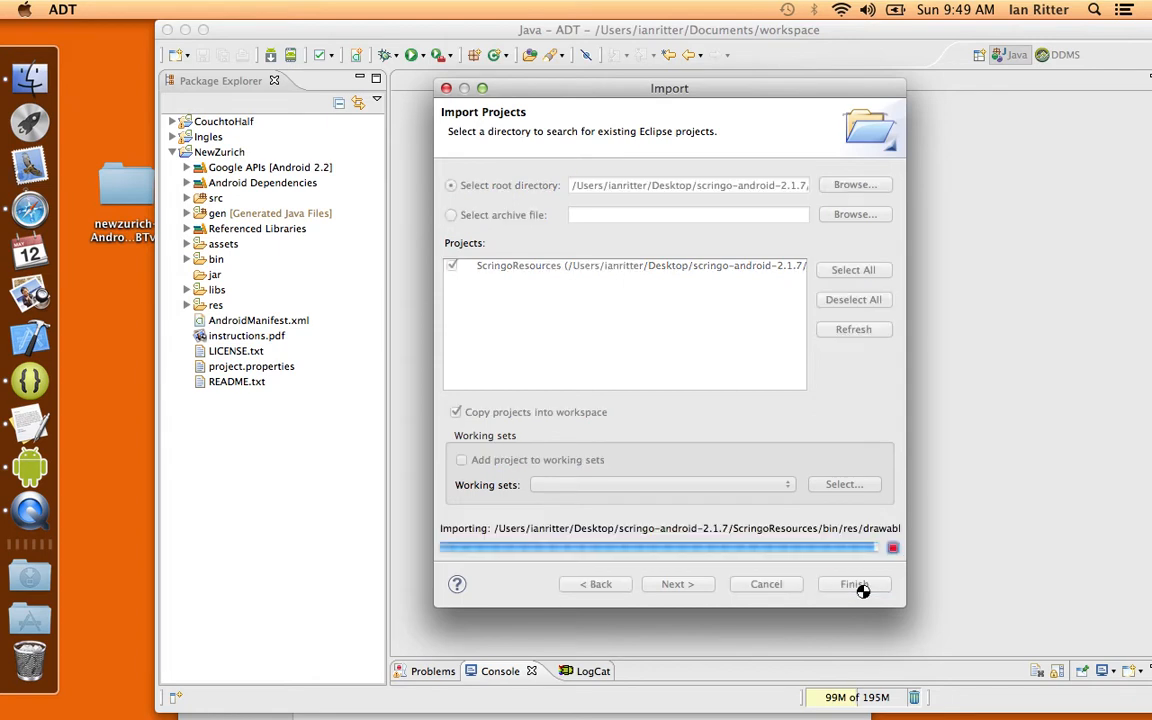
Complete the ScringoResources import and select the NewZurich project in Package Explorer
left_click(853, 584)
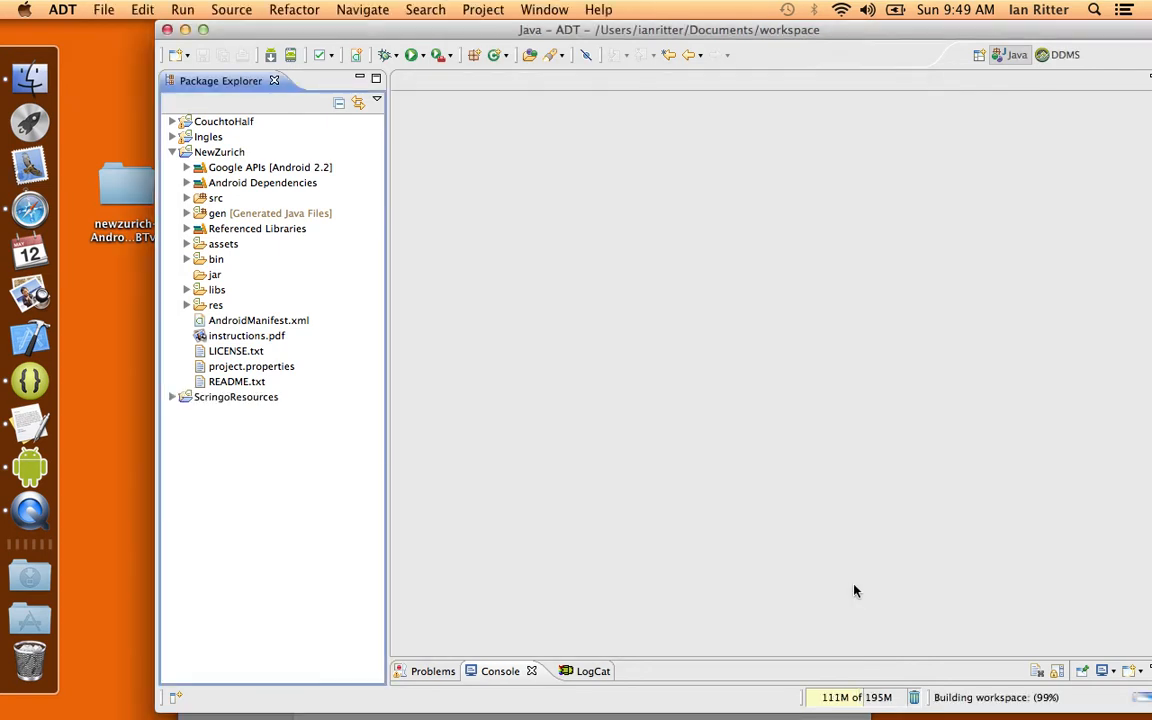
mouse_move(290, 417)
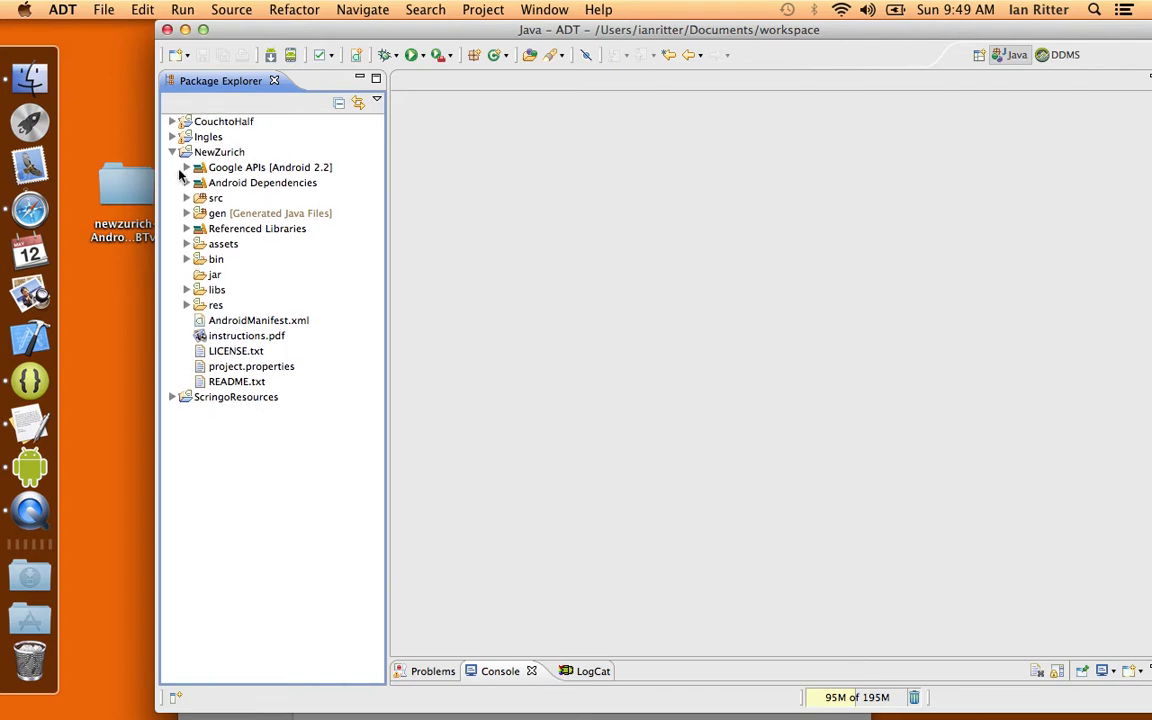
left_click(218, 152)
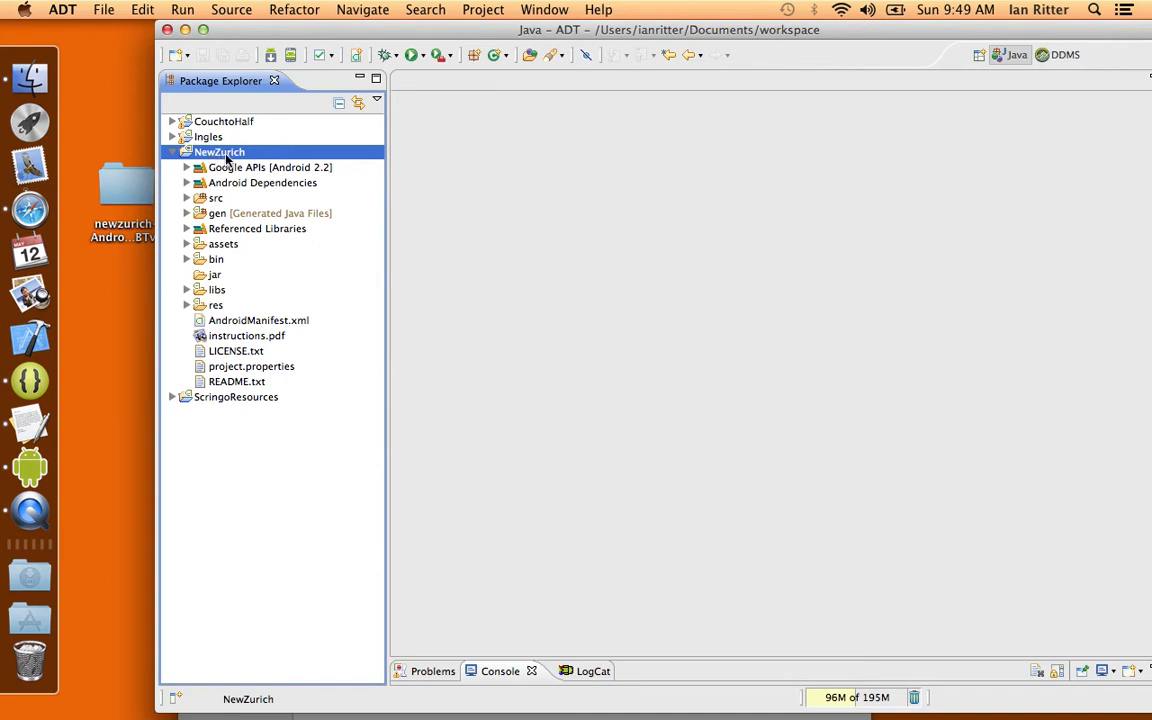
Add ScringoResources as a library reference in NewZurich's Android project properties
right_click(218, 152)
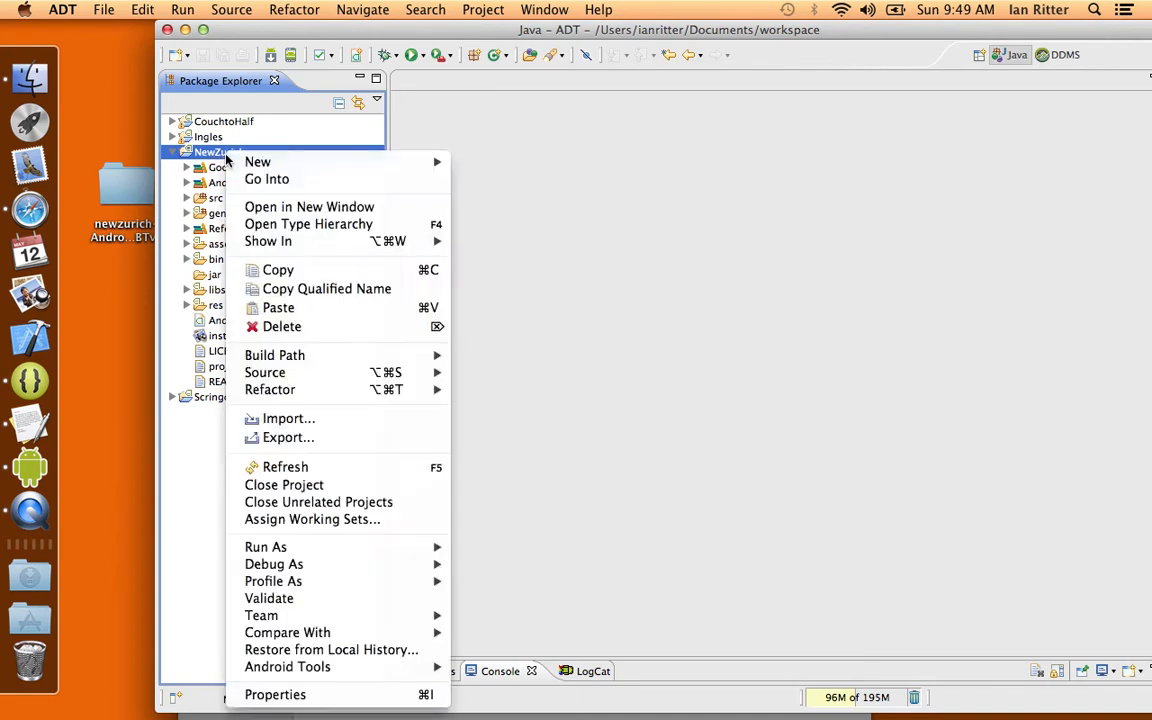
mouse_move(275, 694)
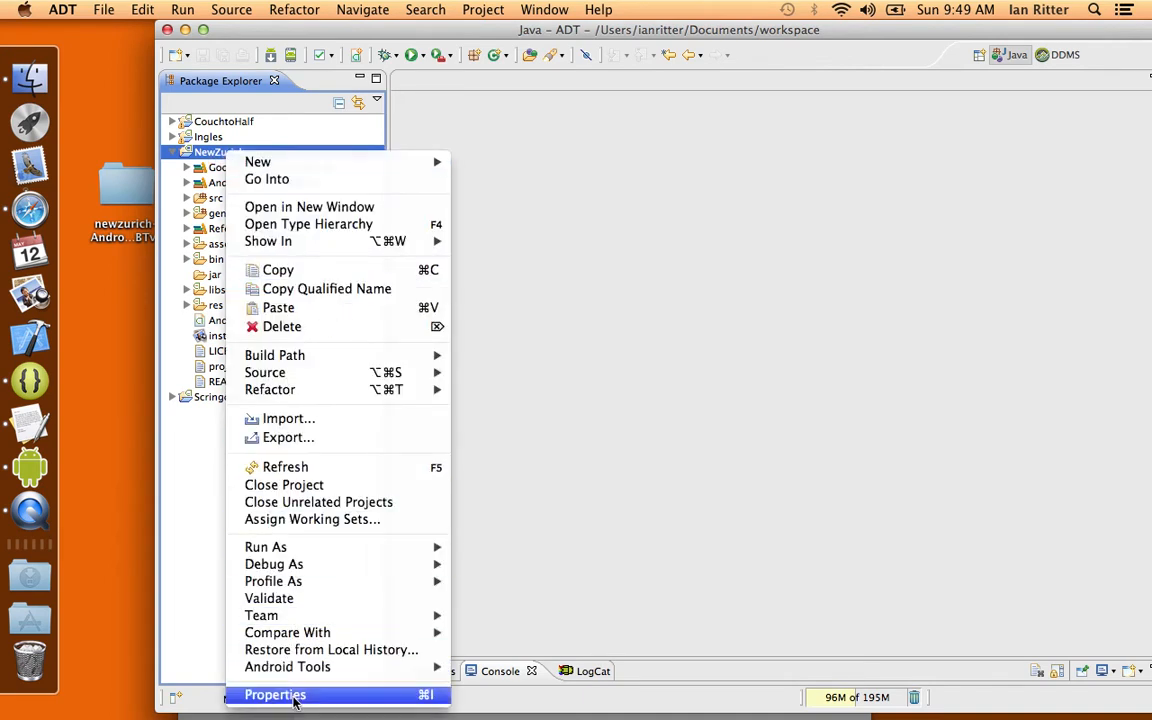
left_click(275, 694)
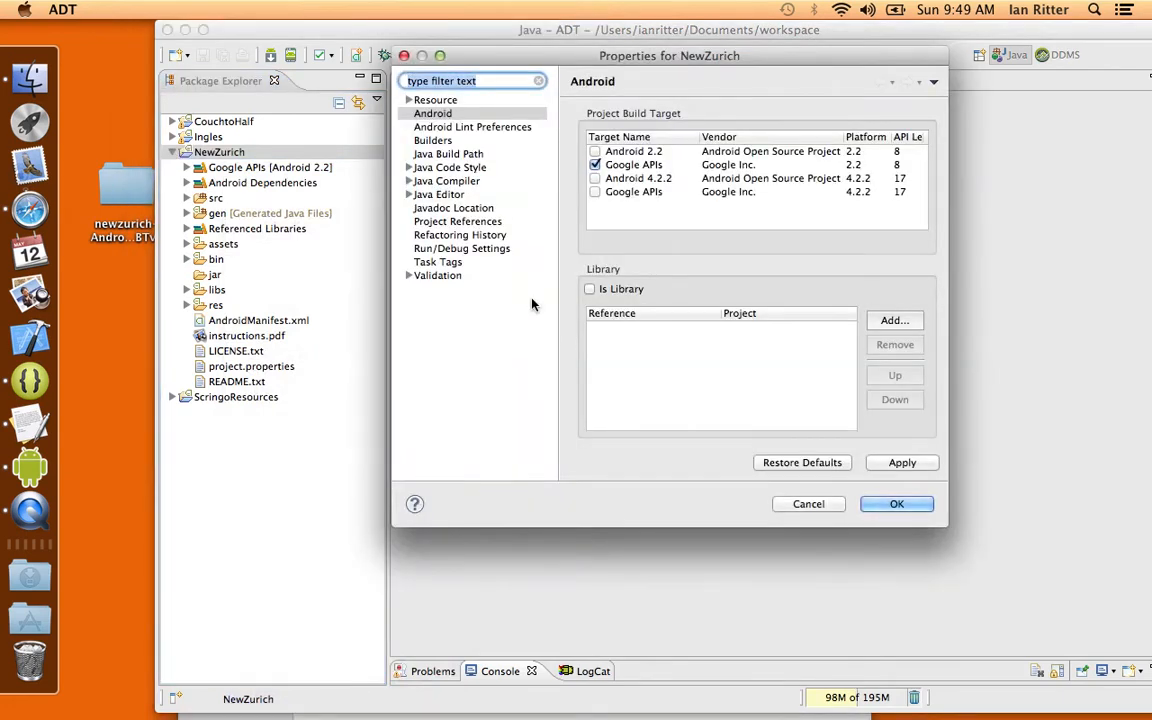
left_click(432, 113)
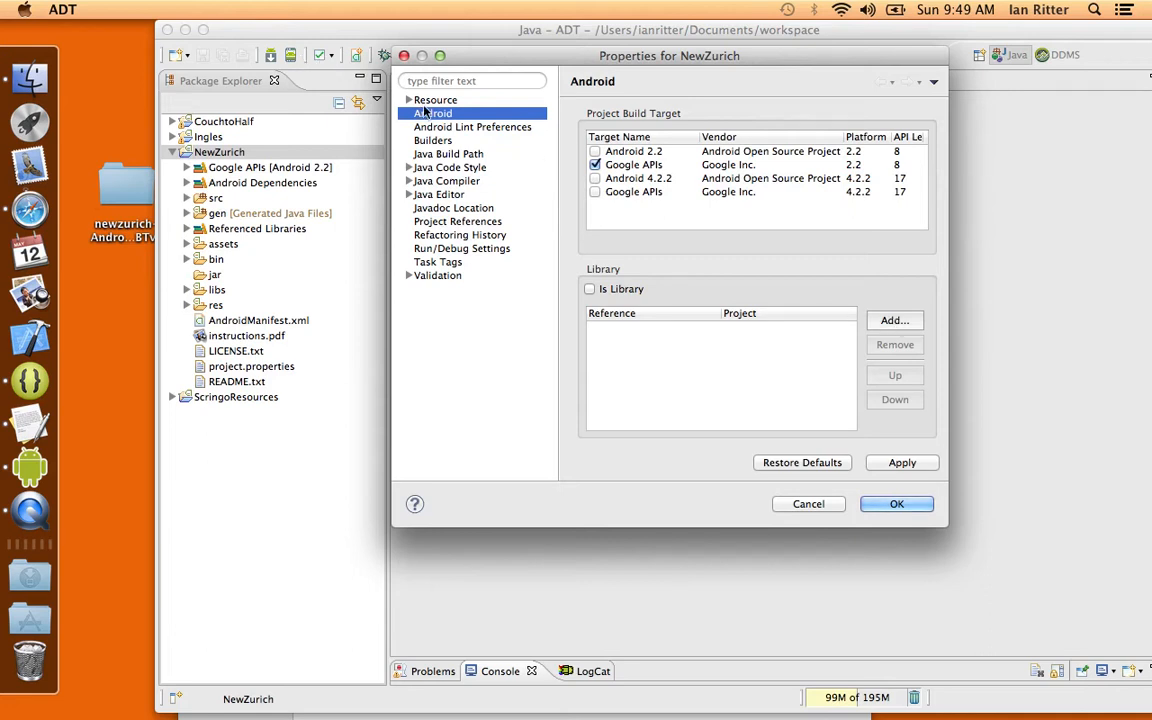
left_click(893, 320)
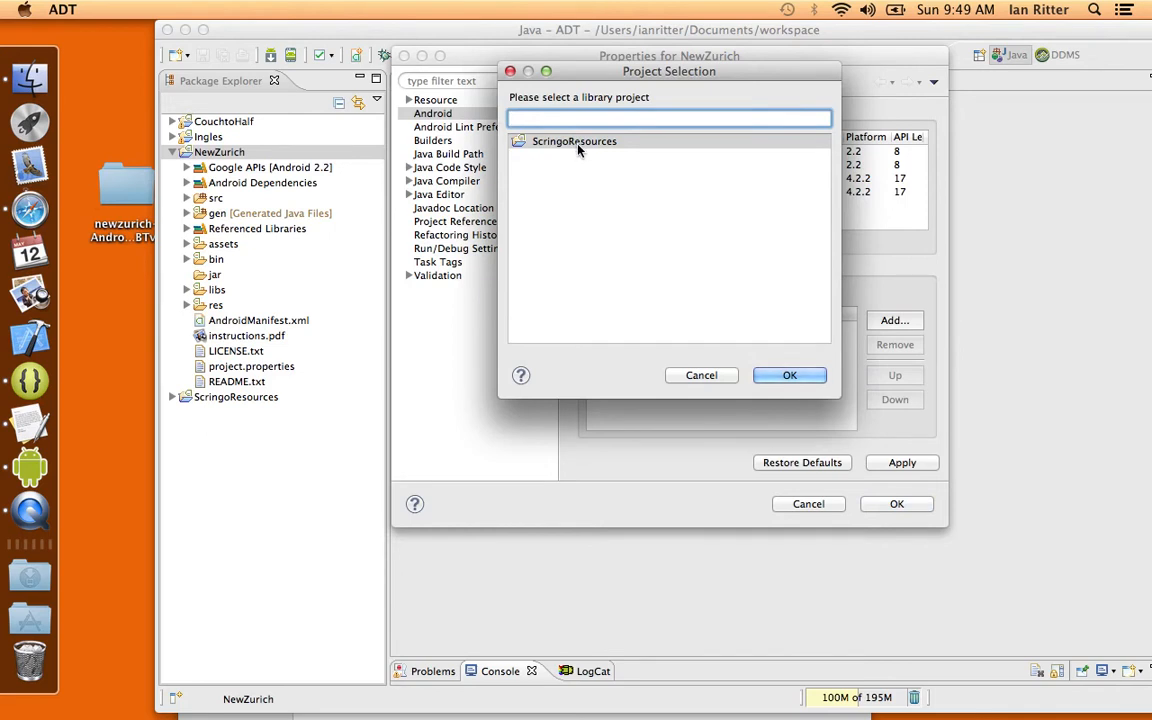
left_click(574, 141)
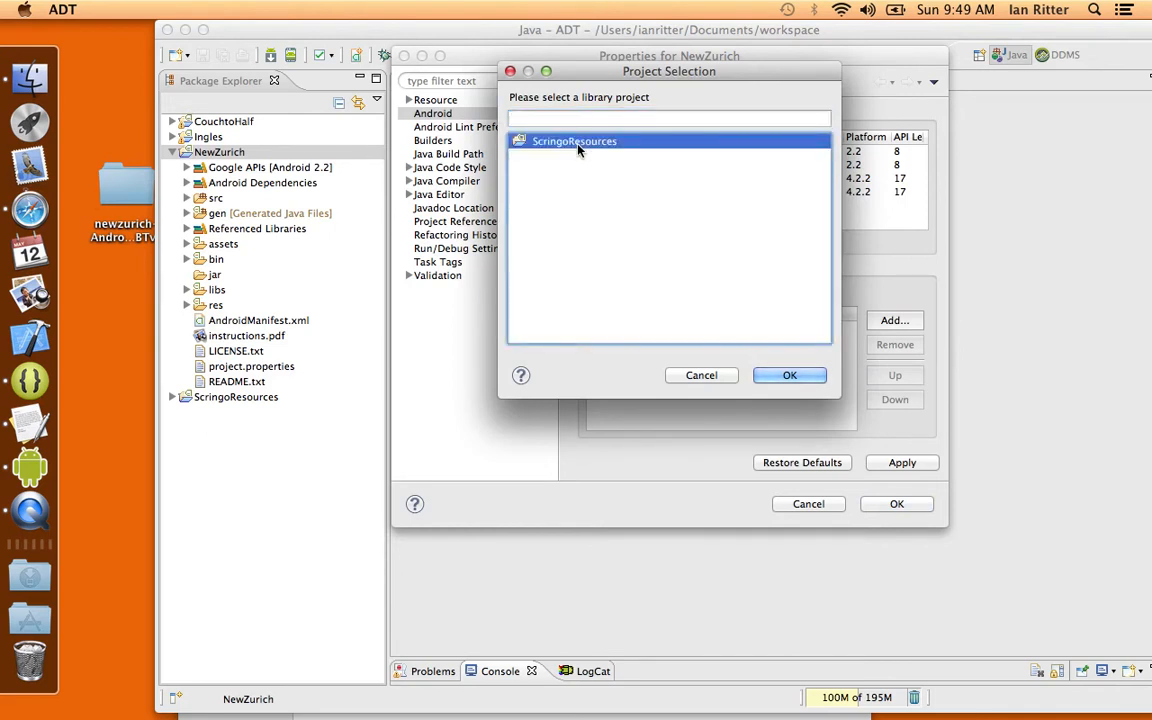
mouse_move(600, 178)
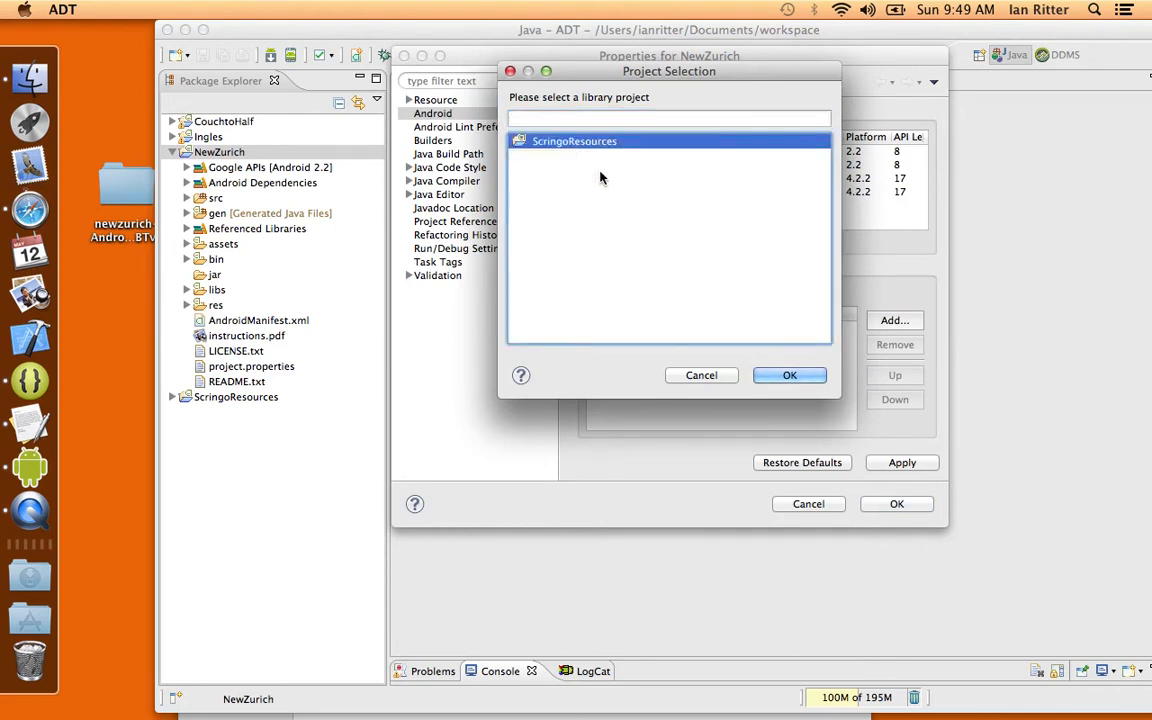
left_click(789, 375)
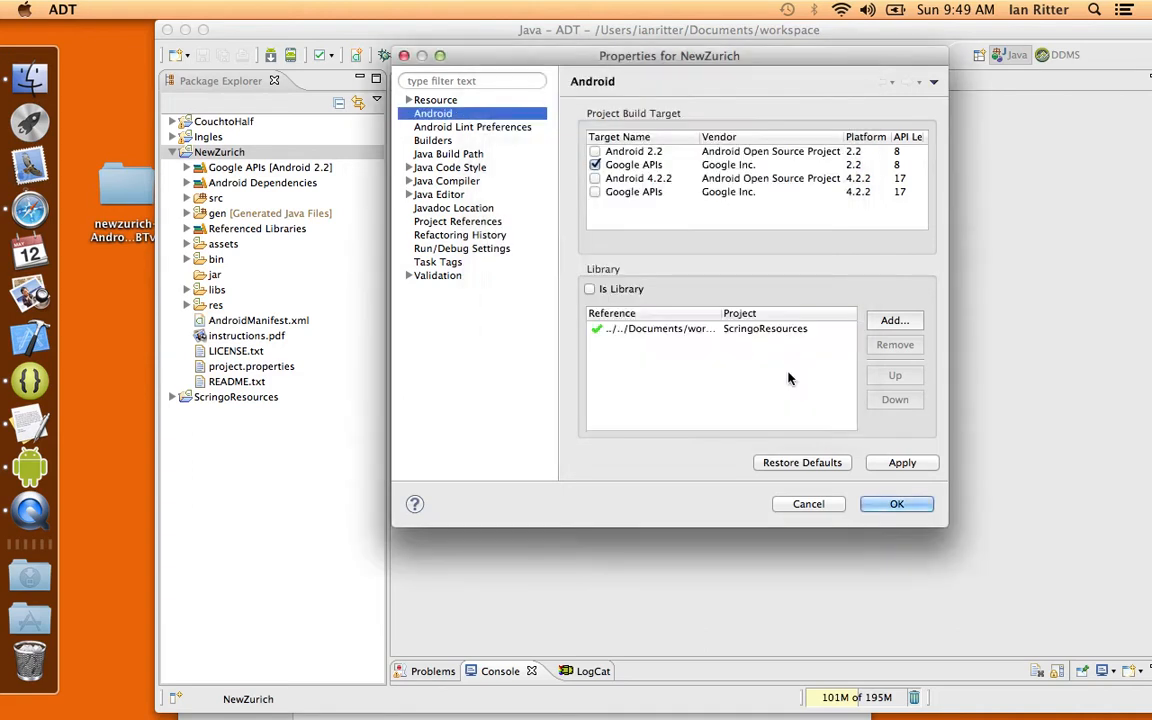
mouse_move(625, 332)
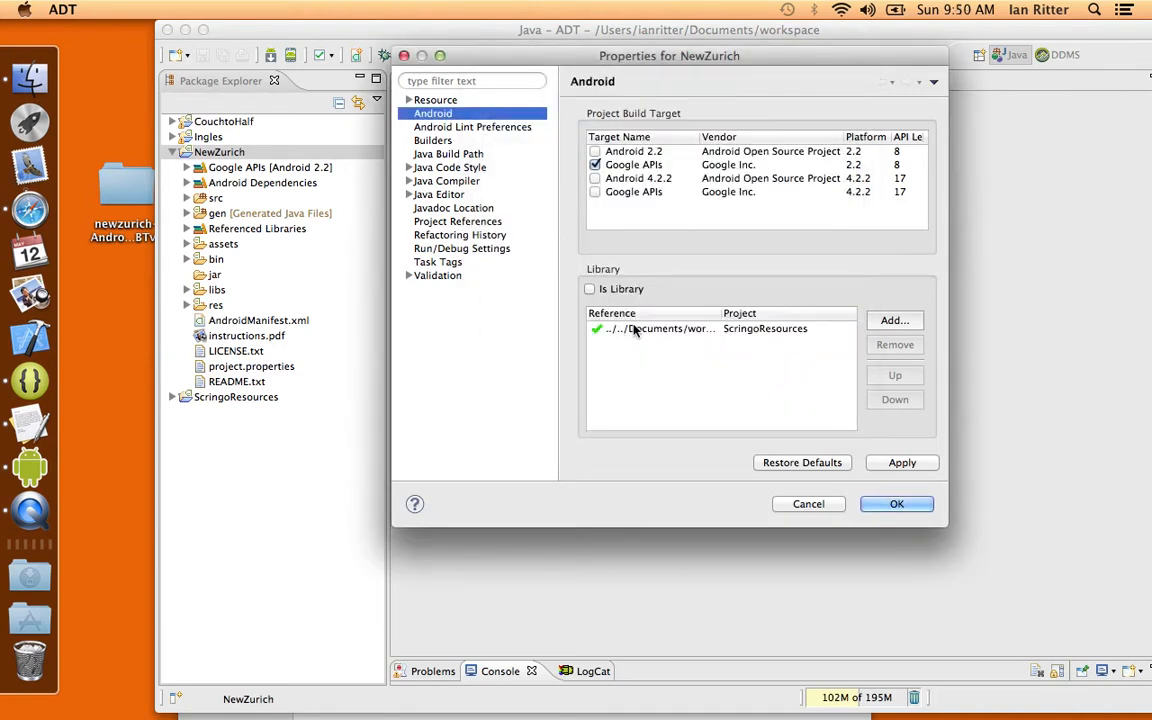
mouse_move(733, 350)
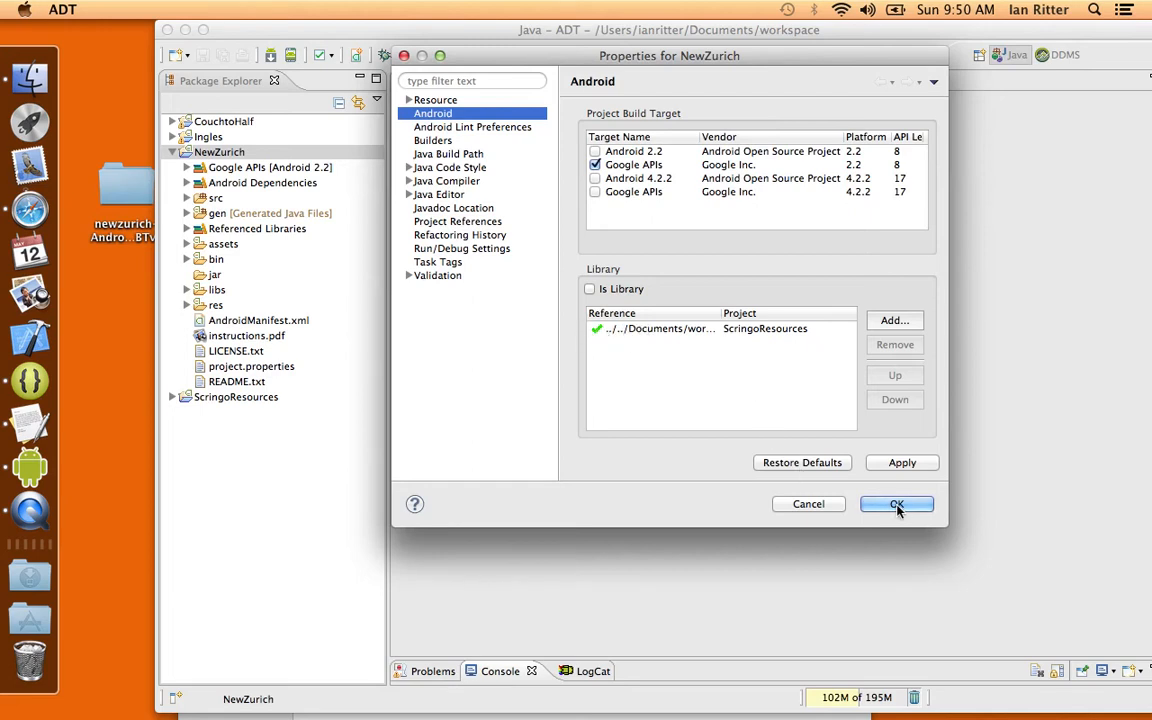
left_click(896, 503)
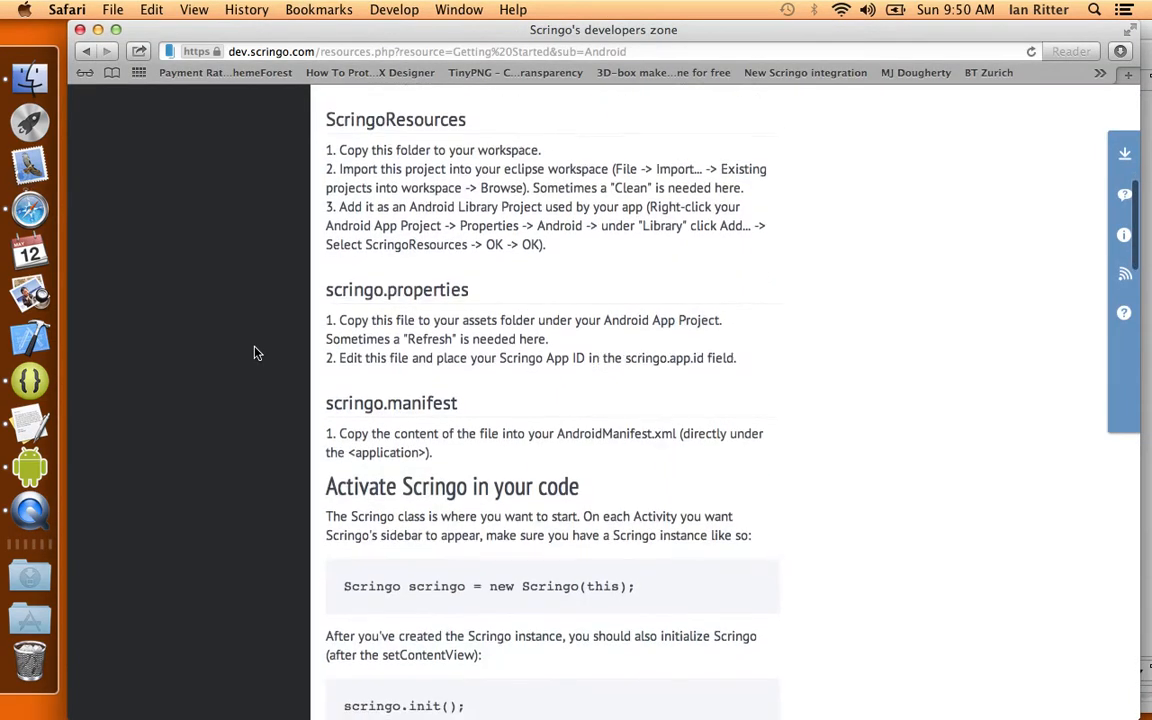
Scroll the Scringo guide down to the scringo.properties and manifest steps
scroll("down", 3)
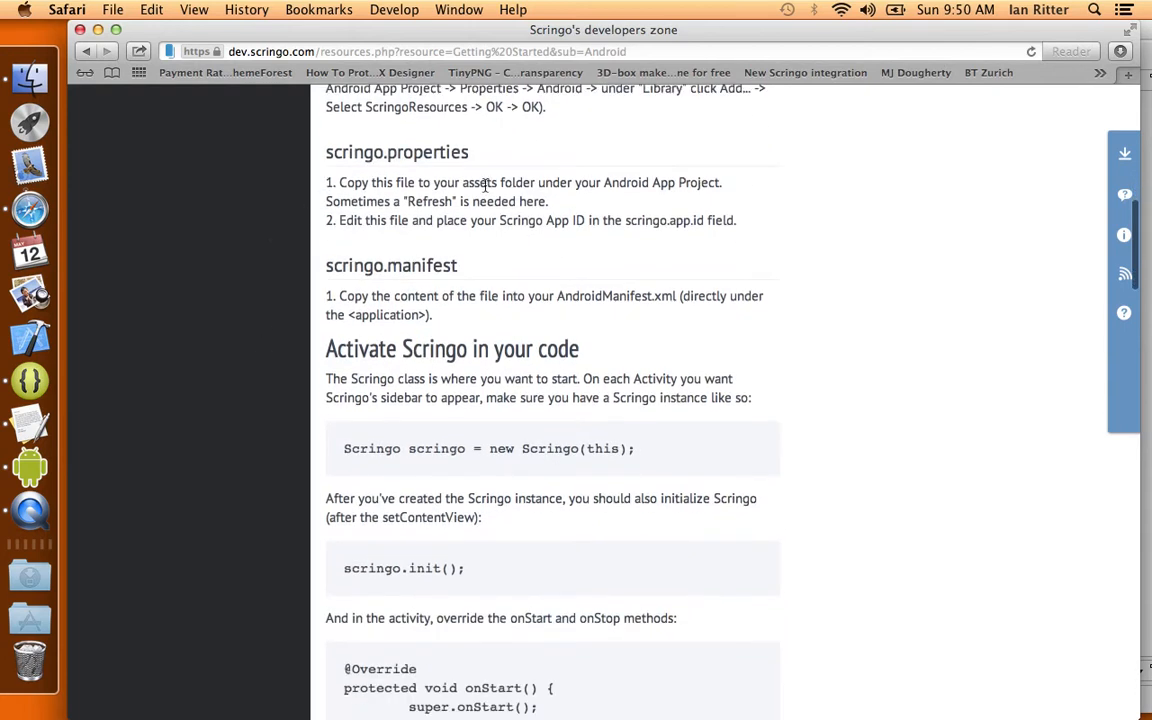
mouse_move(445, 238)
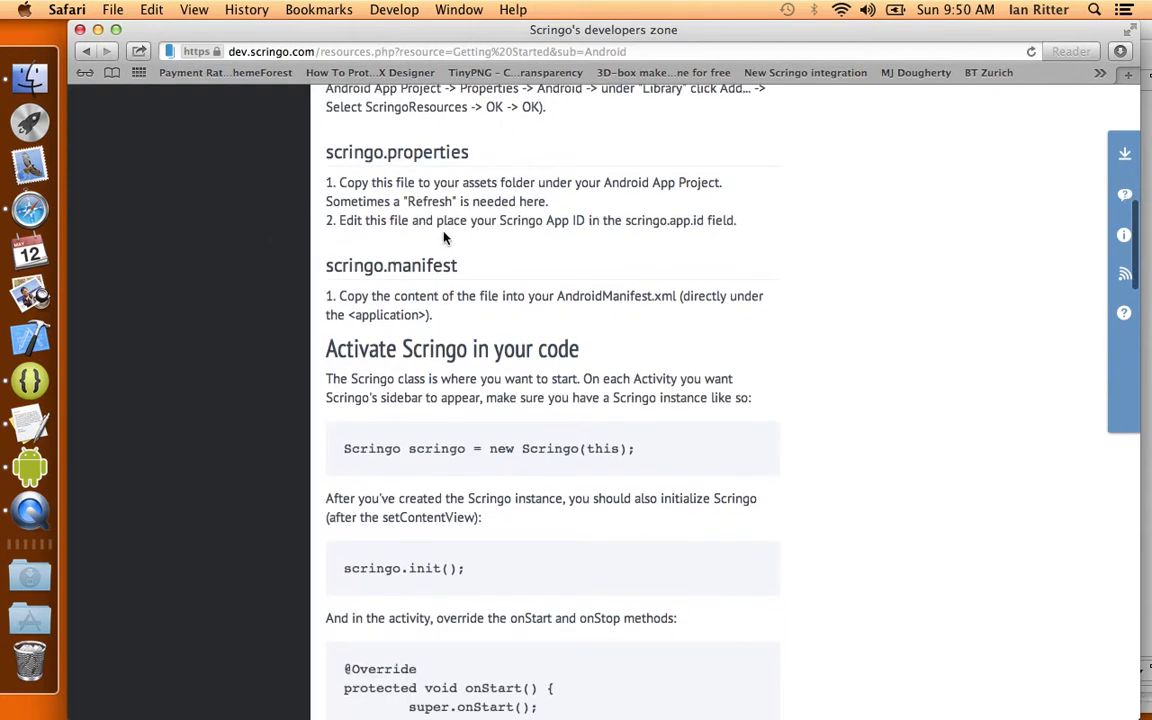
mouse_move(446, 182)
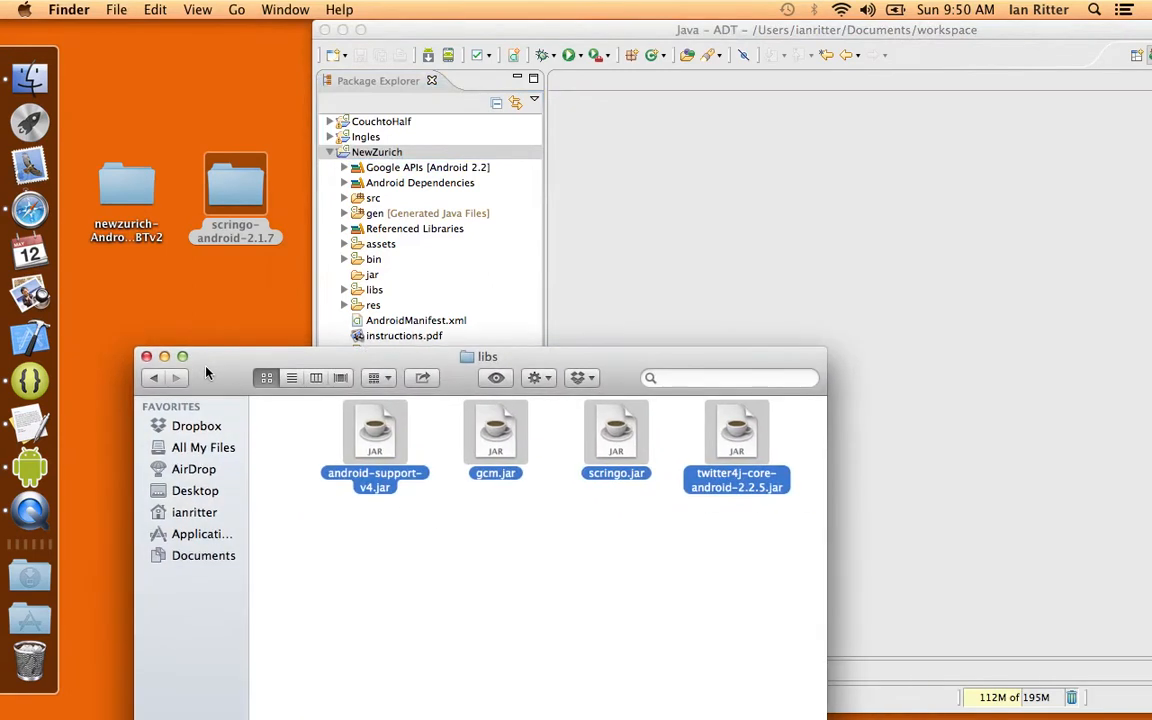
Copy scringo.properties from scringo-android-2.1.7 into NewZurich's assets folder
left_click(153, 377)
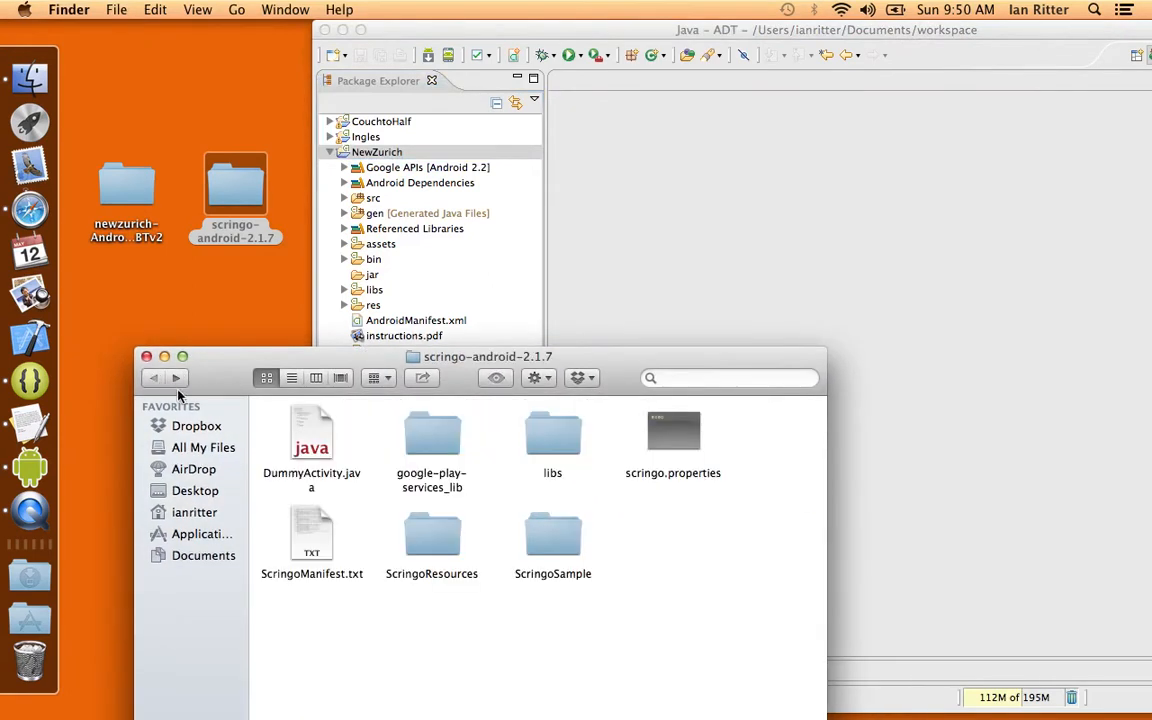
mouse_move(728, 463)
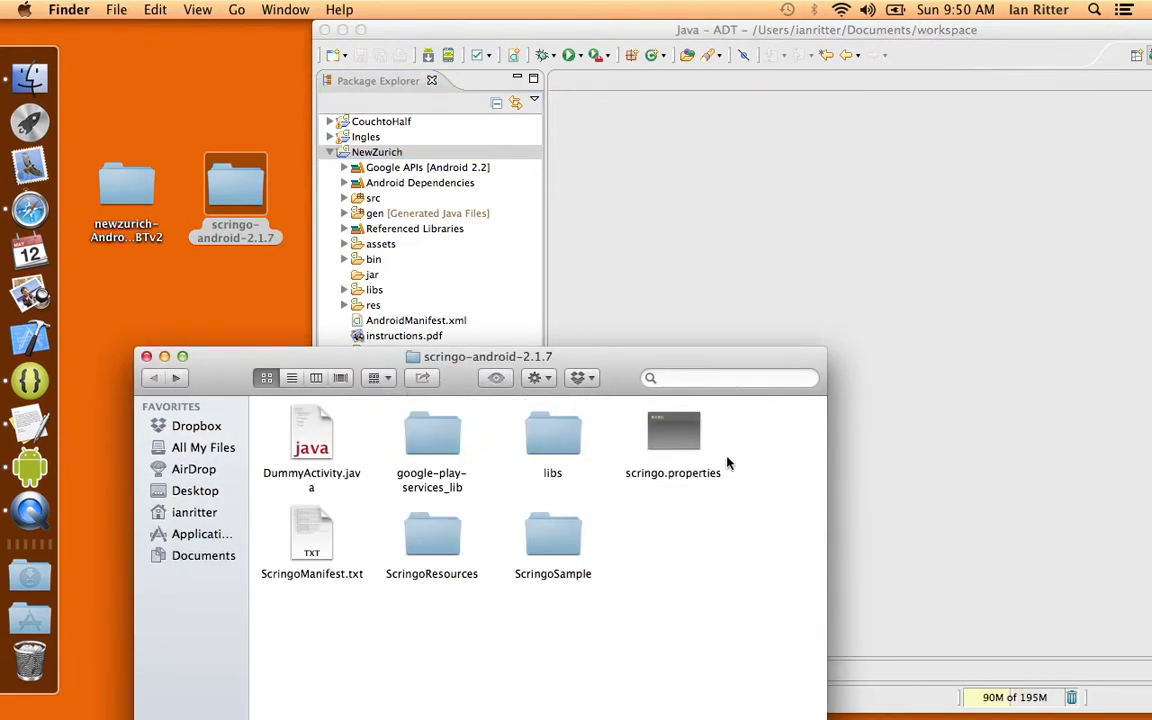
mouse_move(695, 422)
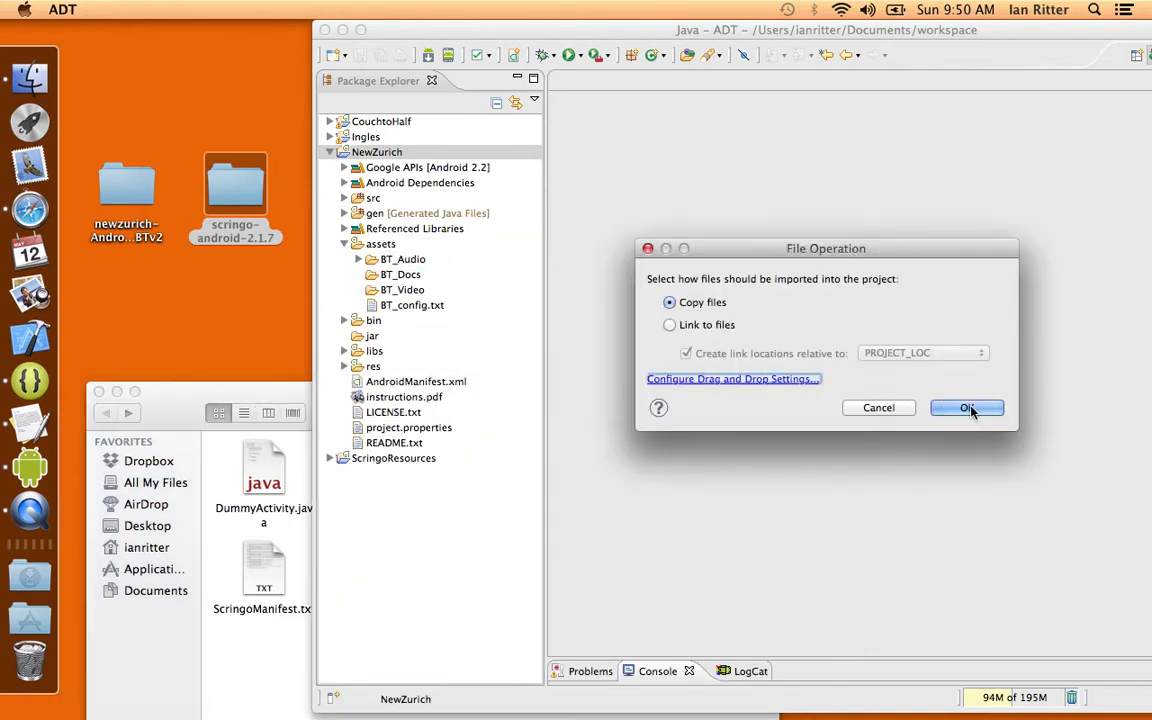
left_click(966, 408)
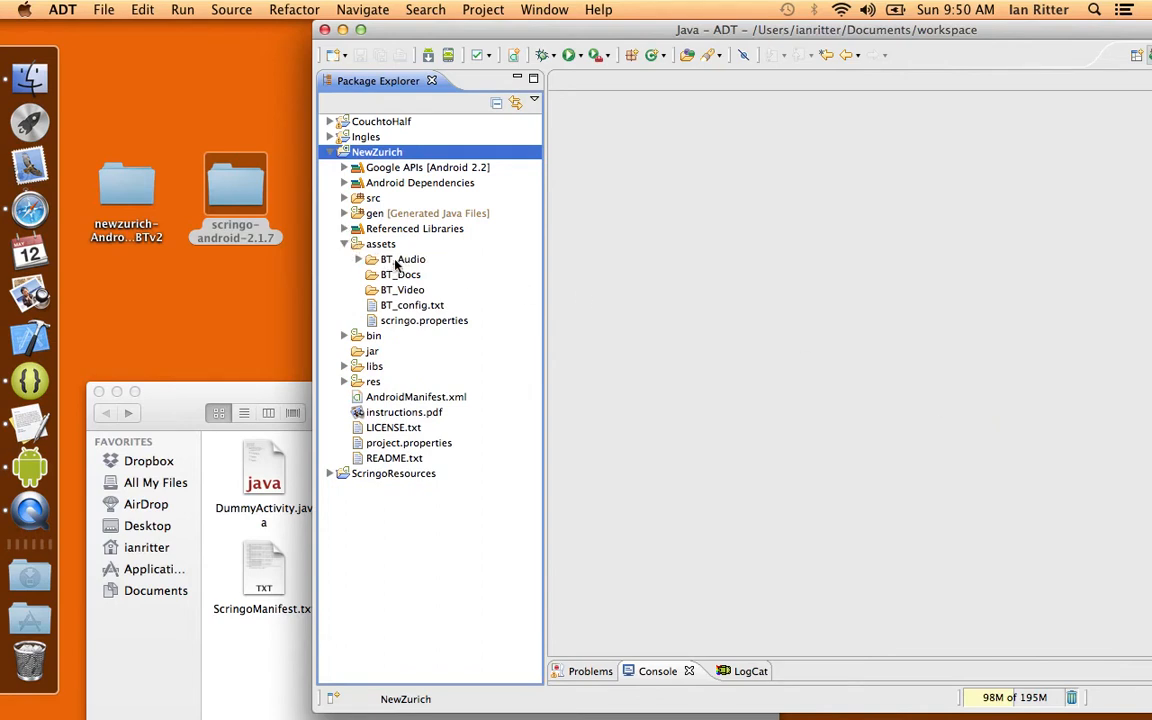
Open assets/scringo.properties and place the cursor after scringo.app.id=
left_click(381, 243)
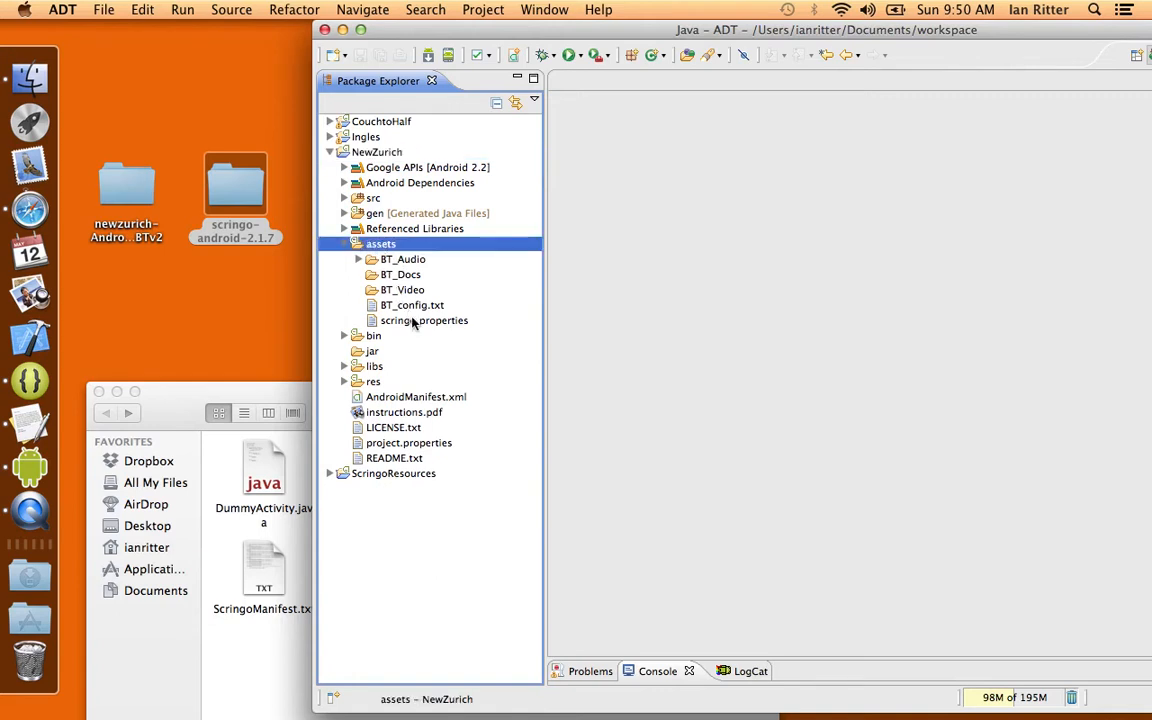
left_click(424, 320)
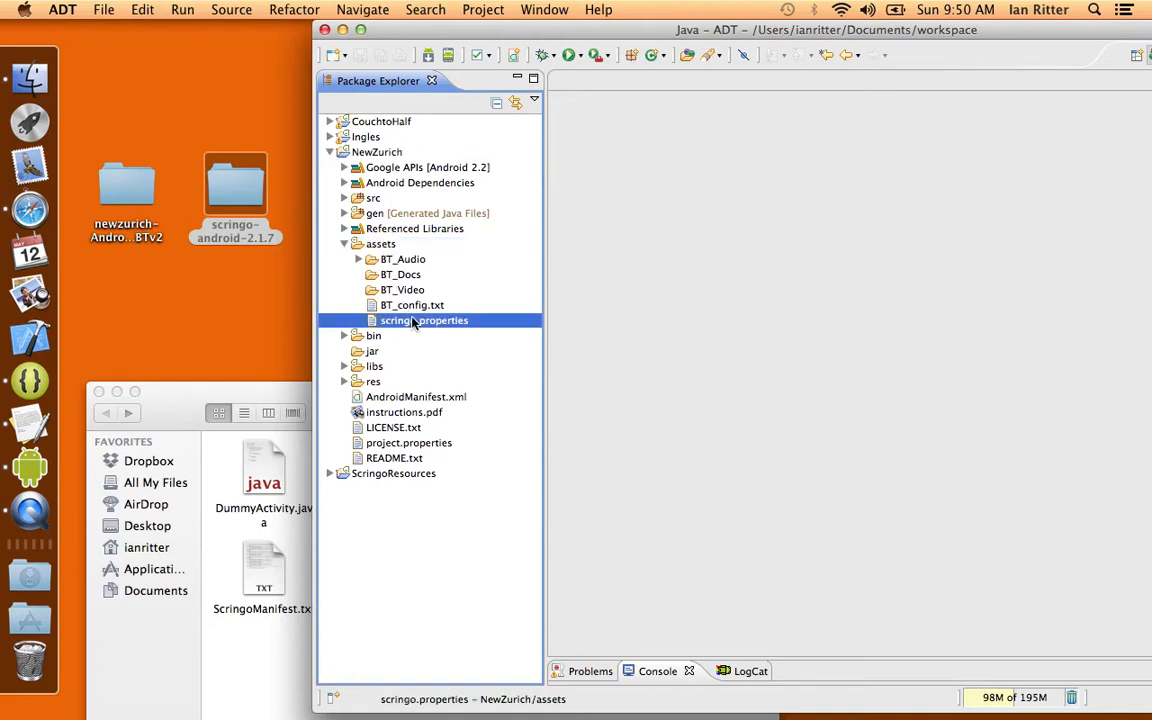
double_click(424, 320)
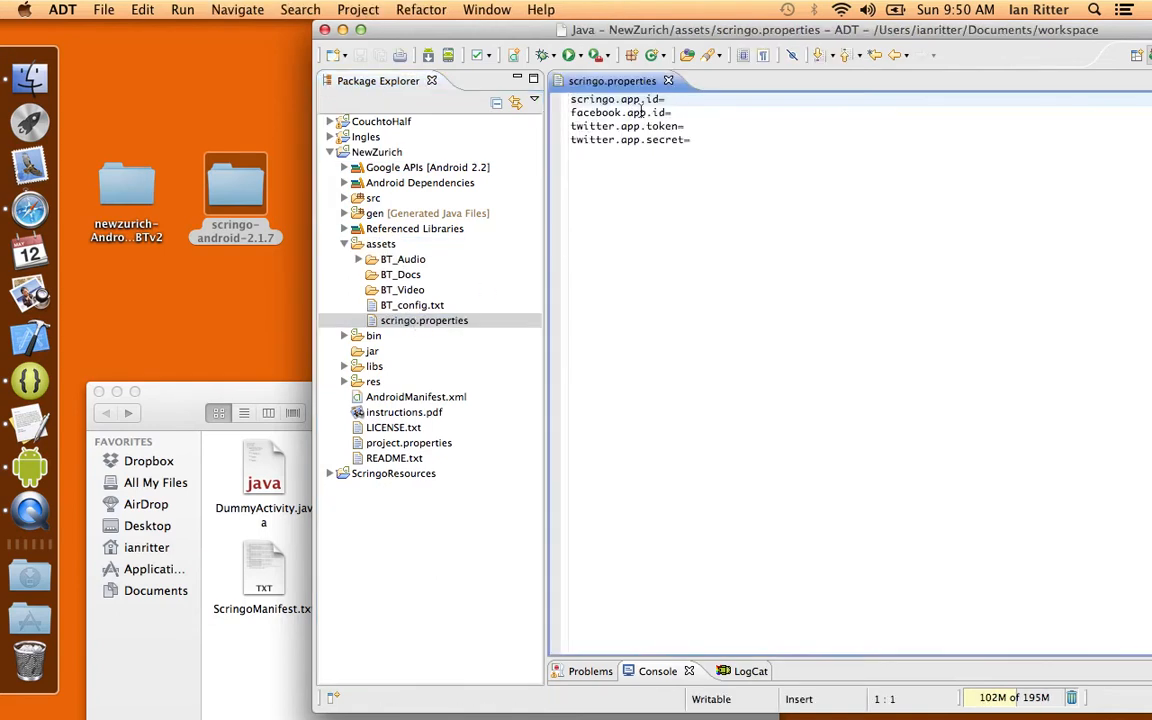
left_click(665, 98)
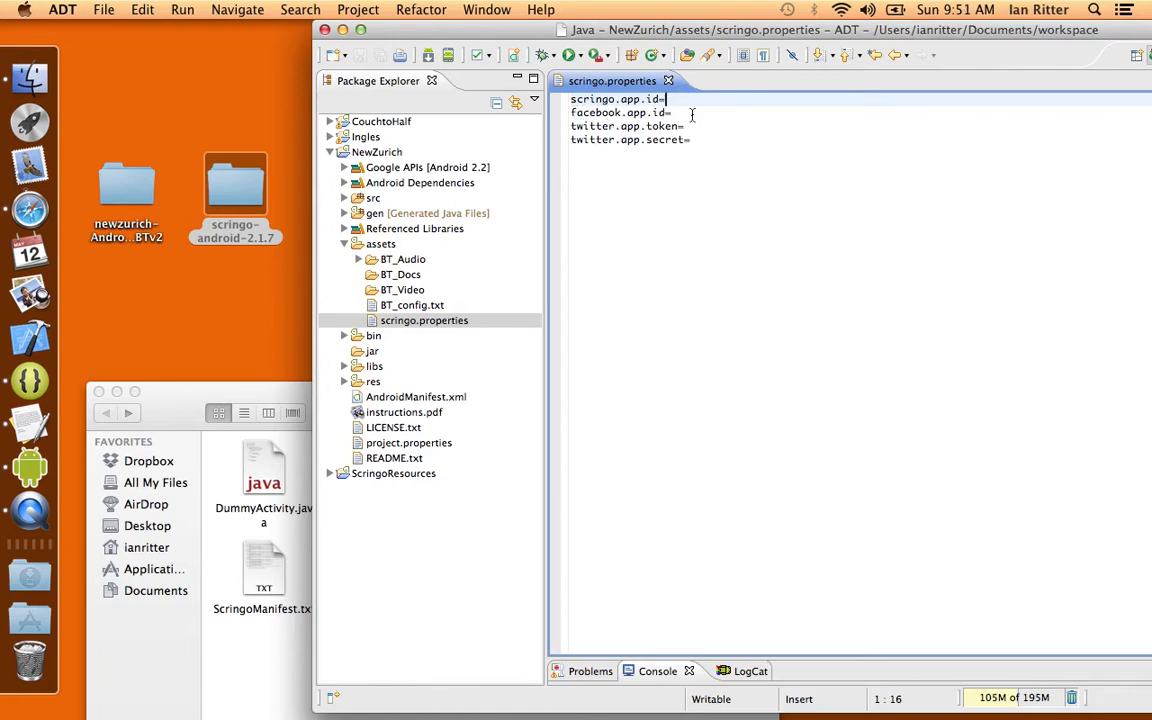
mouse_move(690, 107)
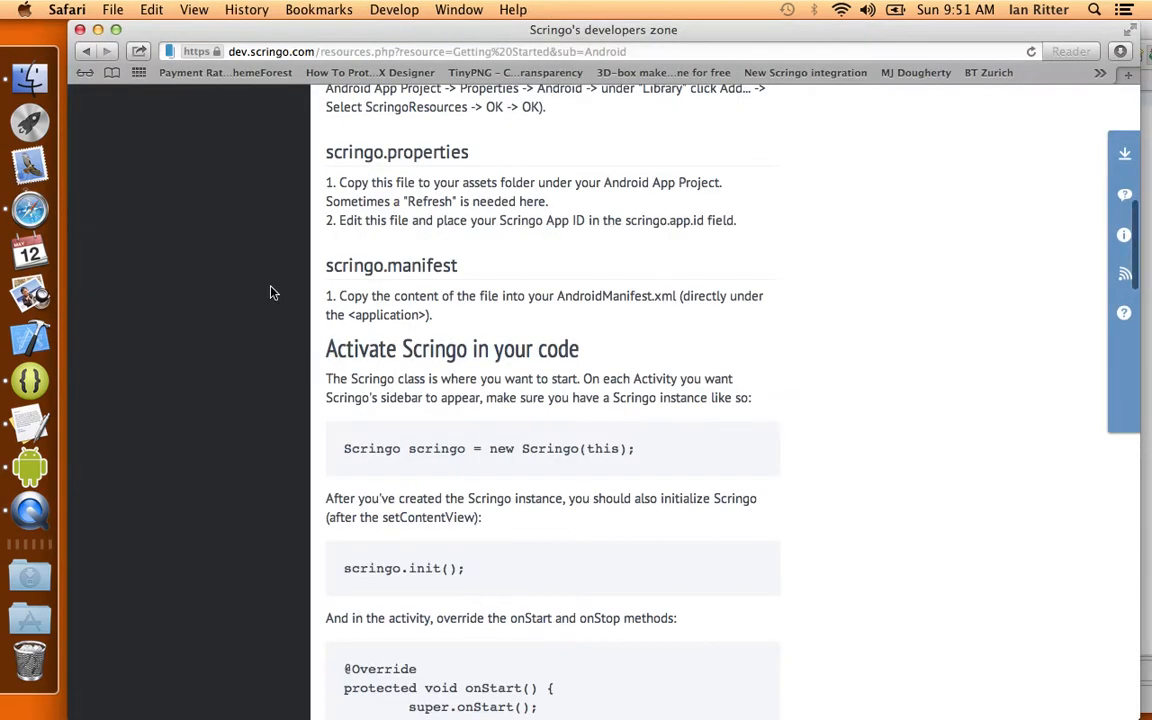
Show the My Apps list and select the Demo app's App ID
scroll("up", 3)
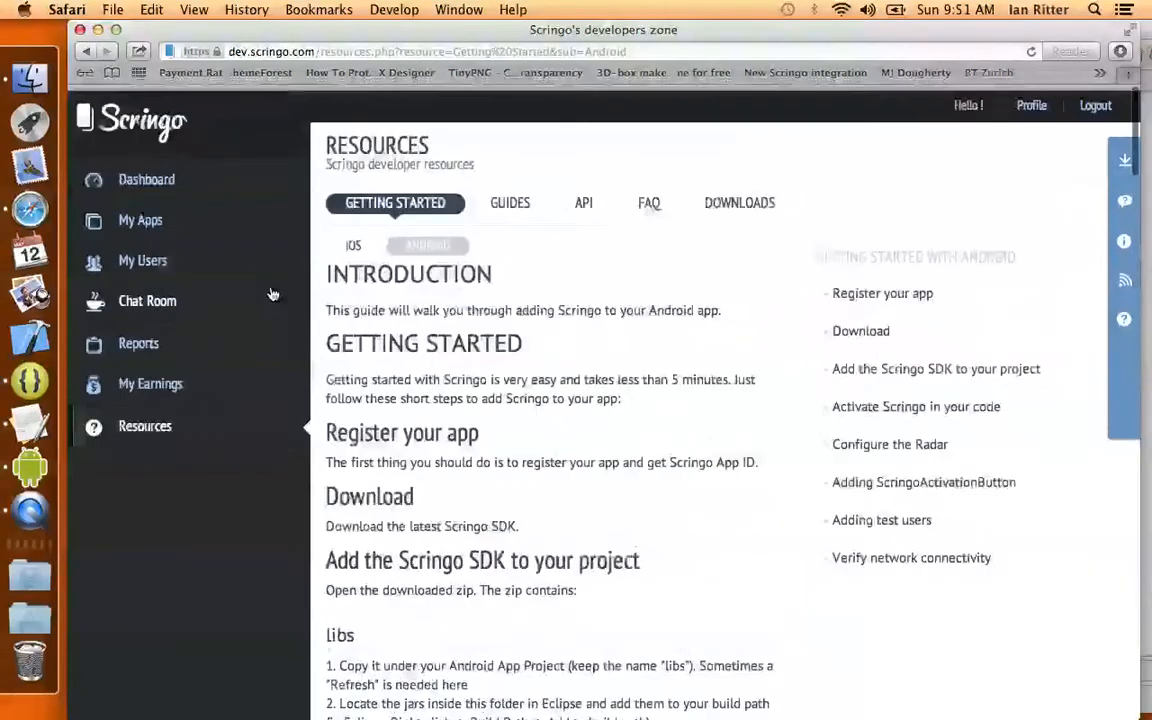
left_click(140, 220)
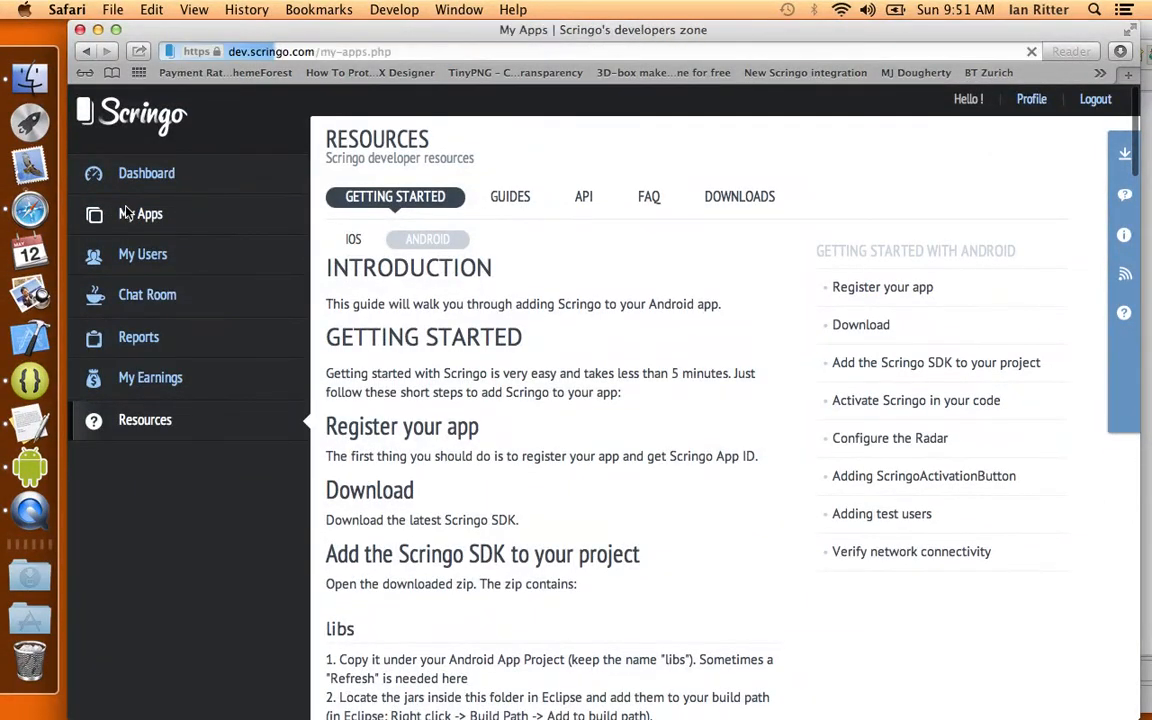
left_click(140, 213)
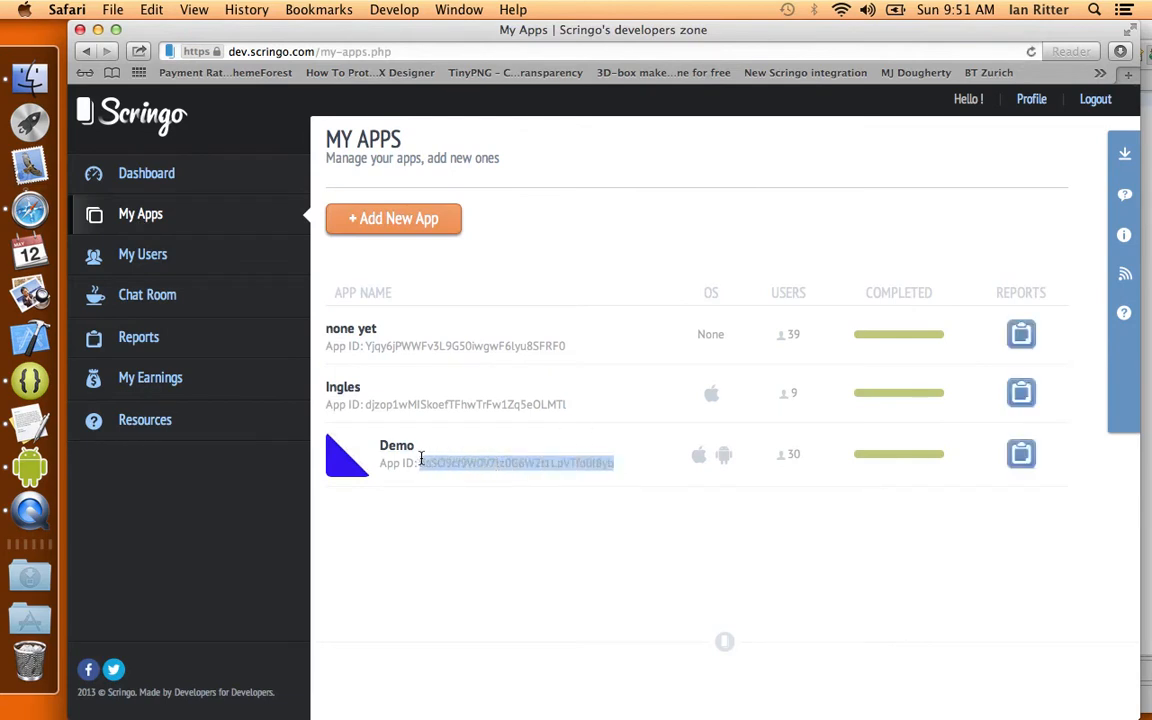
mouse_move(229, 36)
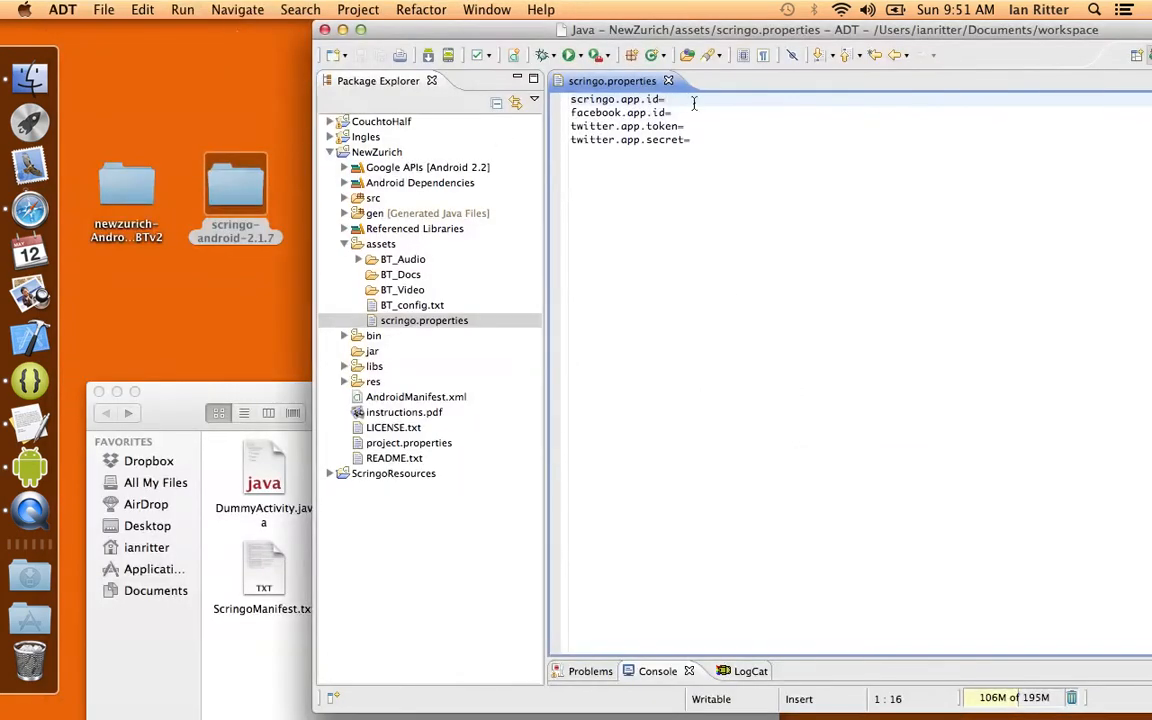
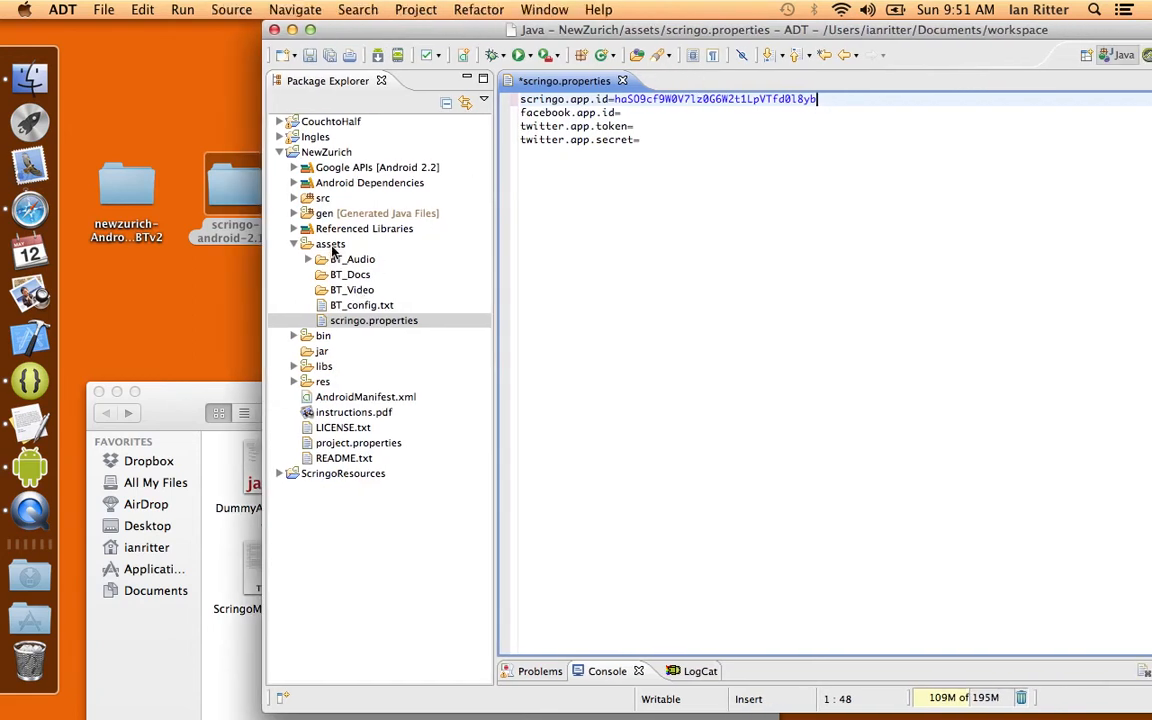
left_click(330, 243)
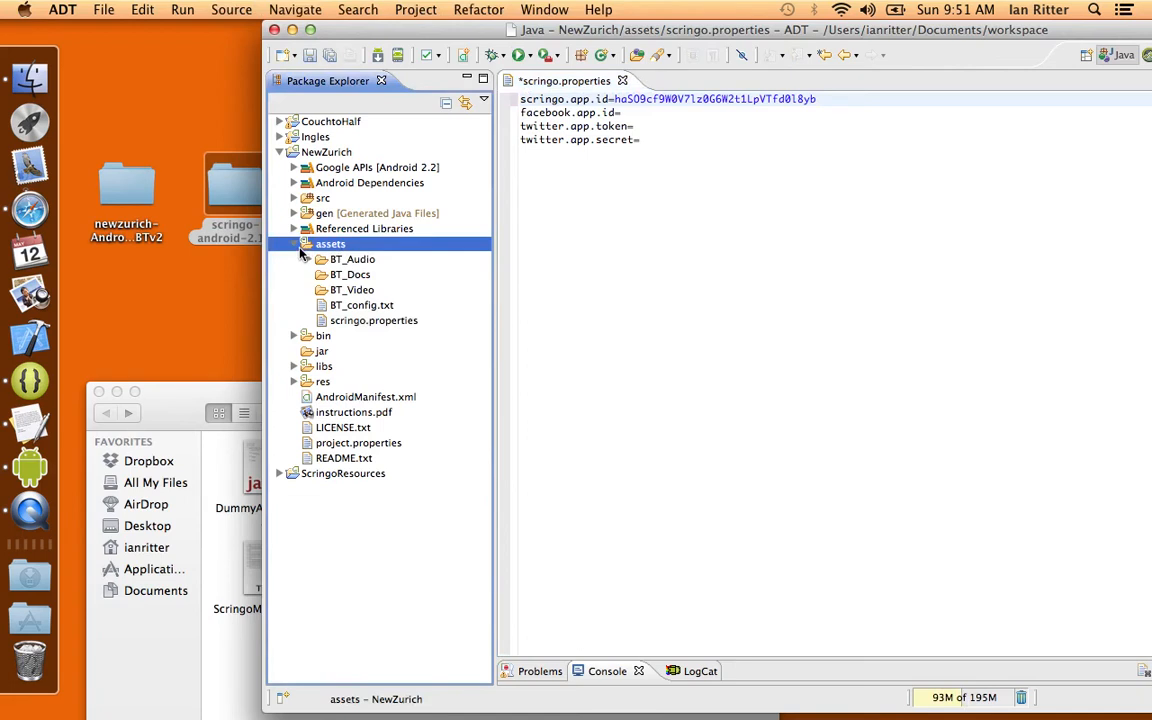
left_click(30, 209)
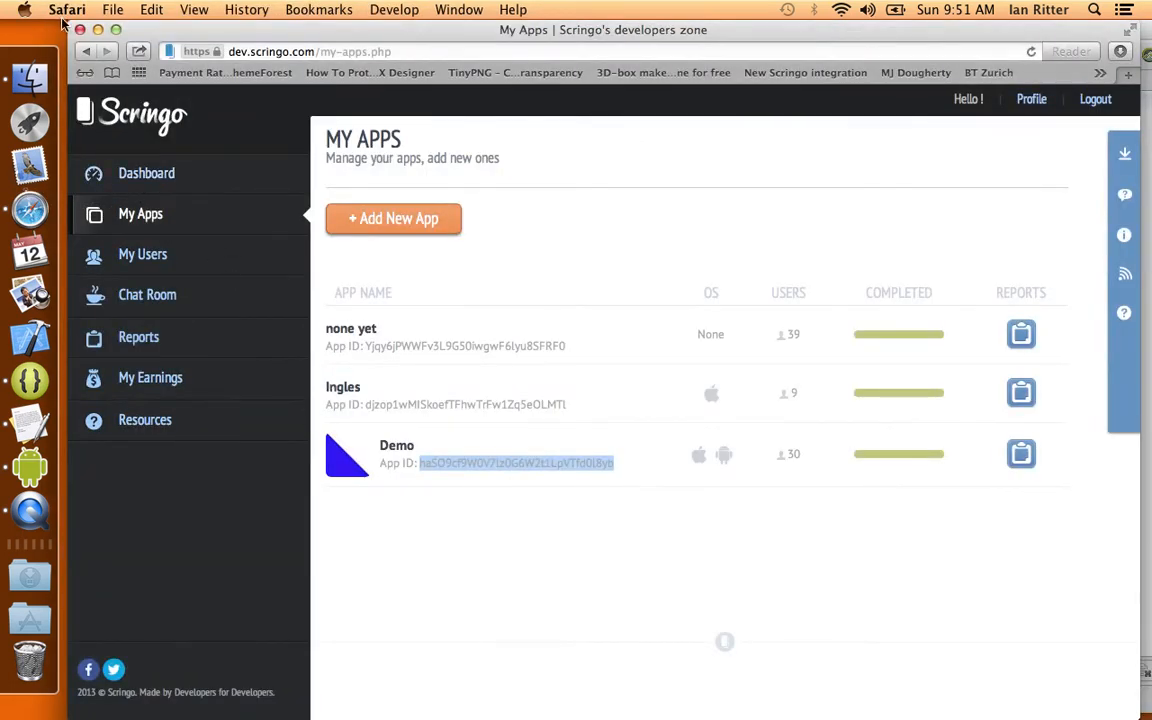
Return to the Android Getting Started page and scroll to the scringo.manifest section
left_click(145, 419)
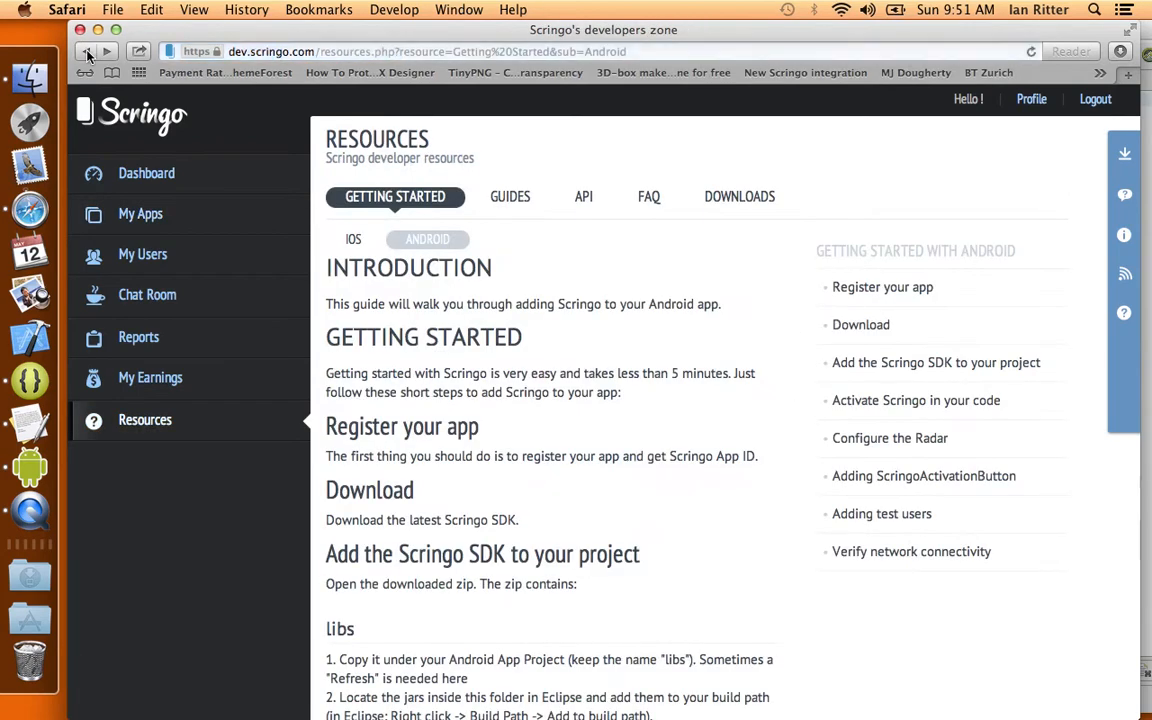
scroll("down", 3)
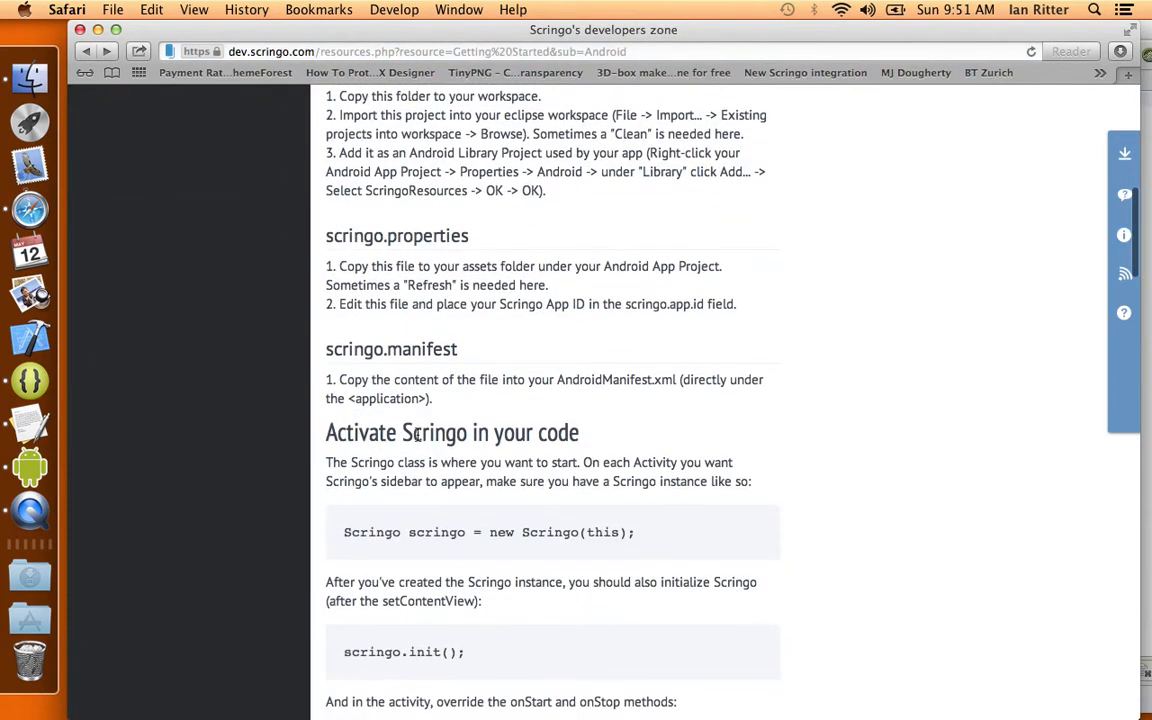
mouse_move(417, 329)
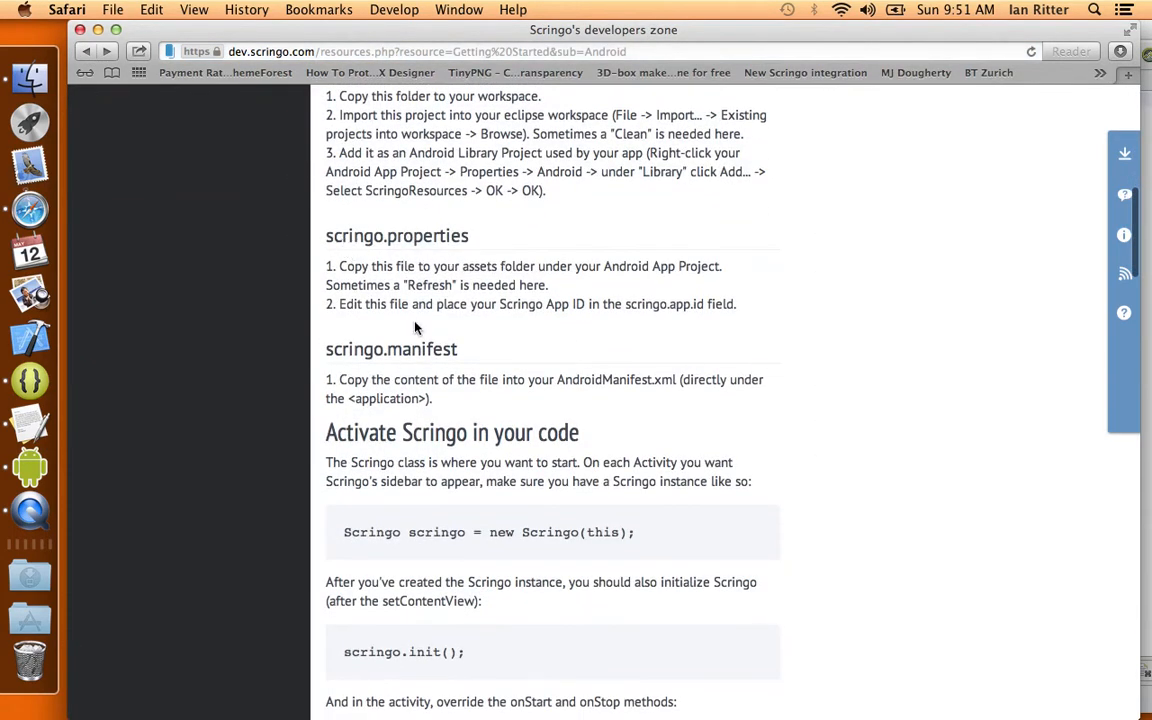
scroll("down", 3)
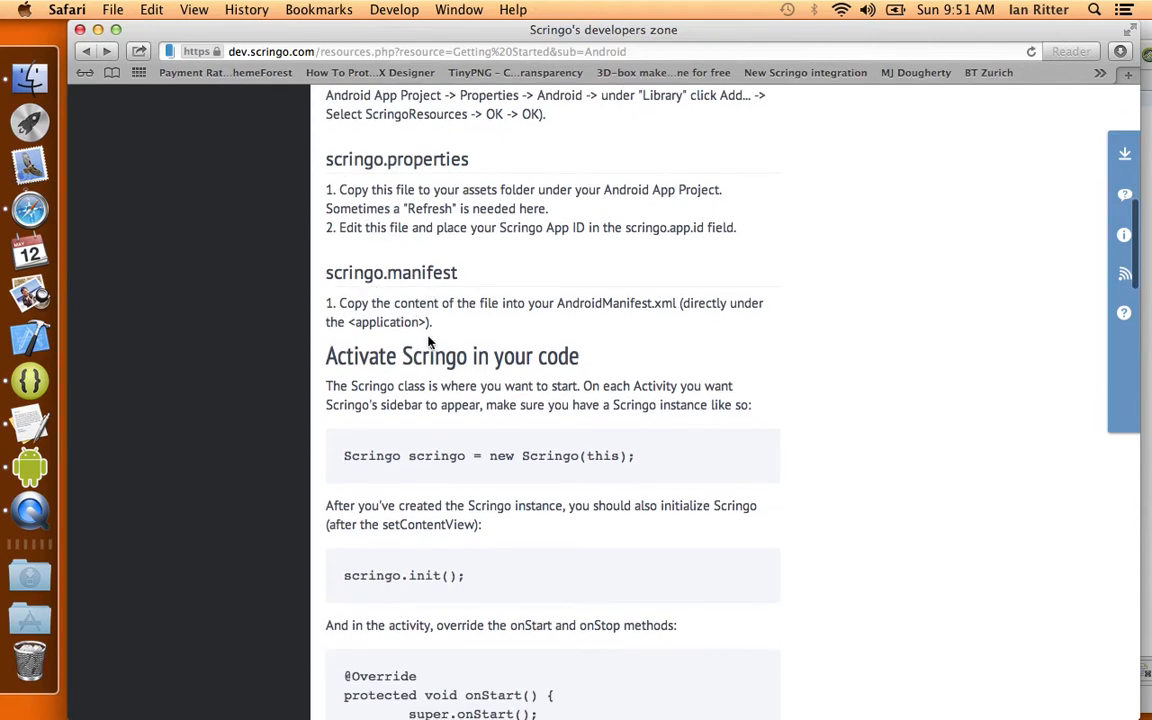
mouse_move(225, 23)
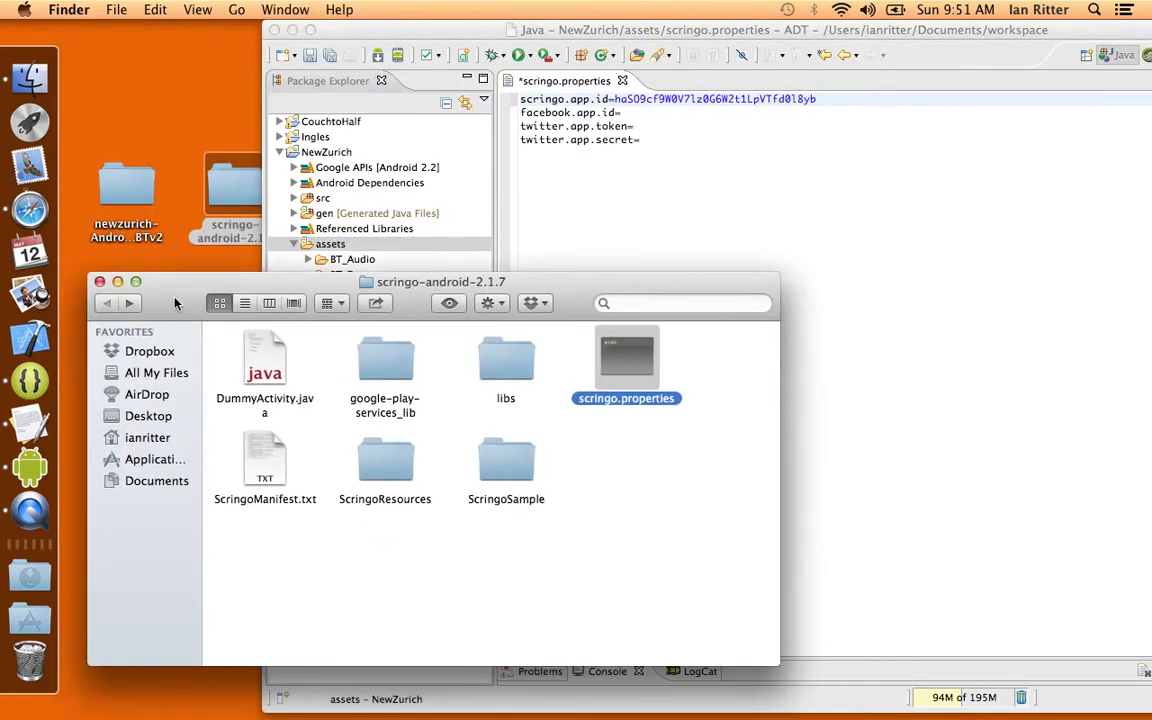
mouse_move(263, 455)
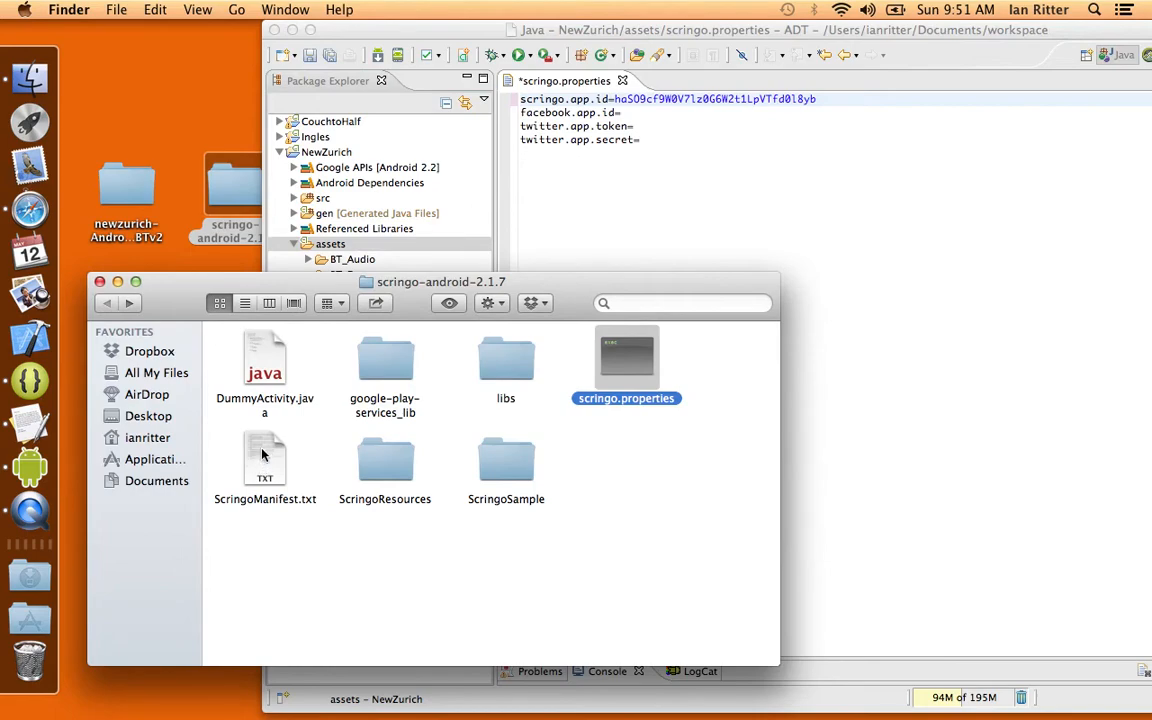
Open ScringoManifest.txt from scringo-android-2.1.7, then bring Eclipse forward
left_click(265, 460)
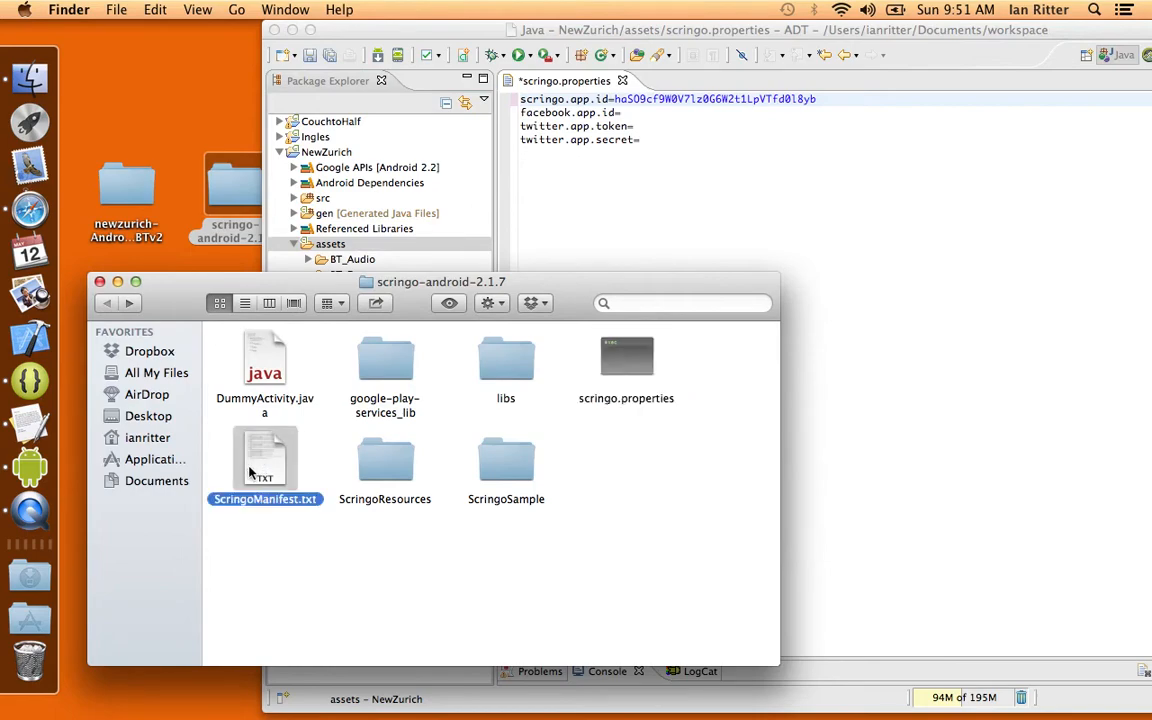
double_click(265, 460)
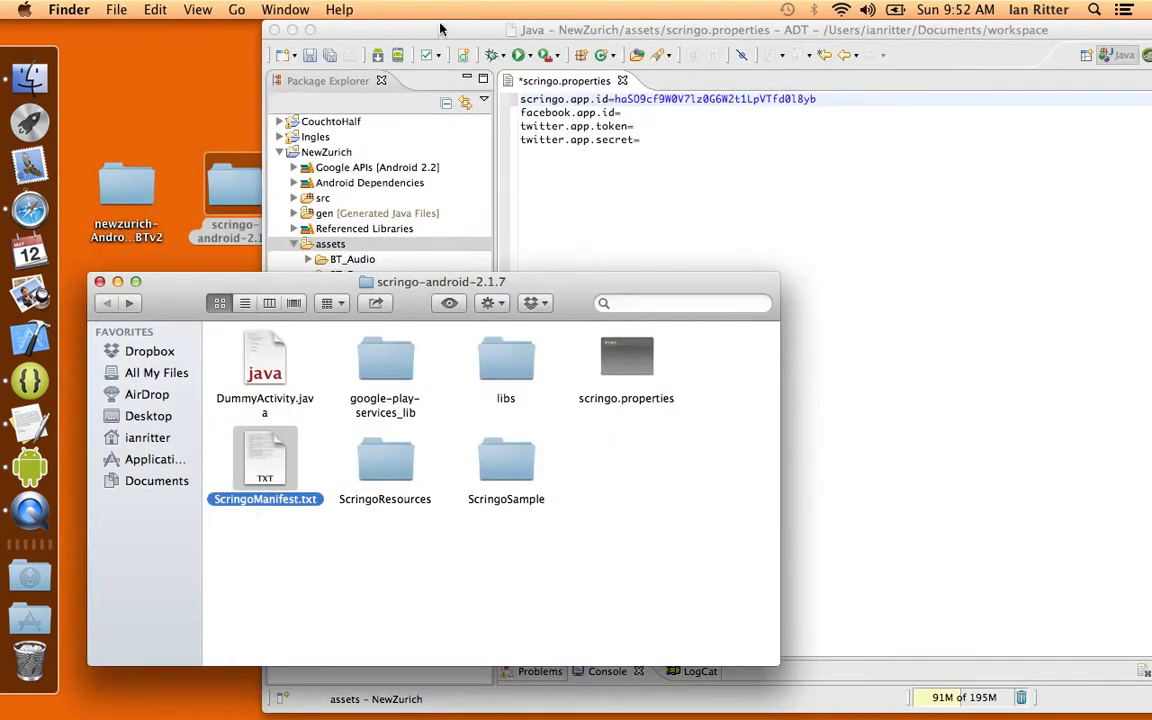
left_click(326, 151)
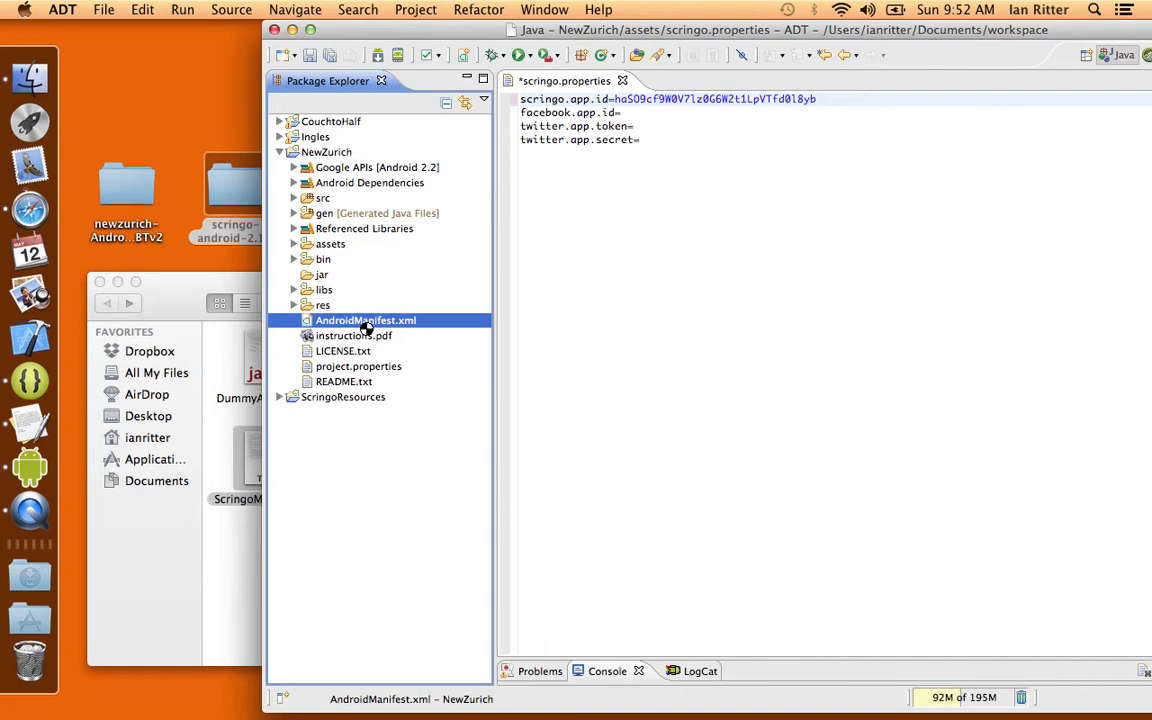
Open NewZurich's AndroidManifest.xml and scroll through it to the application section
double_click(365, 320)
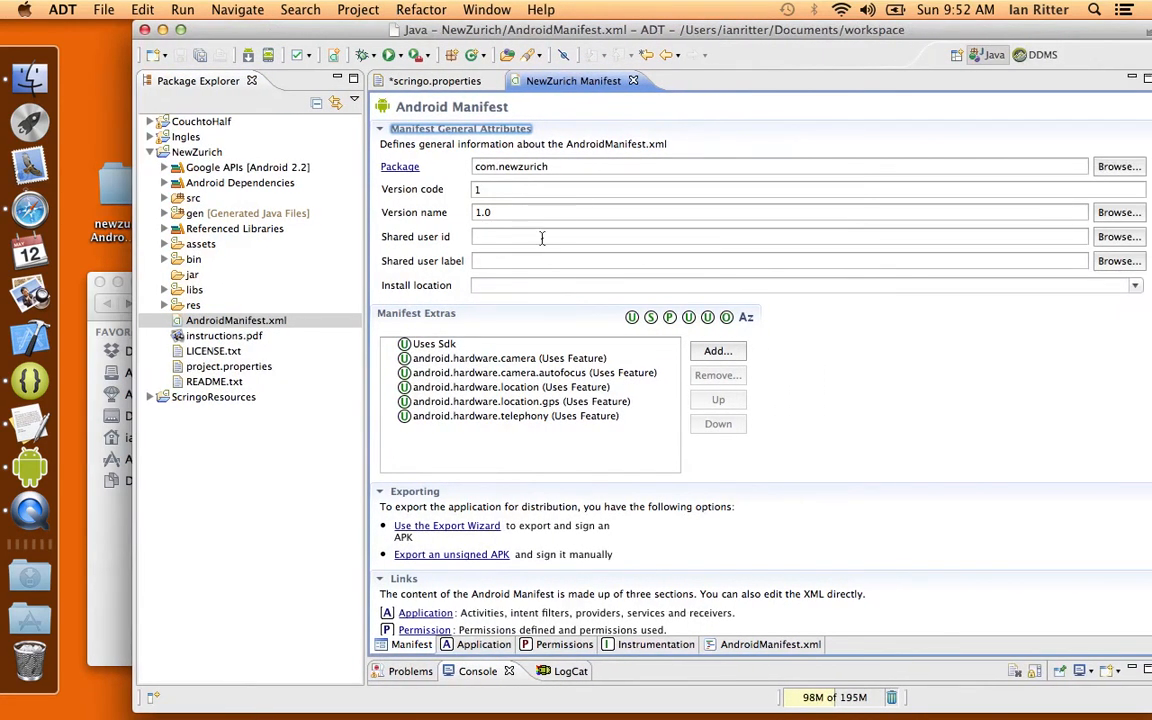
scroll("down", 3)
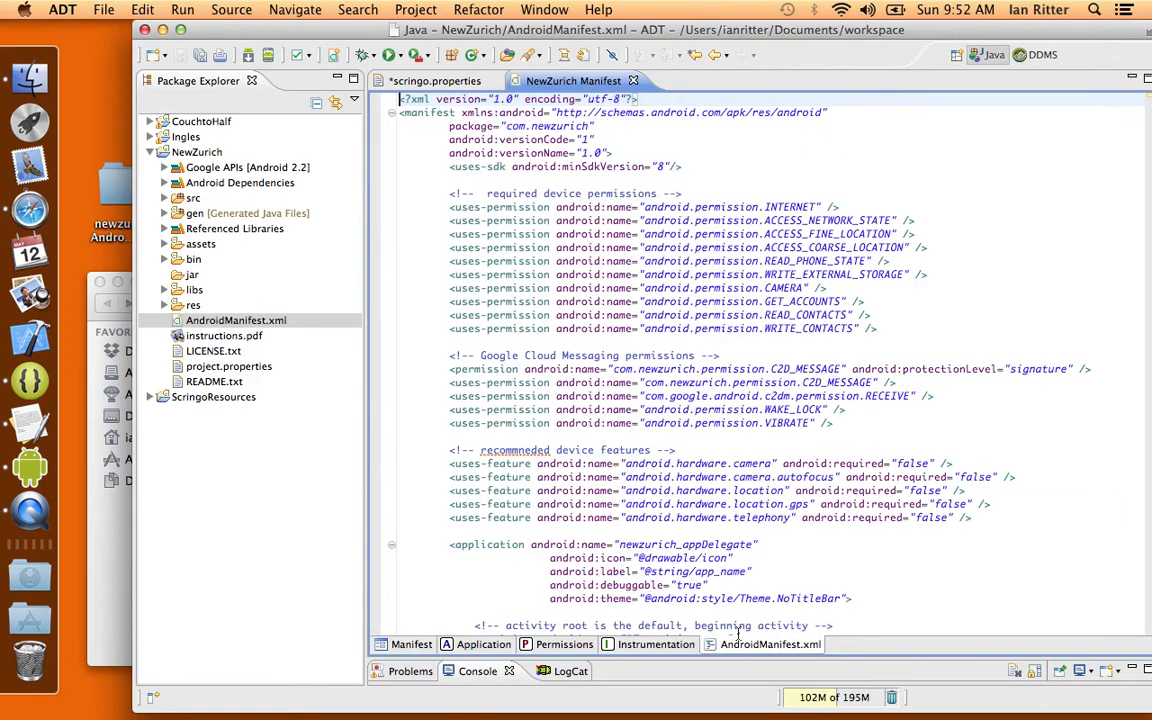
scroll("down", 3)
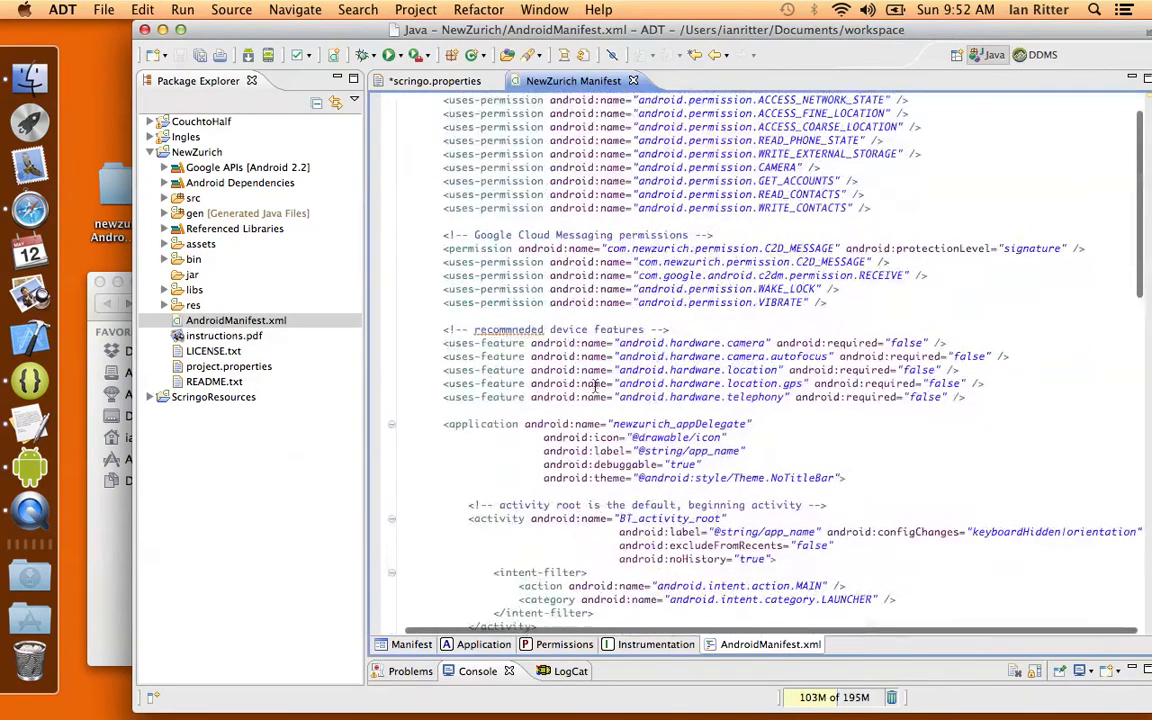
scroll("up", 3)
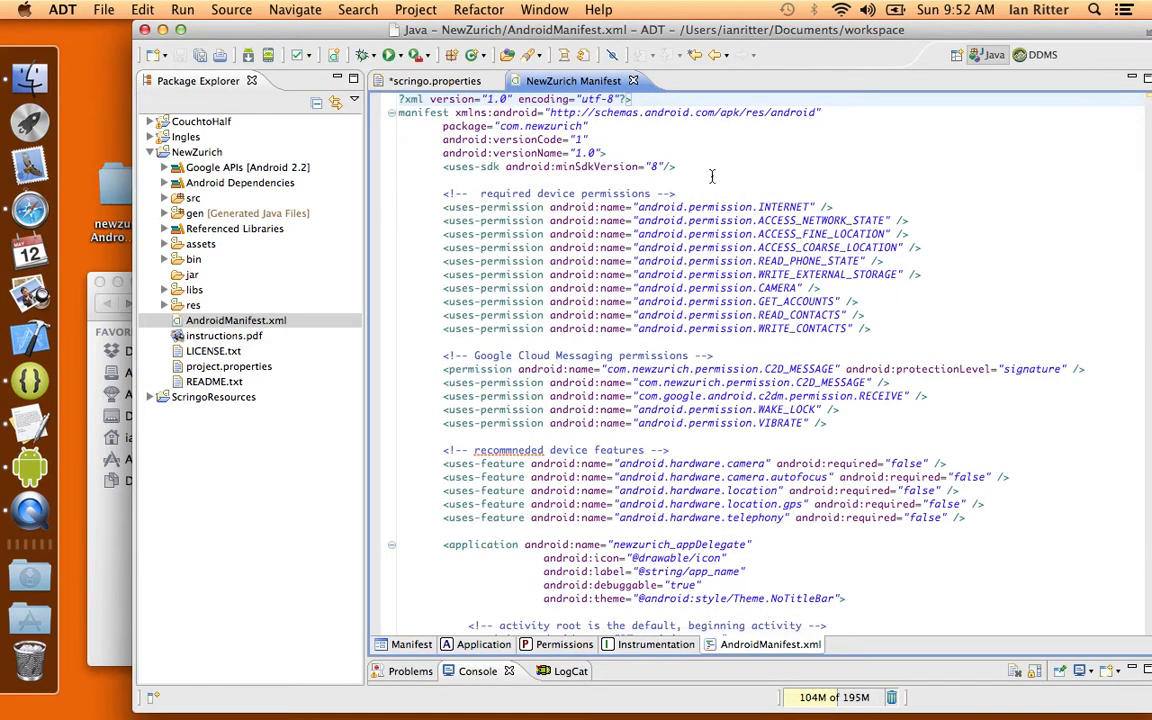
scroll("down", 3)
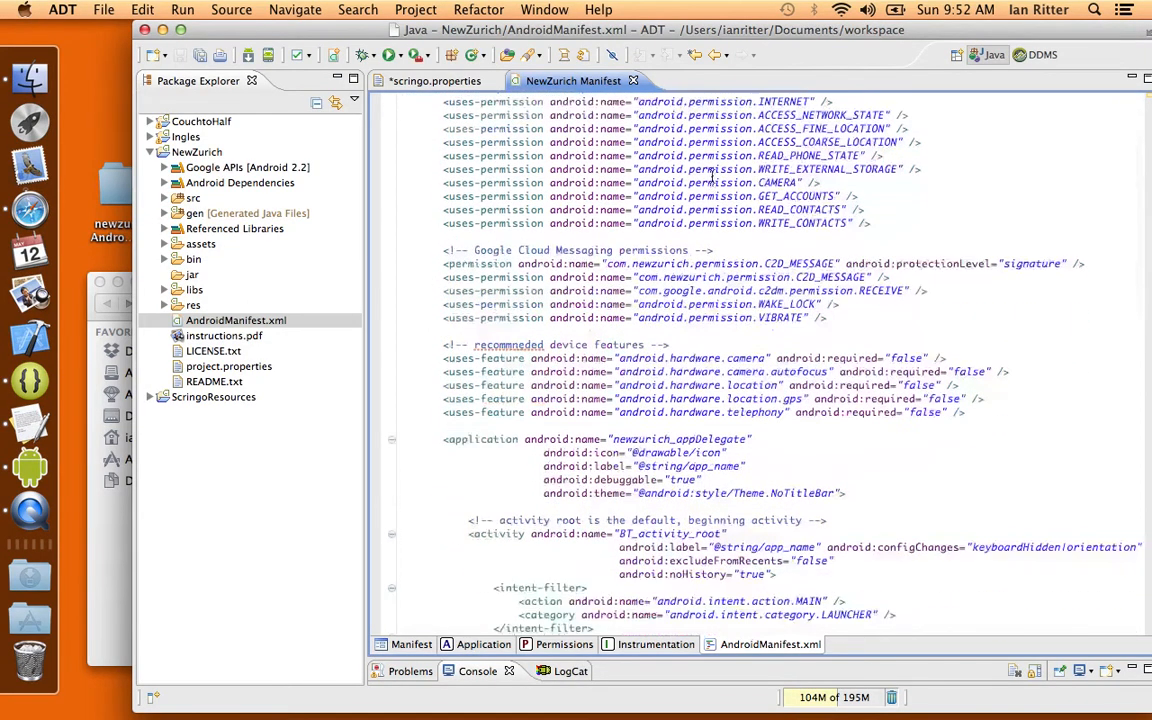
scroll("down", 3)
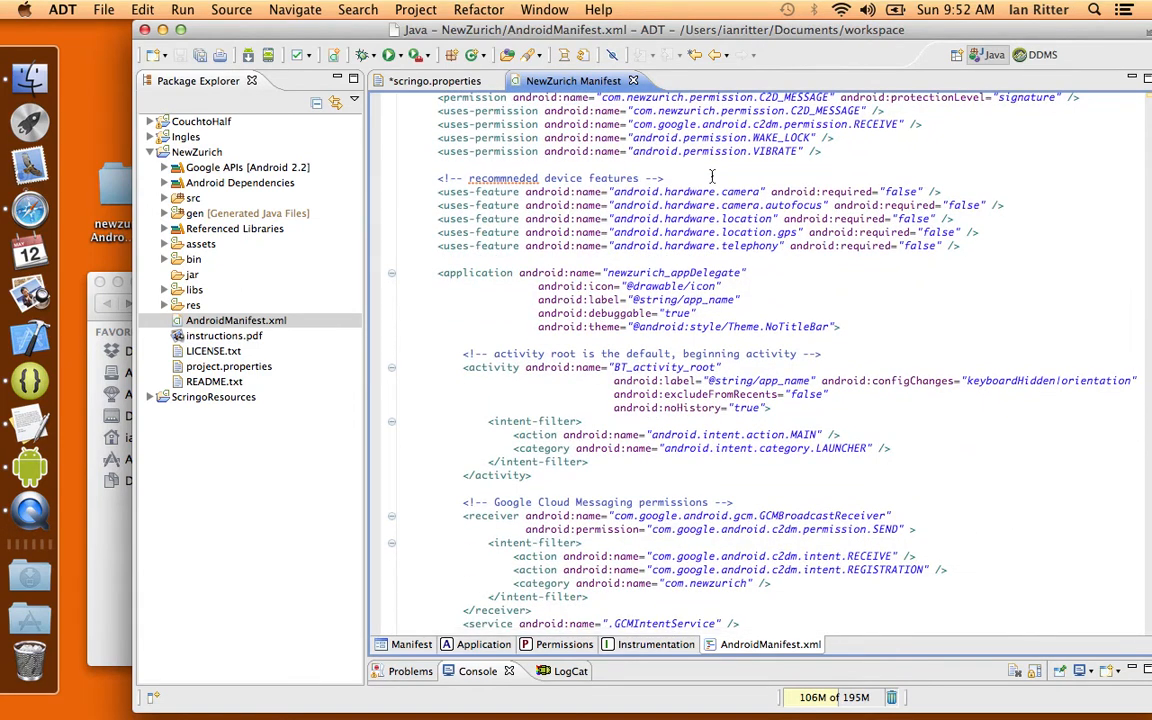
Paste the Scringo activities, ScringoService and maps library line into <application>
left_click(845, 327)
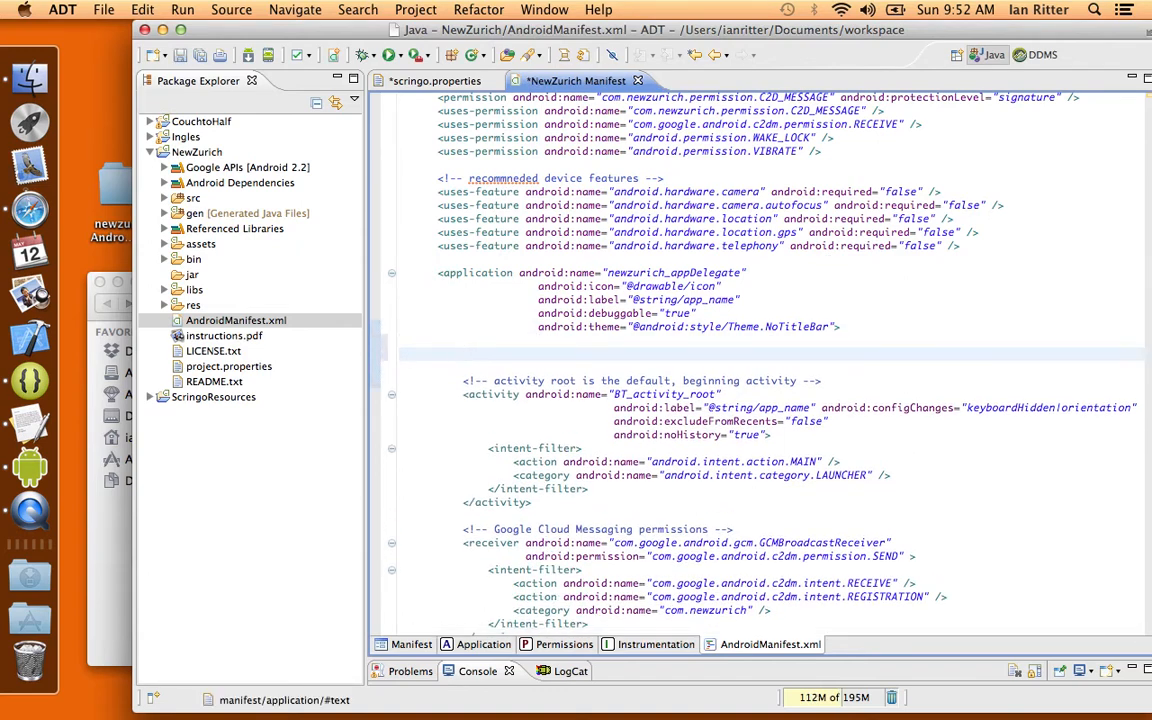
scroll("down", 3)
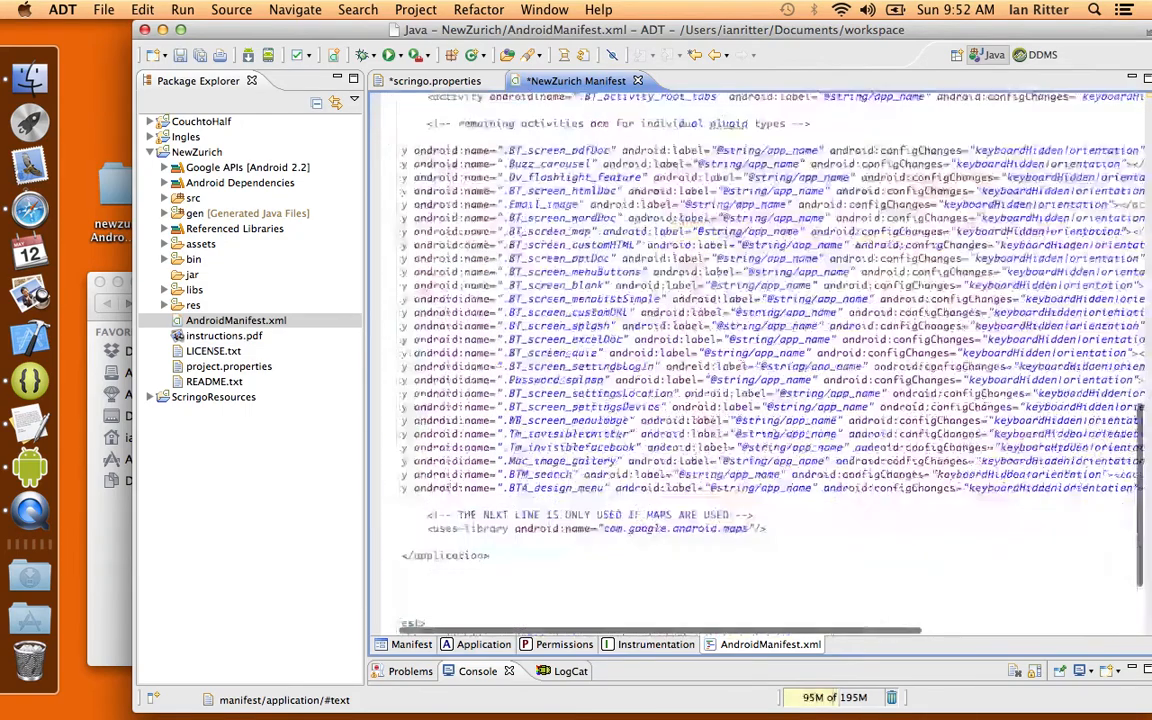
scroll("down", 3)
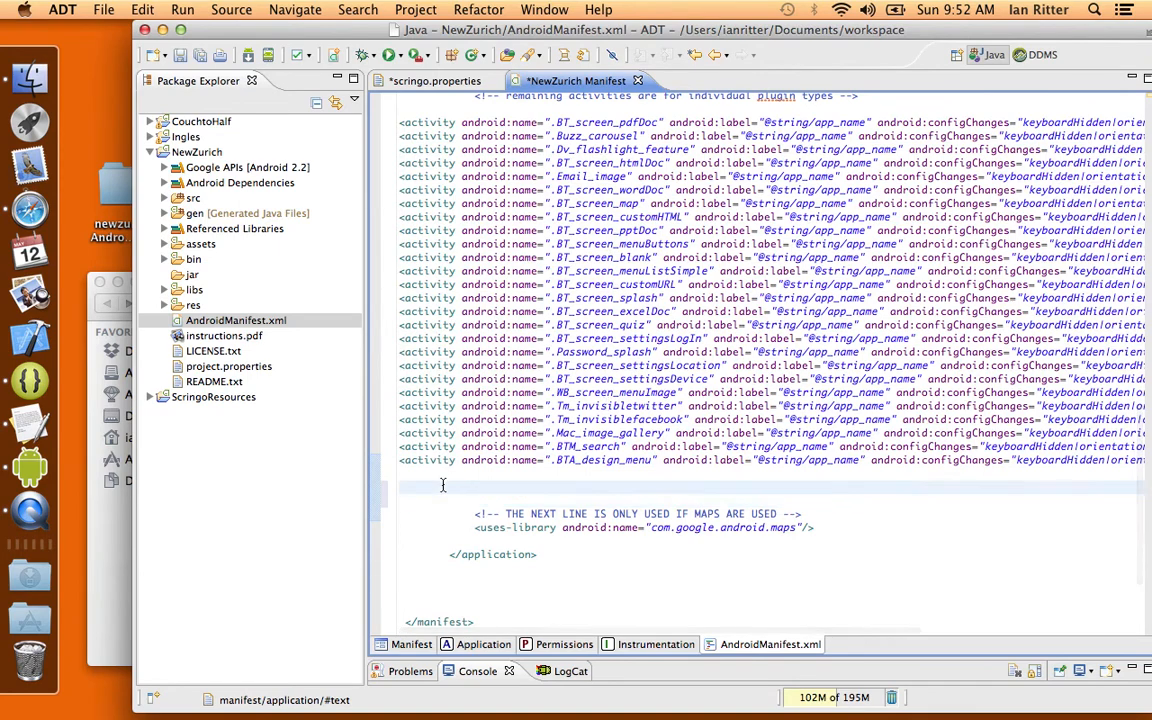
mouse_move(30, 425)
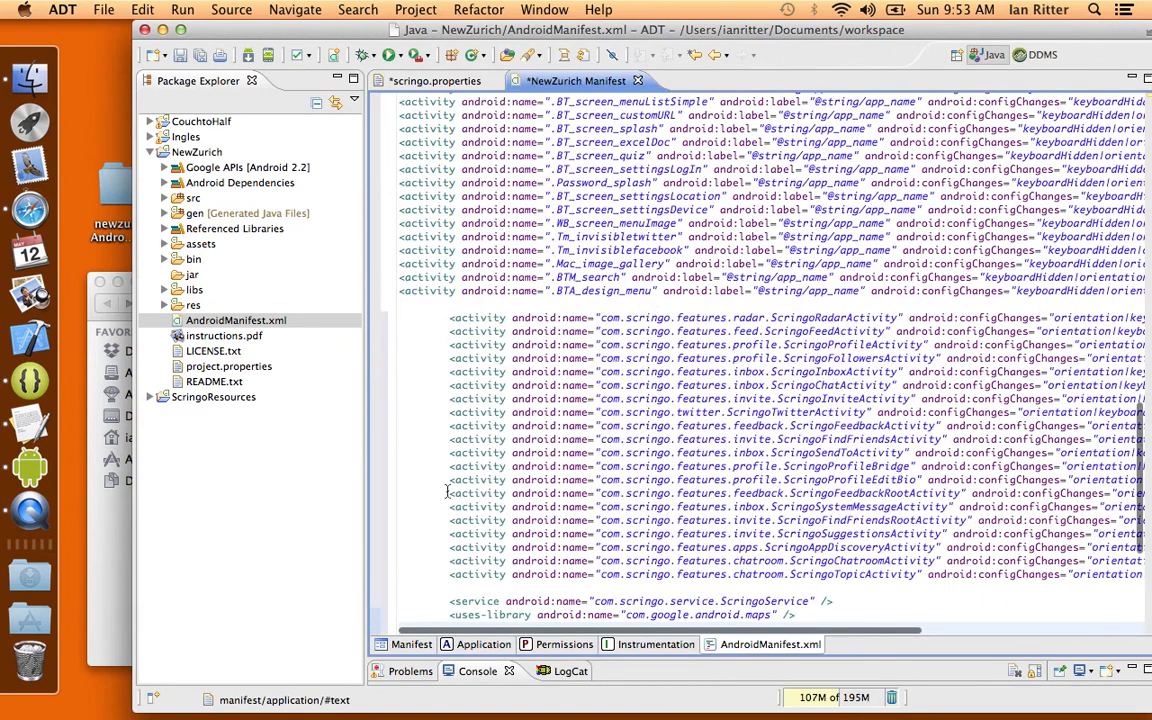
scroll("down", 3)
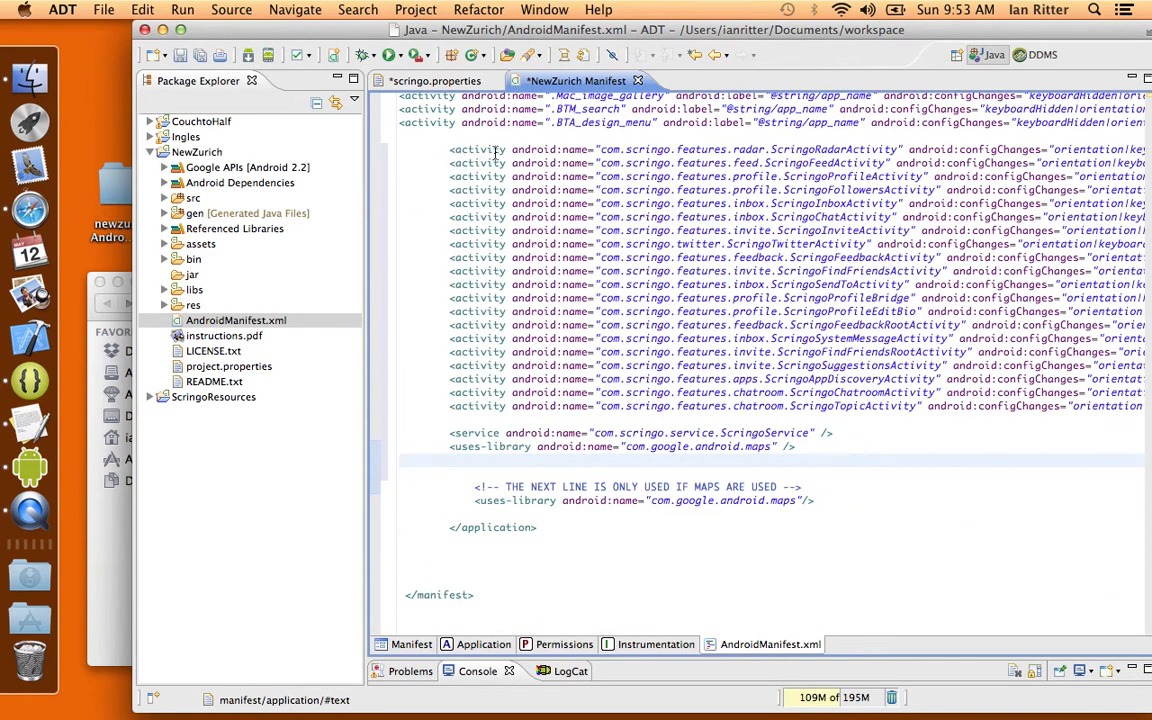
mouse_move(82, 231)
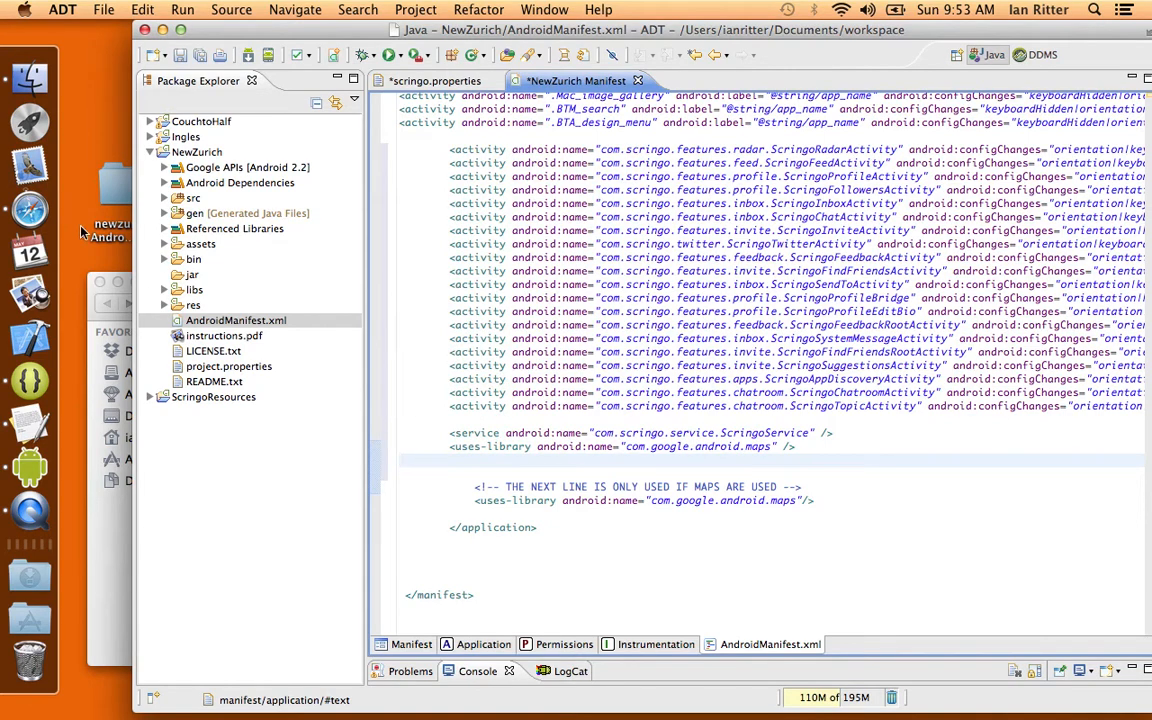
Scroll the Scringo guide to the 'Activate Scringo in your code' snippets
left_click(29, 208)
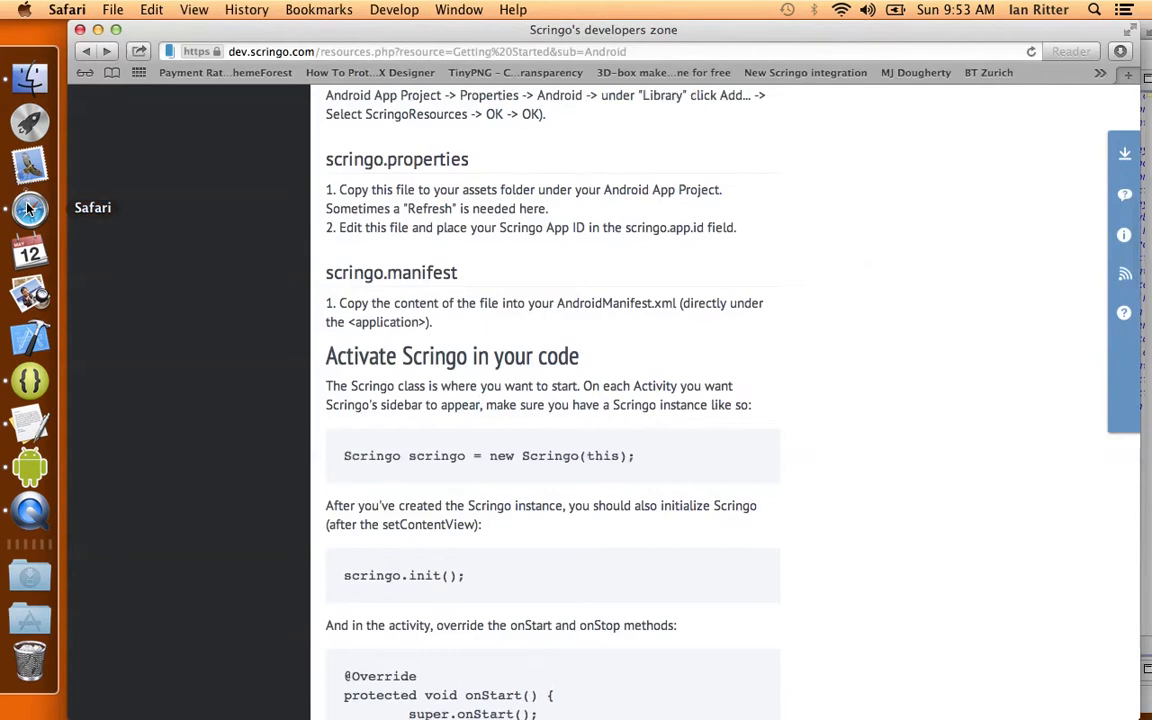
scroll("down", 3)
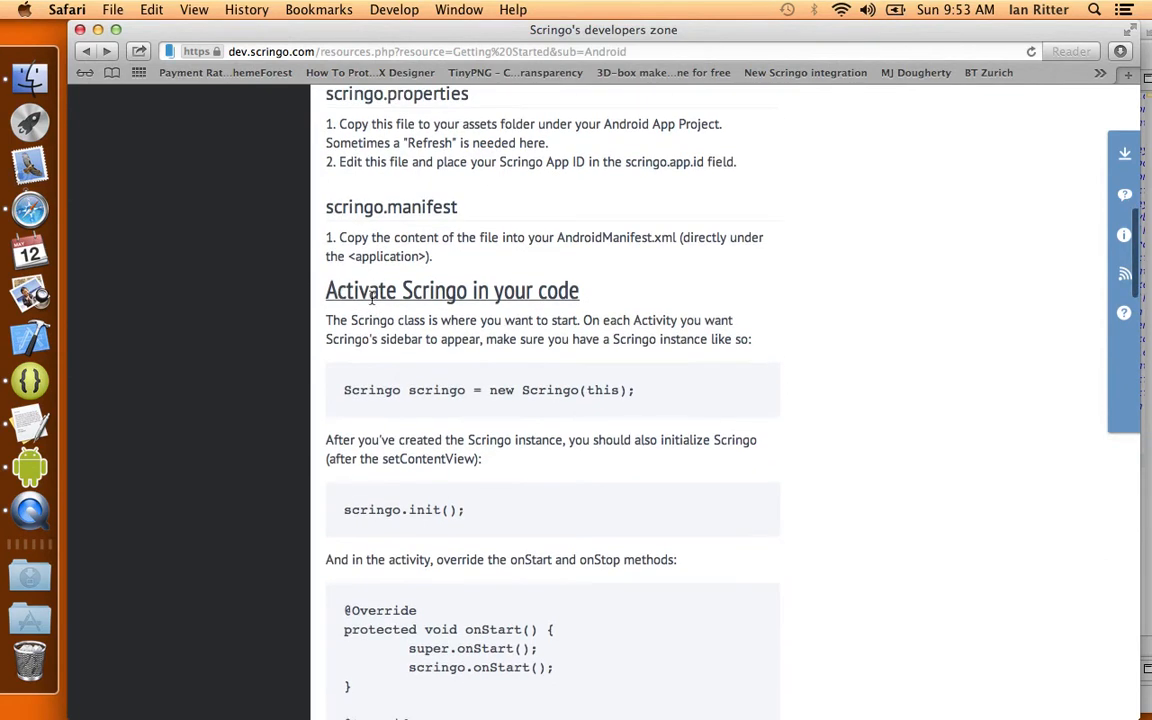
scroll("down", 3)
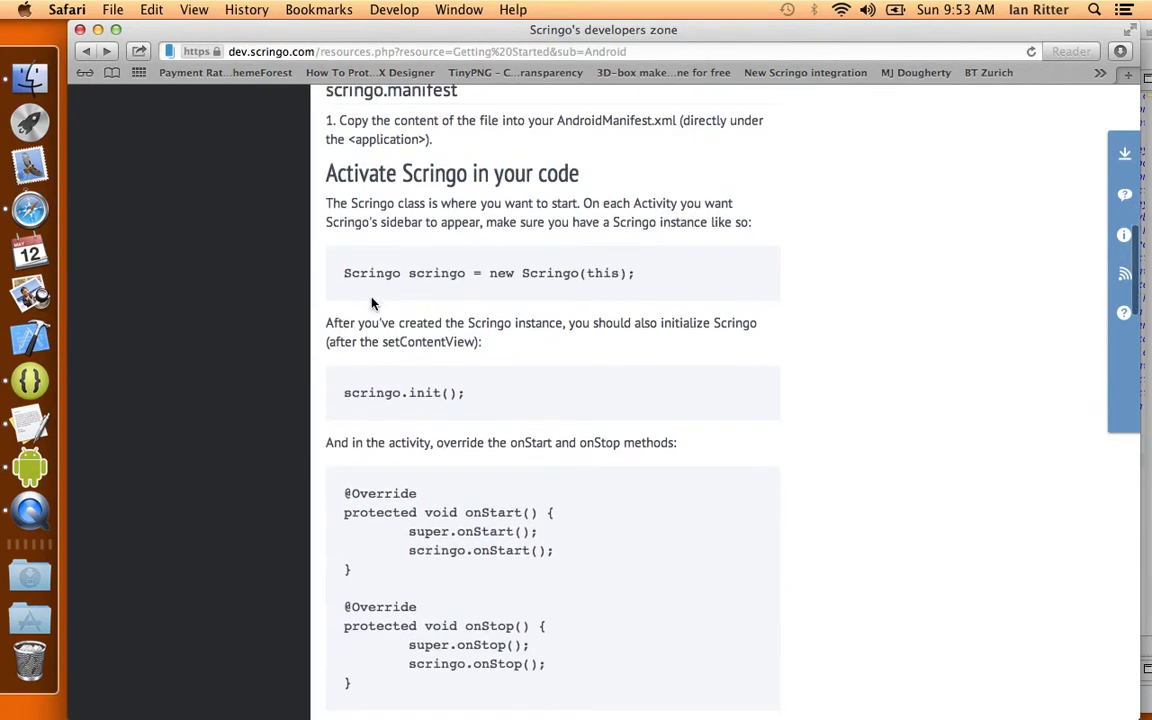
scroll("down", 3)
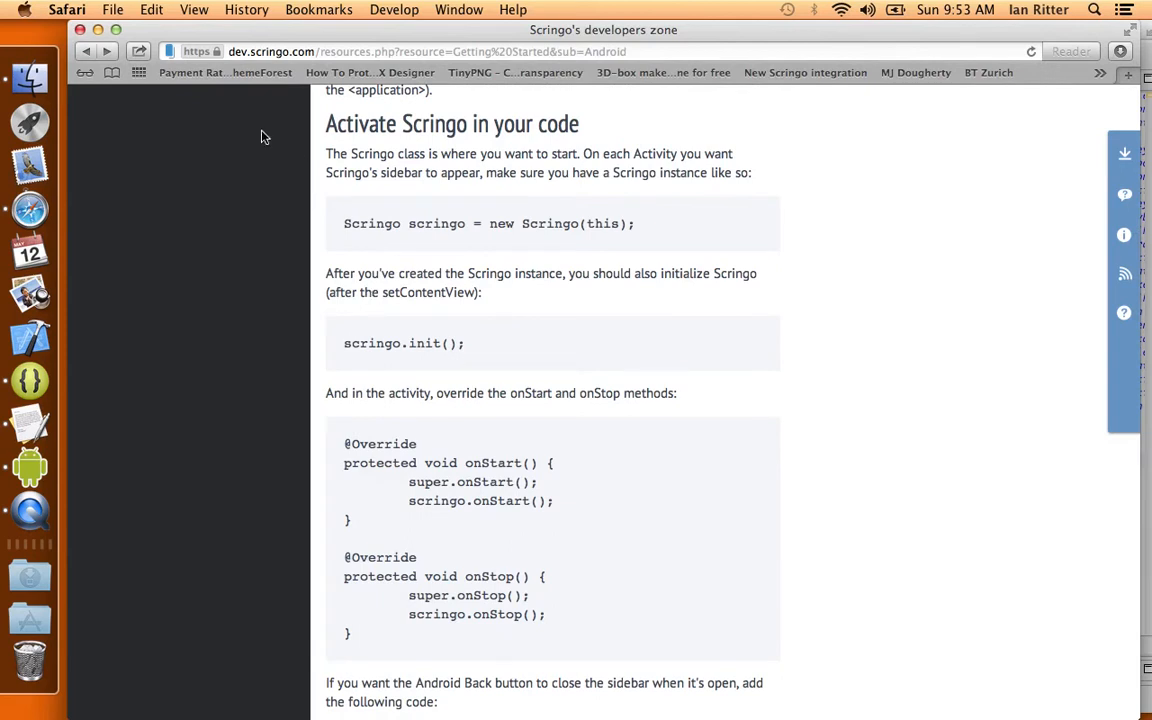
mouse_move(29, 293)
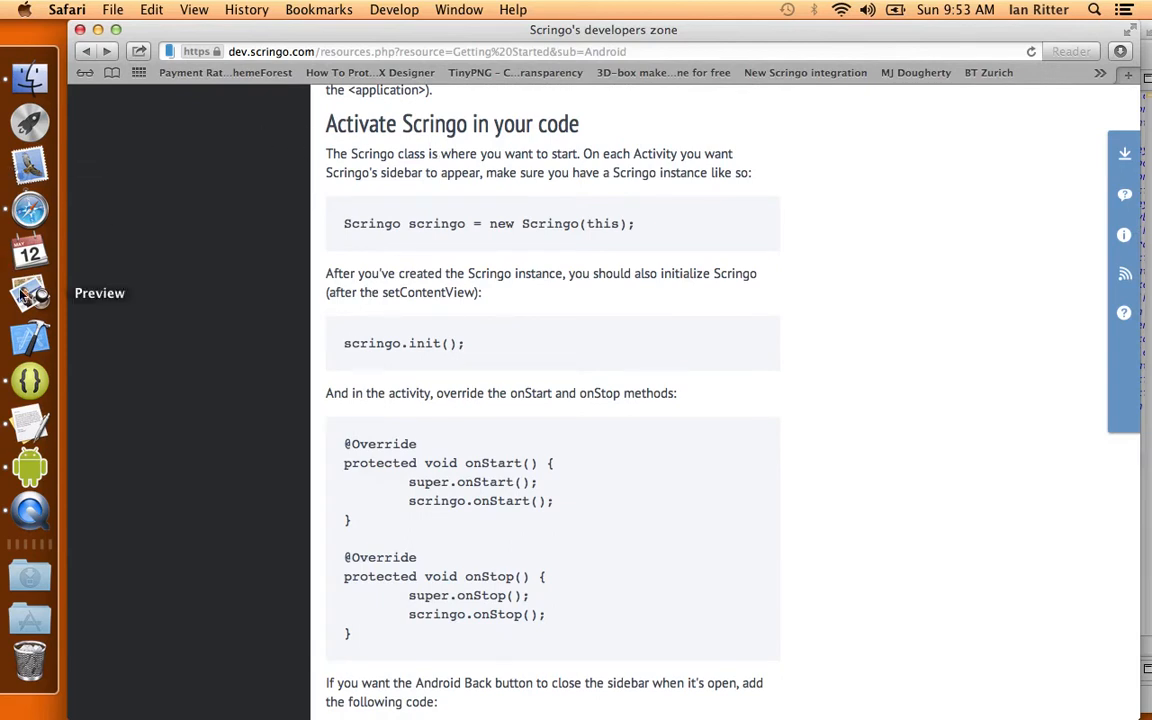
mouse_move(30, 208)
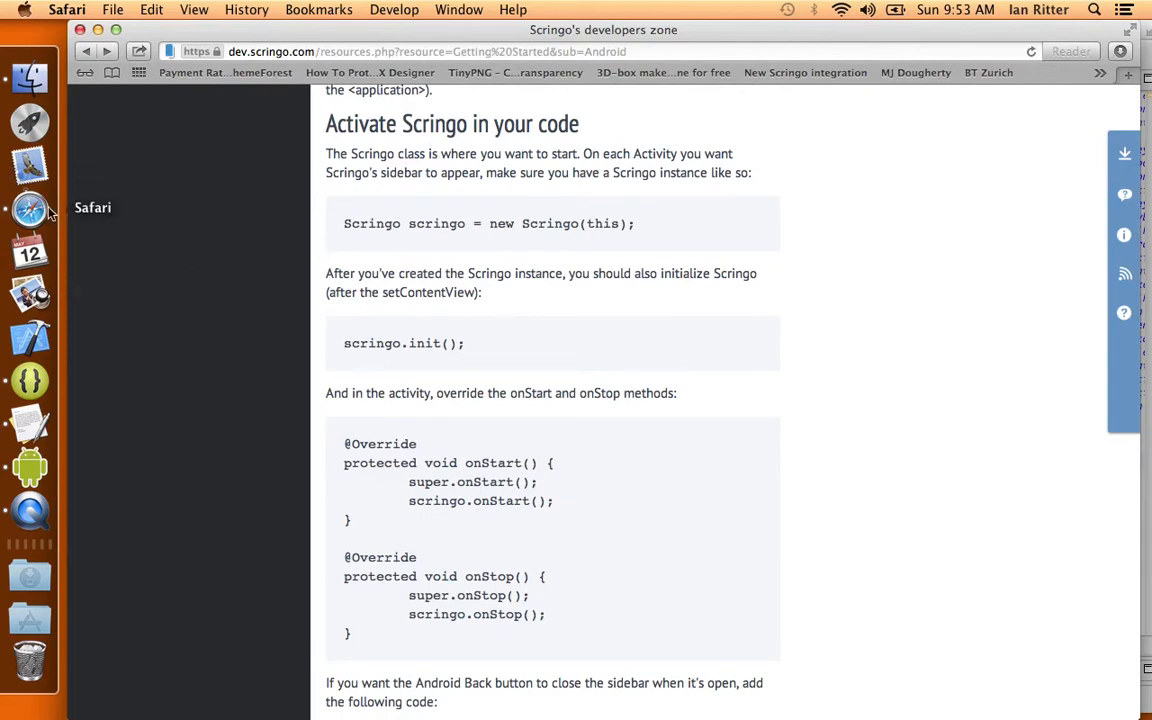
mouse_move(30, 381)
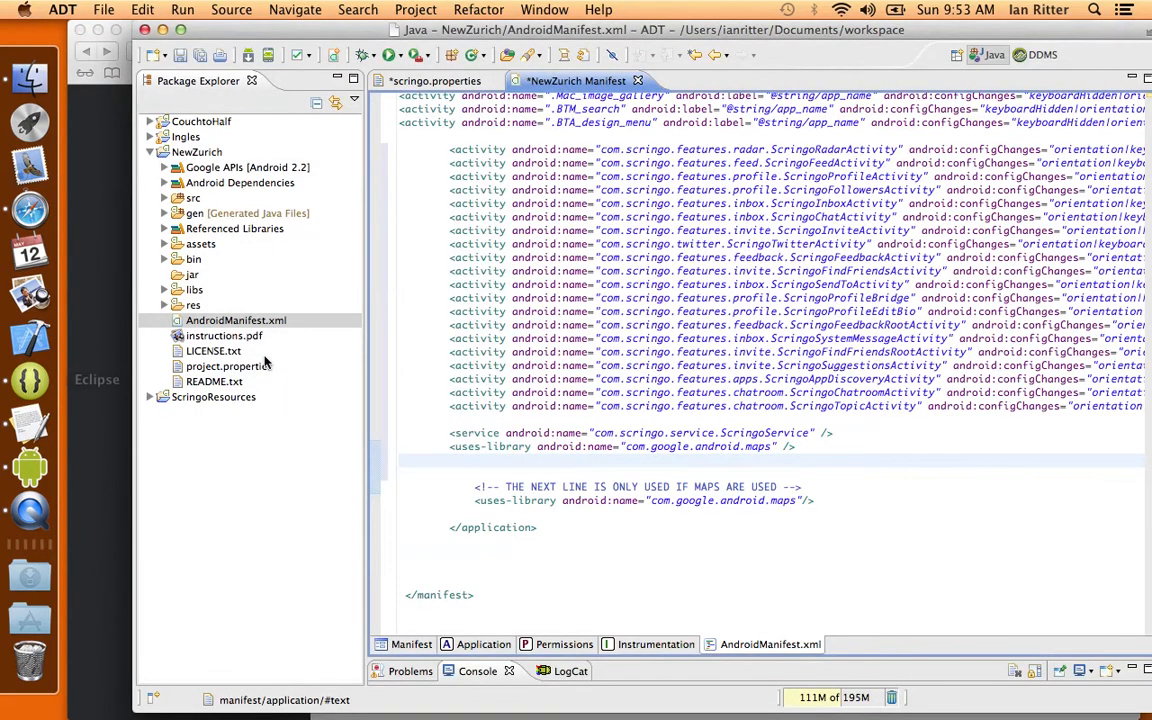
mouse_move(225, 212)
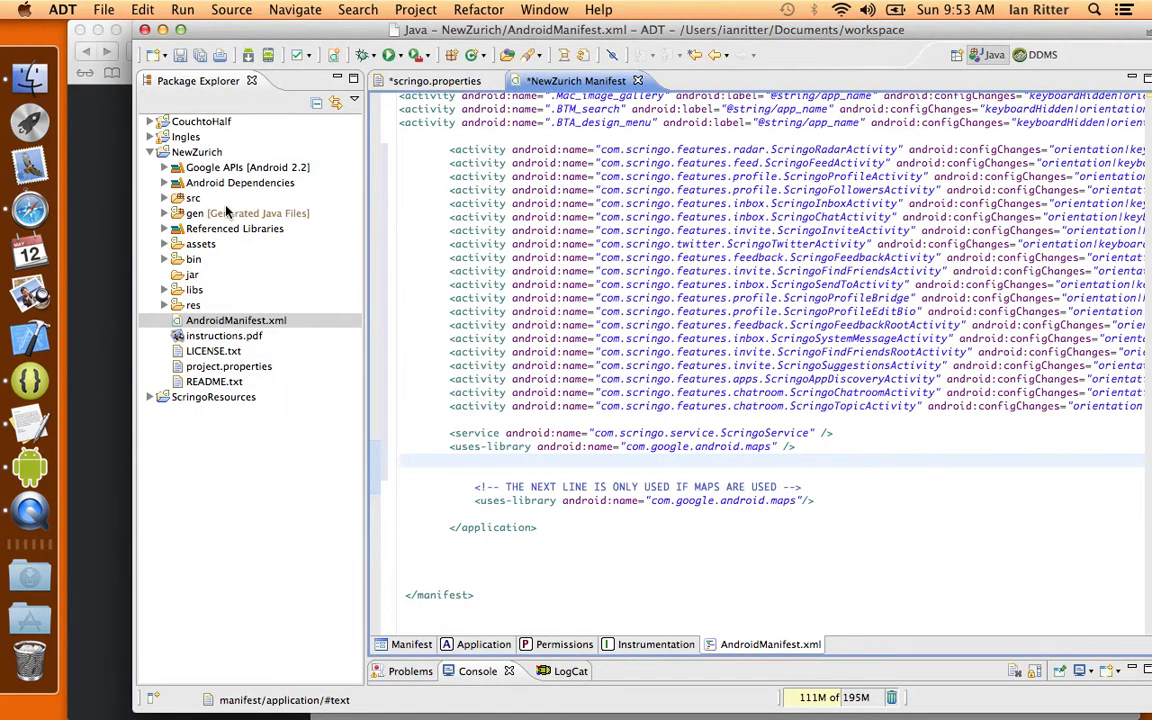
Open BT_activity_root_tabs.java from NewZurich > src > com.newzurich, saving scringo.properties when prompted
left_click(197, 151)
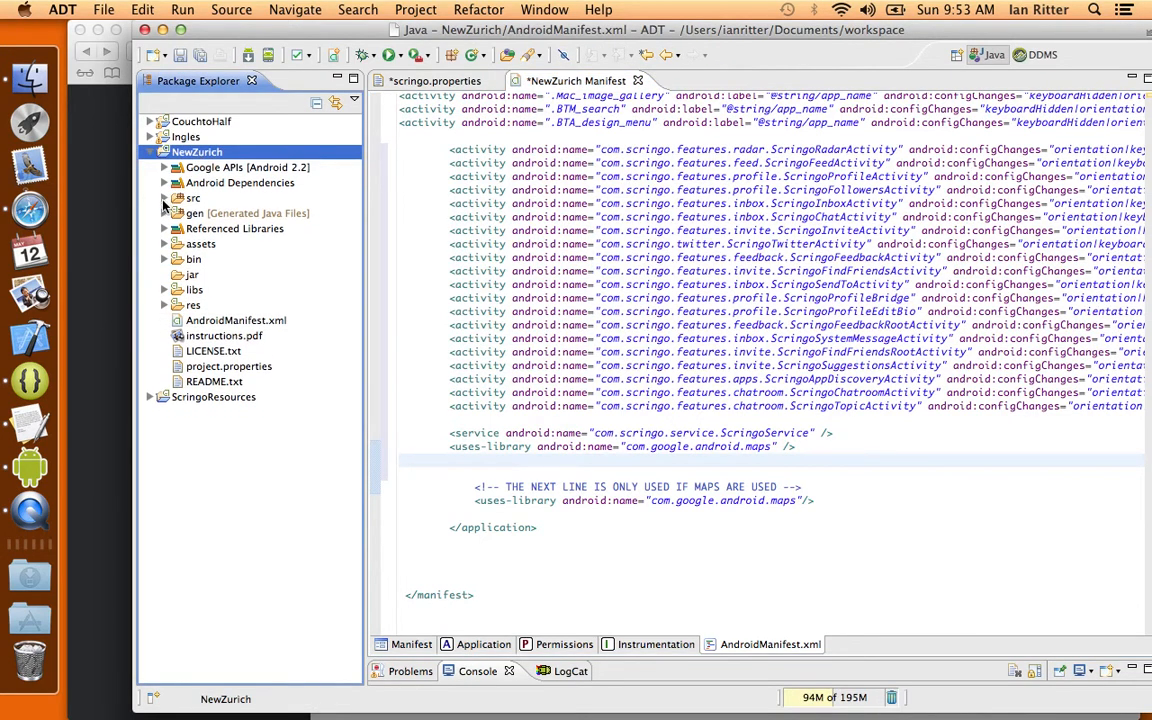
left_click(165, 198)
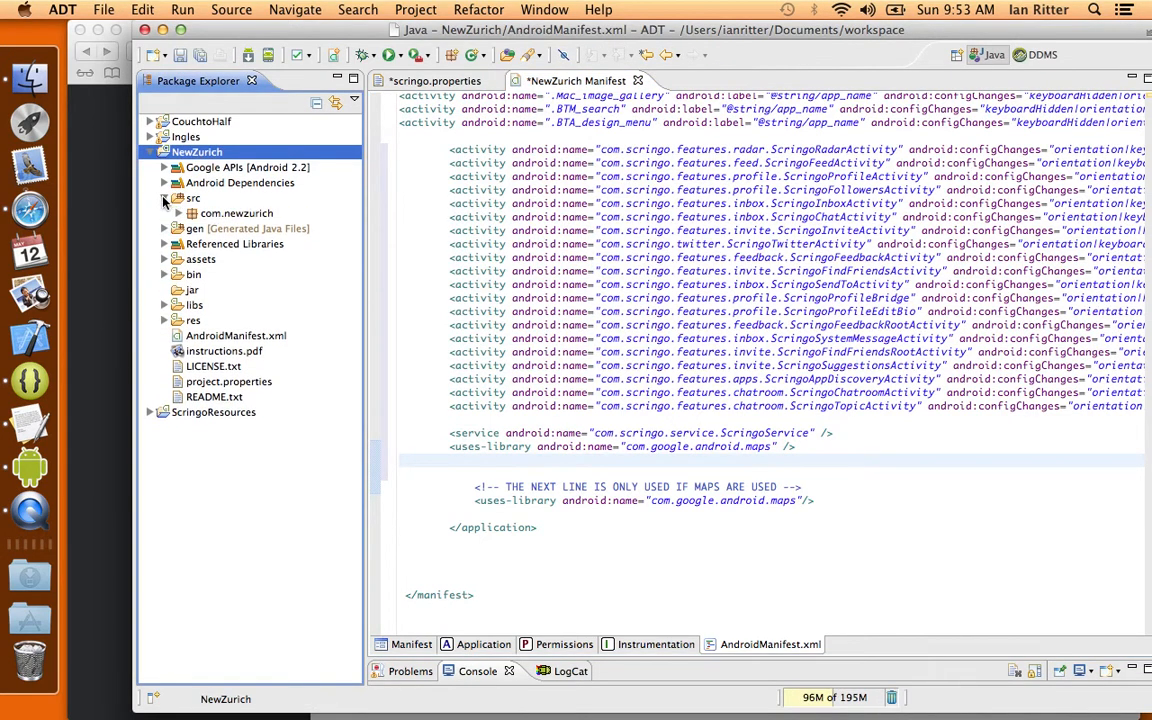
left_click(178, 213)
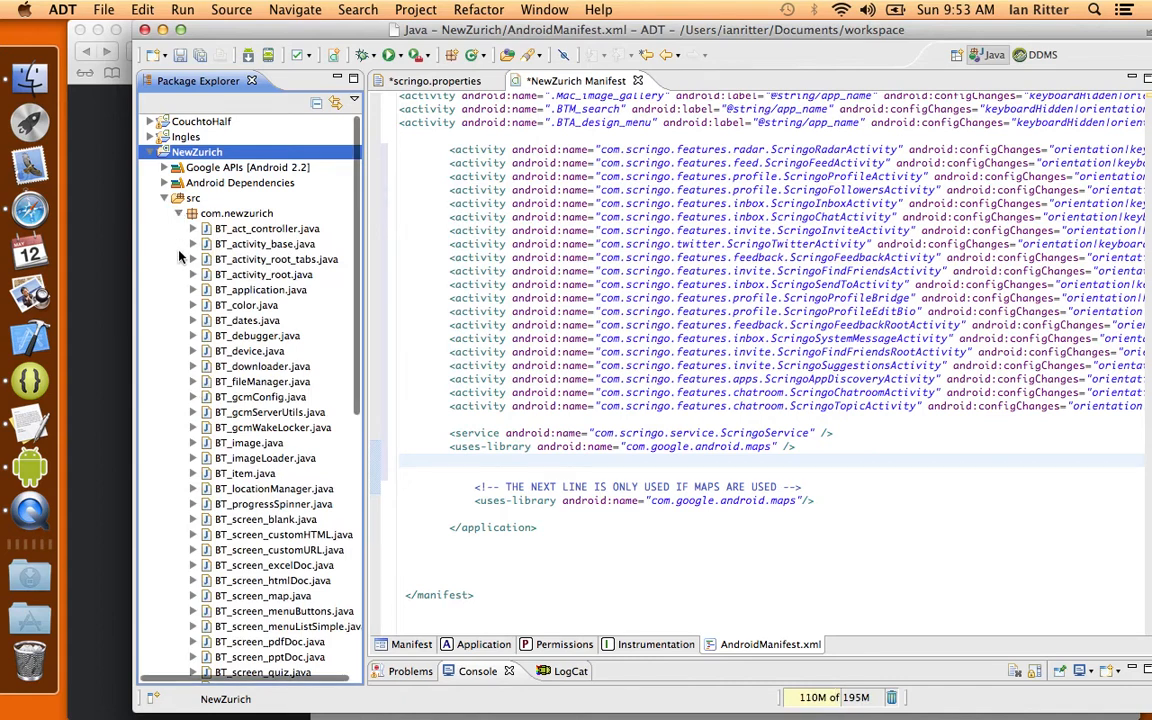
left_click(275, 259)
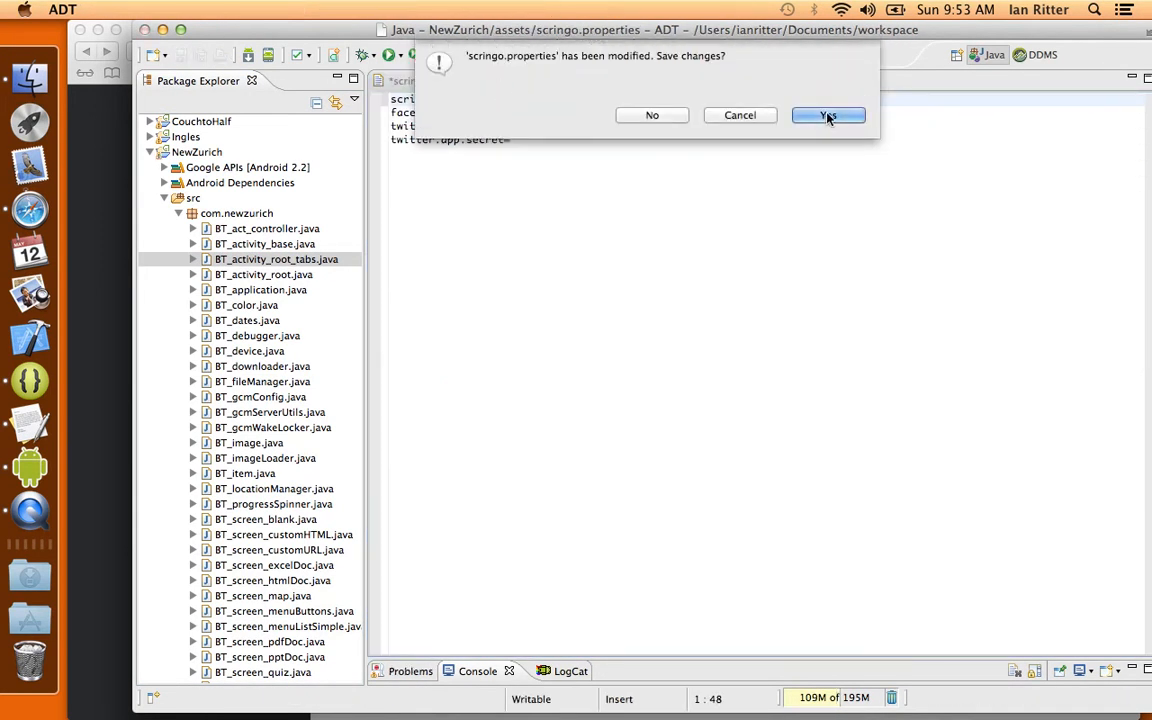
left_click(828, 115)
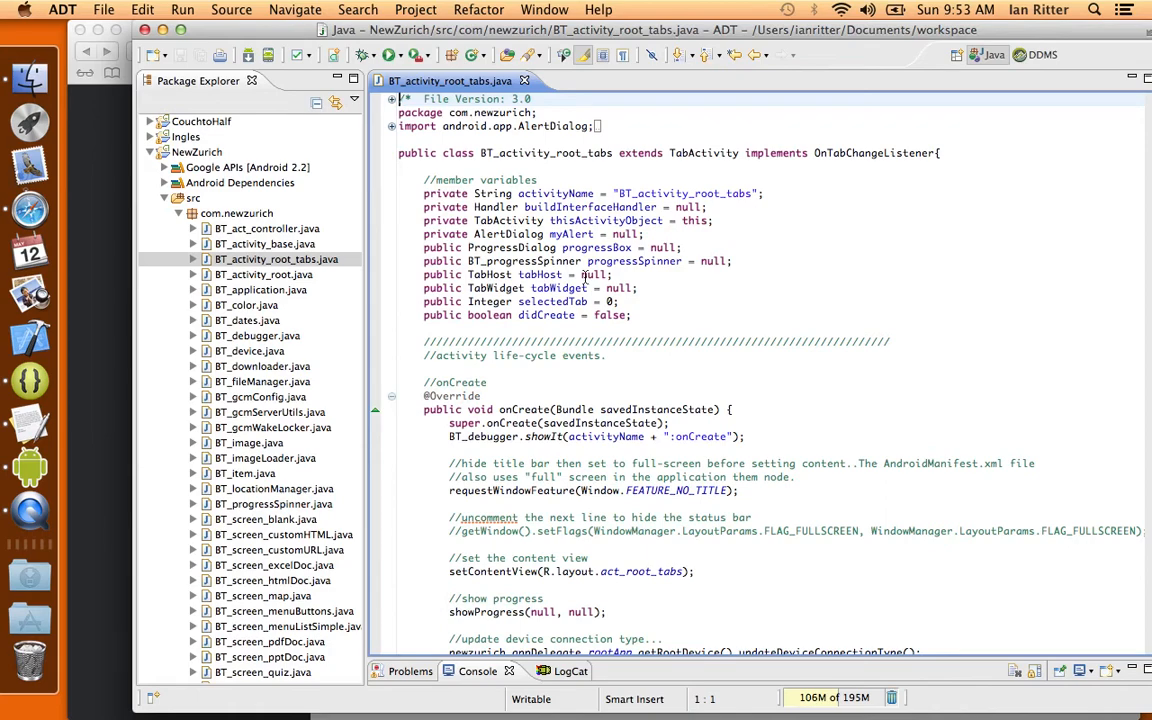
scroll("down", 3)
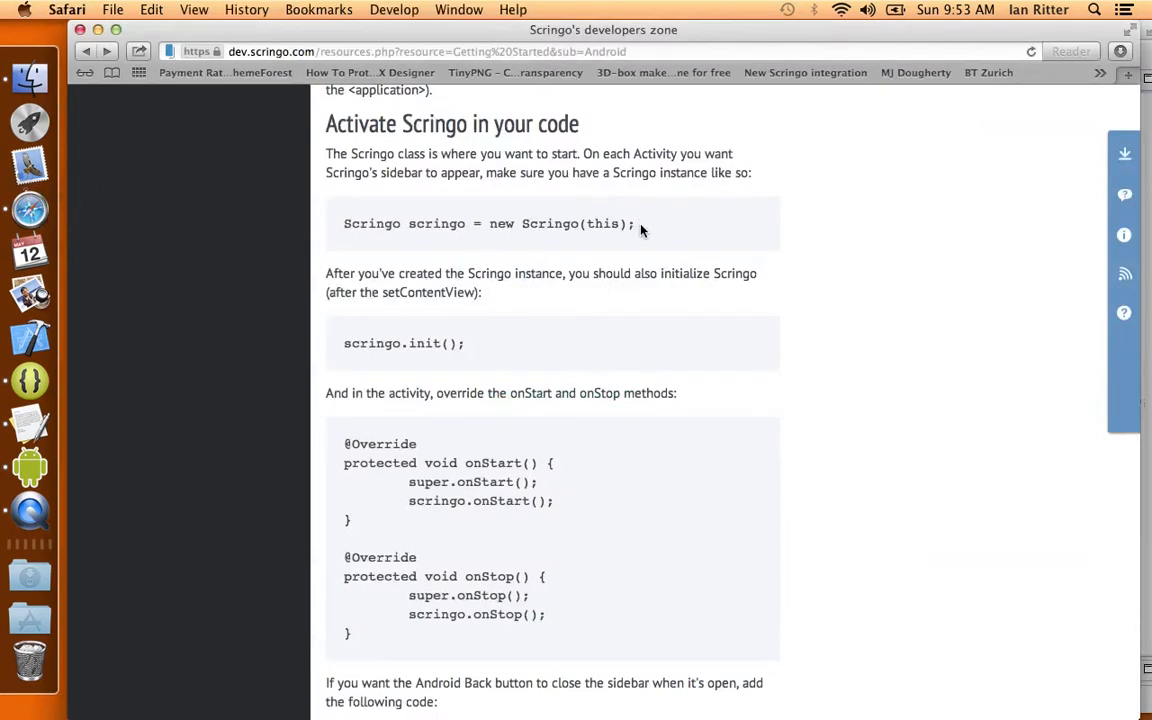
Select the 'Scringo scringo = new Scringo(this);' line in the Safari guide
triple_click(488, 223)
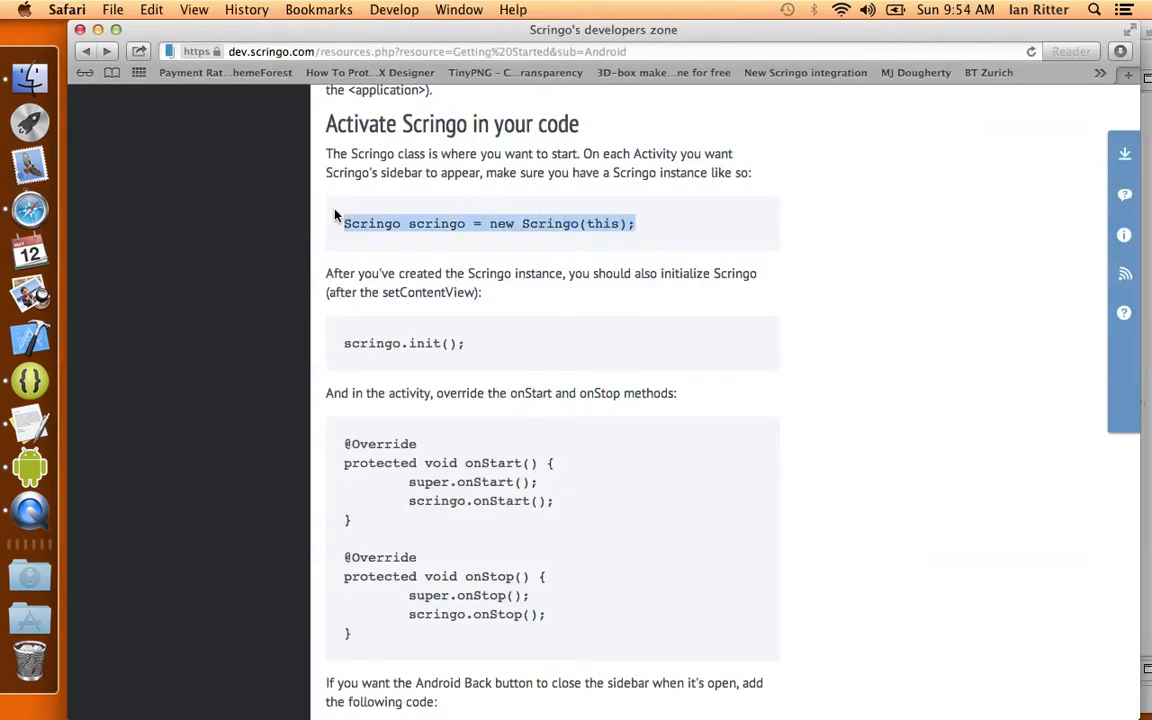
mouse_move(30, 340)
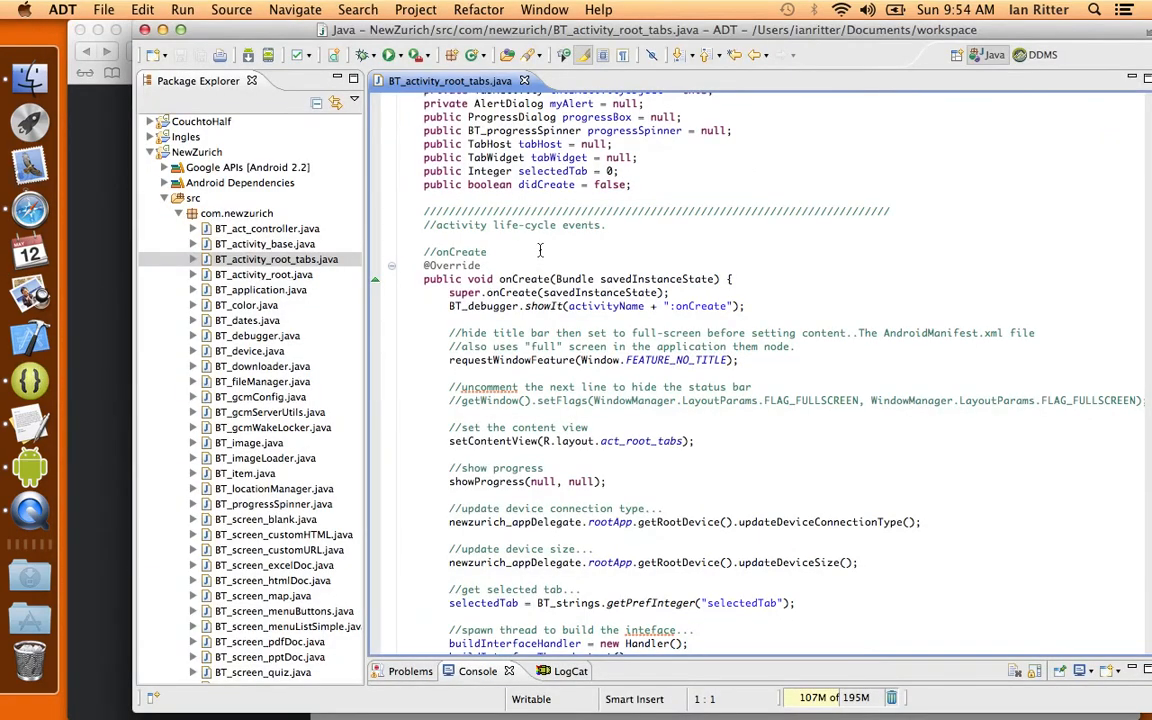
Add 'Scringo scringo = new Scringo(this);' below the member variables and import com.scringo.Scringo
left_click(633, 184)
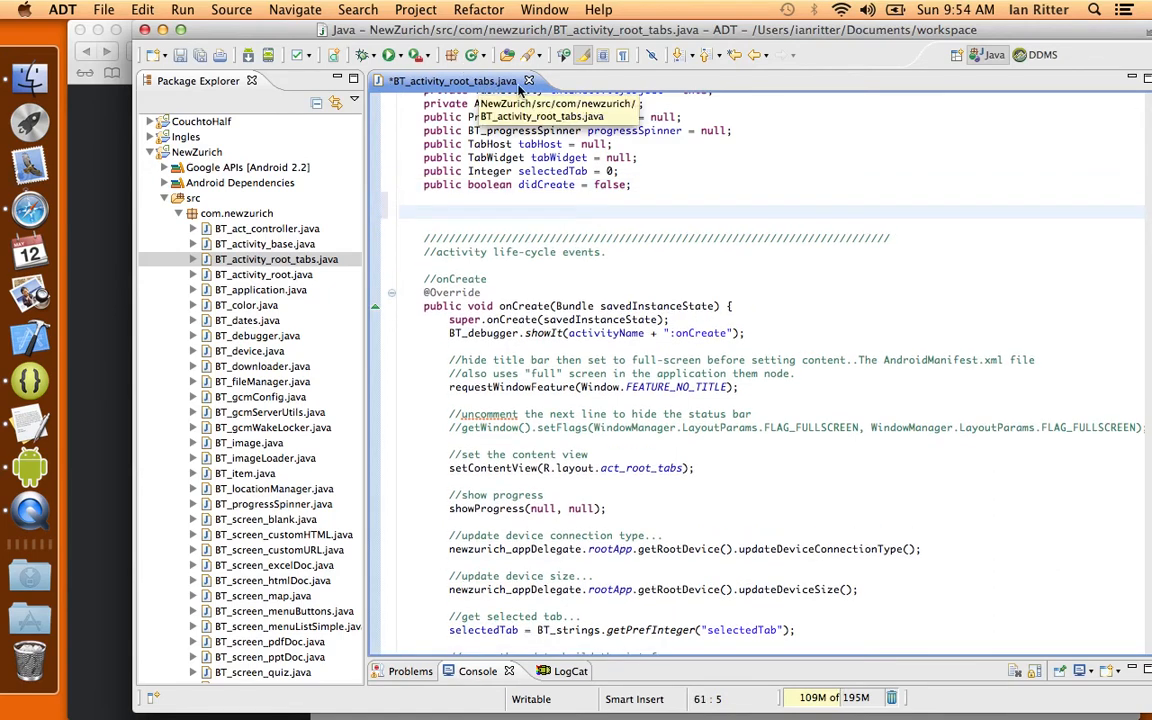
scroll("up", 3)
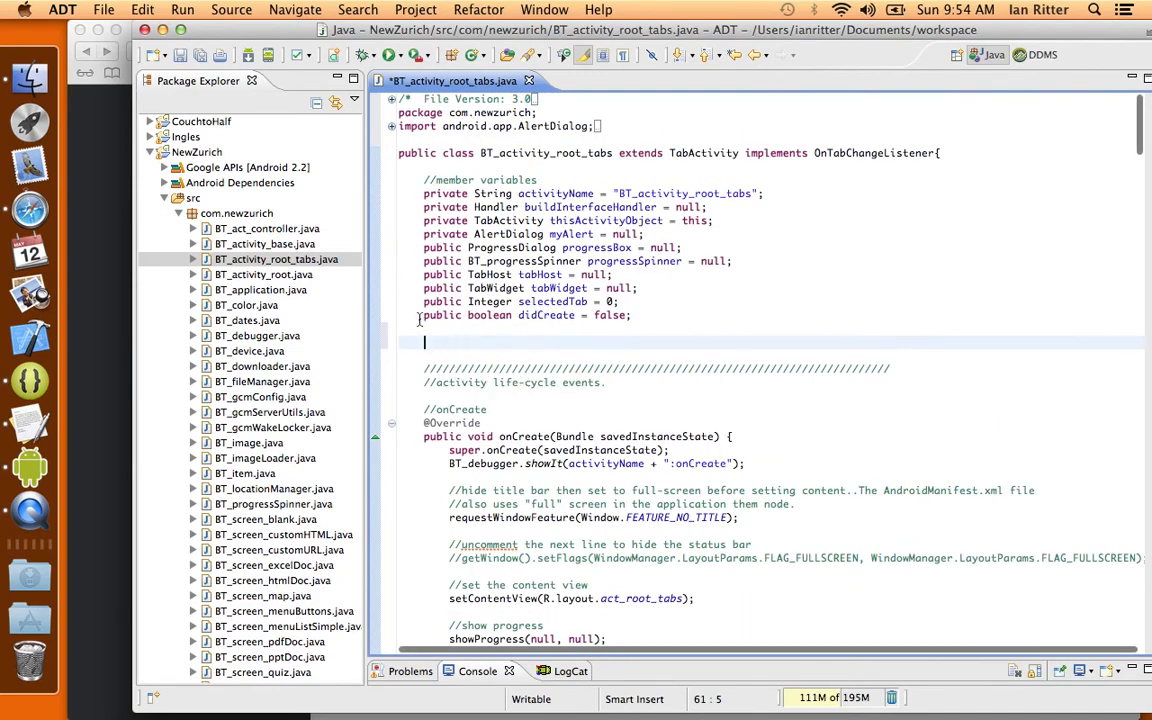
type("Scringo scringo = new Scringo(this);")
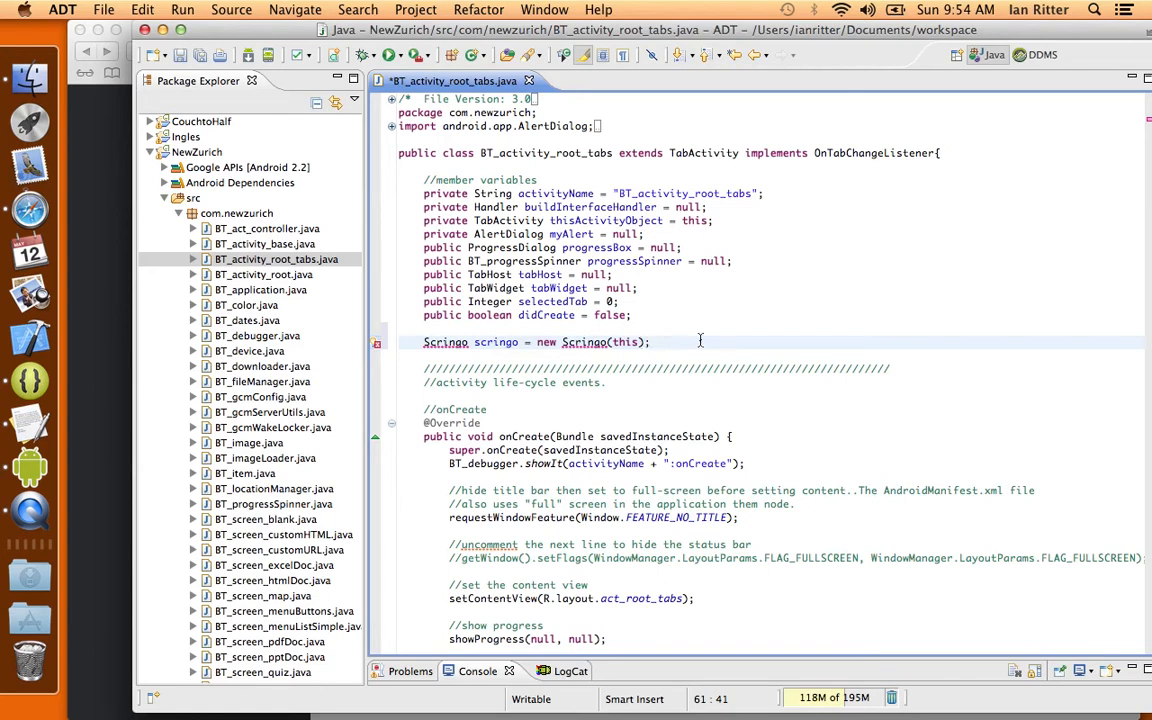
scroll("down", 3)
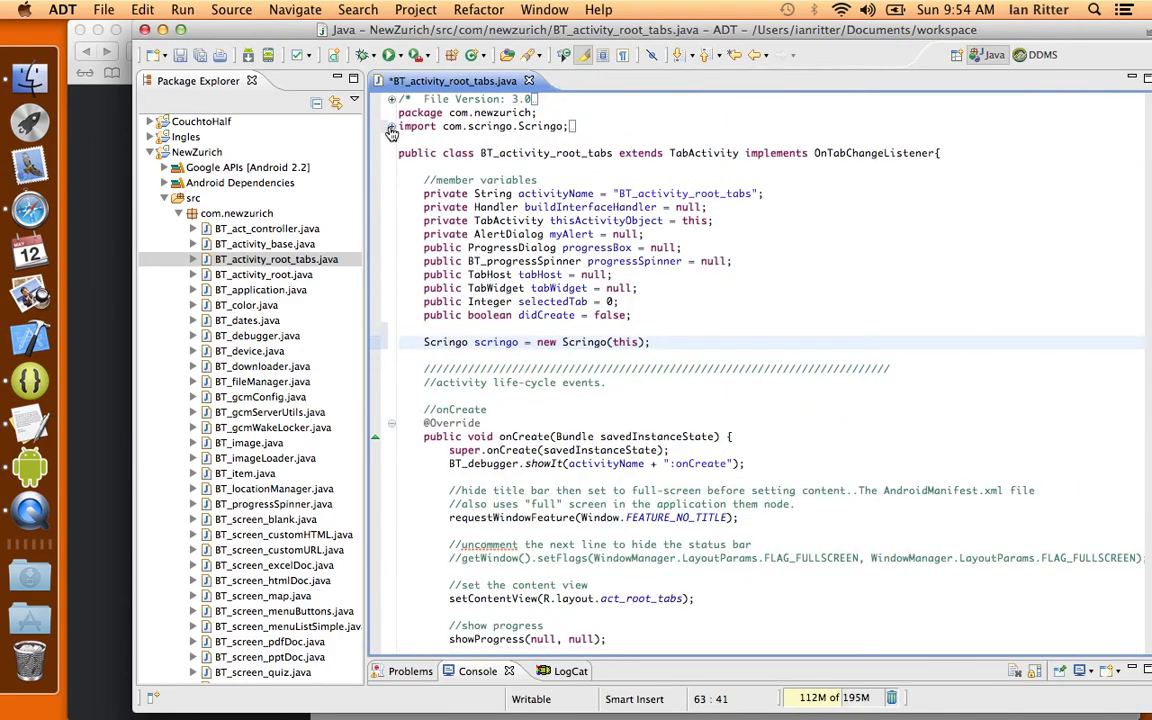
left_click(392, 133)
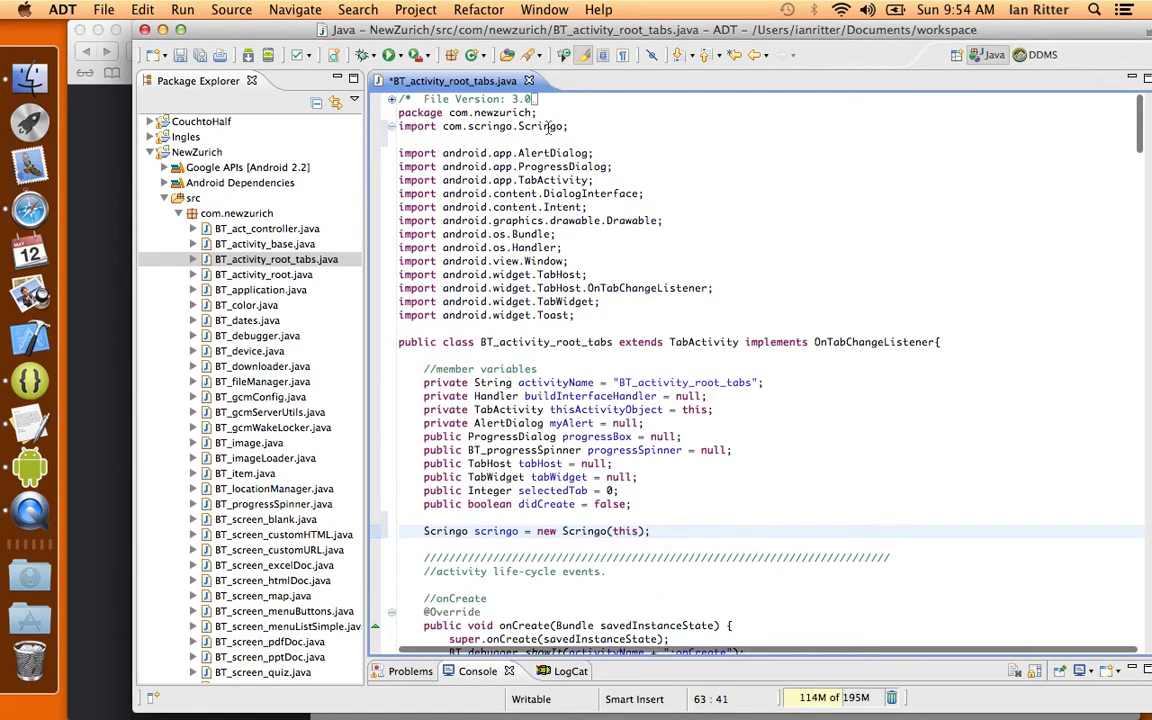
scroll("up", 3)
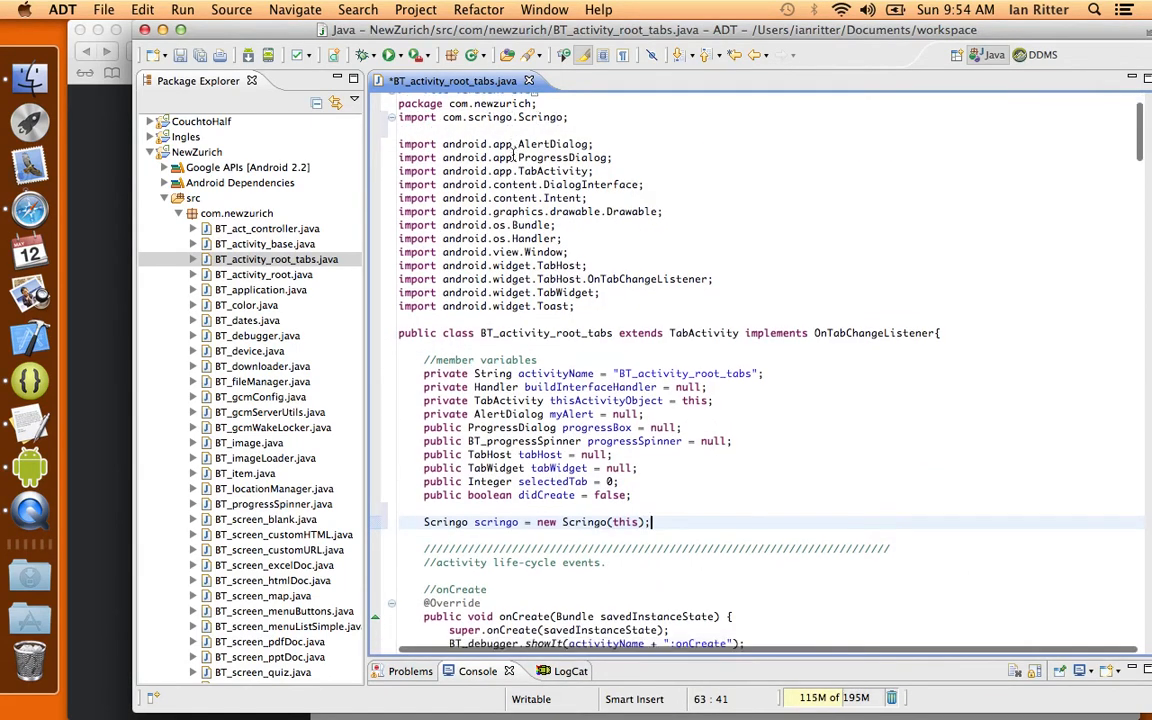
scroll("down", 3)
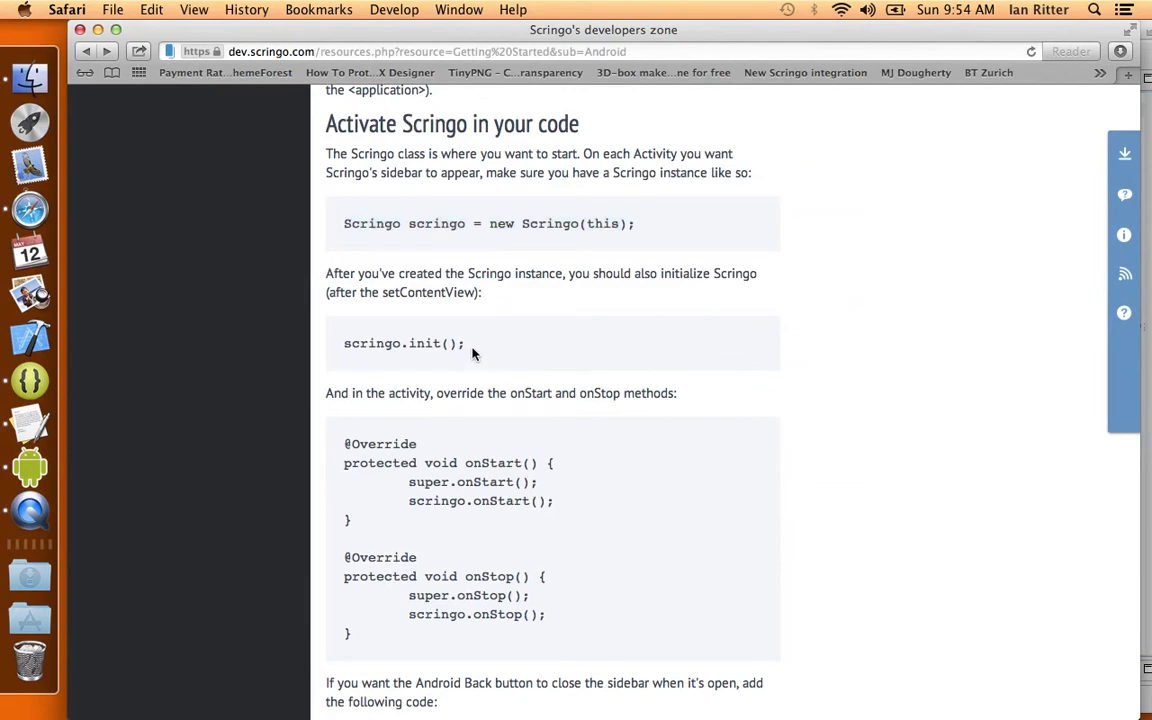
Select the 'scringo.init();' line in the Scringo guide
double_click(403, 343)
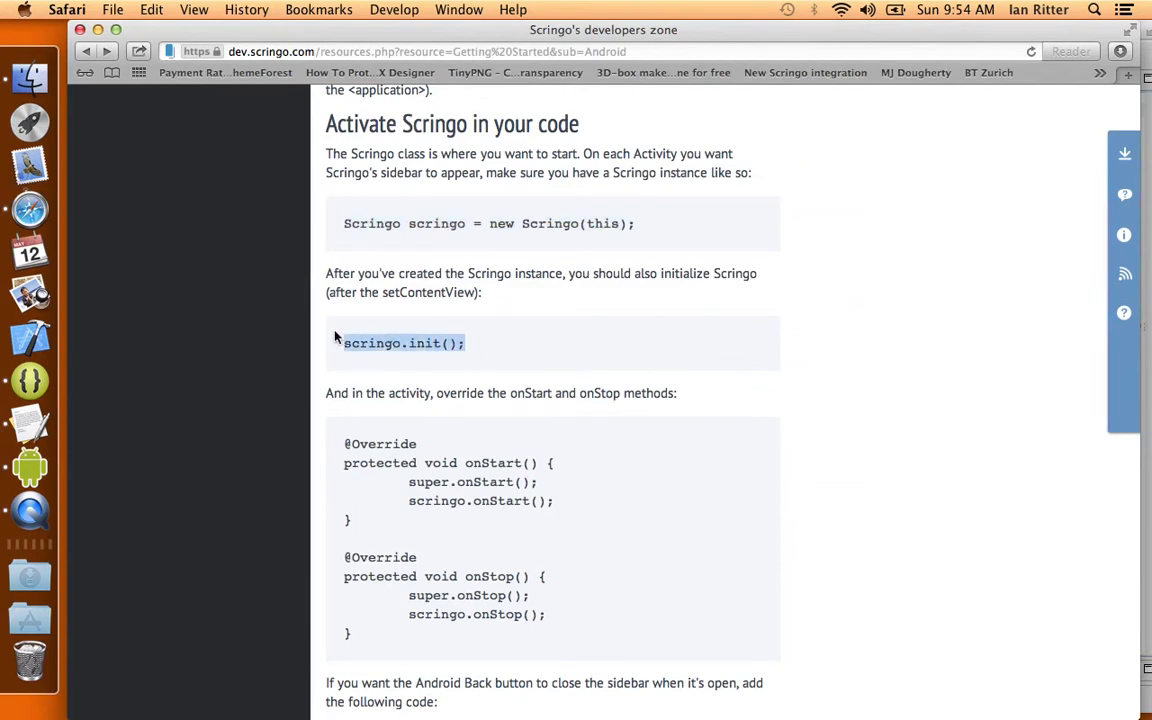
mouse_move(253, 277)
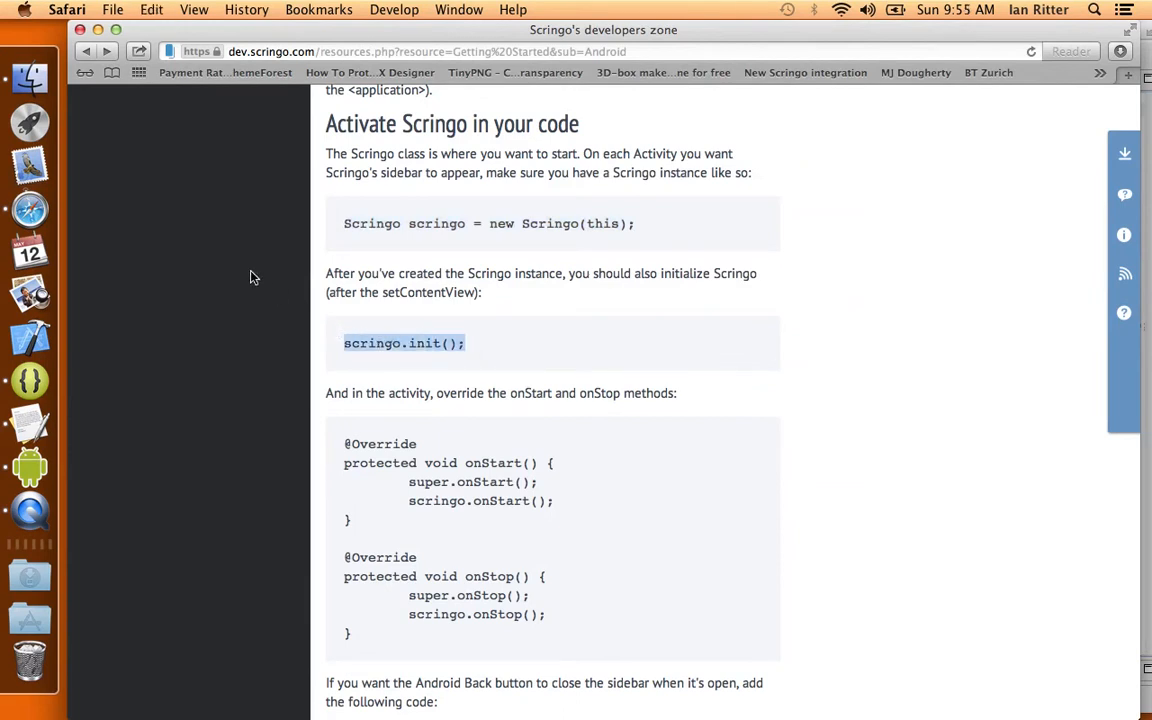
mouse_move(378, 360)
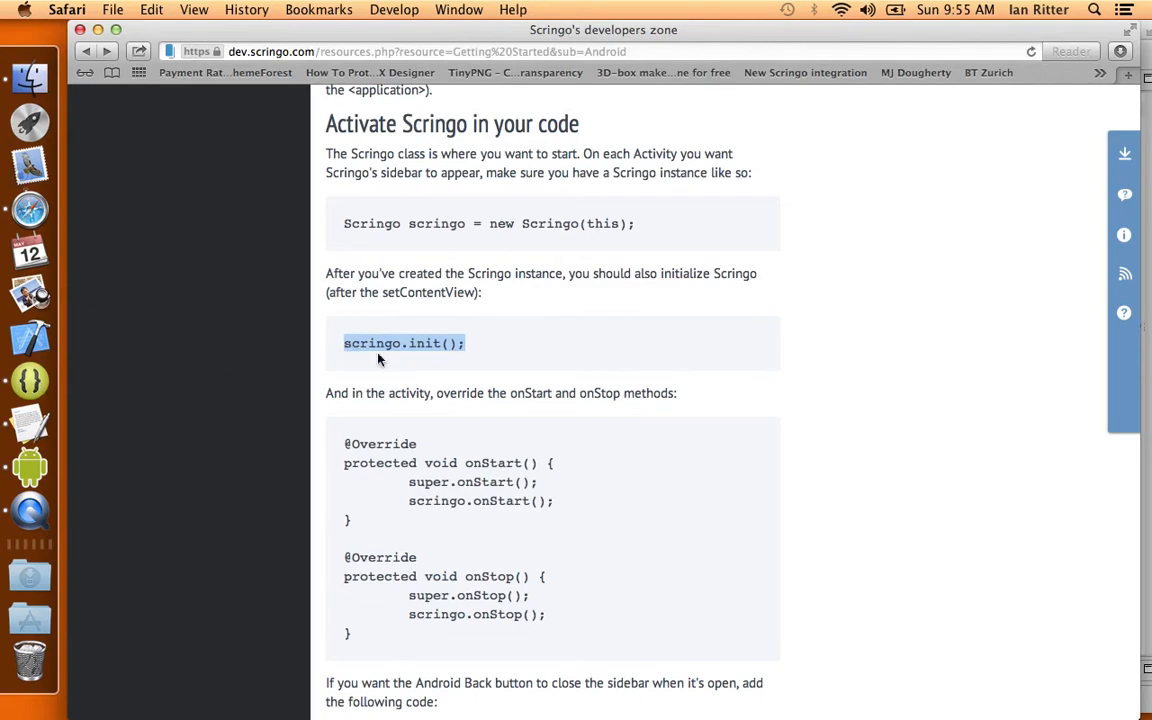
mouse_move(30, 340)
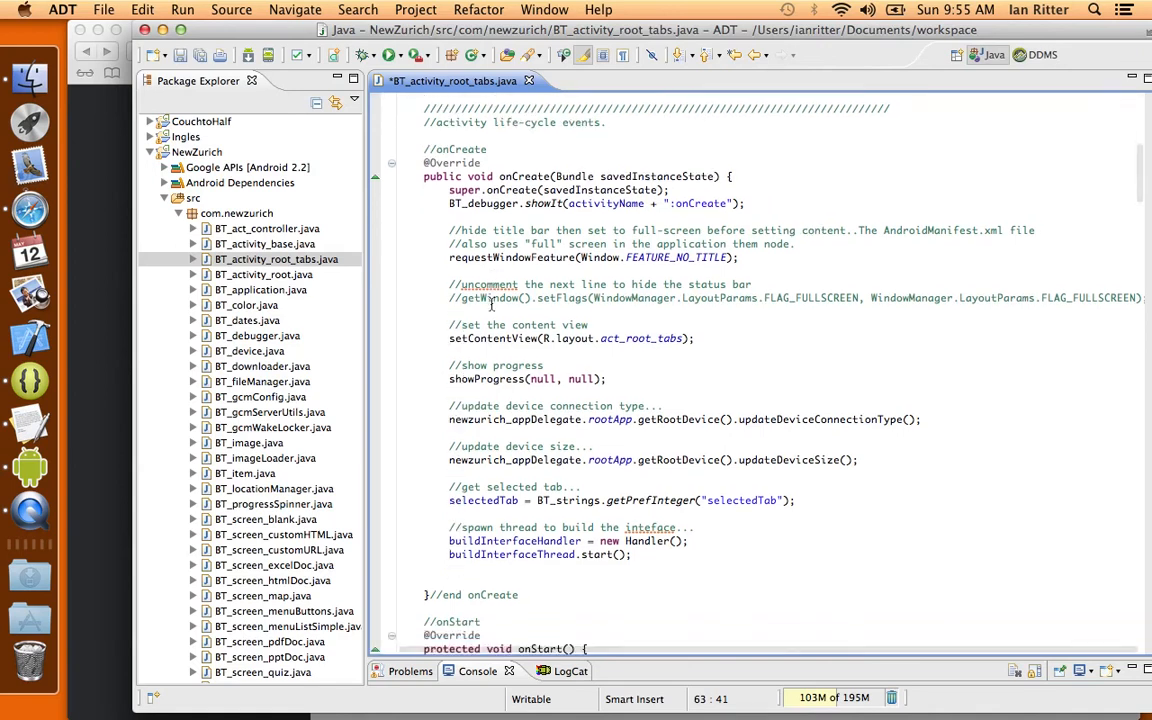
Add scringo.init(); after buildInterfaceThread.start() at the end of onCreate
scroll("down", 3)
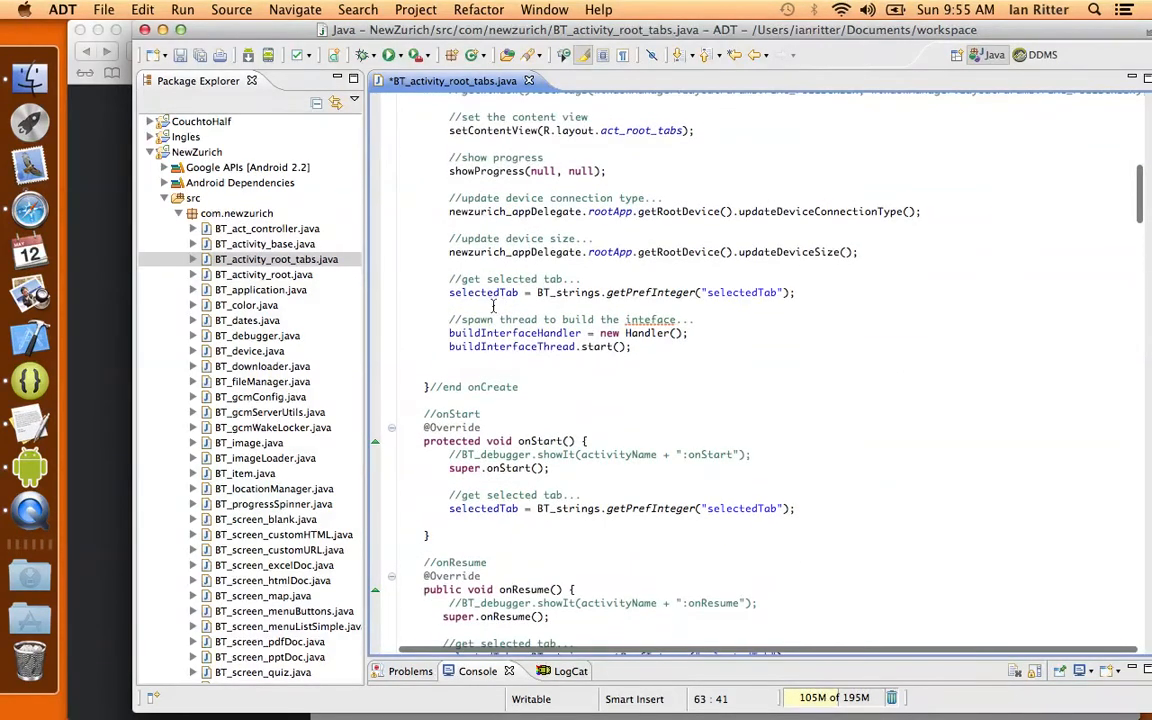
left_click(638, 346)
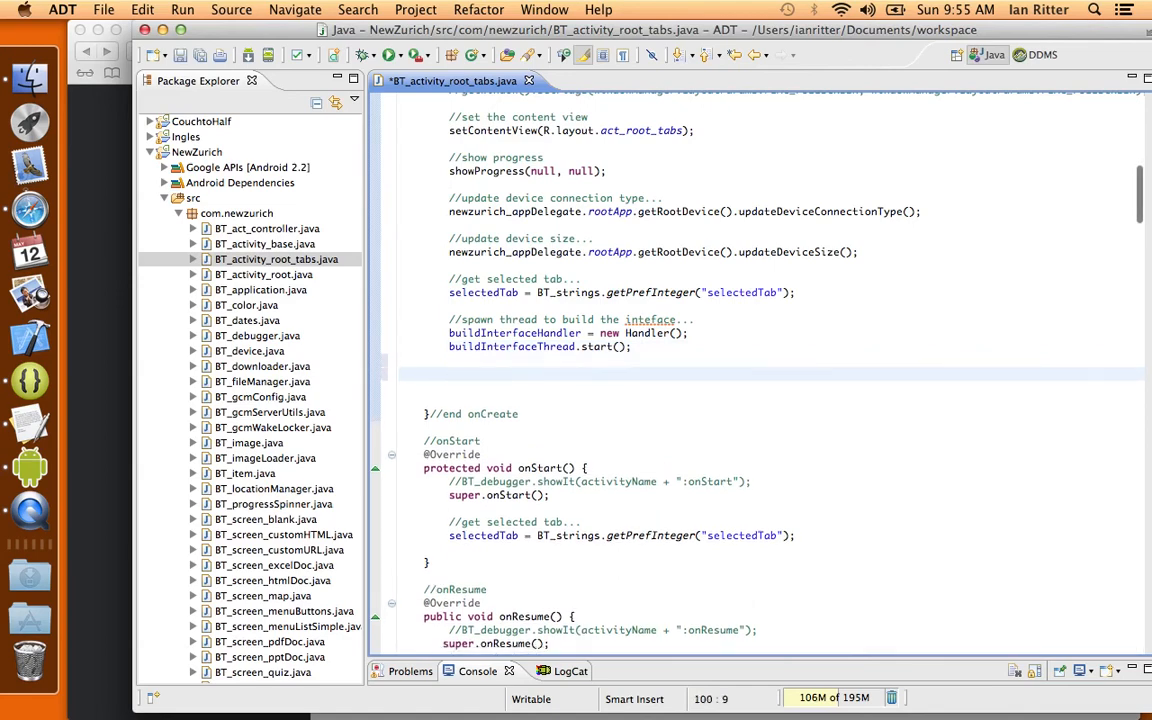
type("scringo.init();")
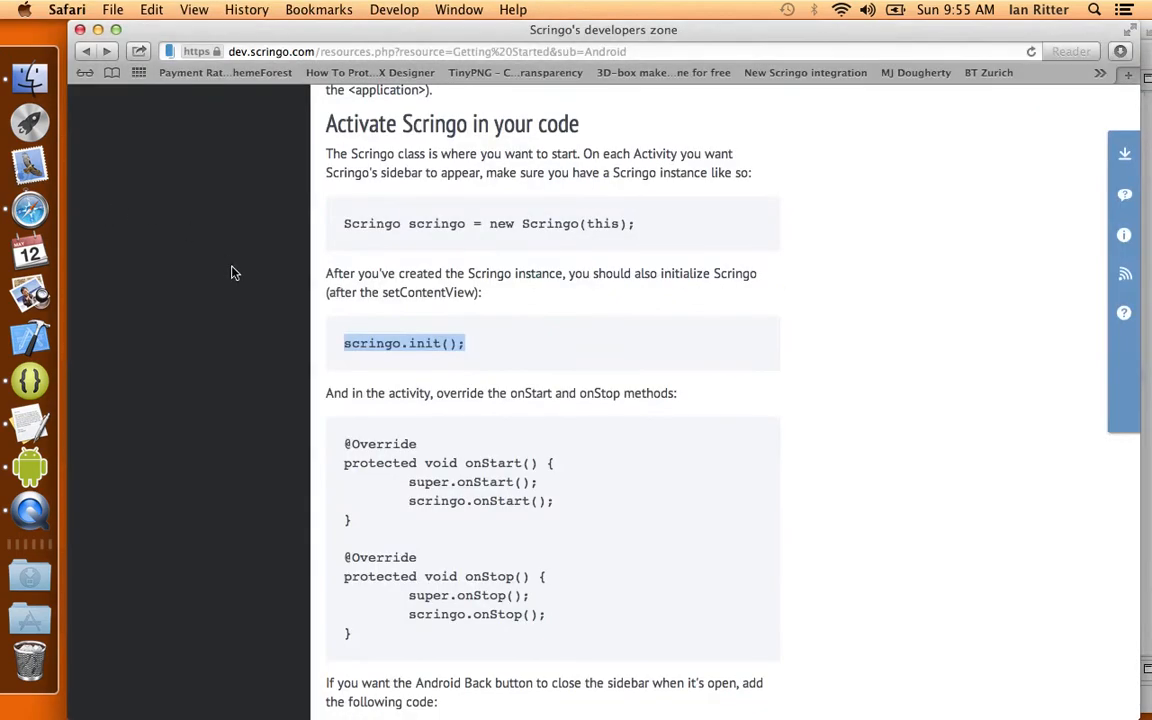
Select the scringo.onStart(); line in the Android guide and switch back to Eclipse
scroll("down", 3)
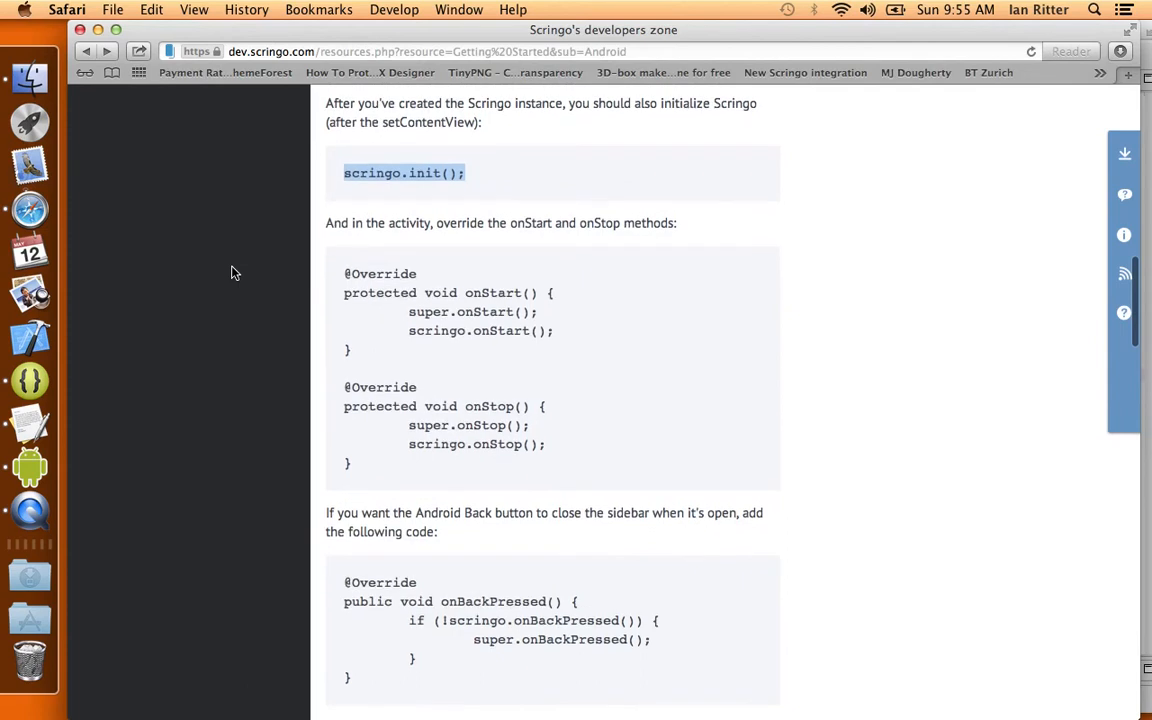
scroll("down", 3)
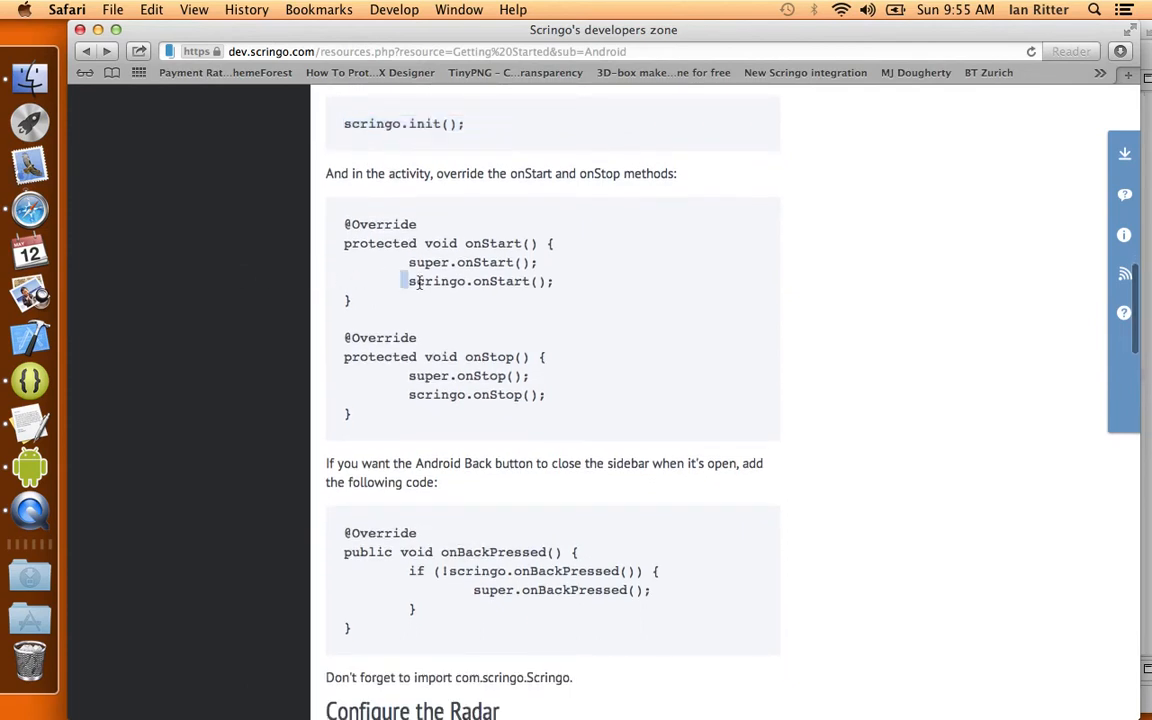
double_click(480, 281)
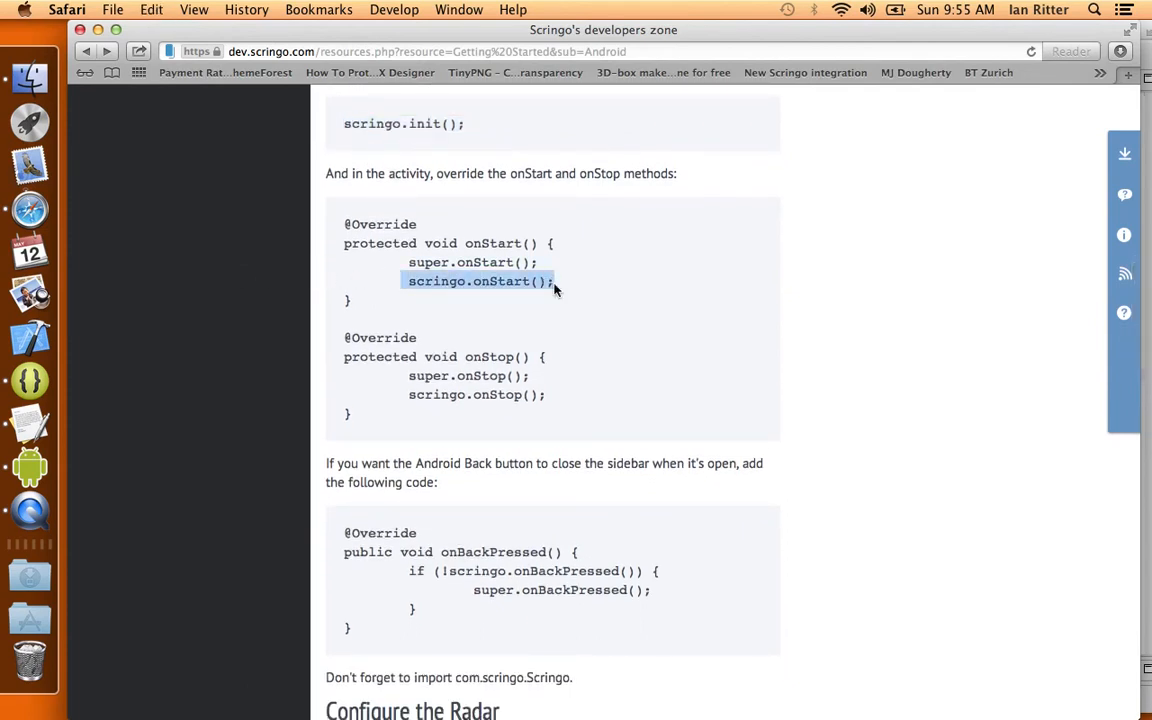
left_click(30, 378)
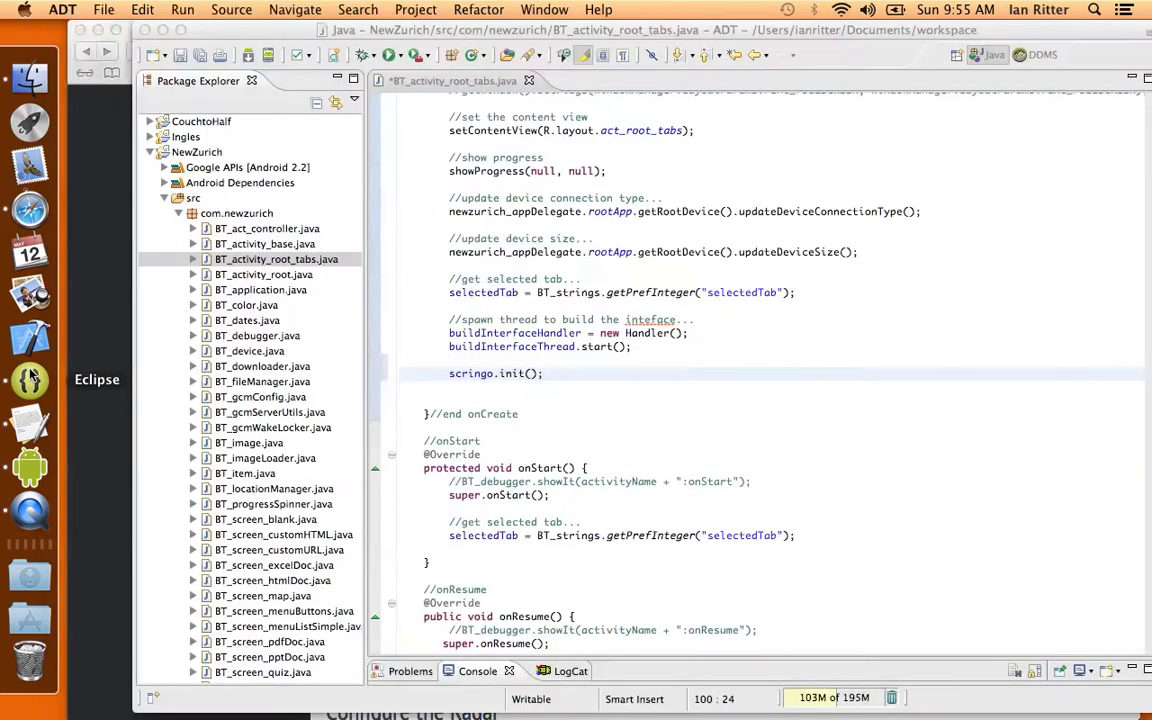
Add scringo.onStart(); to onStart and scringo.onStop(); at the end of onStop
scroll("down", 3)
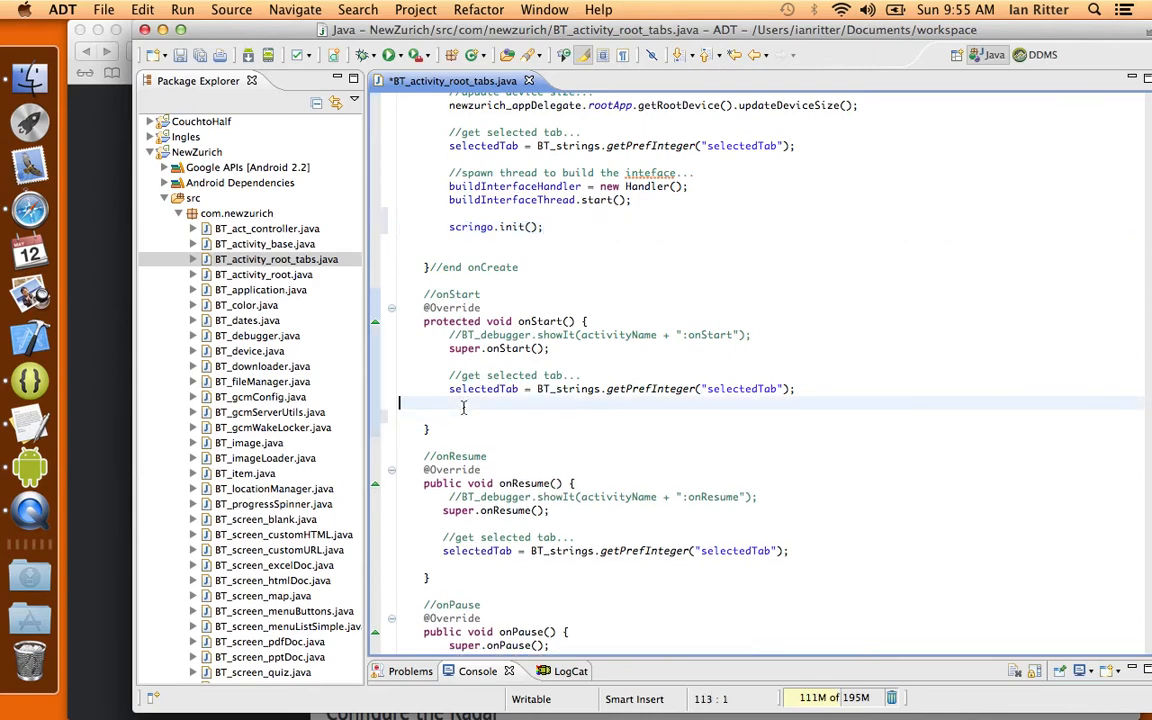
type("springo.onStart();")
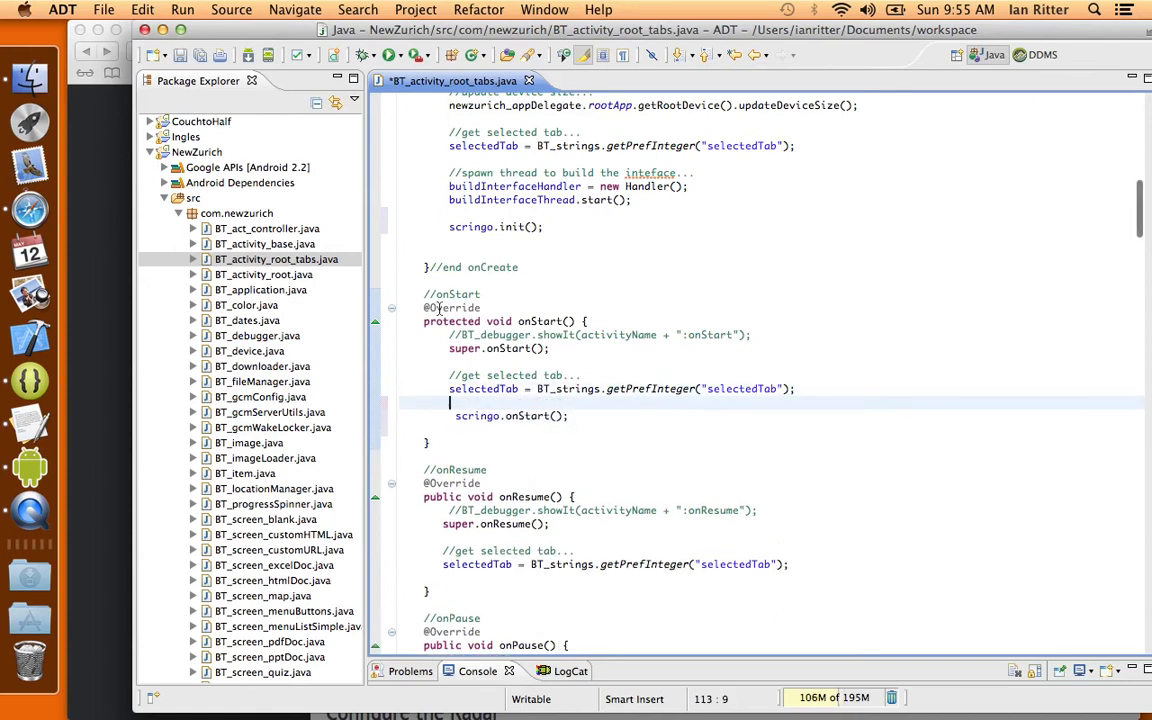
scroll("down", 3)
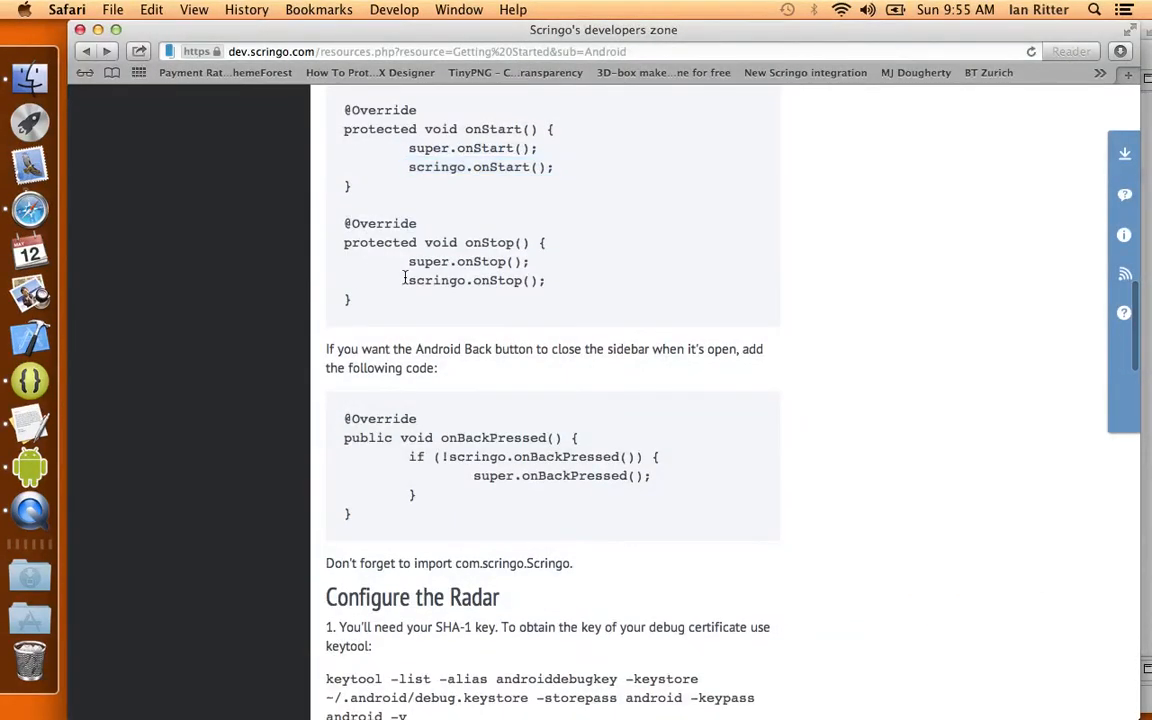
left_click(30, 380)
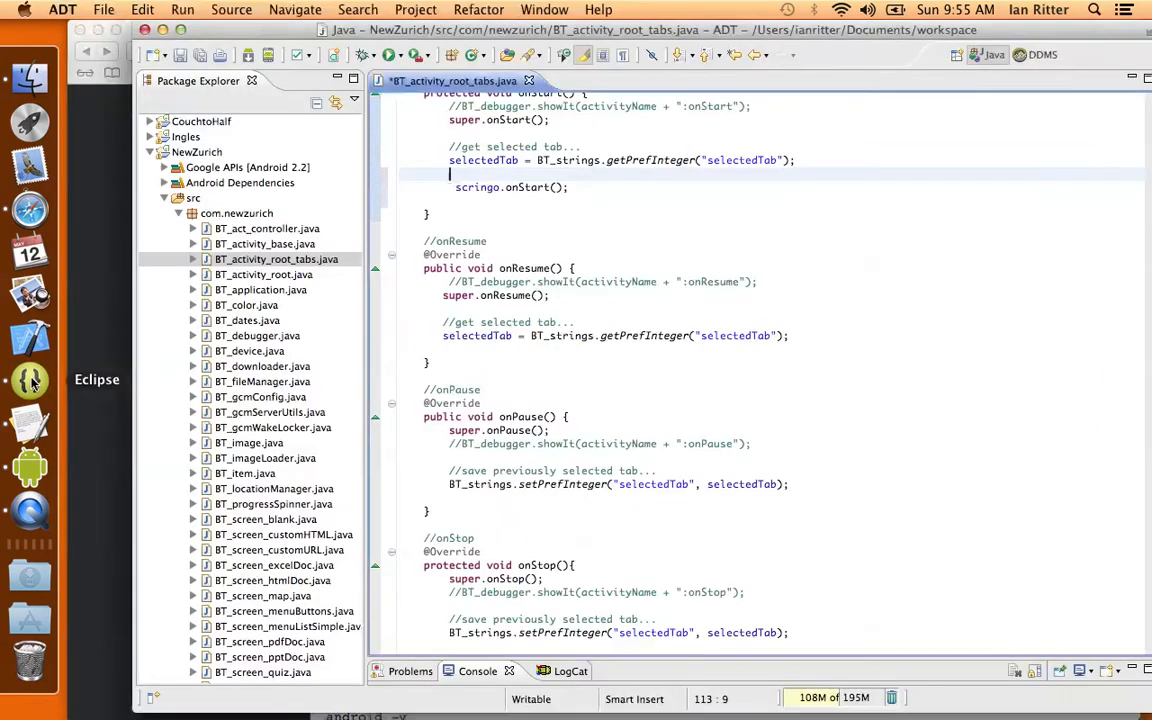
scroll("down", 3)
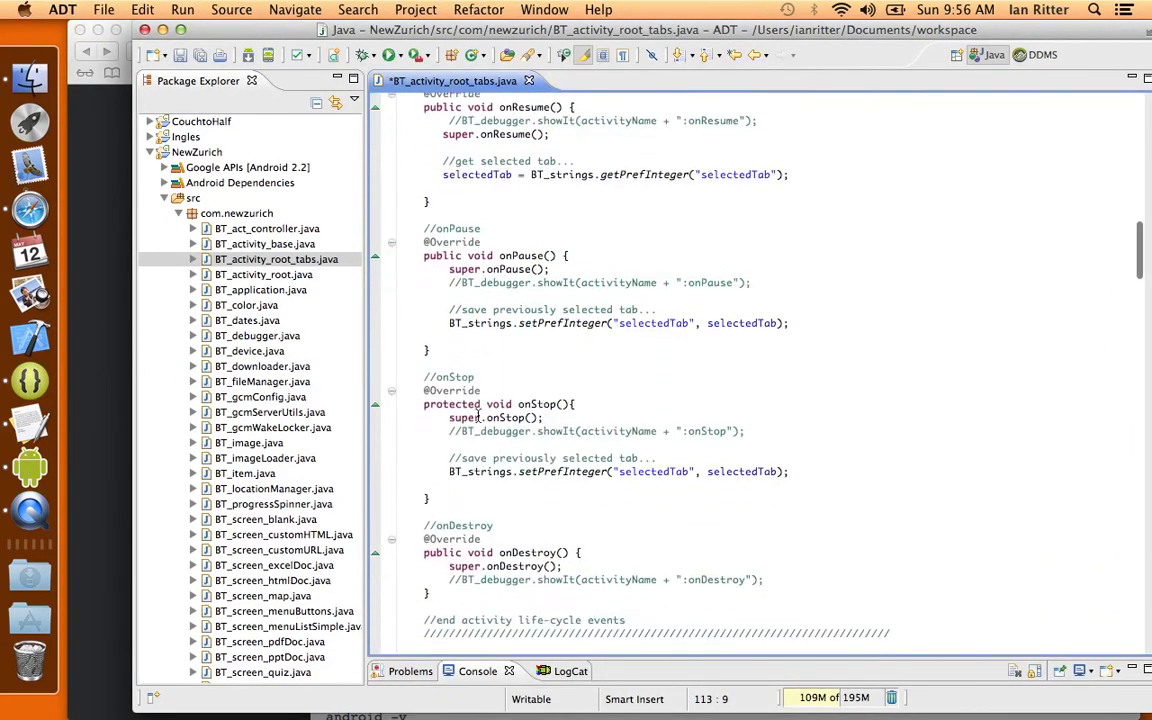
key("Return")
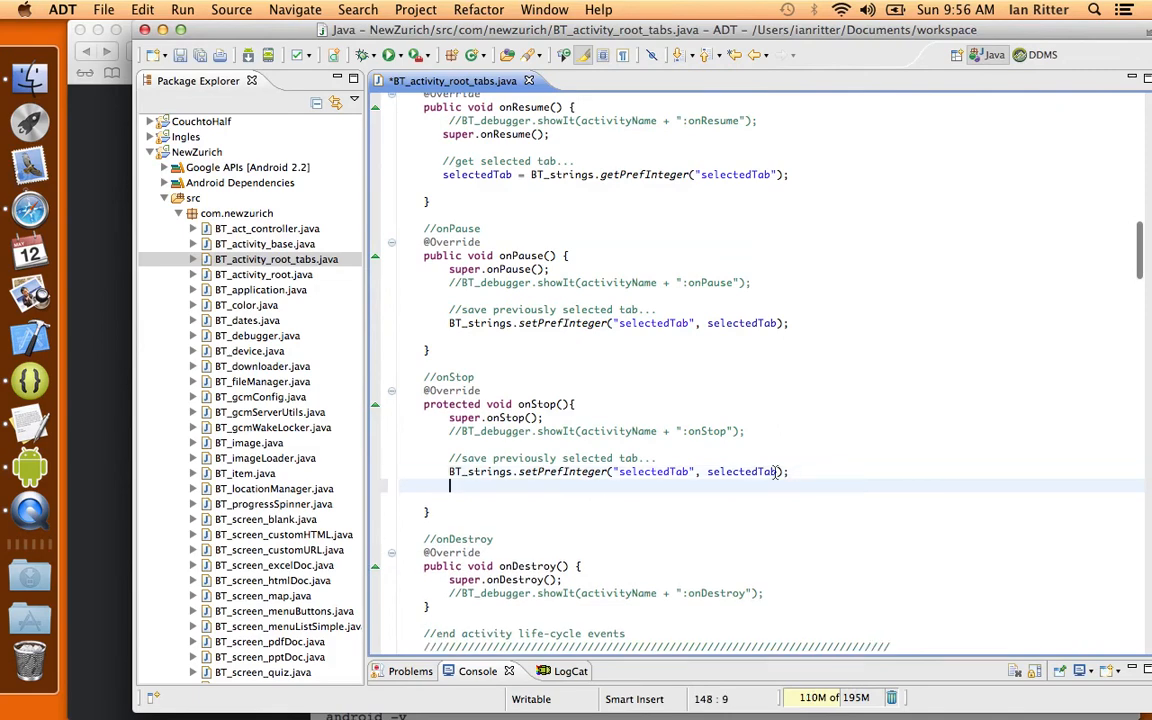
type("scringo.onStop();")
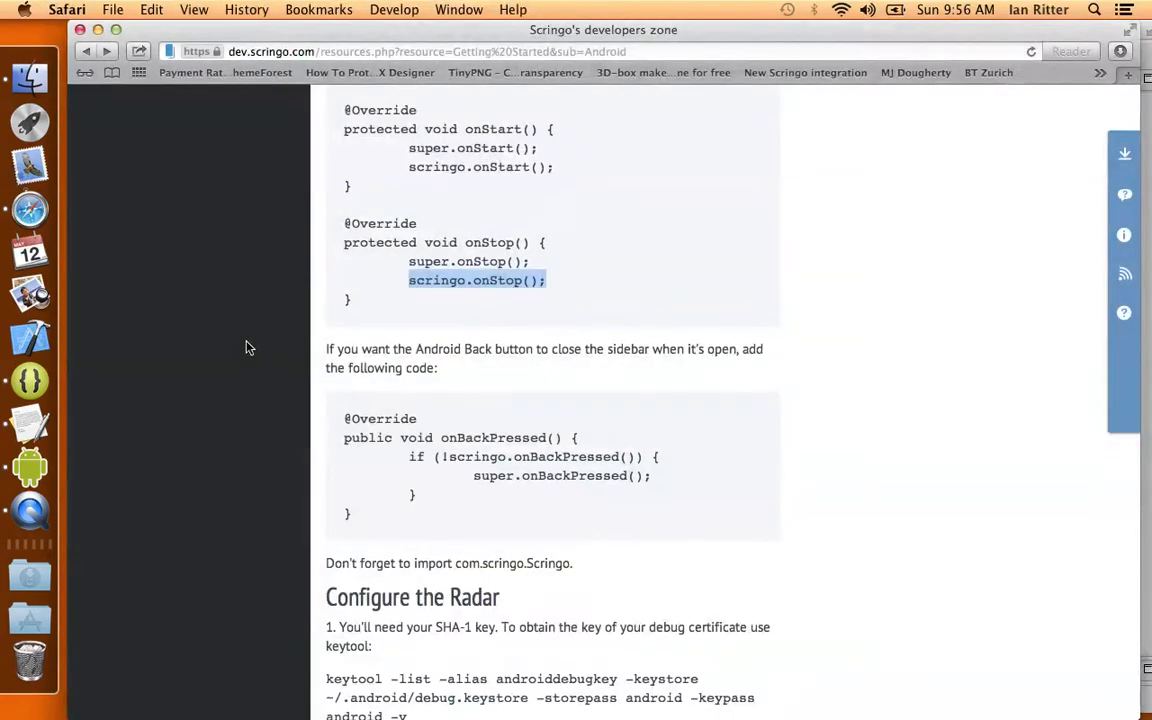
Scroll the Scringo guide back to the onStart/onStop snippet, then return to Eclipse
scroll("up", 3)
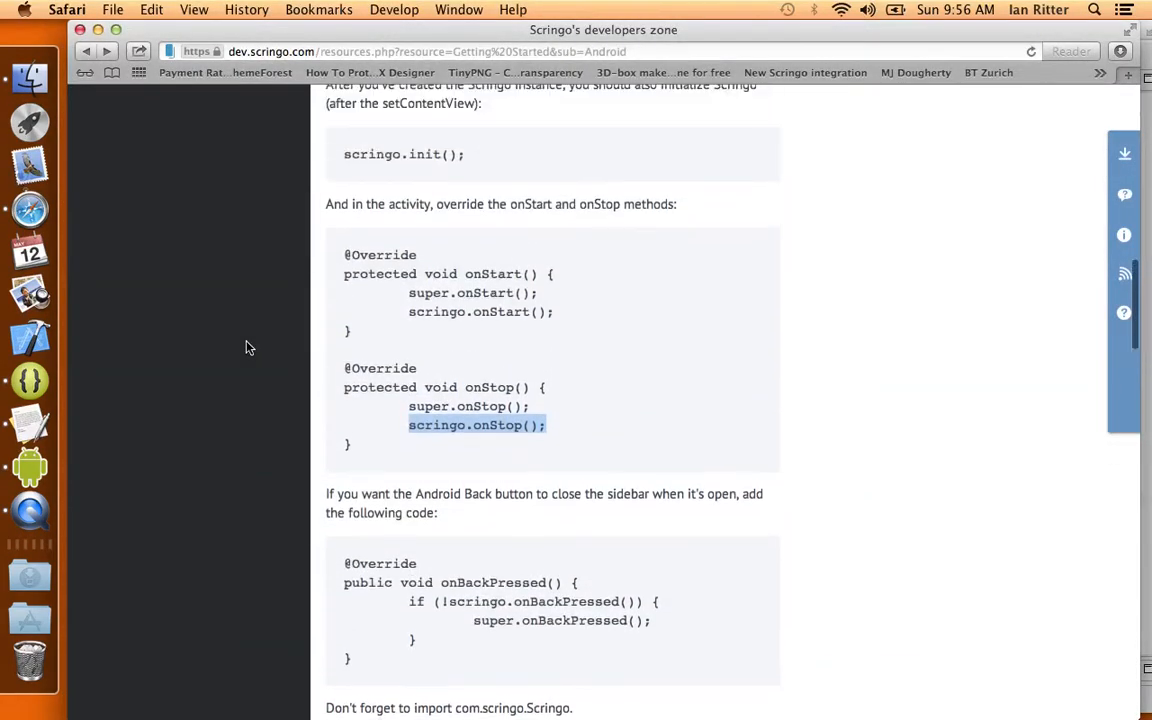
scroll("up", 3)
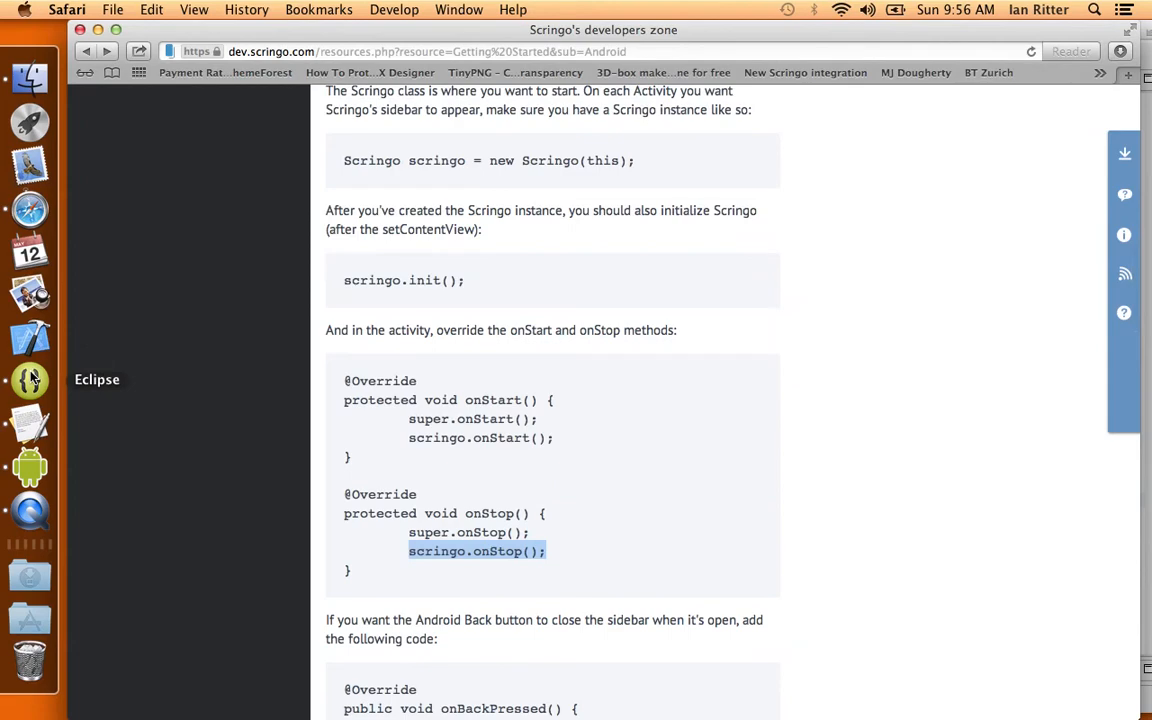
left_click(30, 379)
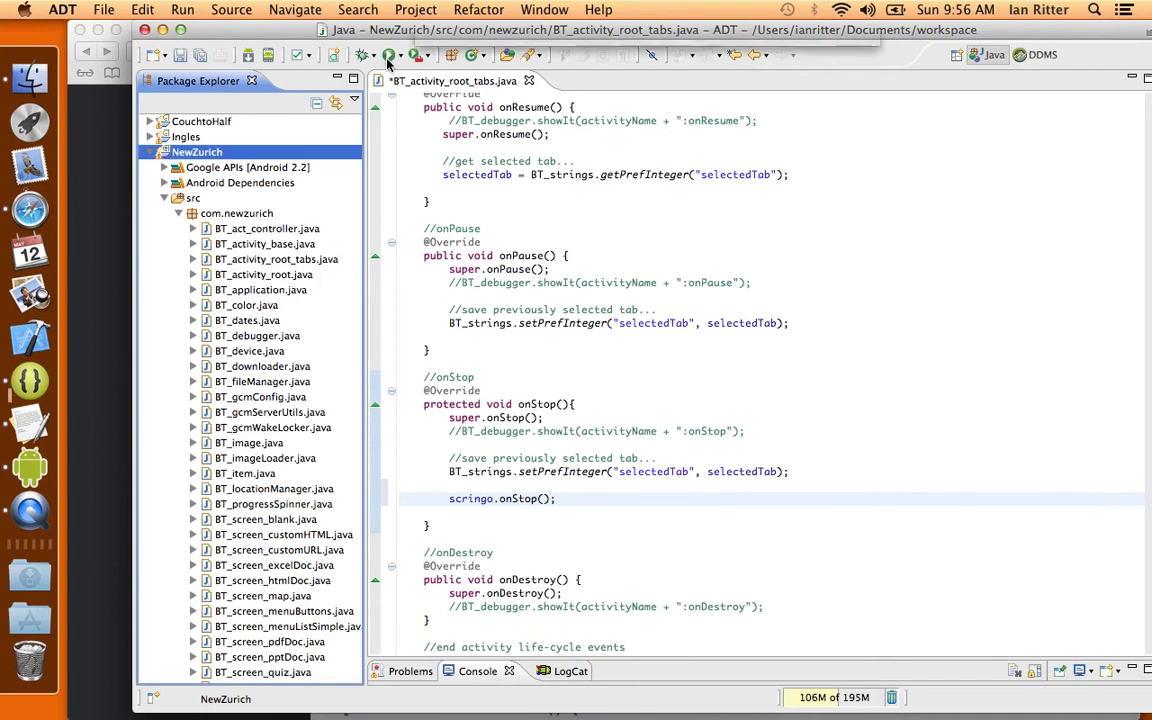
Run NewZurich, saving BT_activity_root_tabs.java when prompted
left_click(388, 55)
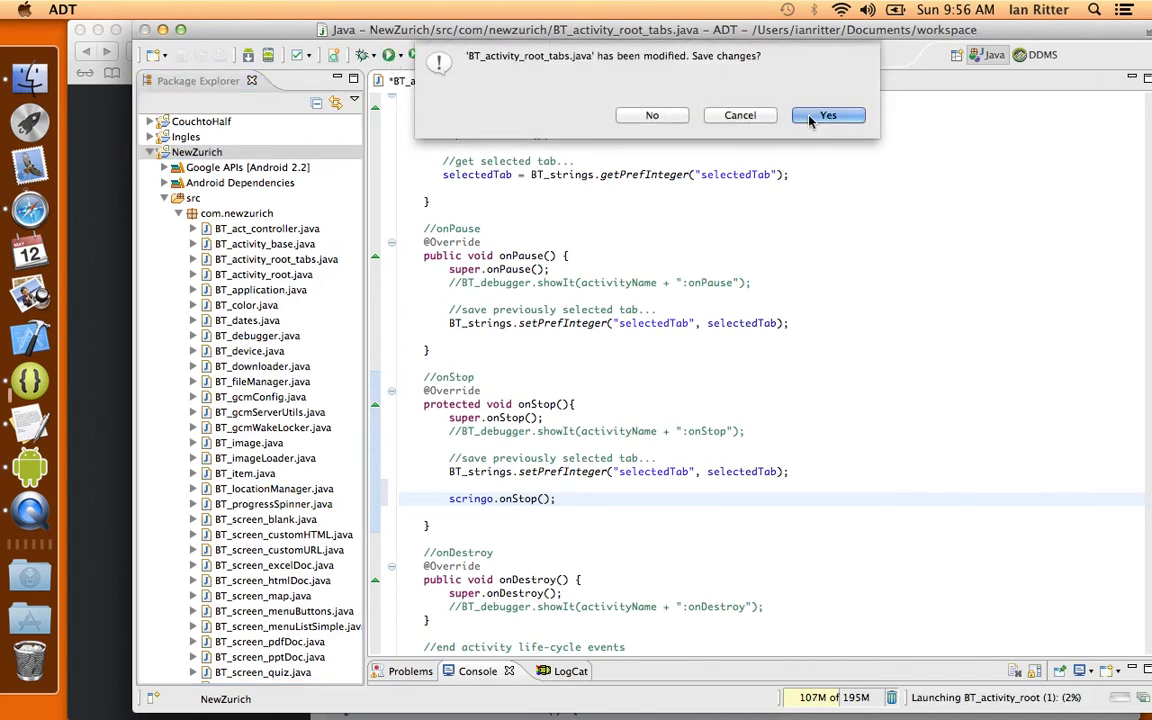
left_click(828, 114)
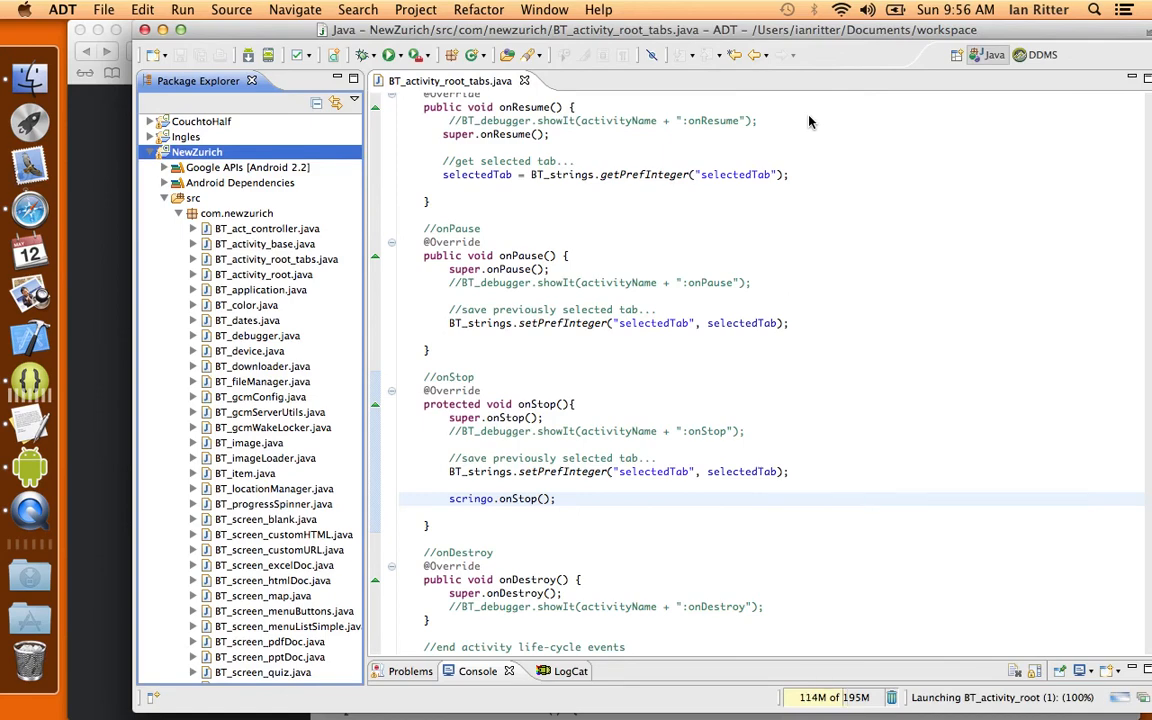
mouse_move(105, 504)
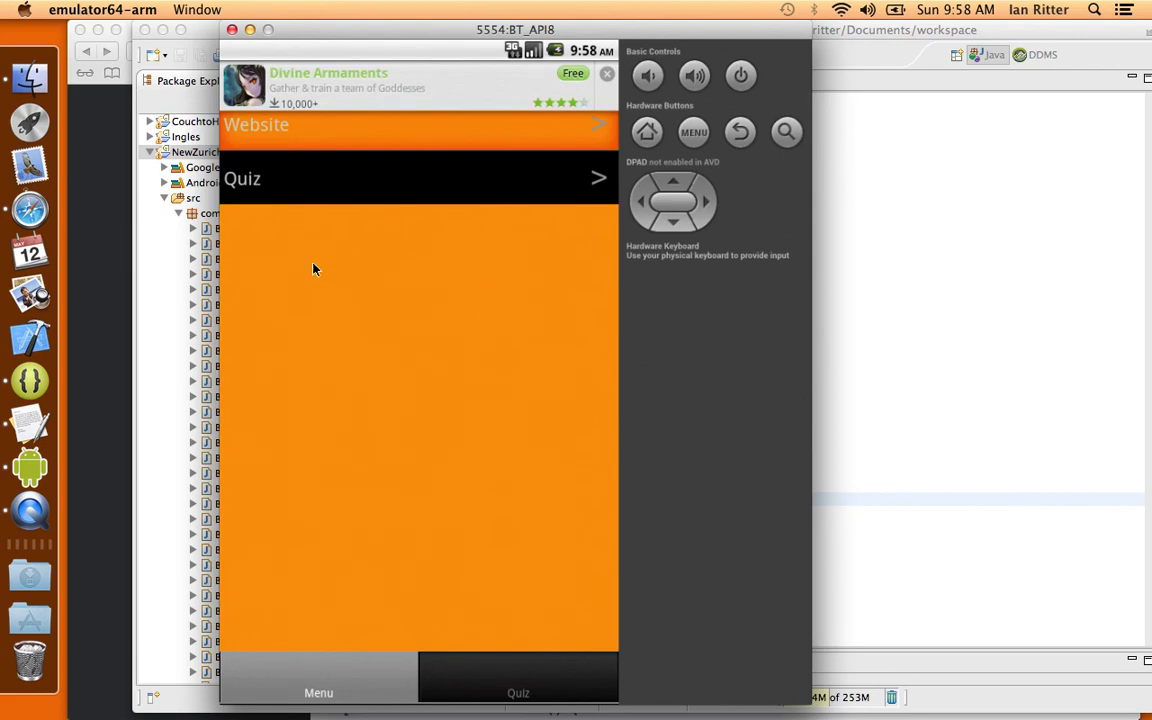
mouse_move(269, 152)
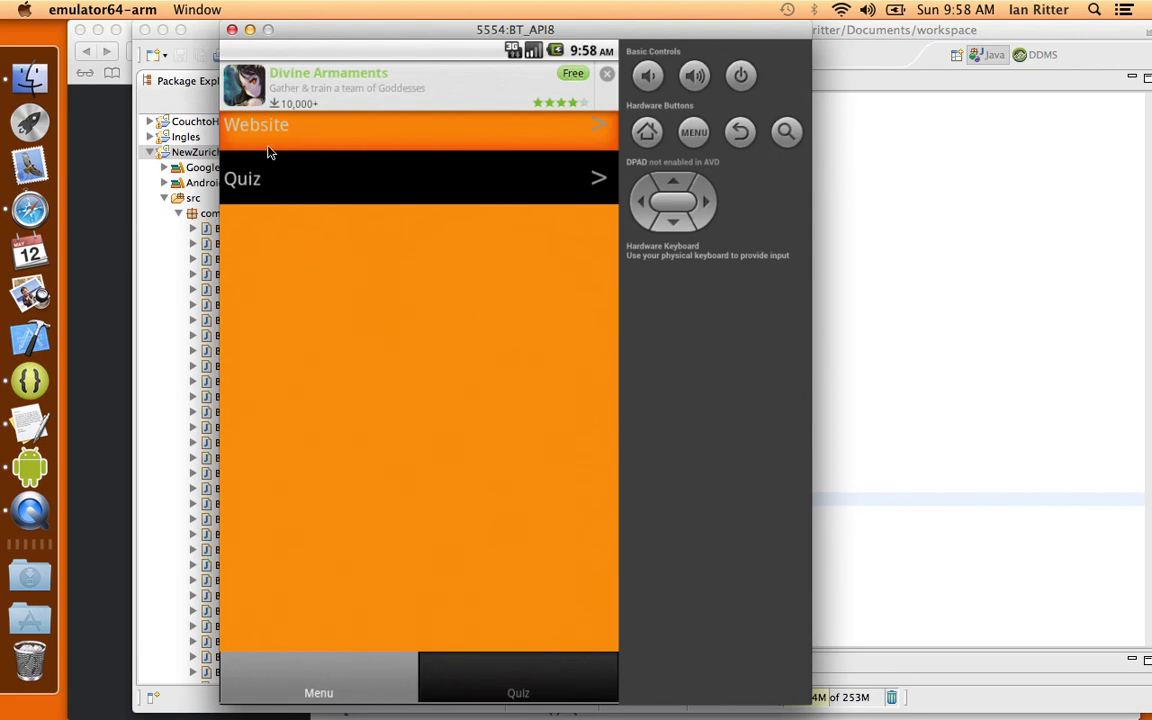
mouse_move(383, 228)
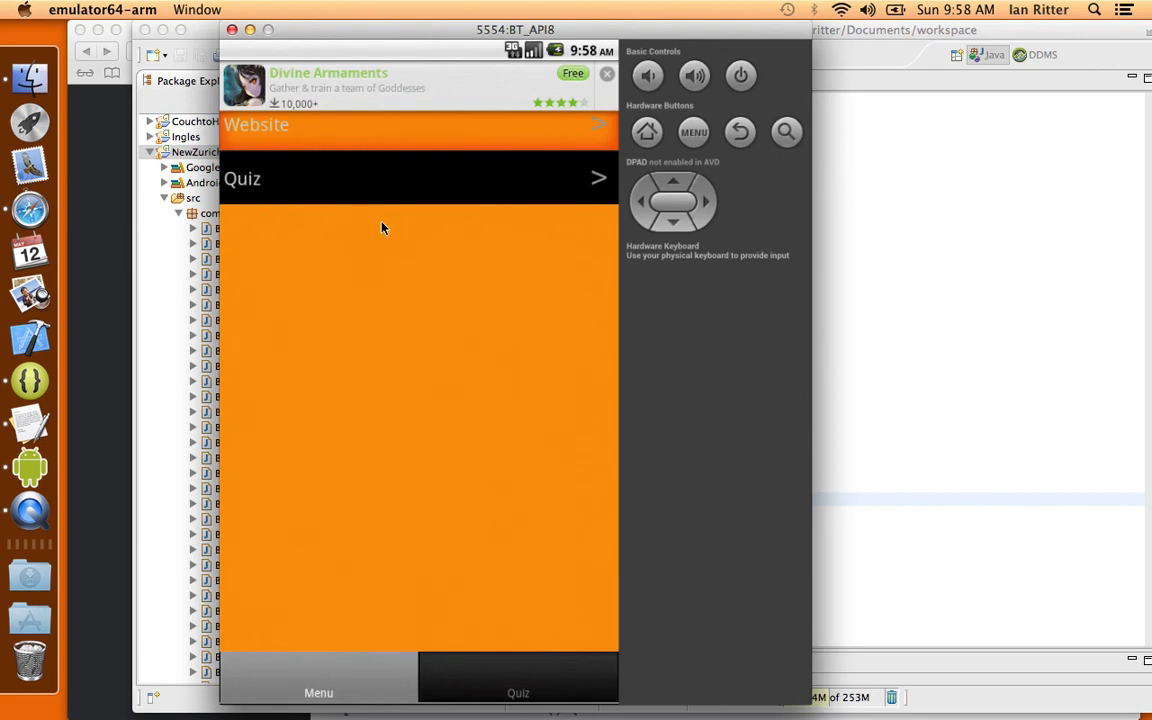
Show the running NewZurich app's Scringo sidebar, then switch to QuickTime Player
left_click(607, 74)
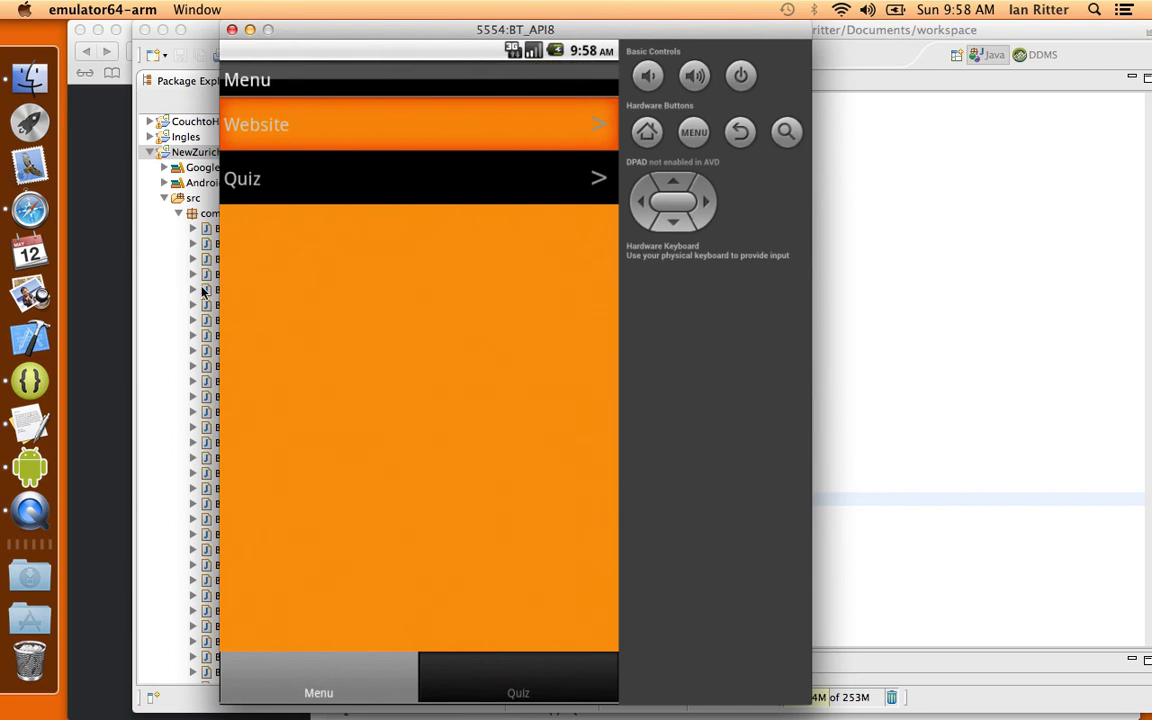
mouse_move(228, 360)
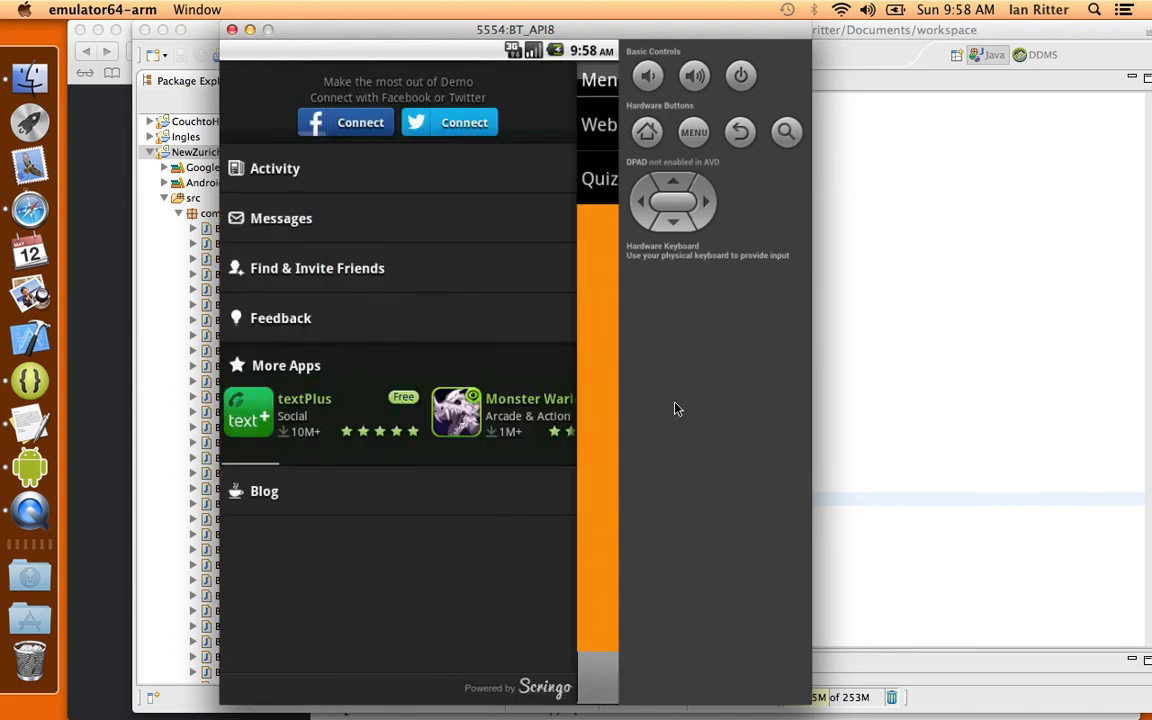
mouse_move(370, 480)
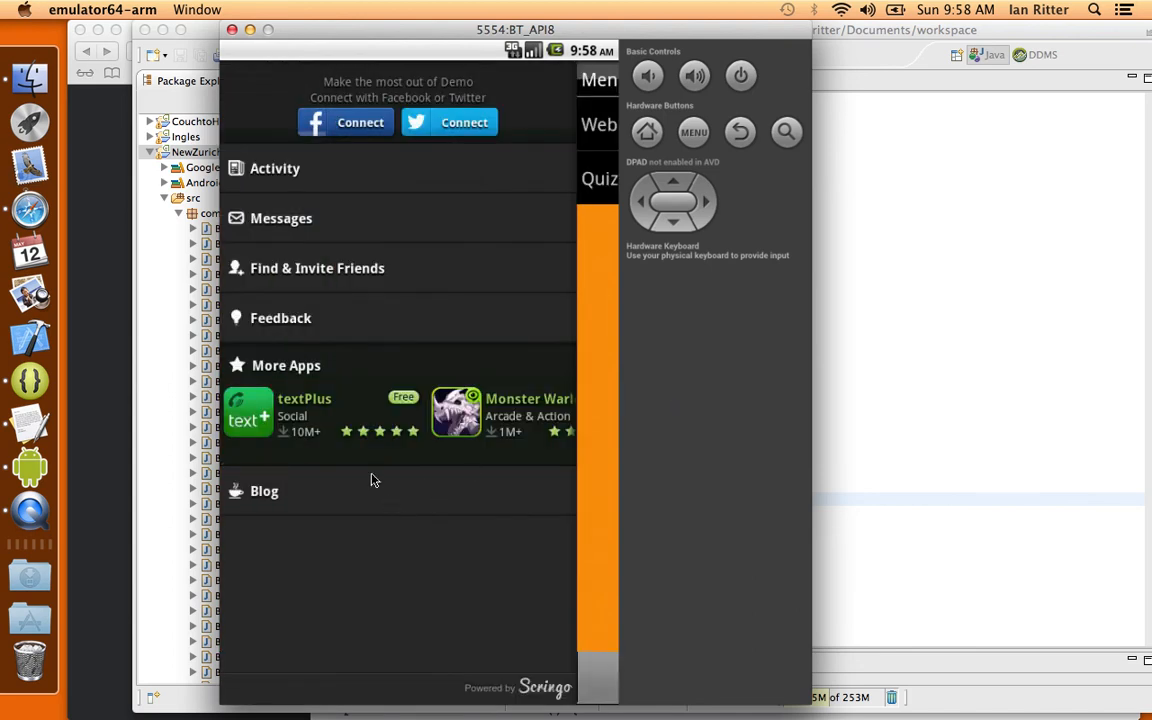
mouse_move(281, 250)
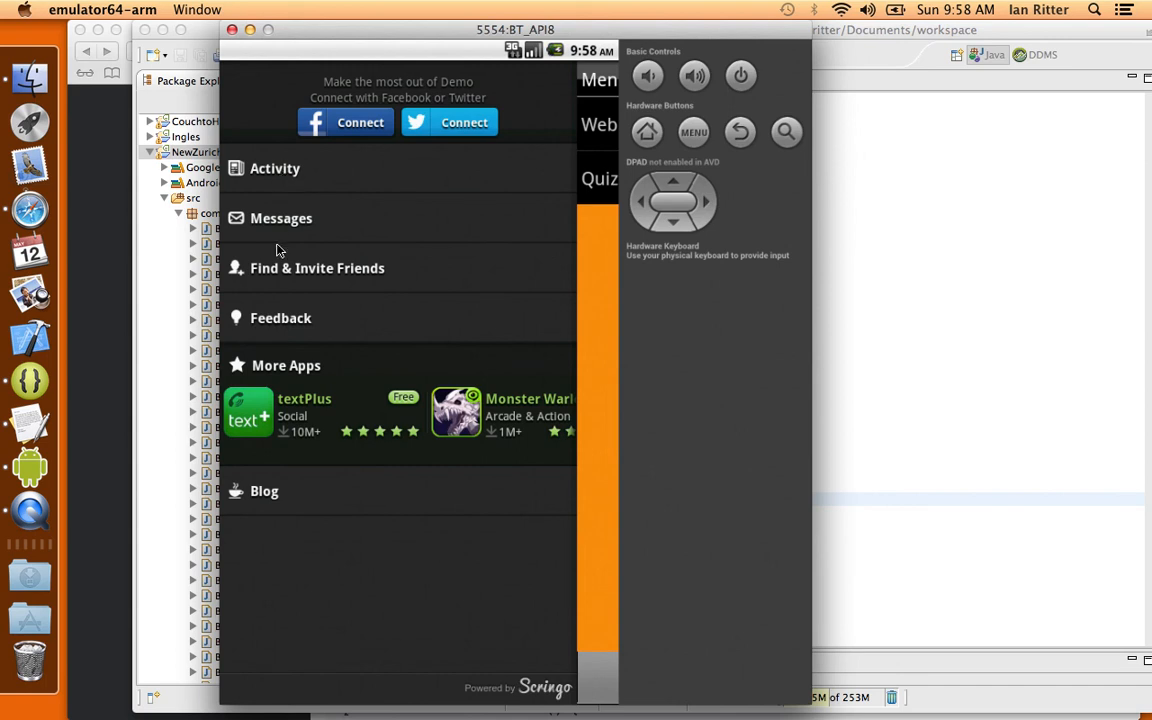
mouse_move(293, 225)
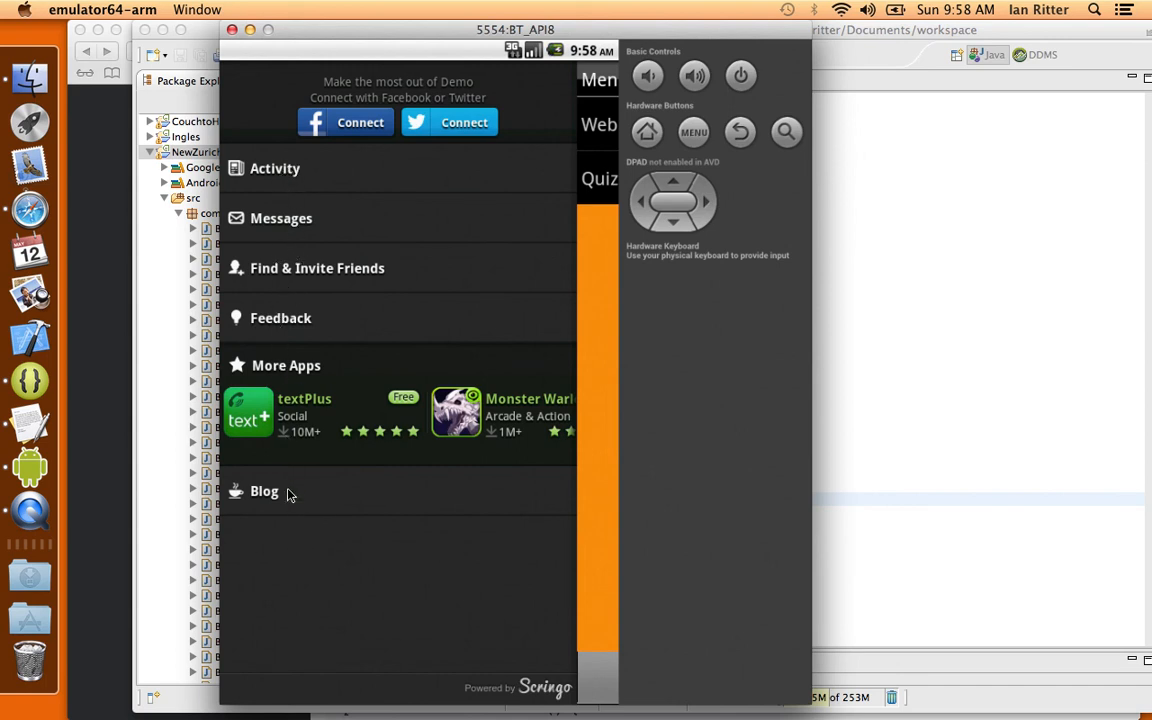
mouse_move(294, 340)
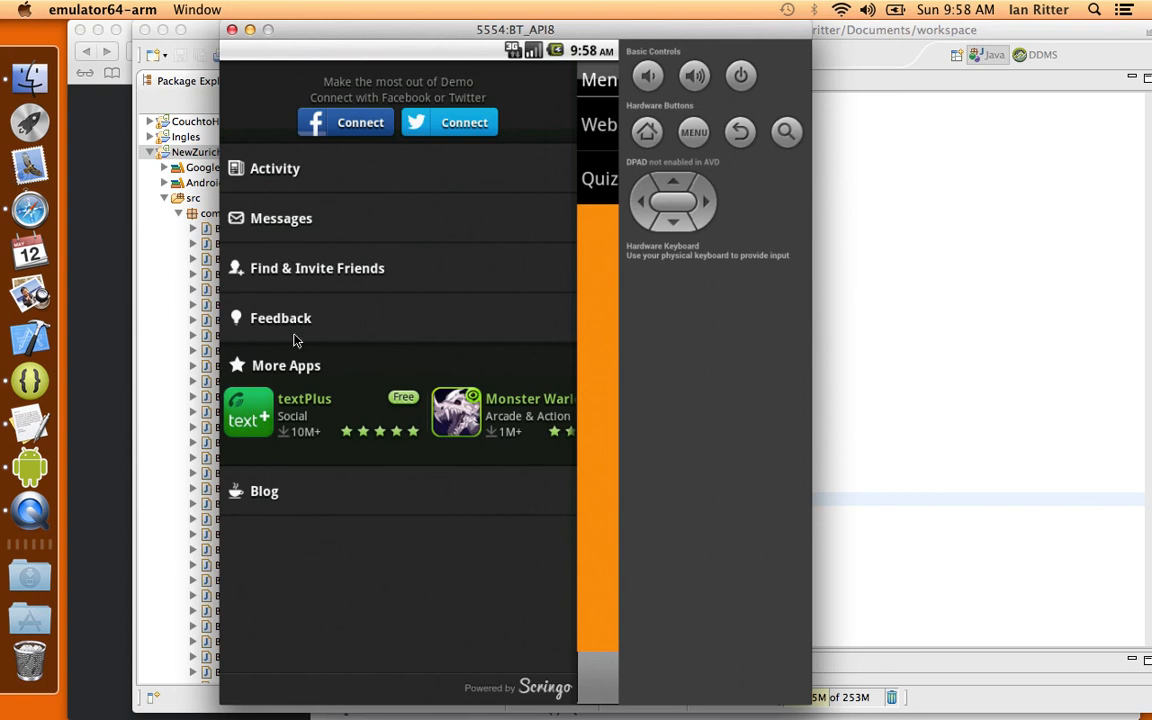
mouse_move(340, 33)
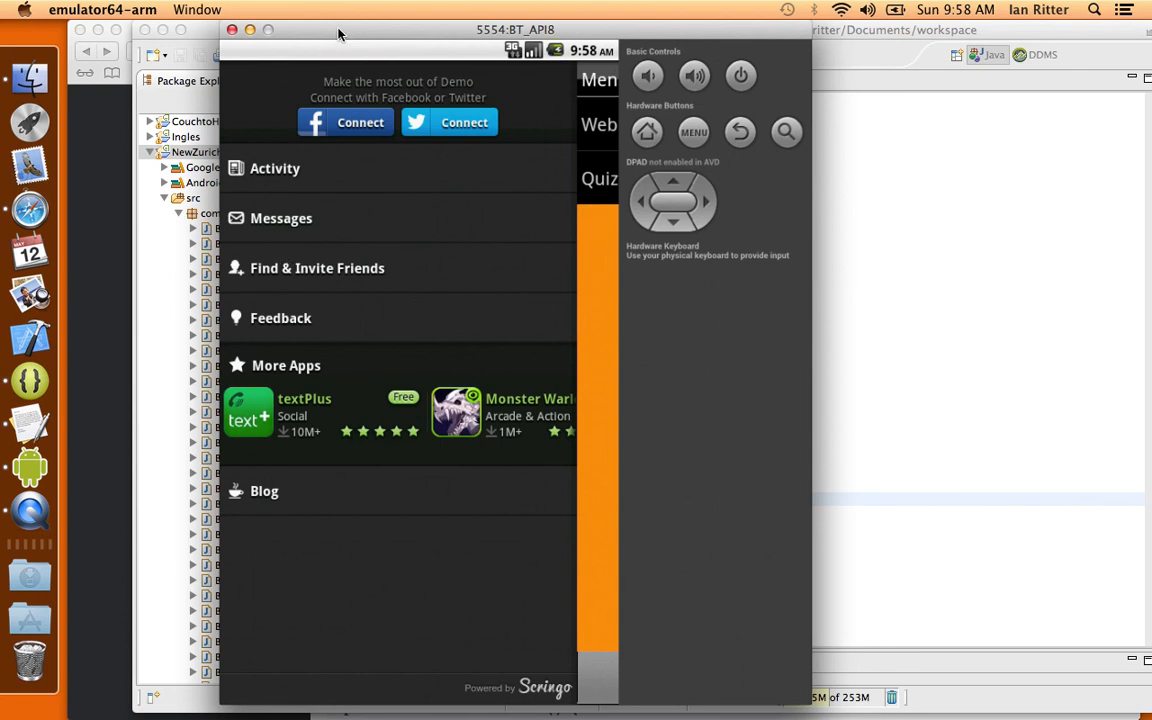
mouse_move(343, 207)
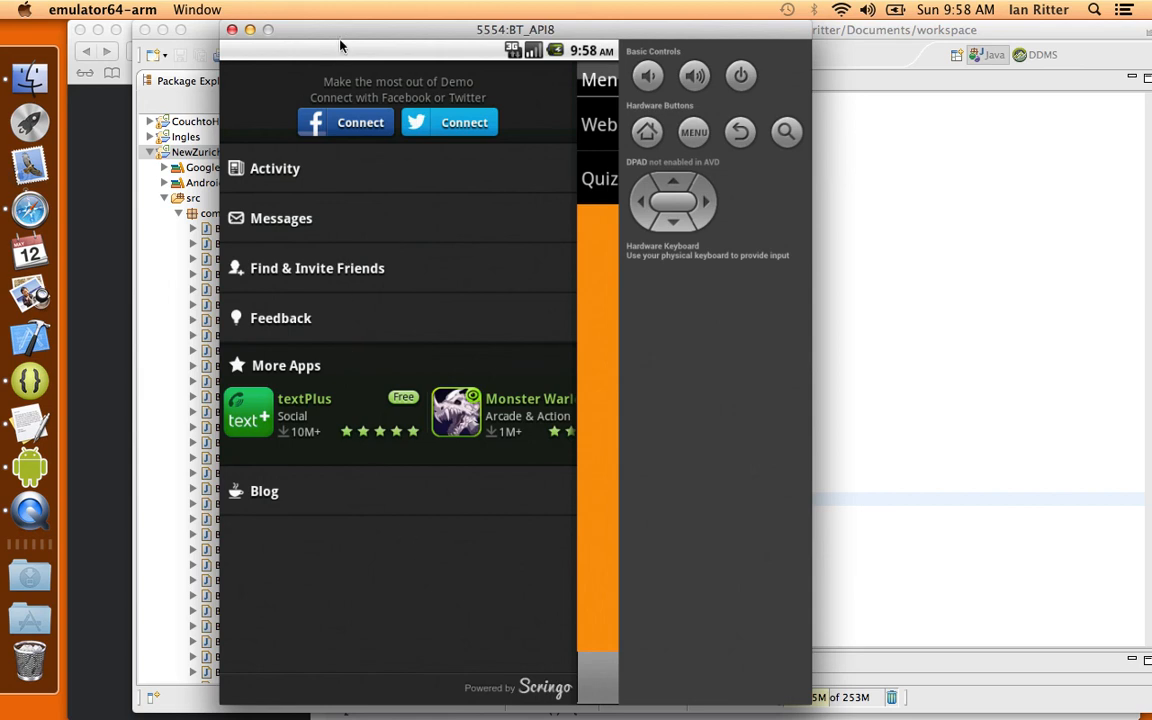
mouse_move(355, 35)
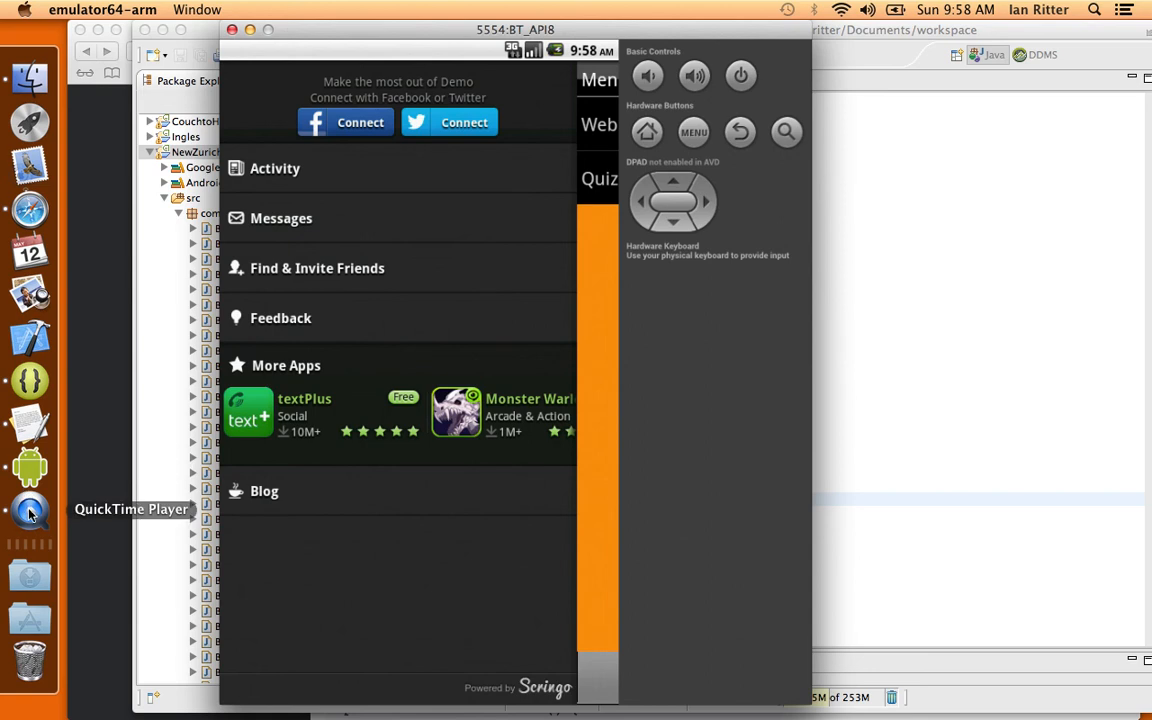
left_click(29, 509)
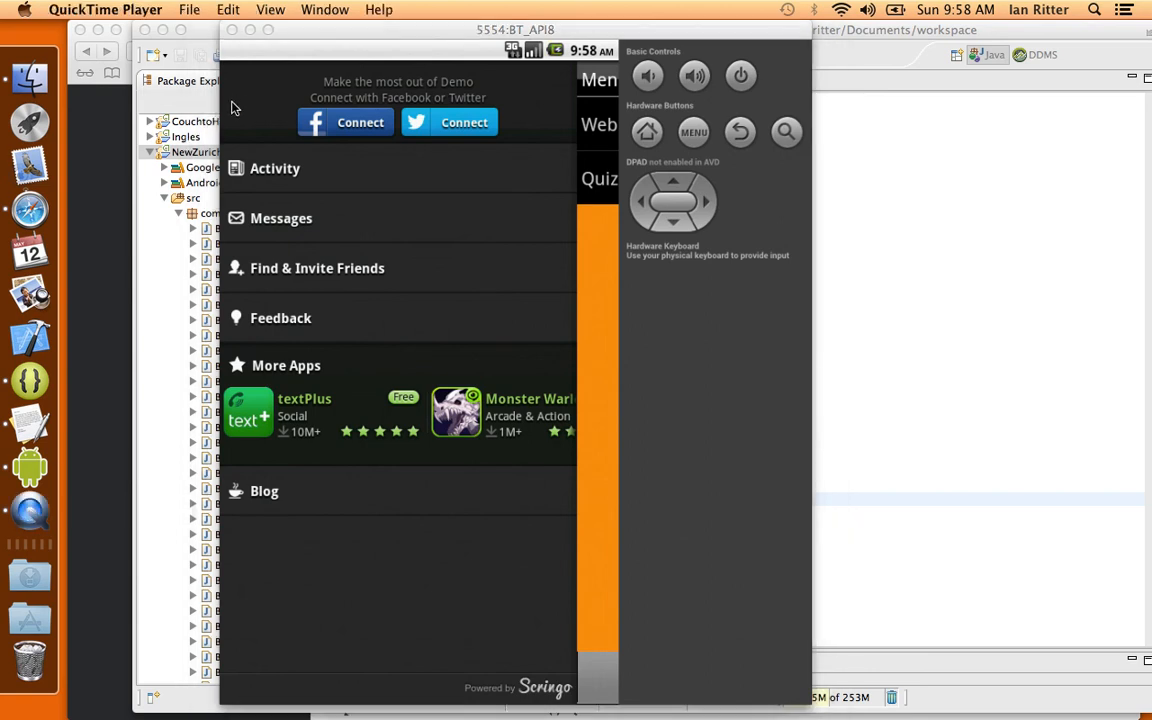